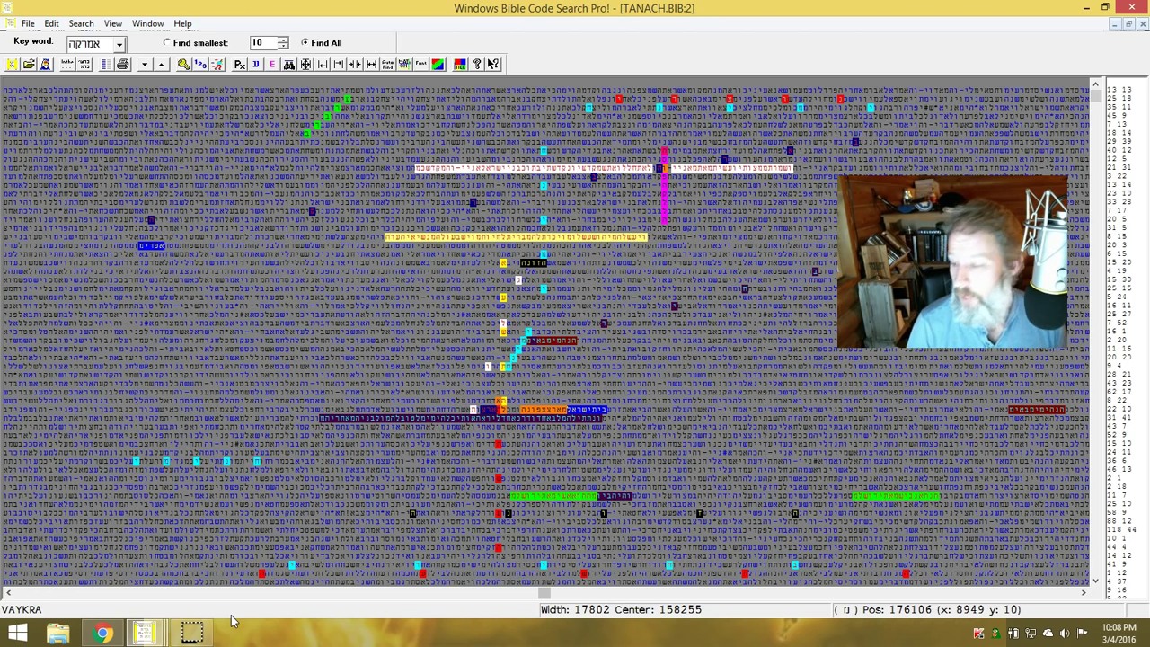
mouse_move(604, 245)
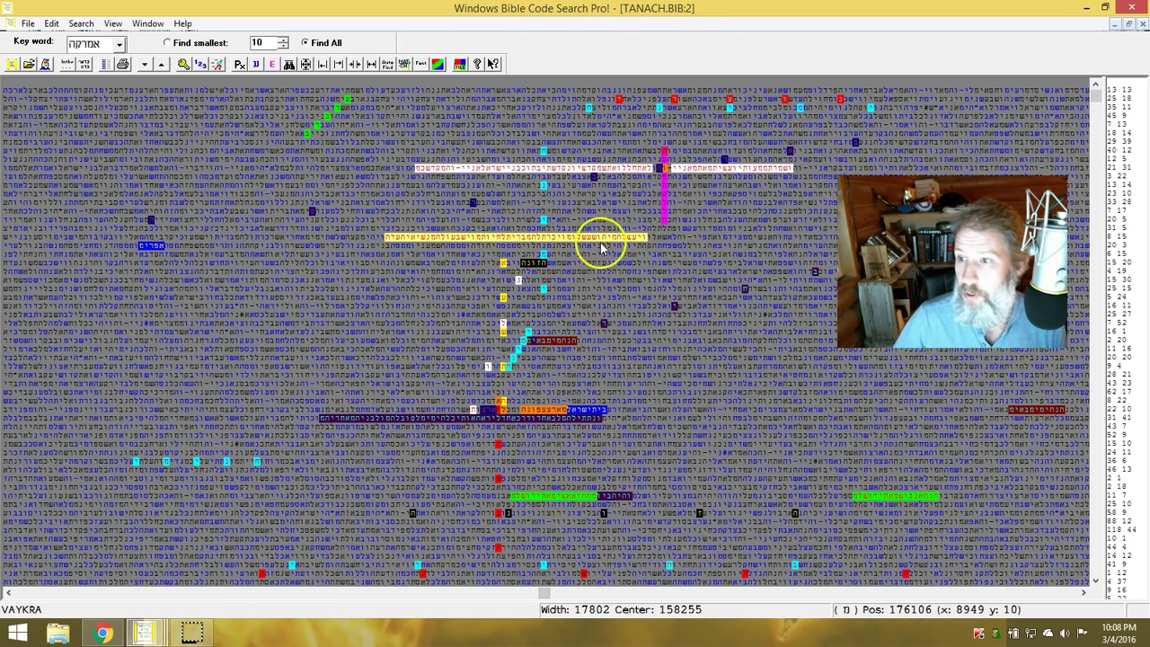
mouse_move(668, 224)
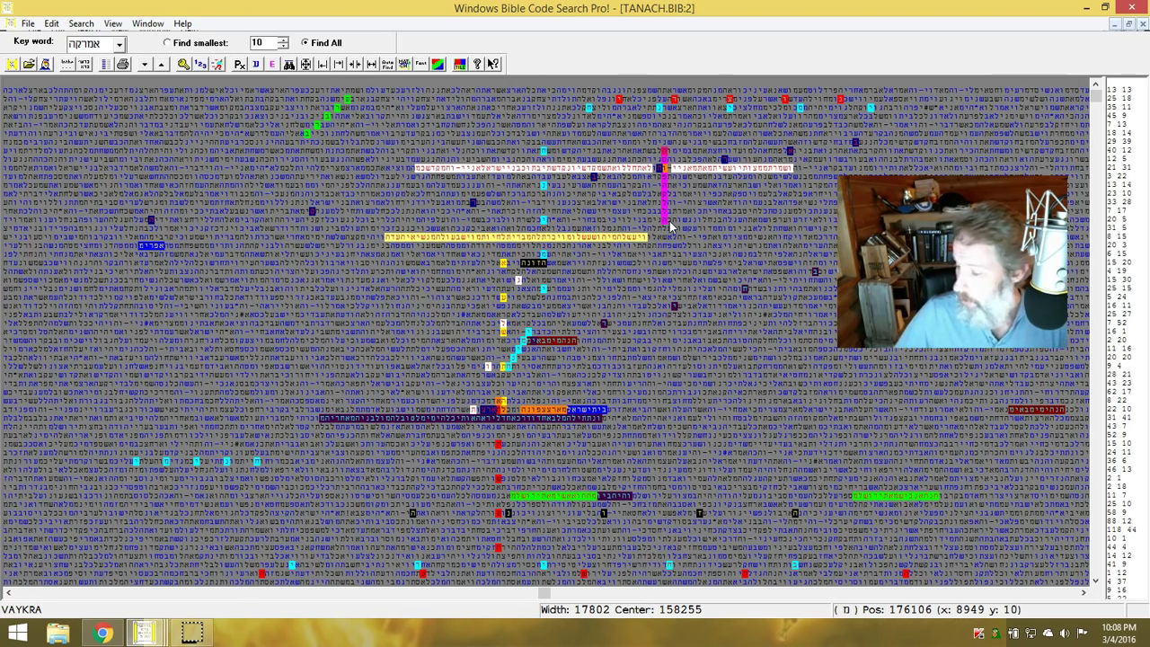
mouse_move(636, 255)
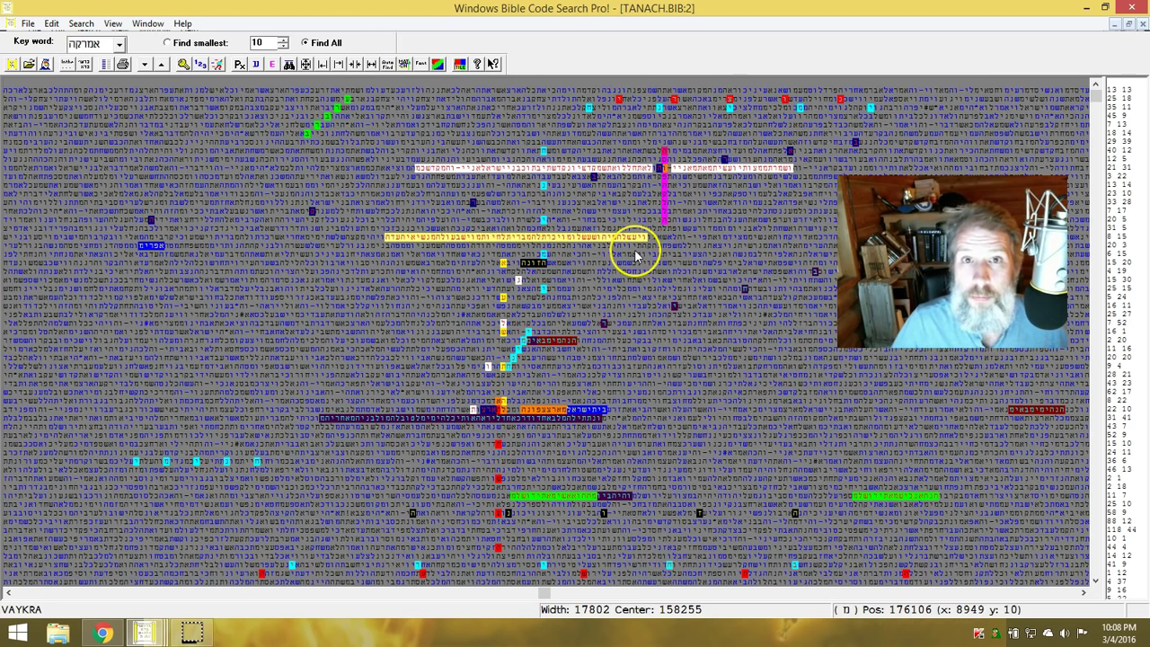
mouse_move(590, 281)
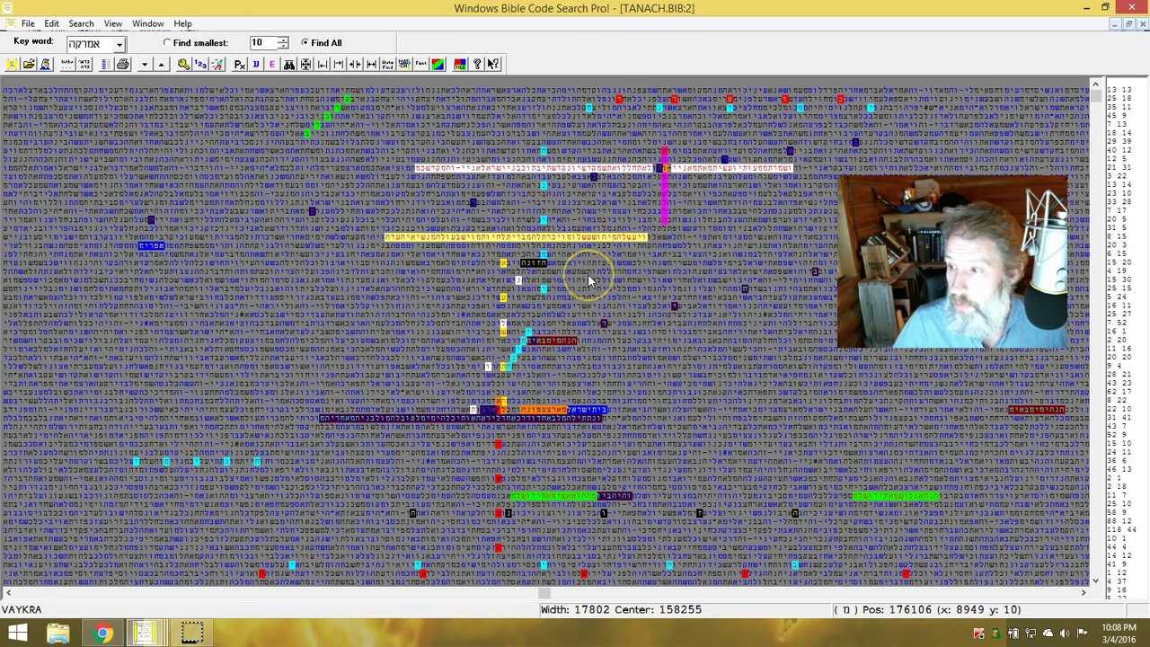
mouse_move(589, 295)
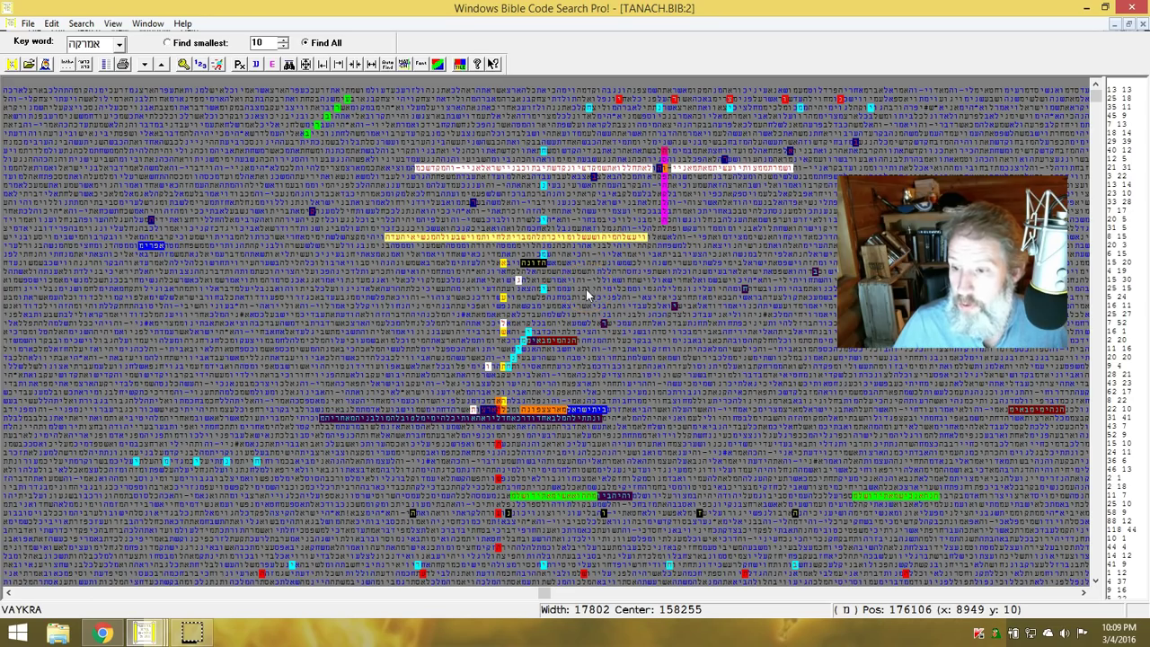
Bring the browser forward and show Romans 11 verse 25 on the completeness of the gentiles
click(101, 633)
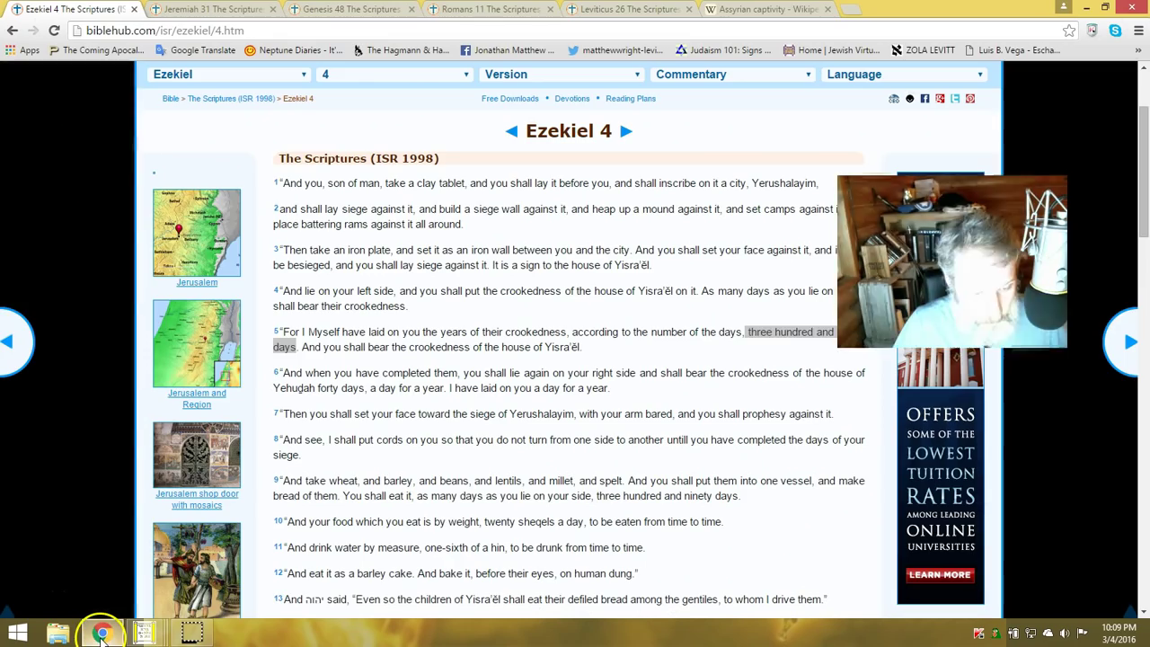
click(486, 11)
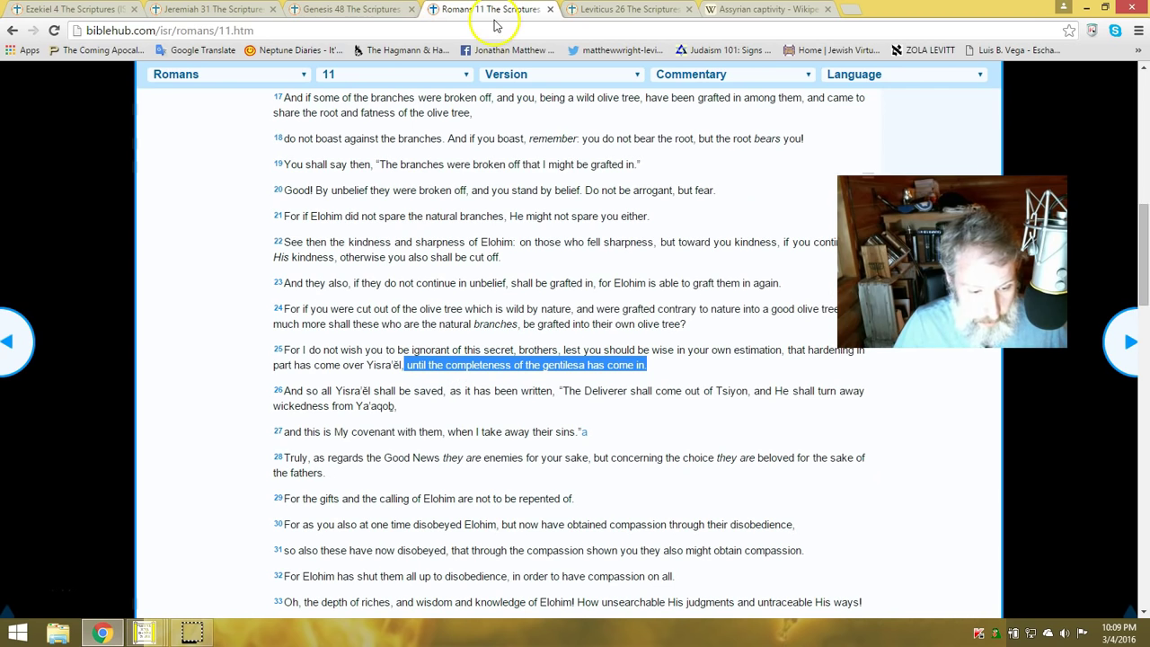
mouse_move(495, 26)
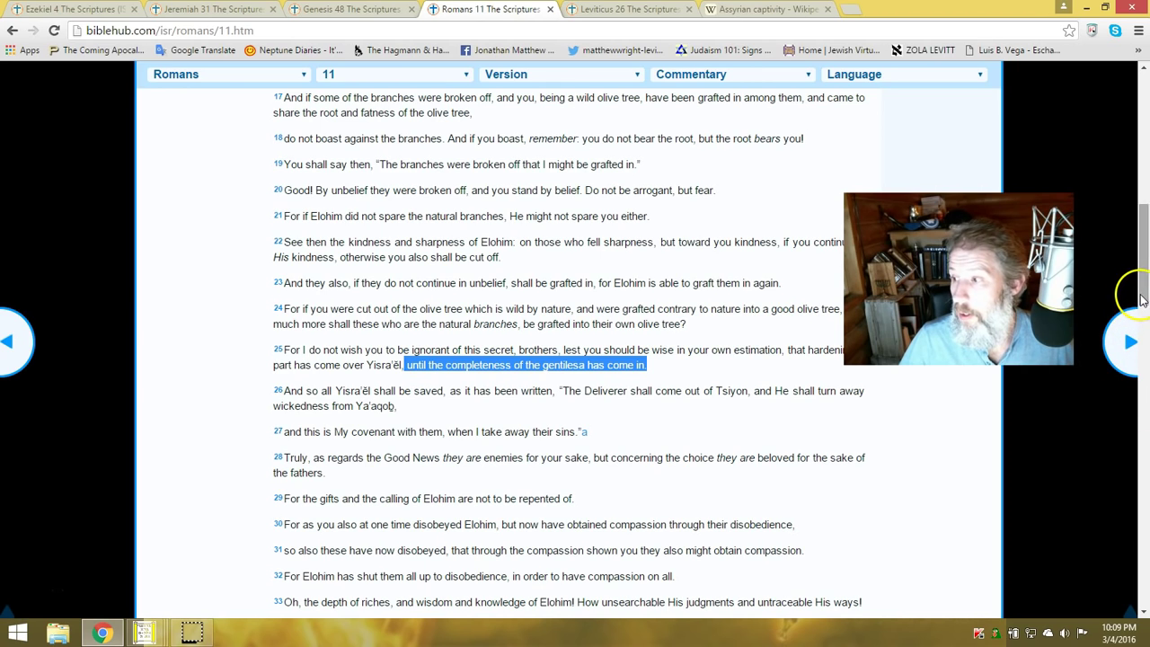
scroll(up, 3)
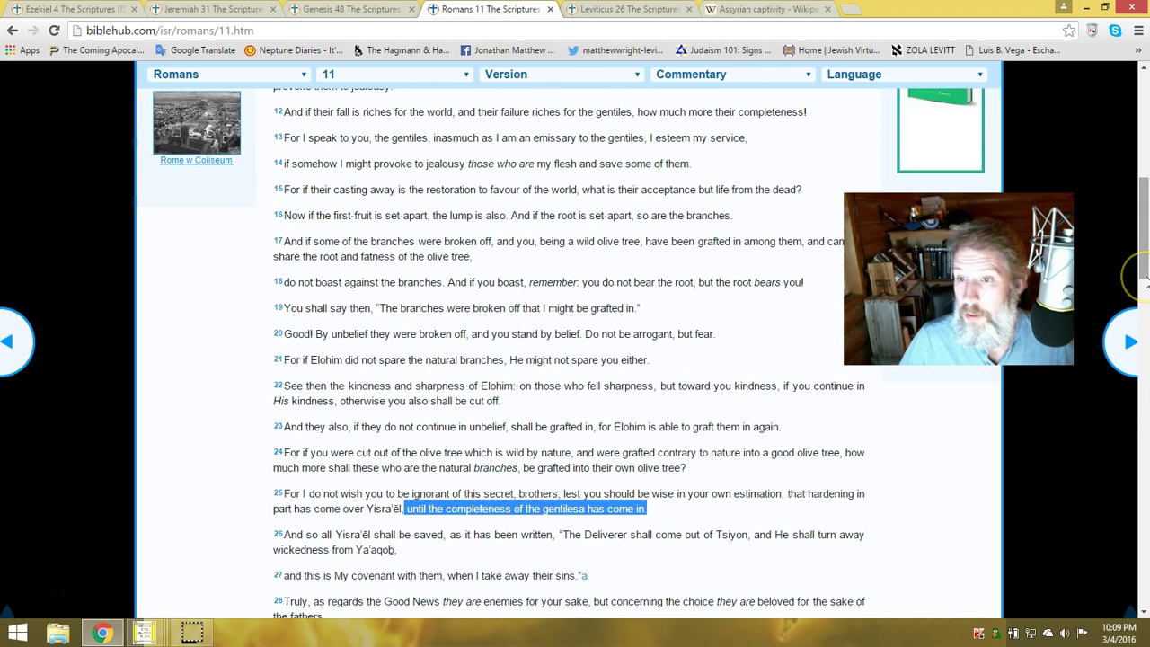
scroll(up, 3)
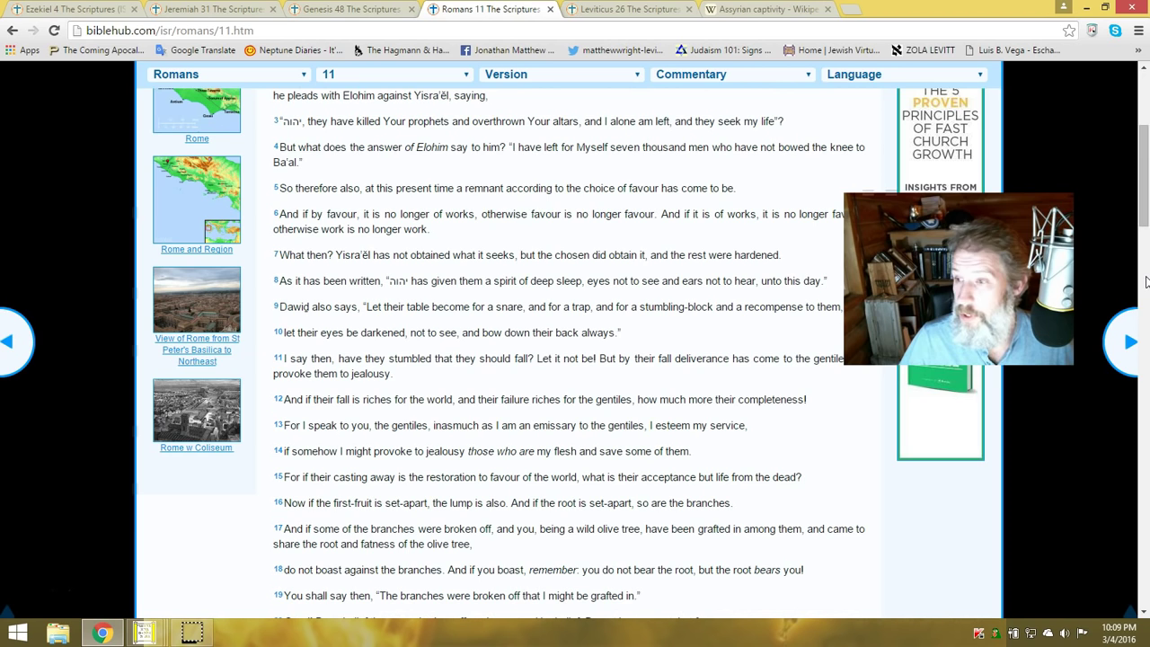
scroll(down, 3)
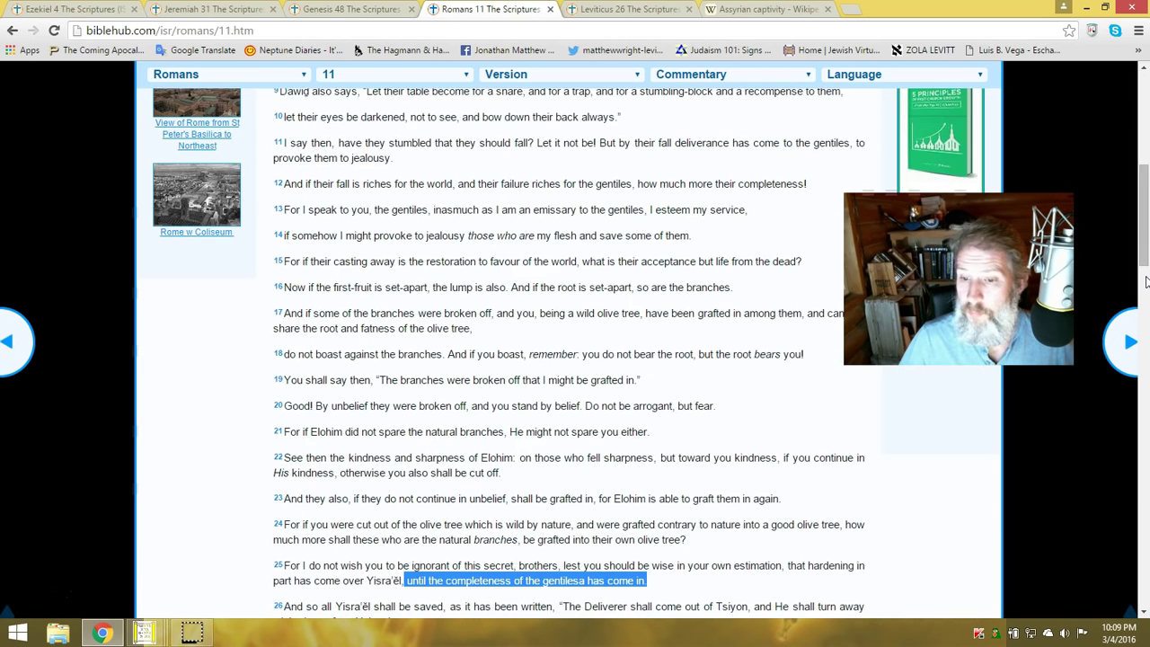
scroll(down, 3)
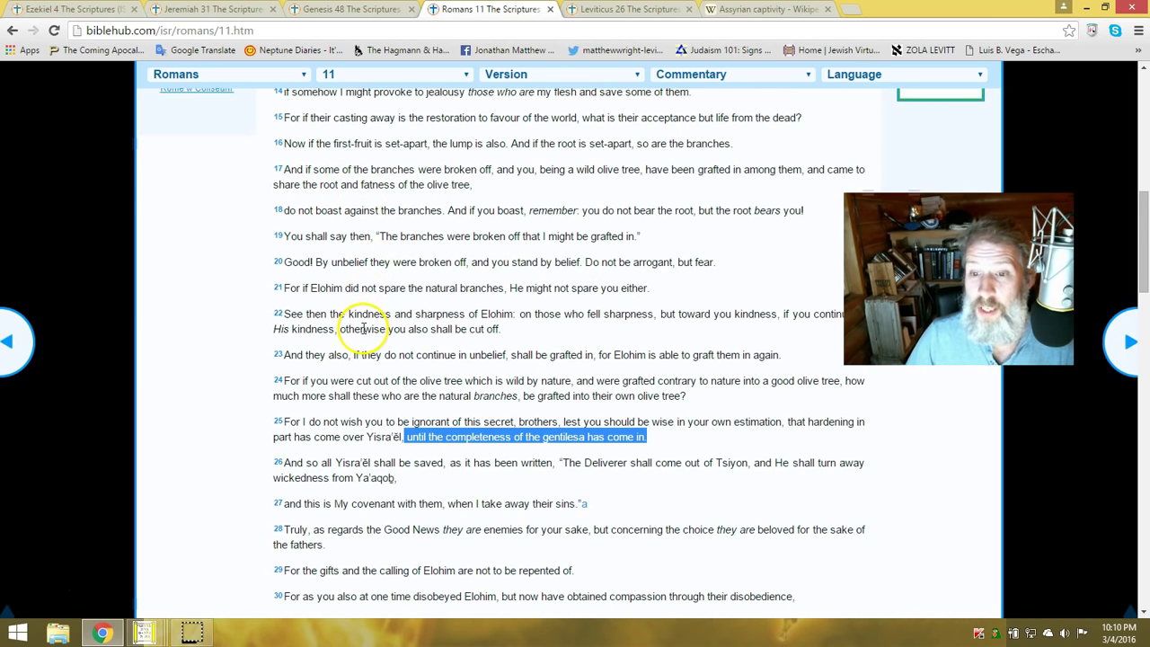
mouse_move(392, 224)
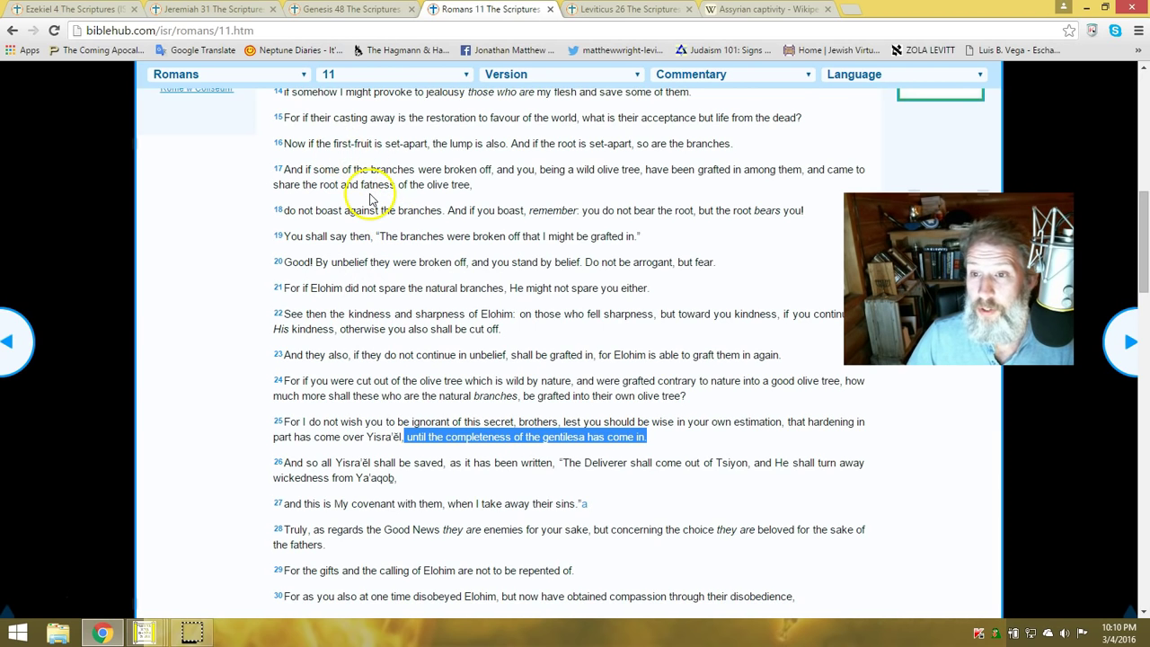
mouse_move(1078, 277)
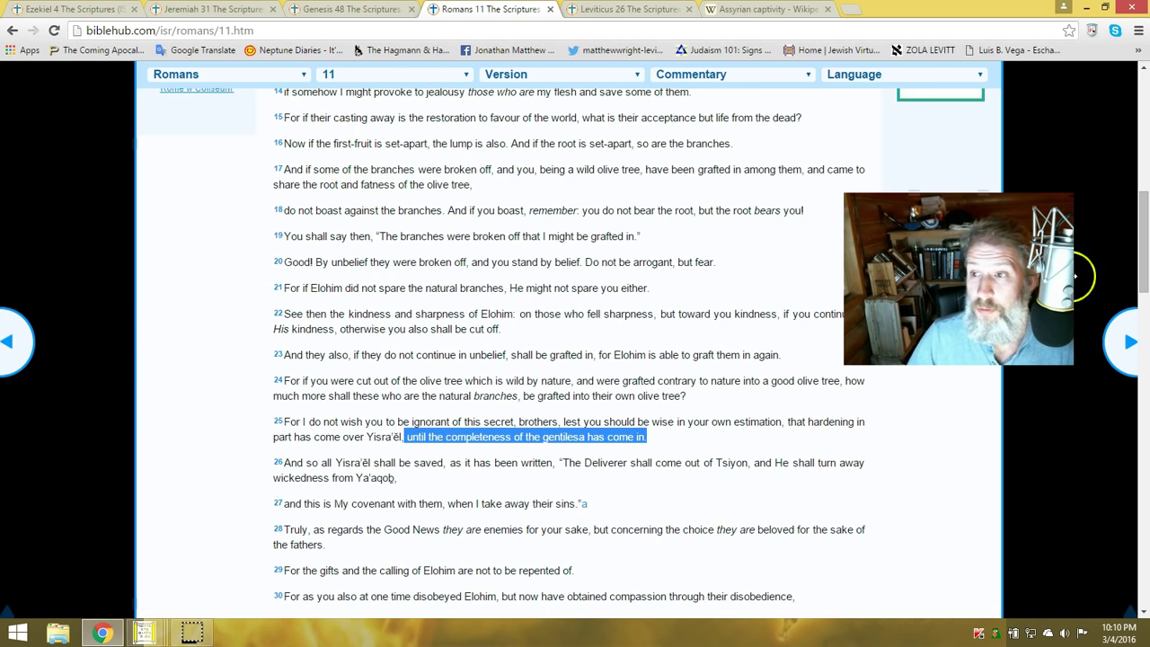
scroll(up, 3)
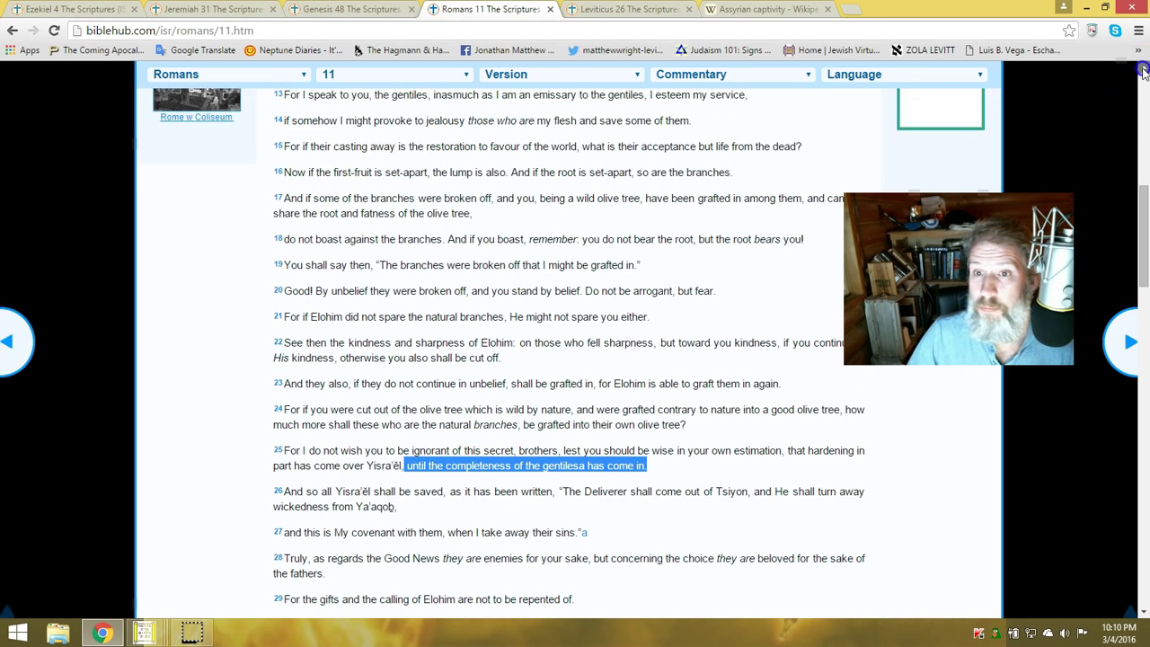
scroll(up, 3)
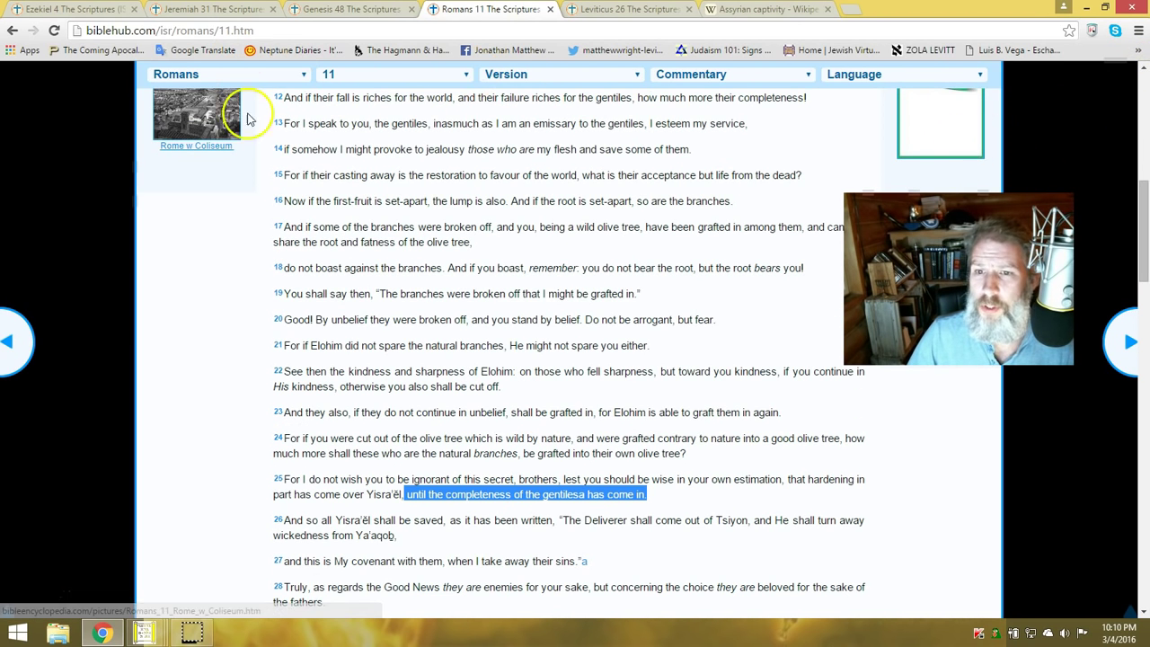
mouse_move(554, 143)
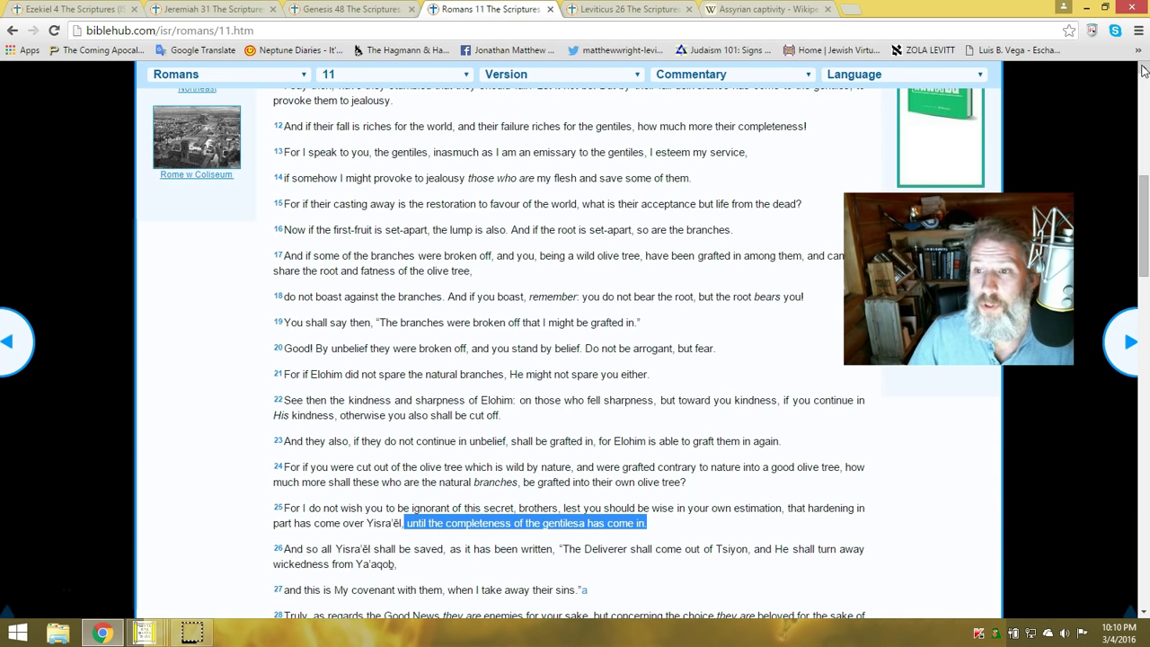
mouse_move(586, 126)
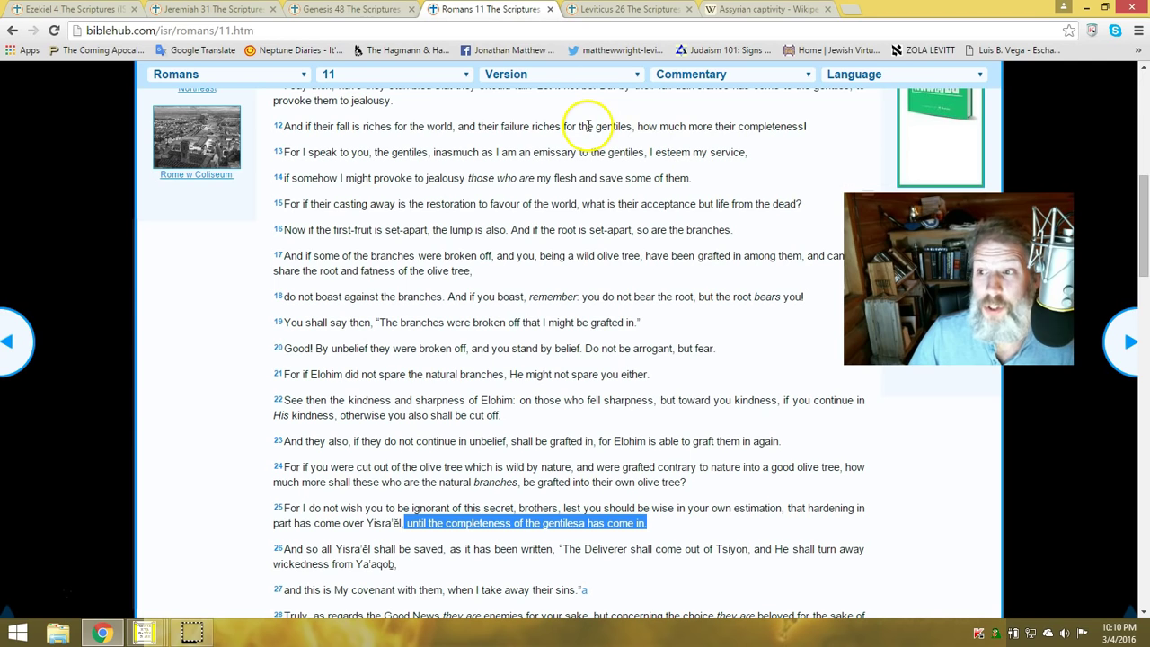
mouse_move(737, 140)
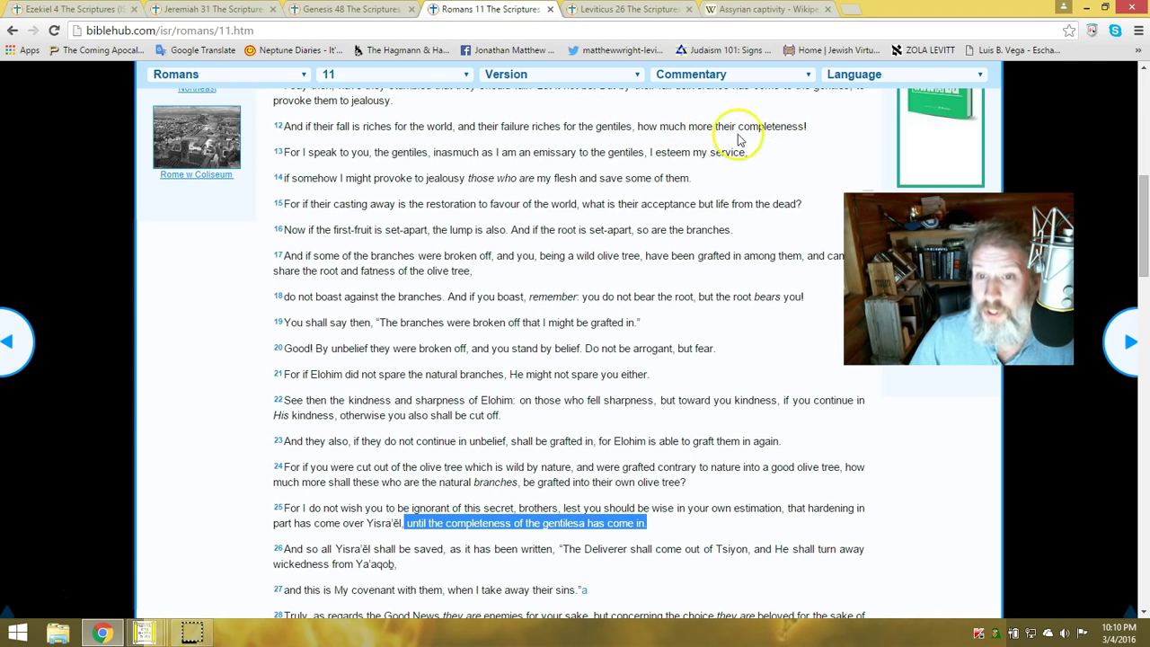
mouse_move(363, 171)
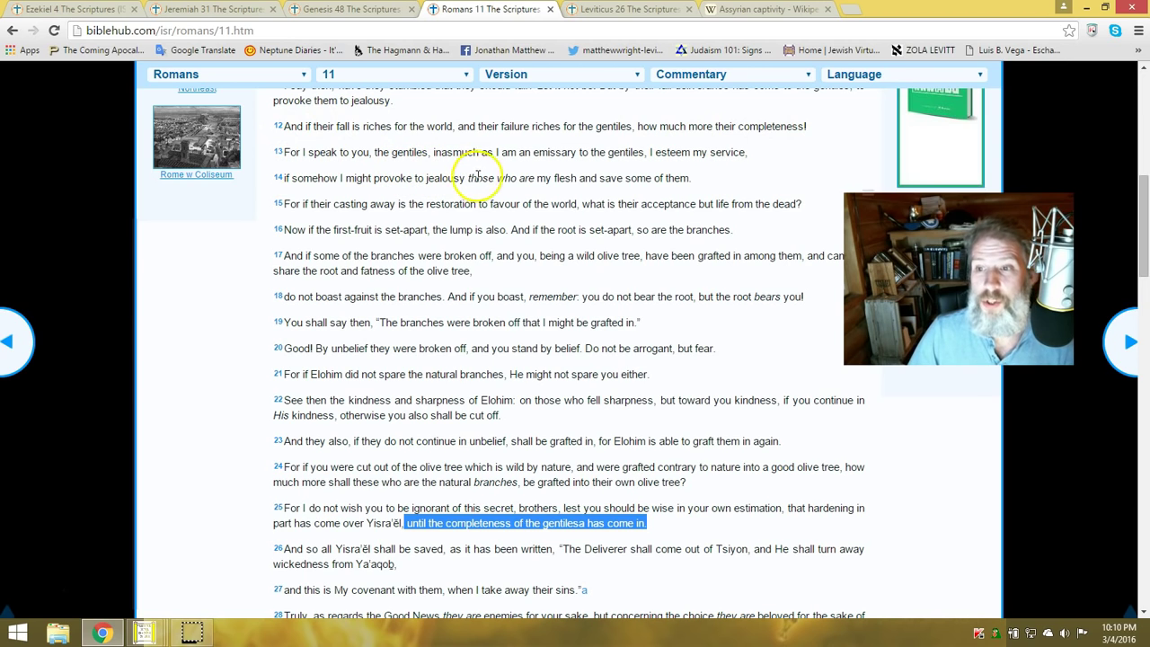
mouse_move(565, 170)
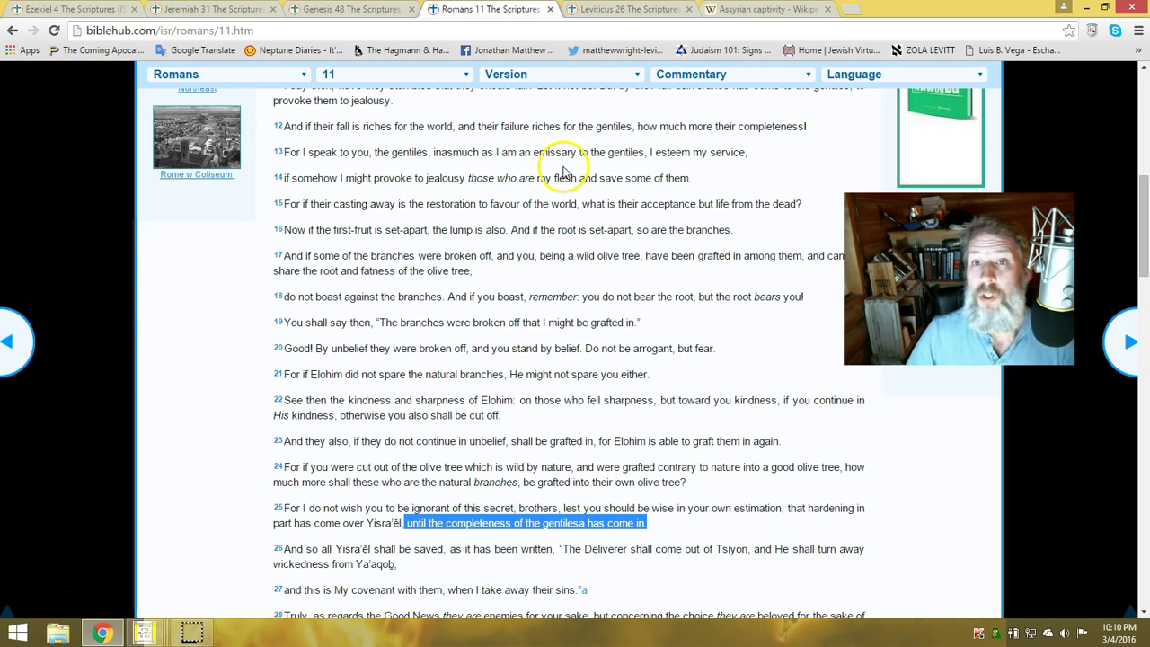
mouse_move(710, 165)
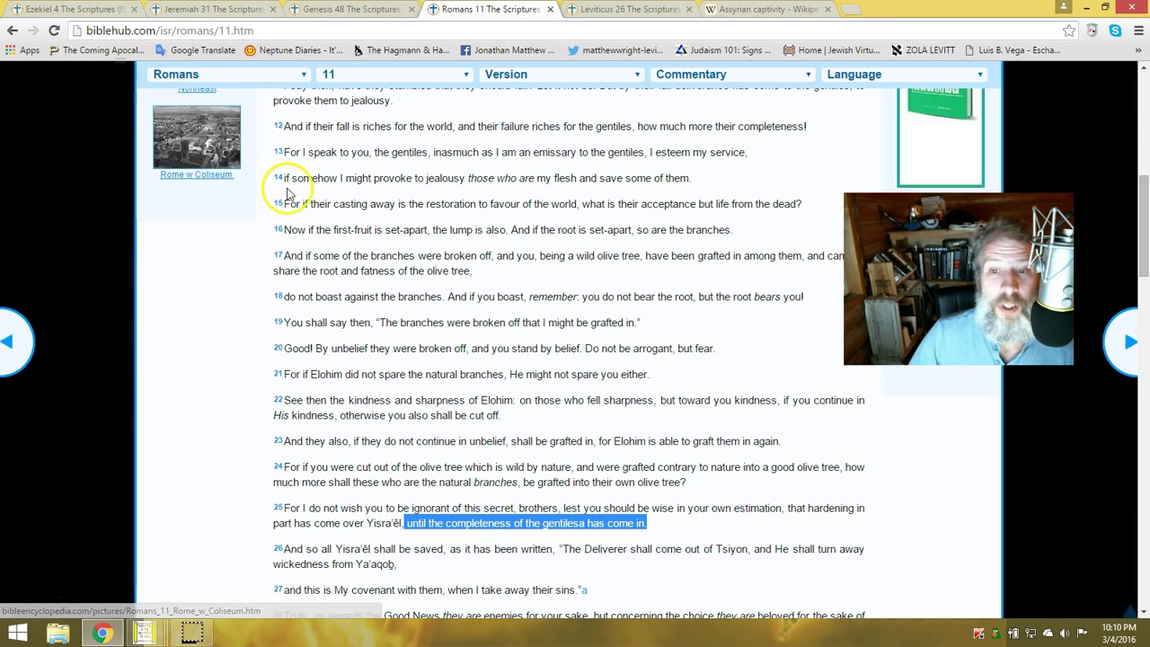
mouse_move(453, 192)
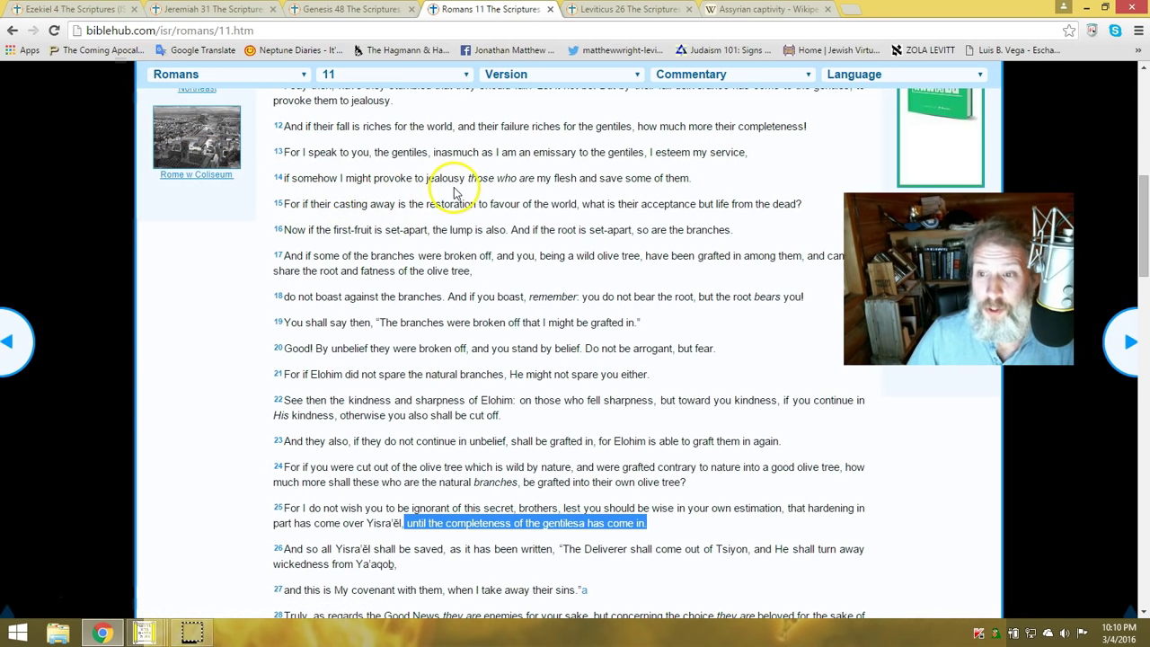
mouse_move(618, 180)
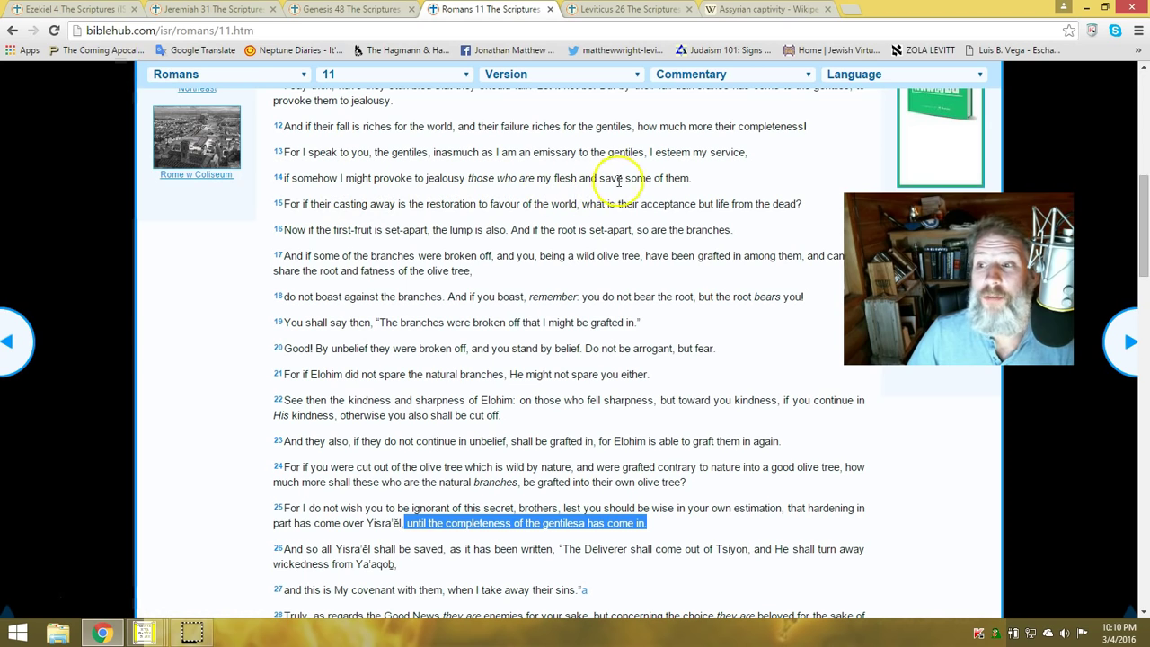
mouse_move(669, 191)
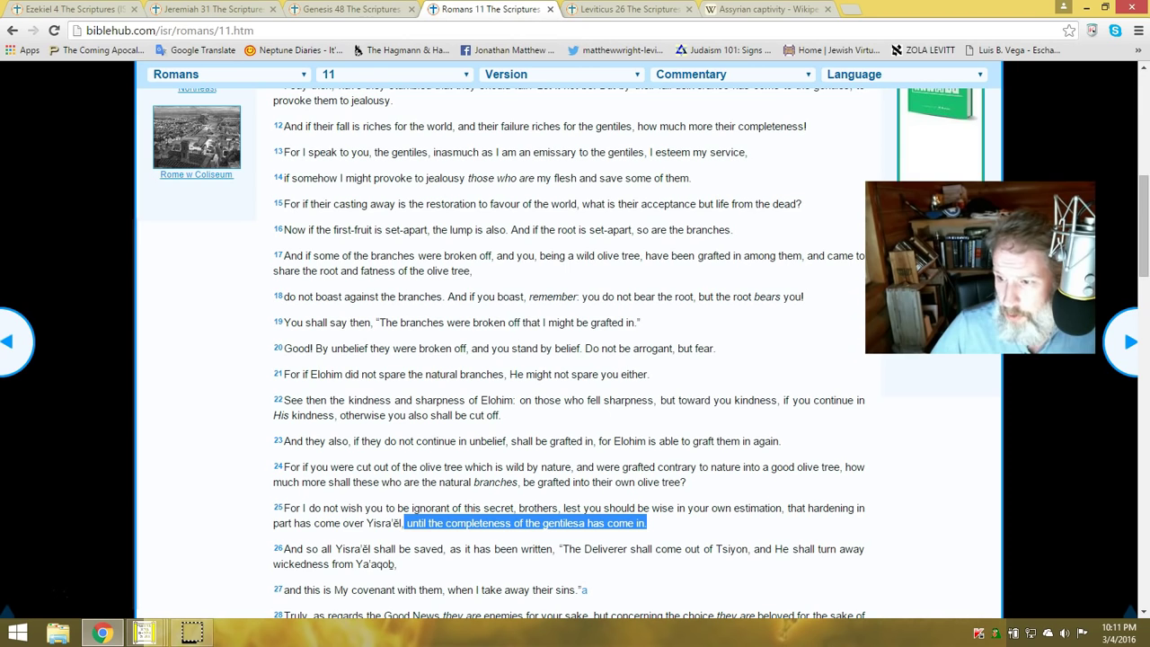
mouse_move(926, 367)
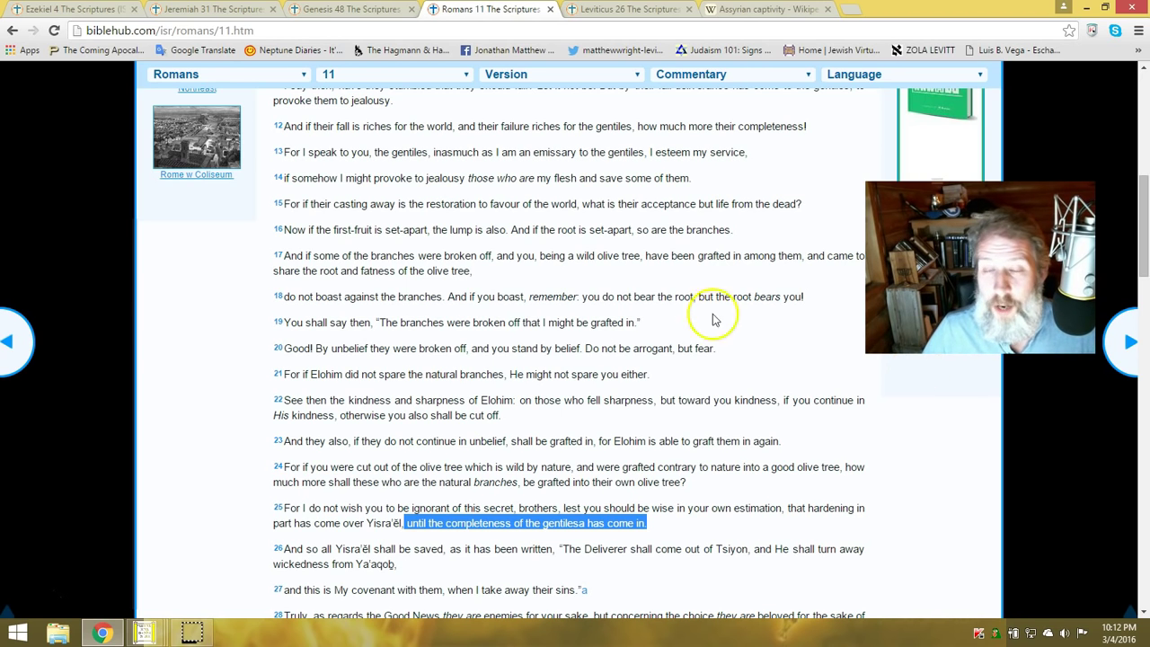
mouse_move(205, 241)
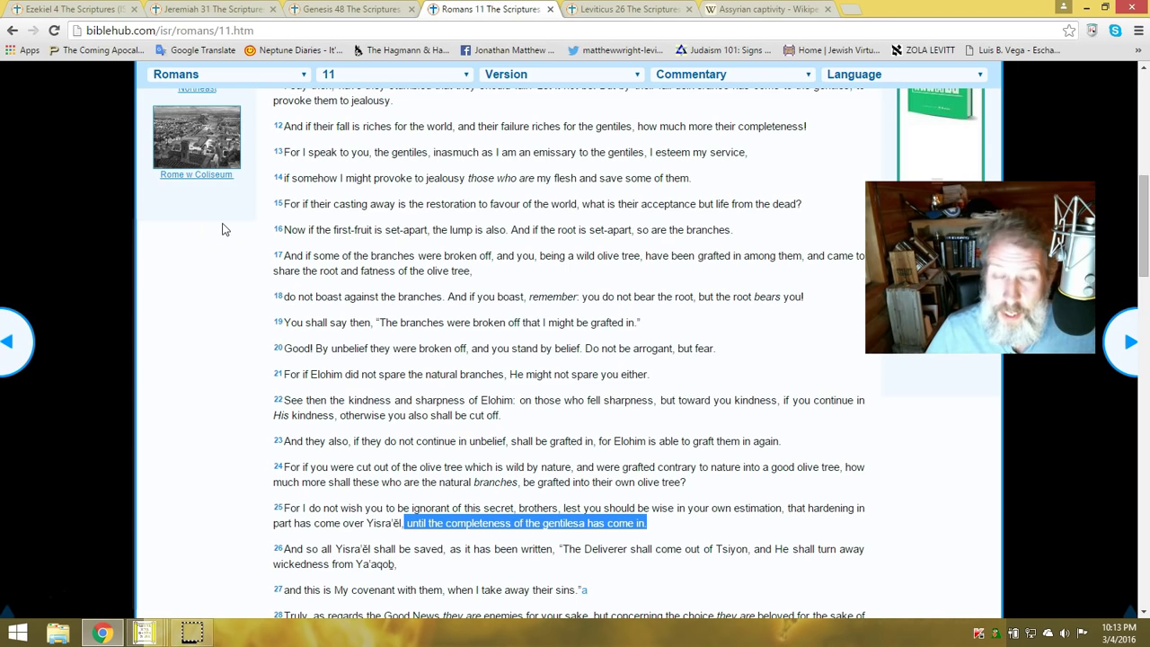
mouse_move(231, 249)
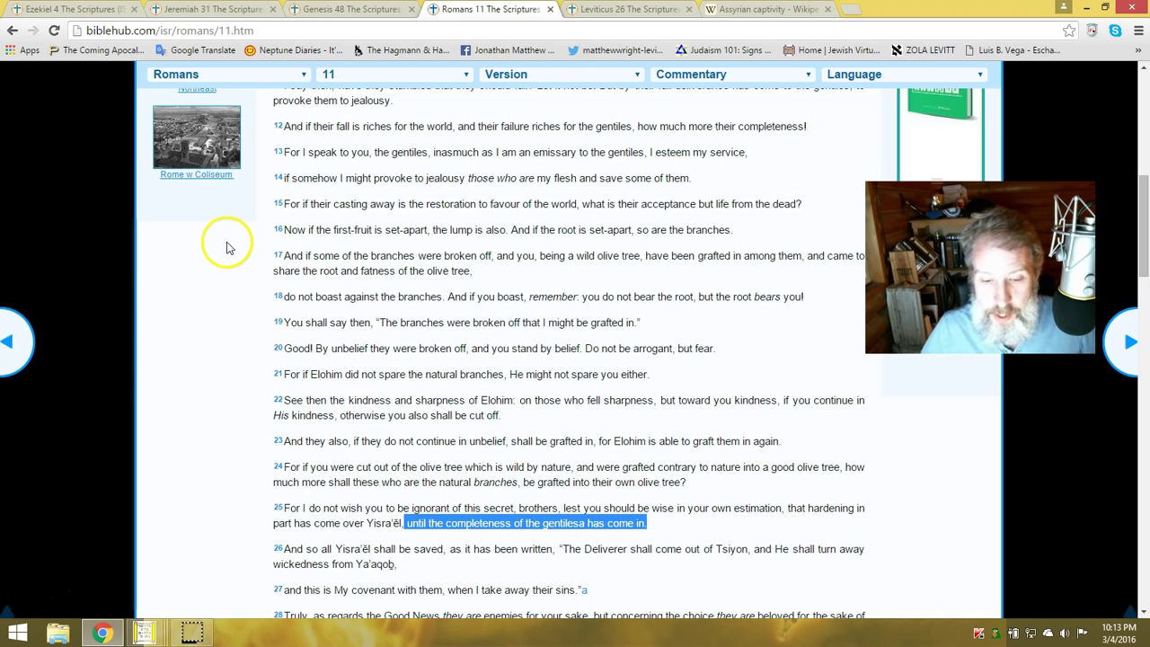
mouse_move(453, 395)
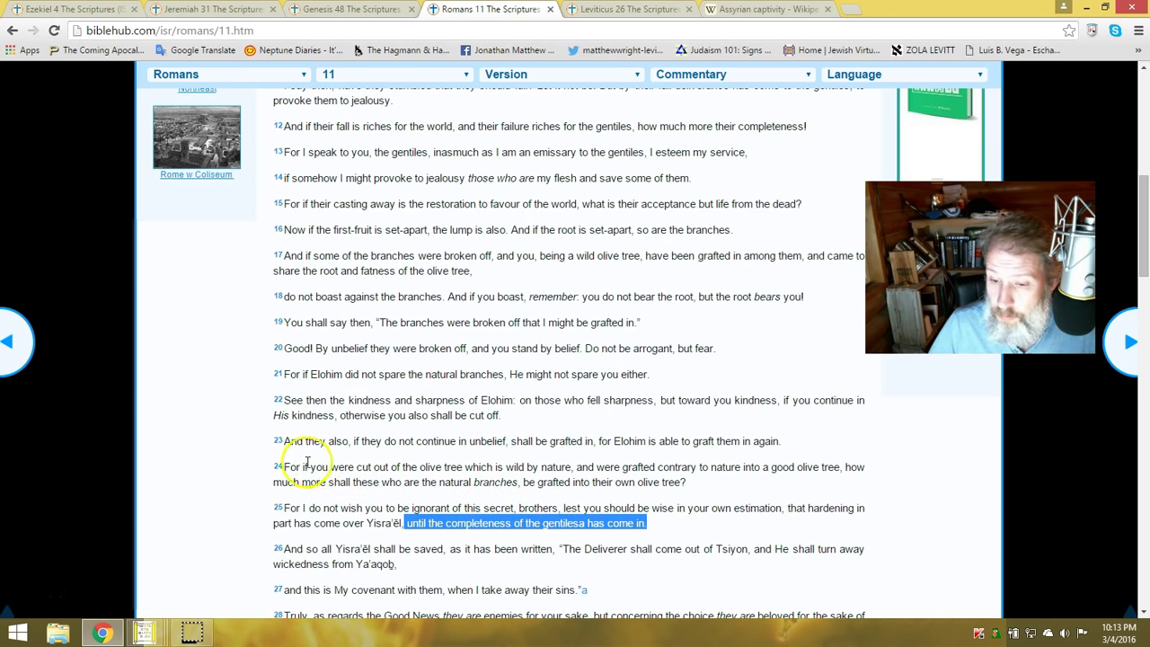
mouse_move(309, 465)
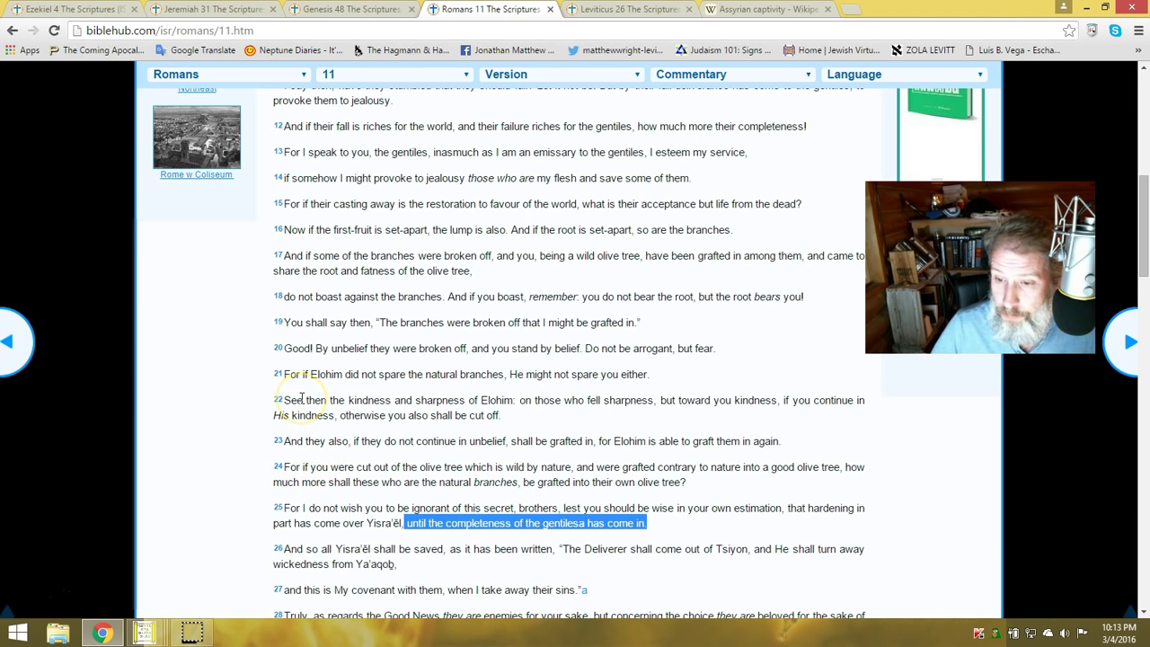
mouse_move(333, 371)
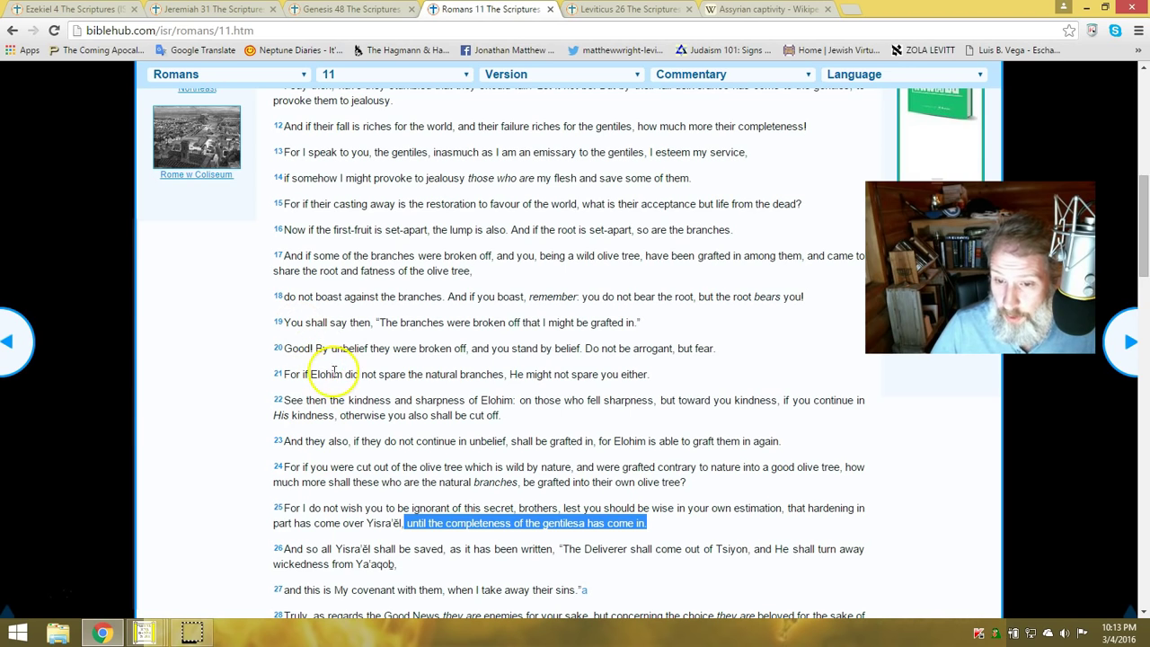
mouse_move(376, 406)
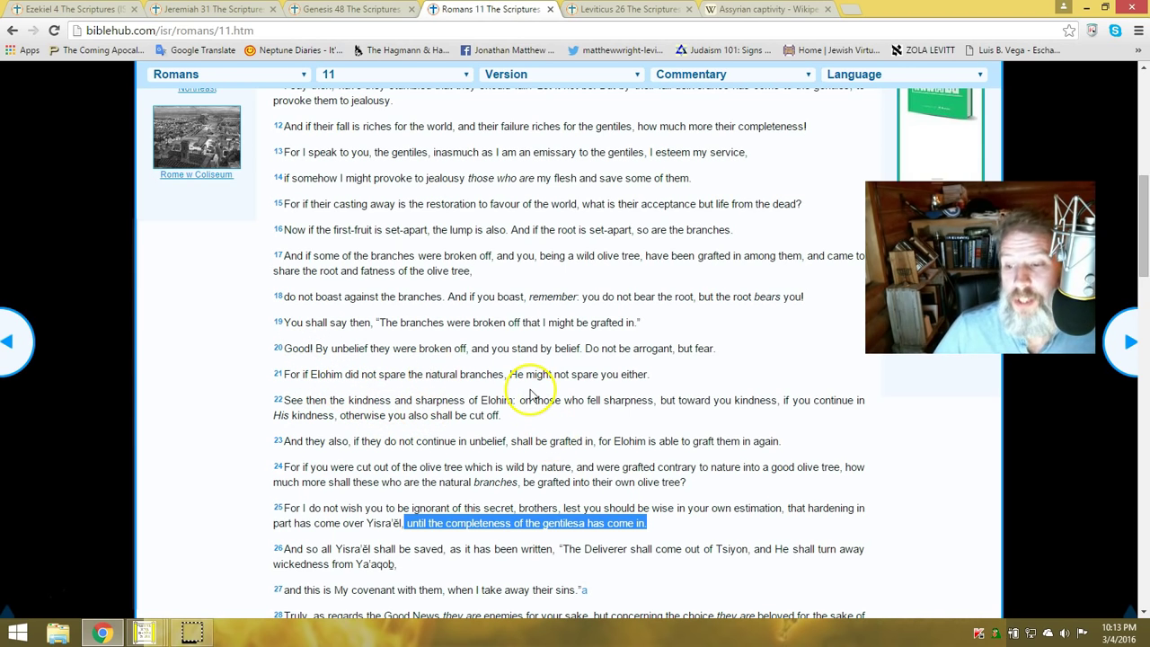
mouse_move(585, 395)
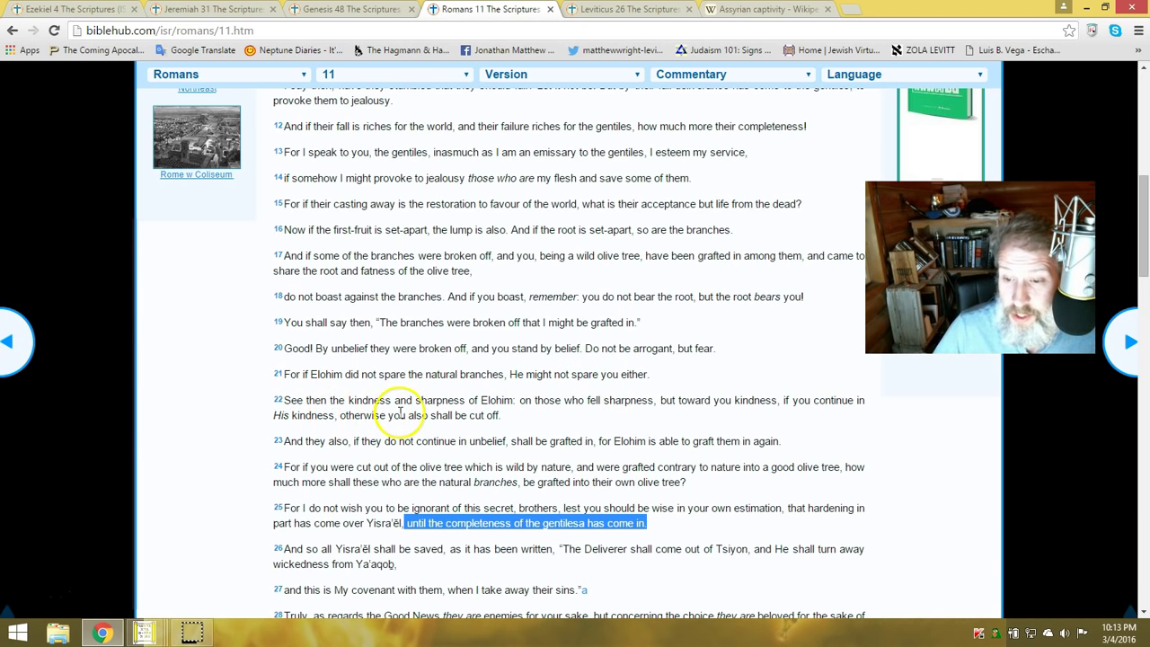
mouse_move(575, 404)
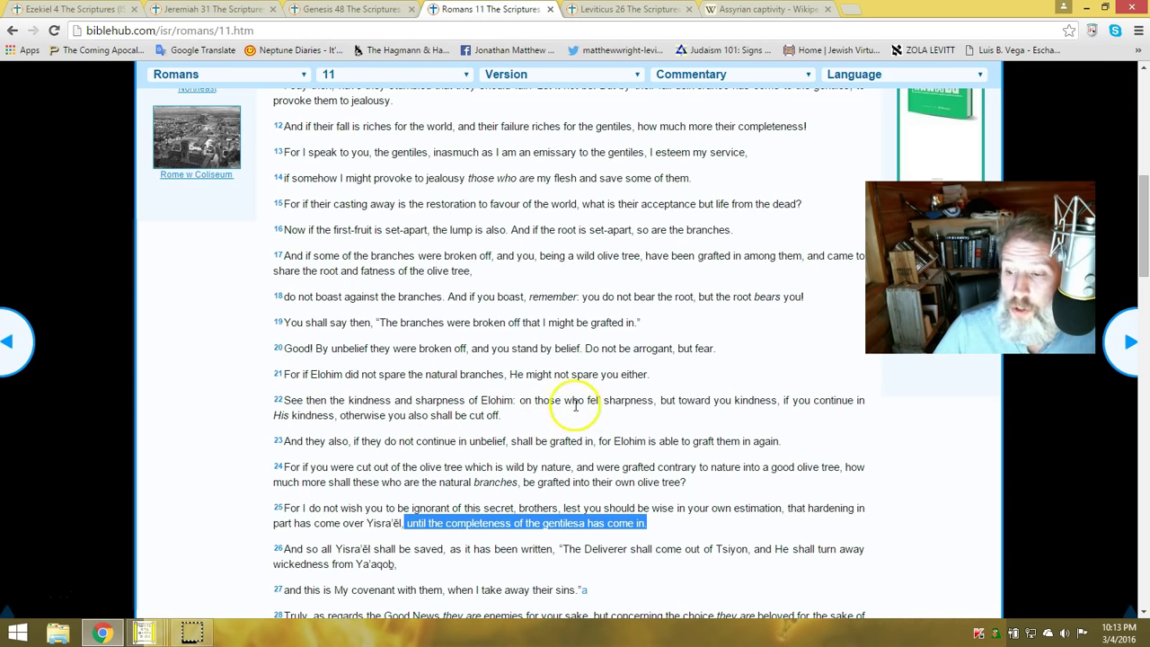
mouse_move(734, 423)
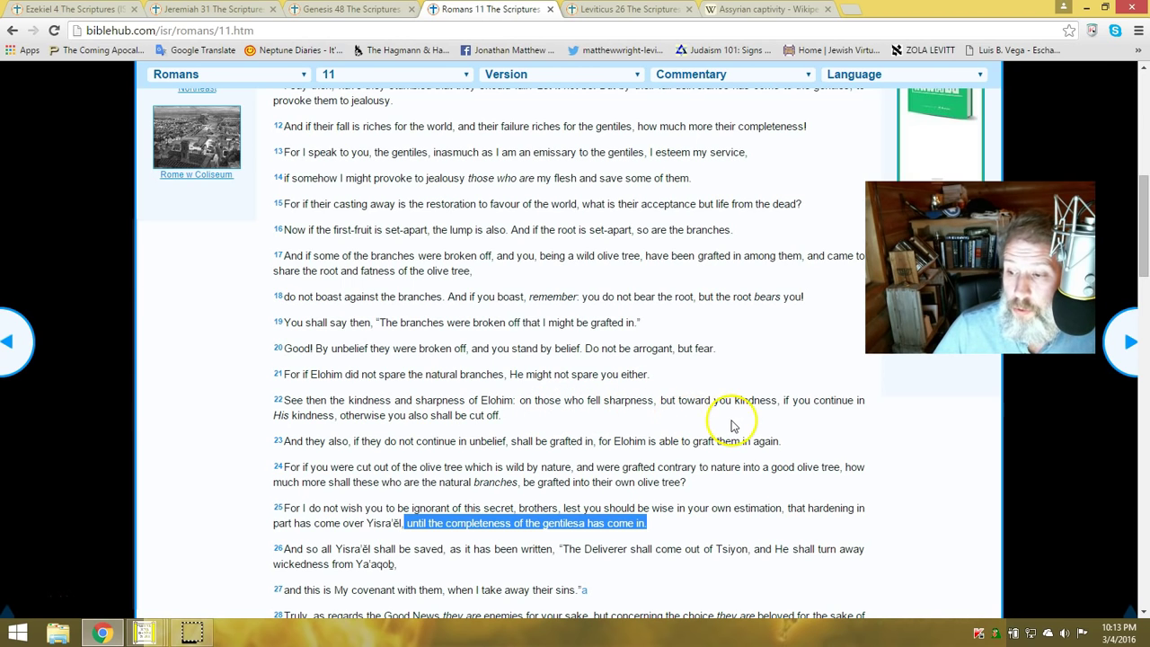
mouse_move(795, 421)
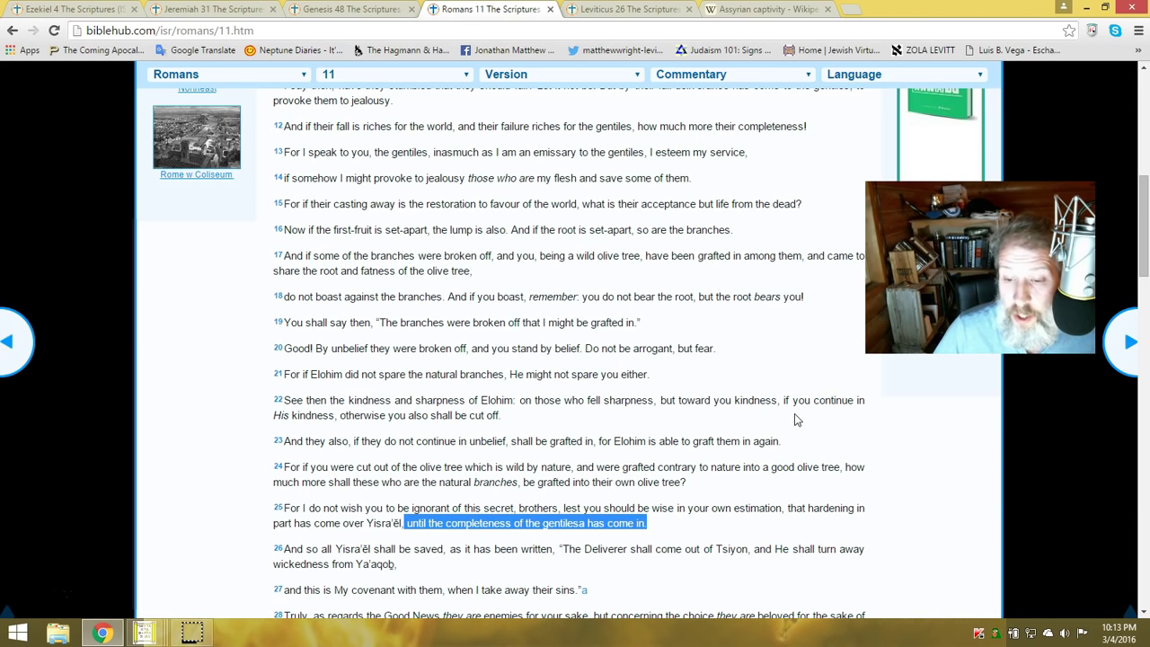
mouse_move(500, 482)
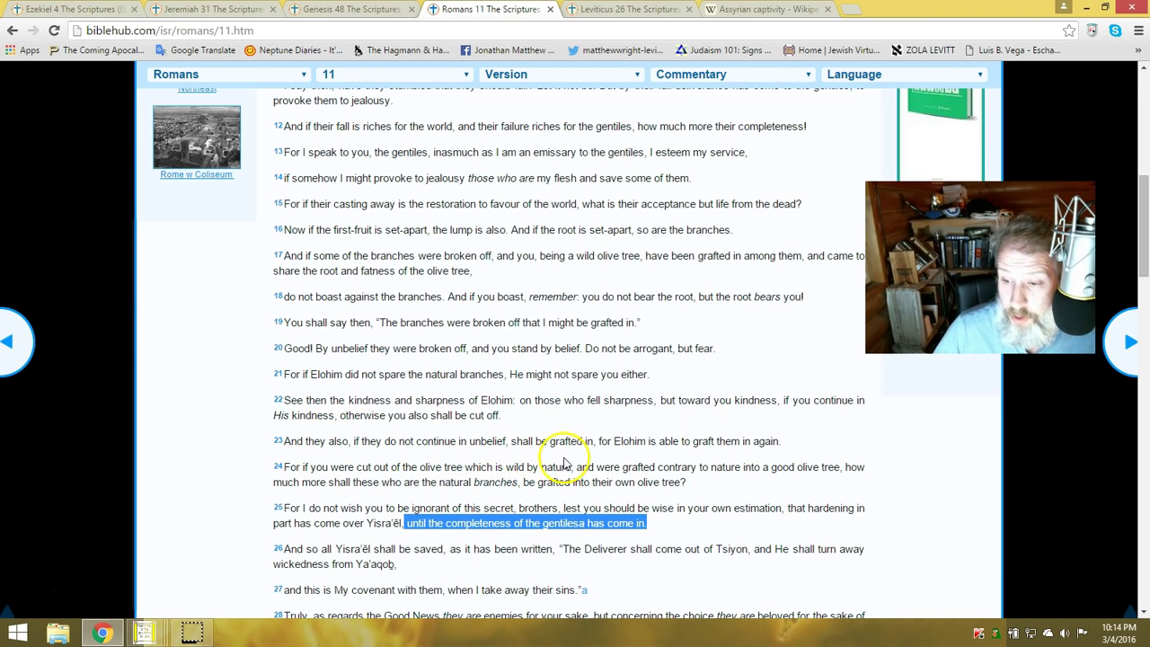
mouse_move(681, 460)
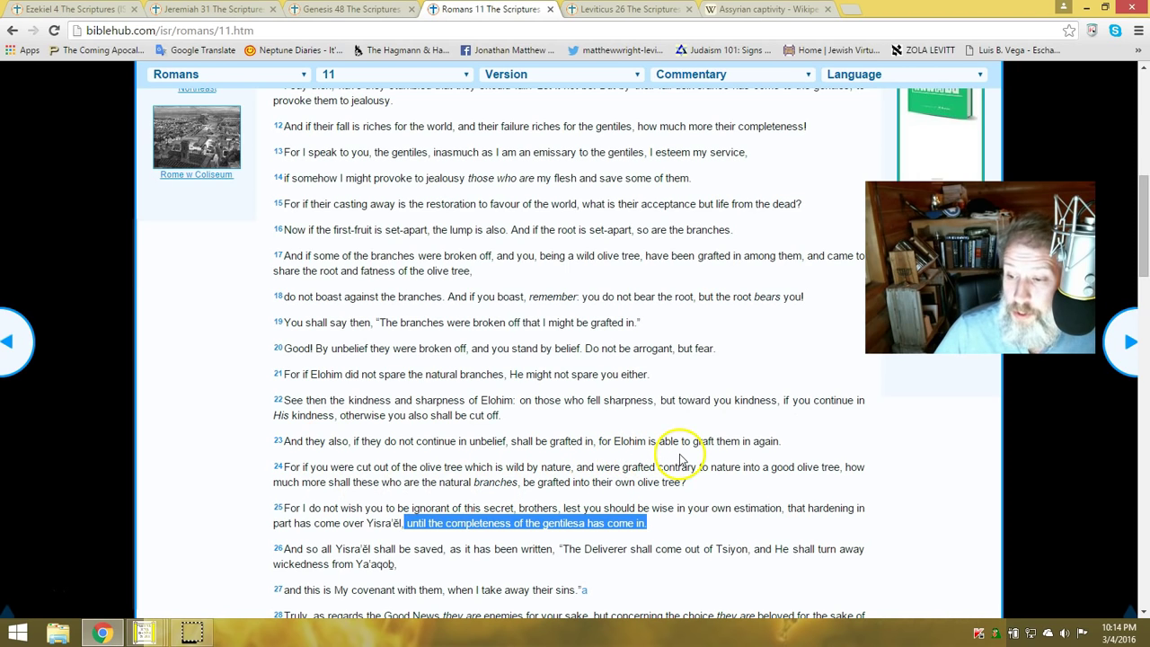
mouse_move(773, 460)
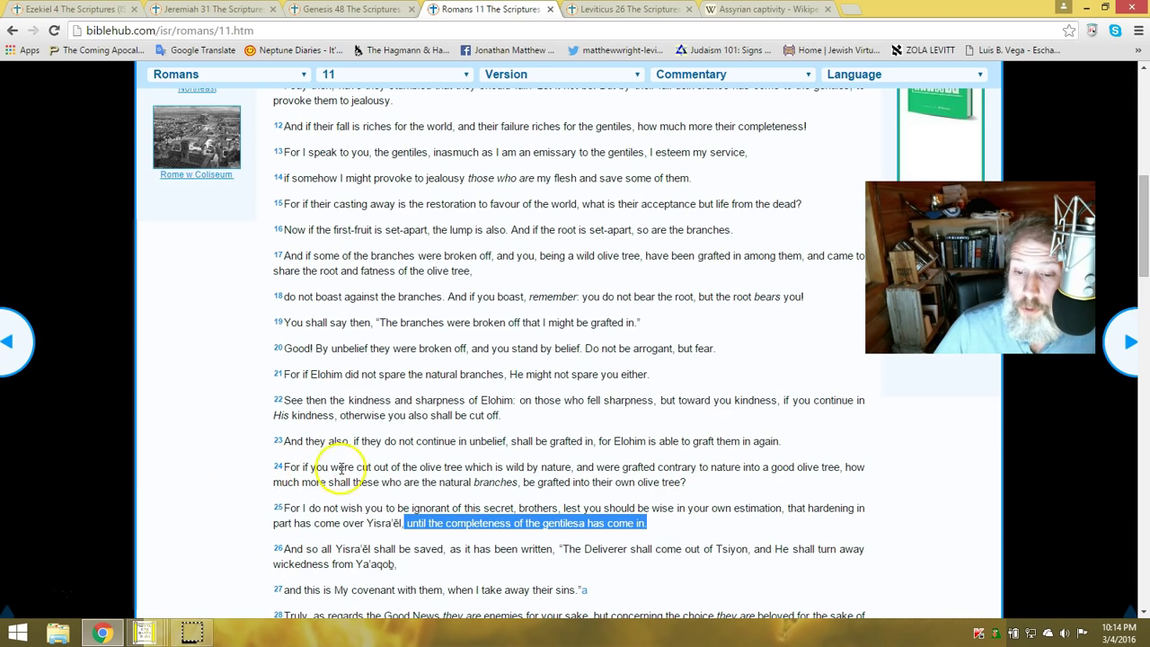
mouse_move(407, 478)
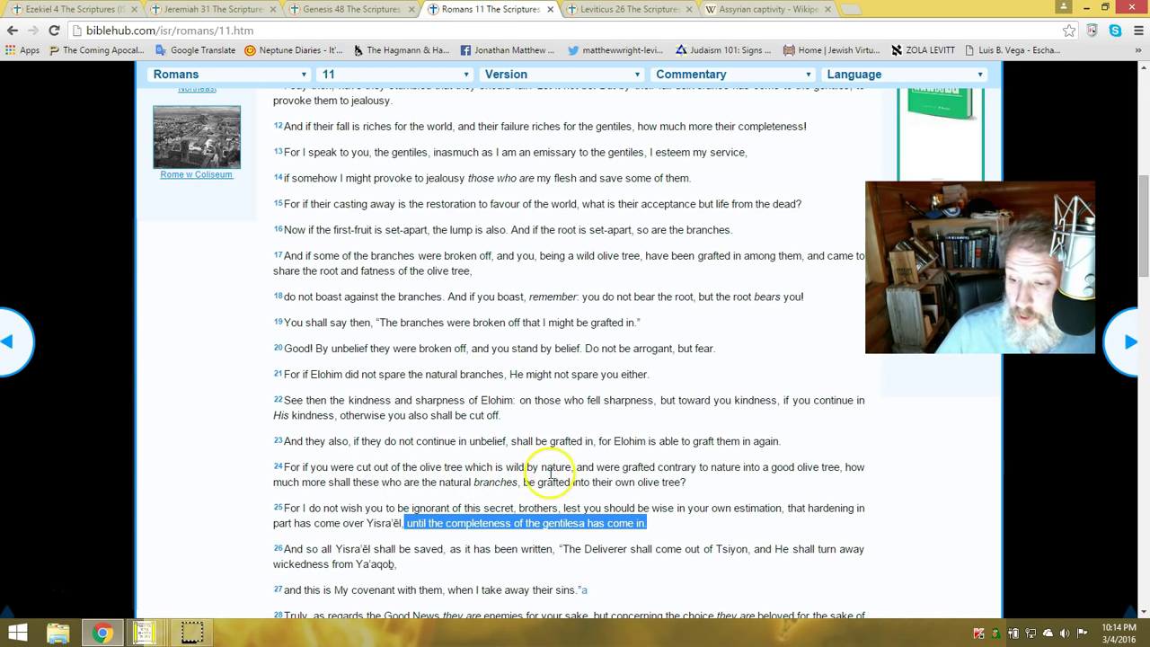
mouse_move(741, 478)
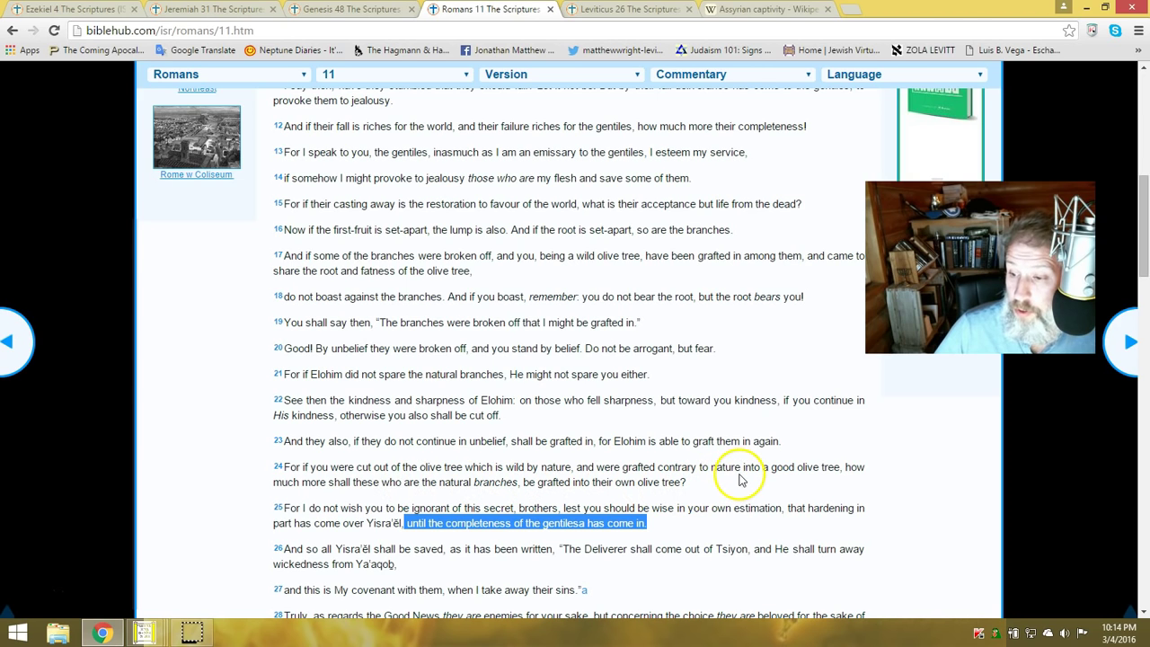
mouse_move(807, 478)
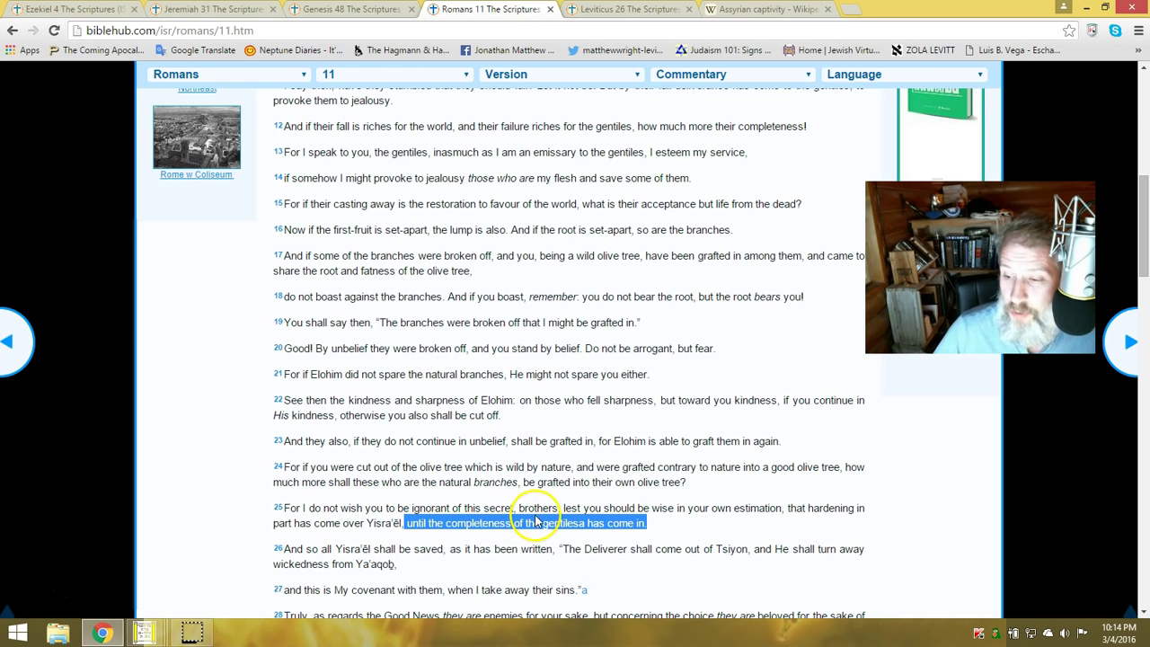
mouse_move(646, 517)
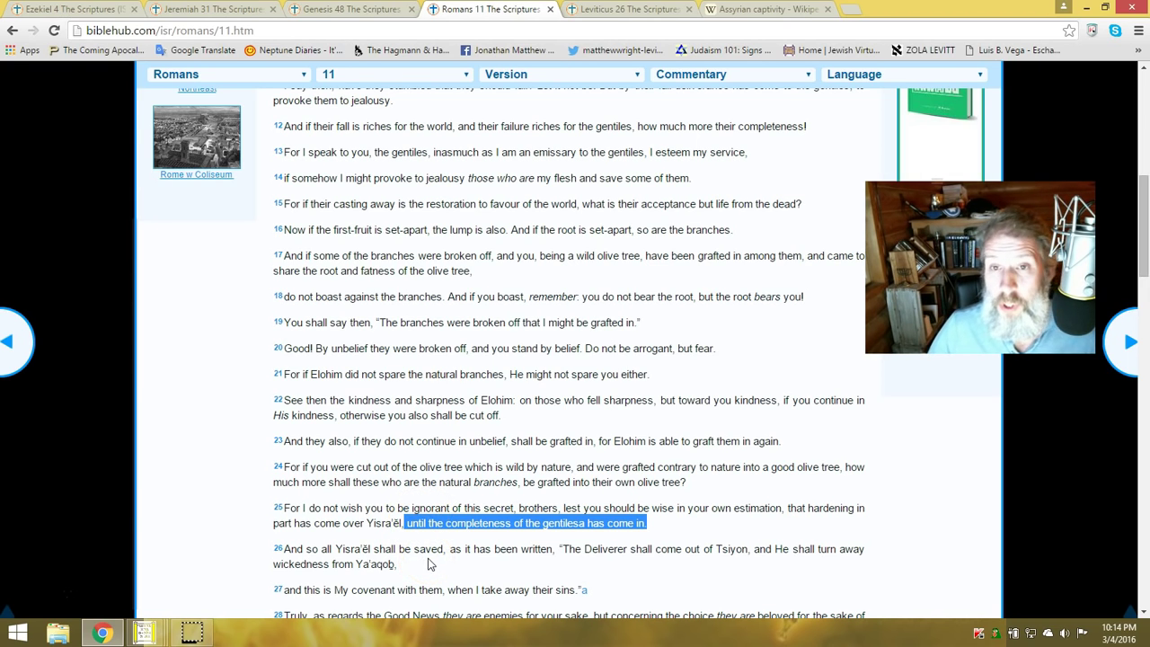
mouse_move(493, 584)
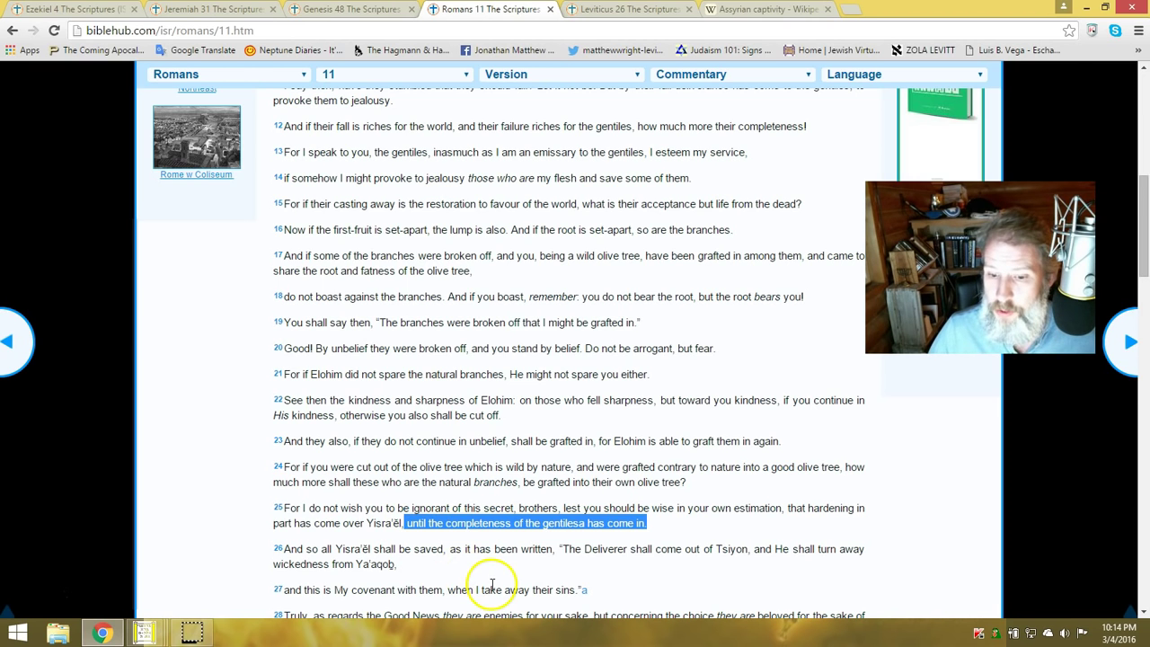
scroll(down, 3)
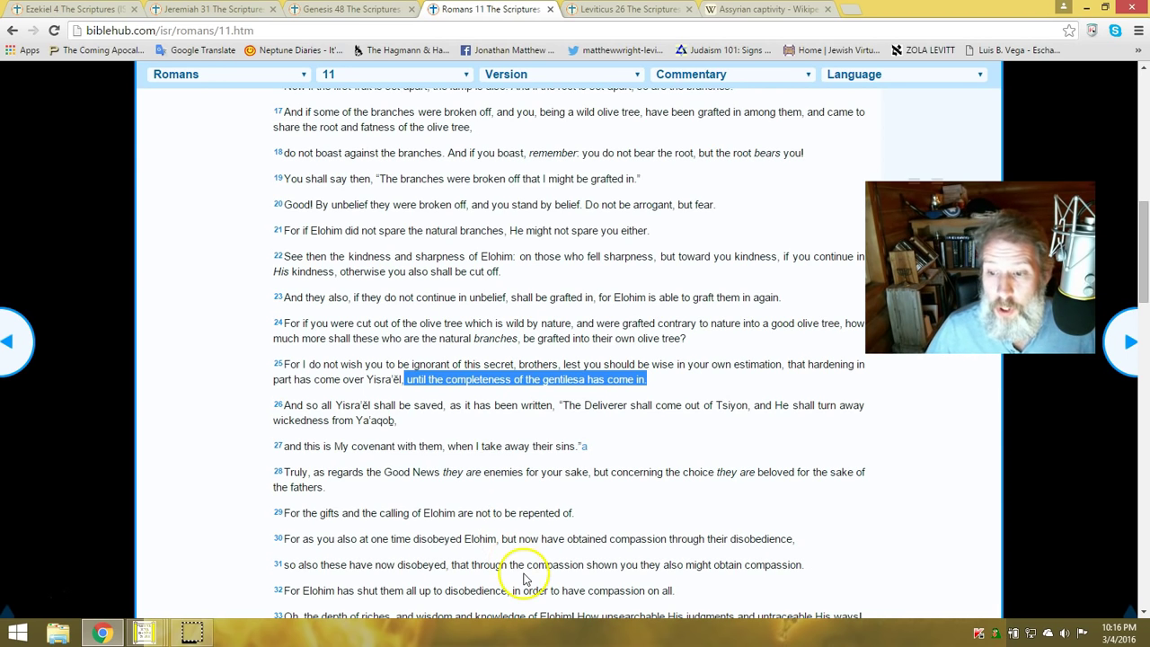
mouse_move(147, 142)
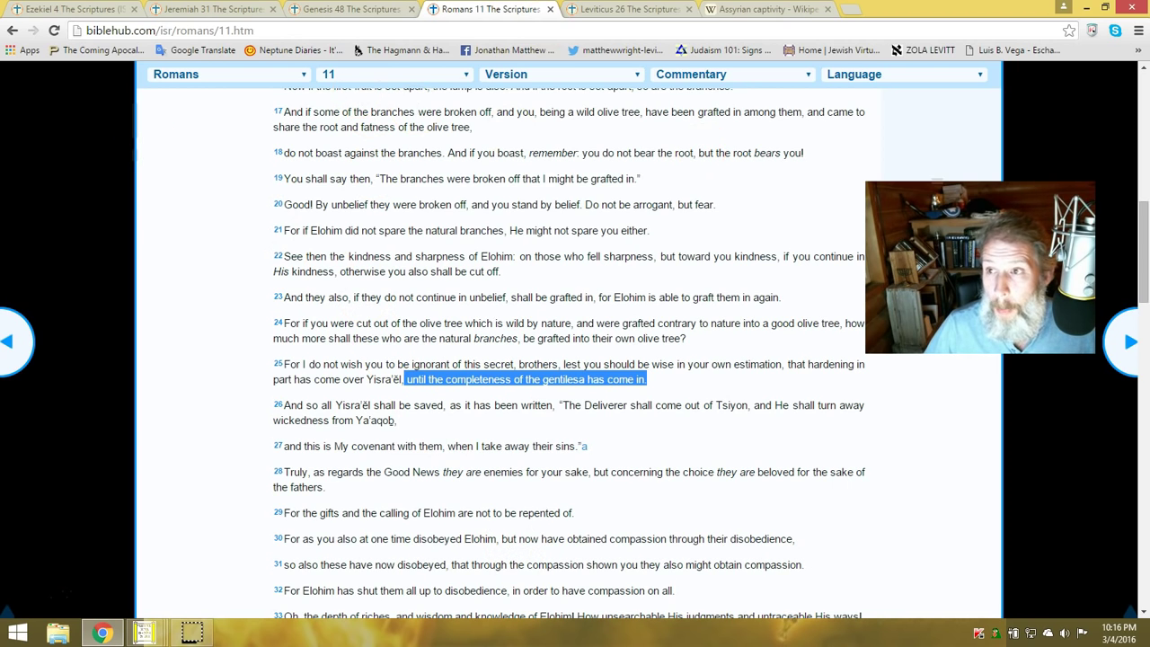
mouse_move(350, 9)
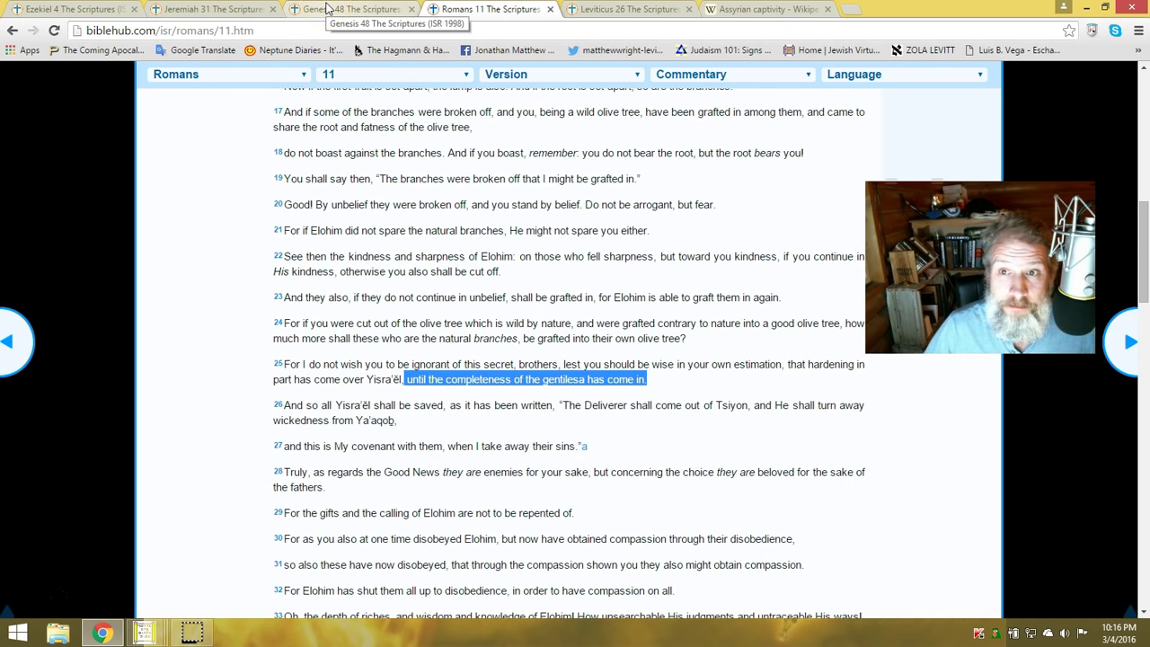
Switch to the Genesis 48 page and return to the chapter's opening verses
click(351, 9)
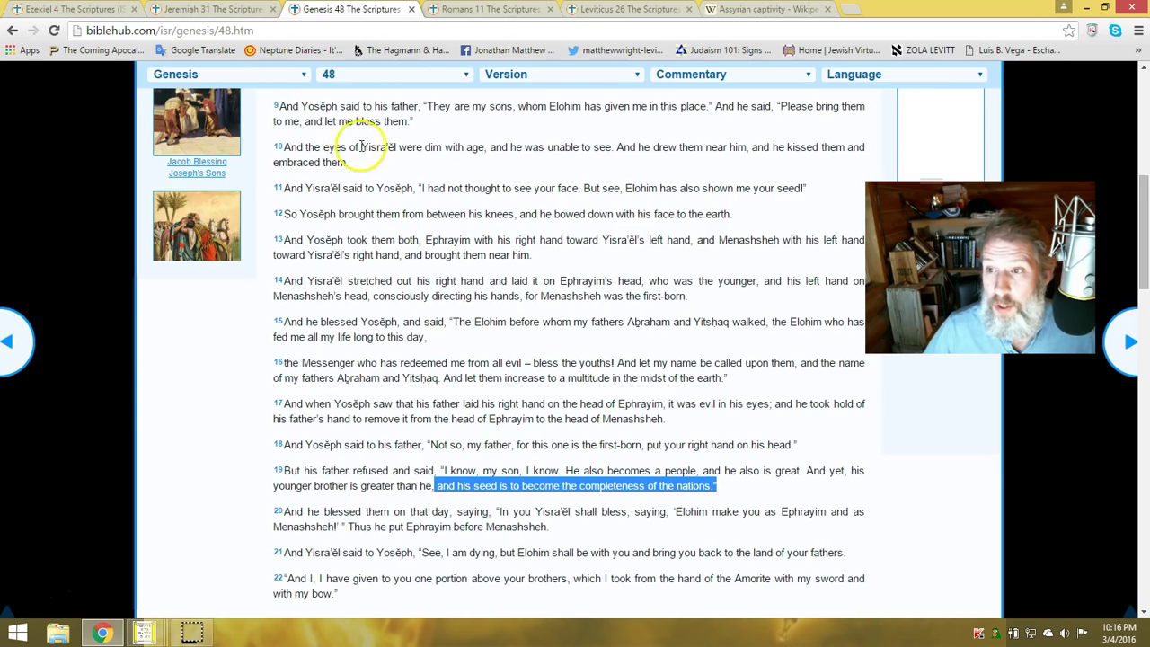
scroll(up, 3)
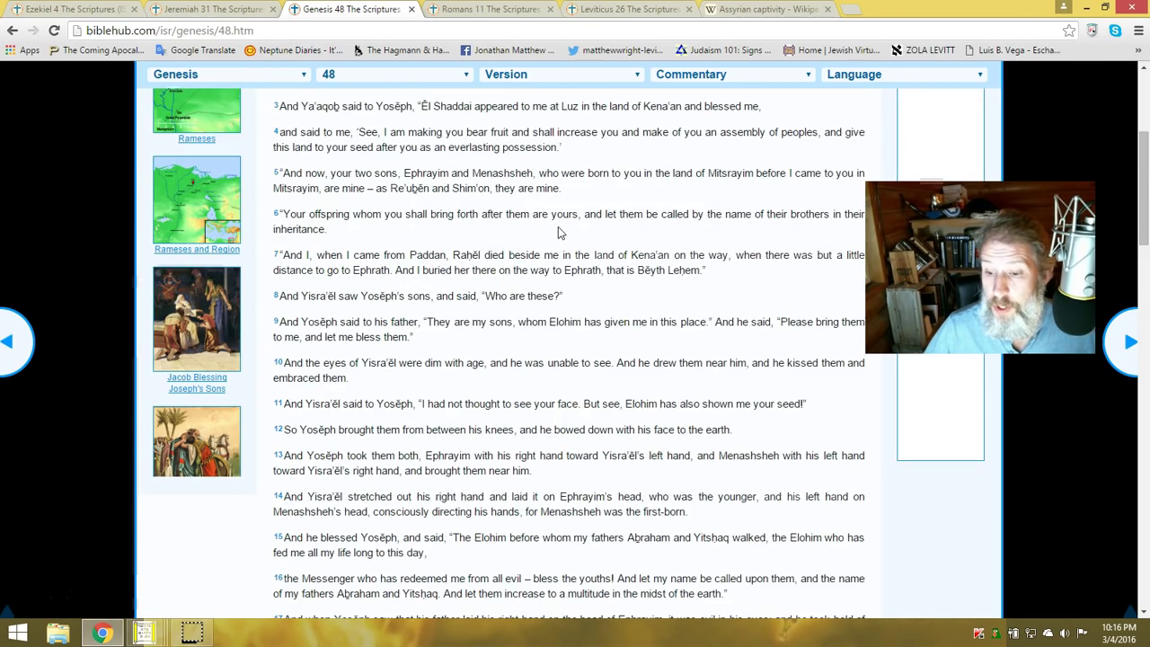
scroll(down, 3)
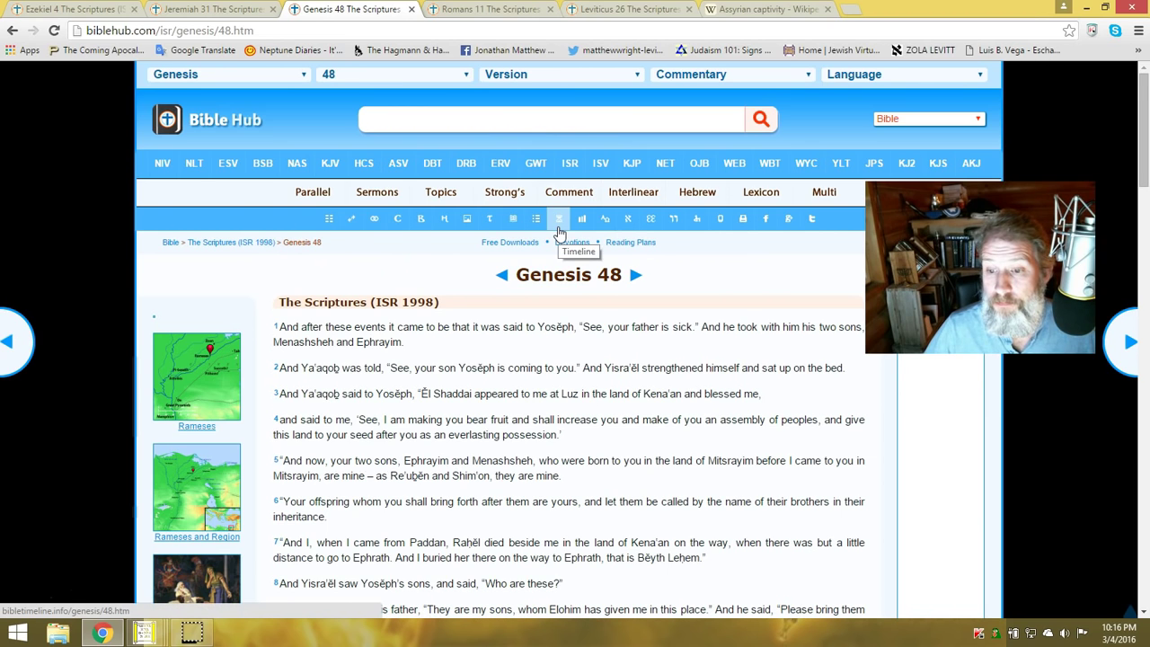
scroll(down, 3)
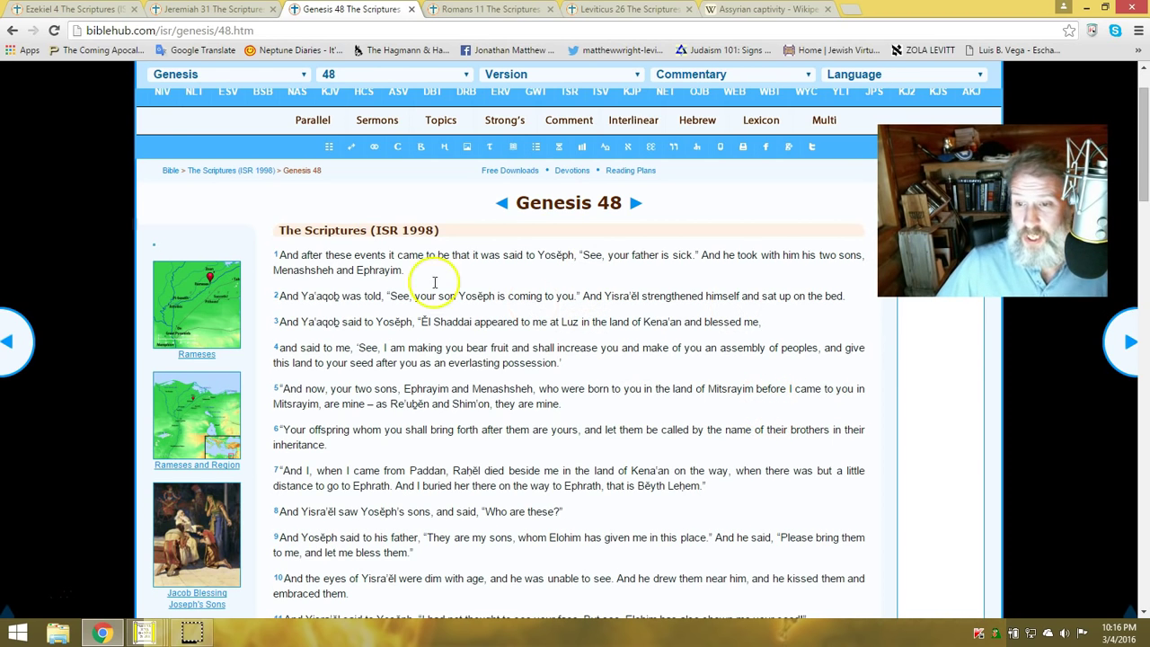
mouse_move(592, 277)
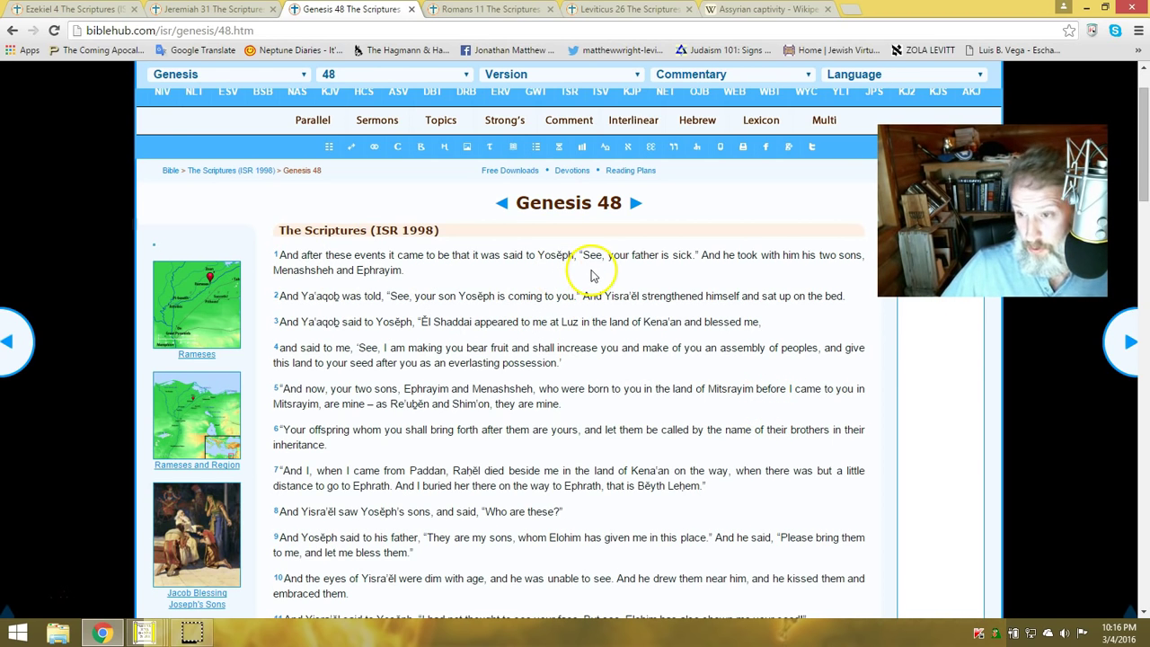
mouse_move(820, 269)
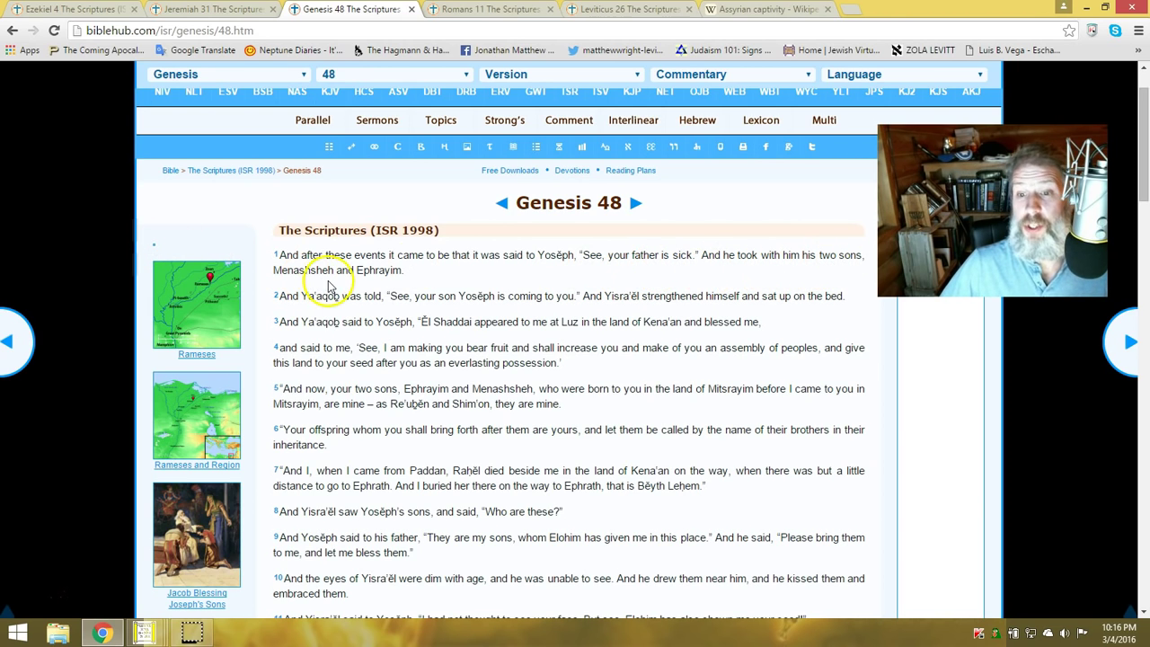
mouse_move(352, 313)
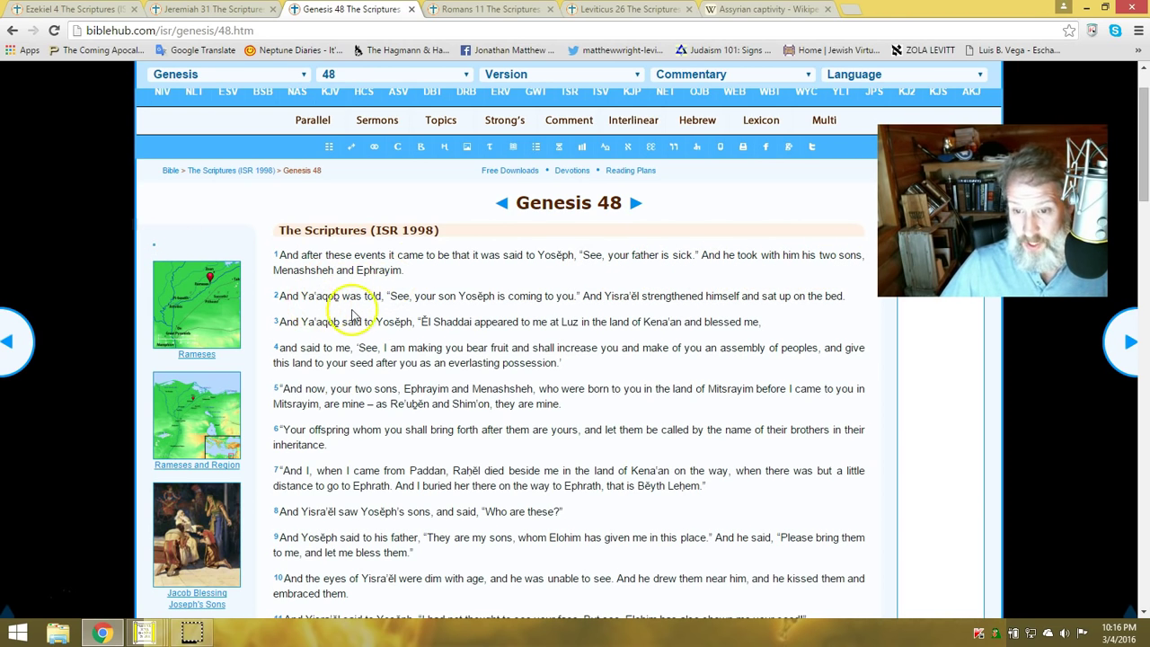
mouse_move(477, 311)
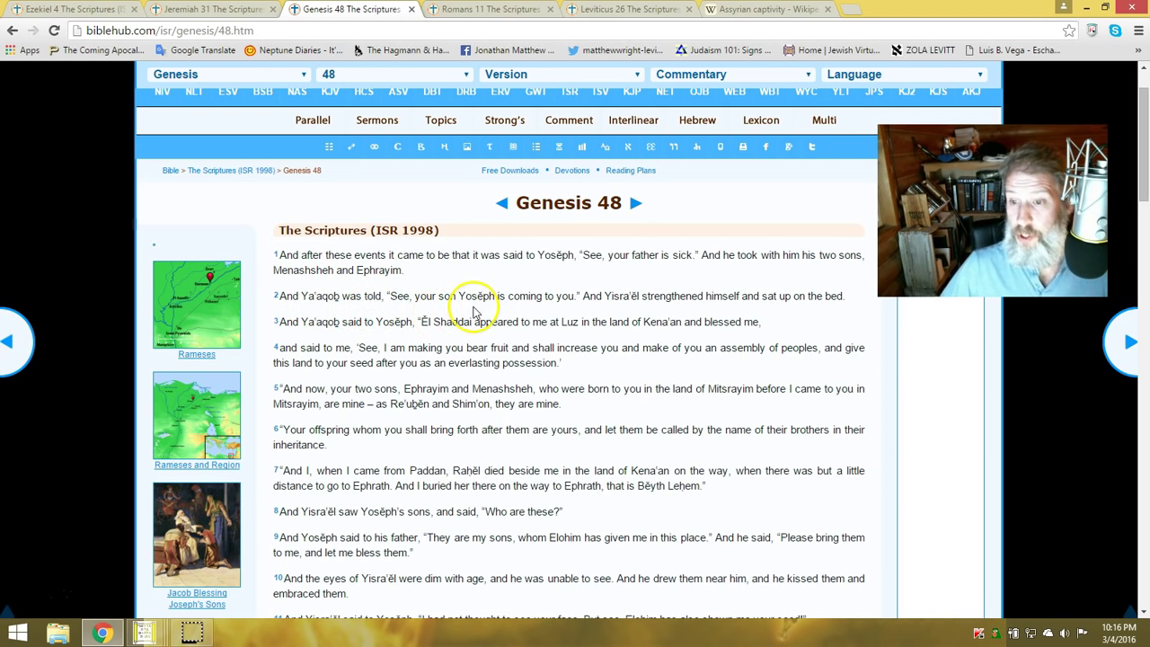
mouse_move(681, 314)
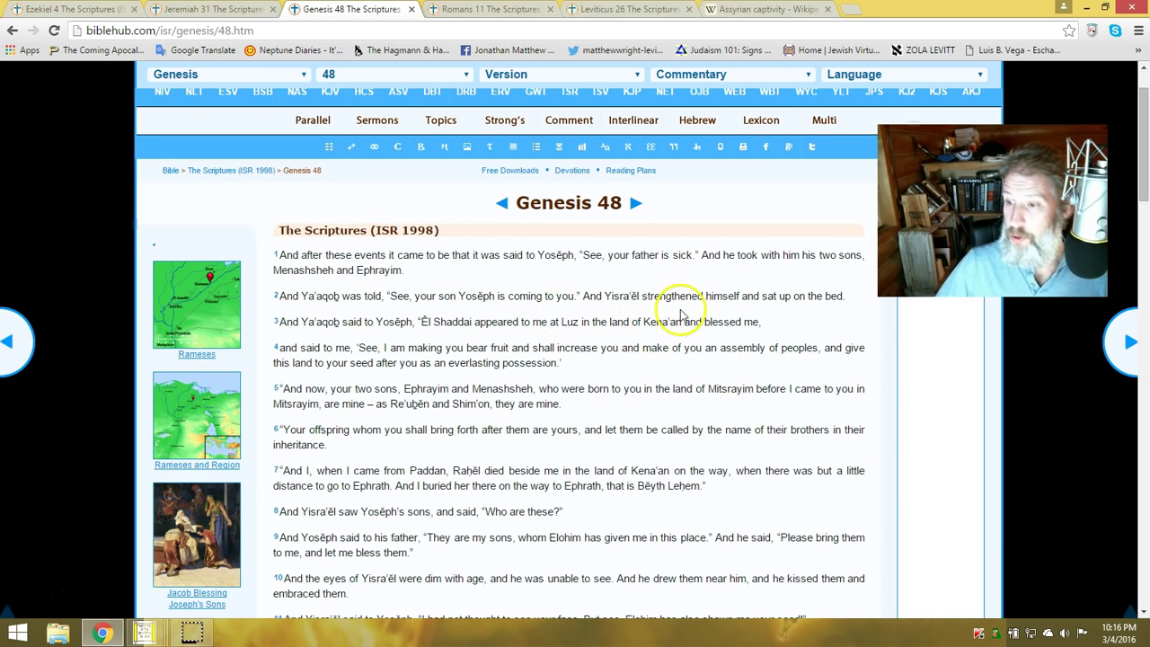
mouse_move(345, 376)
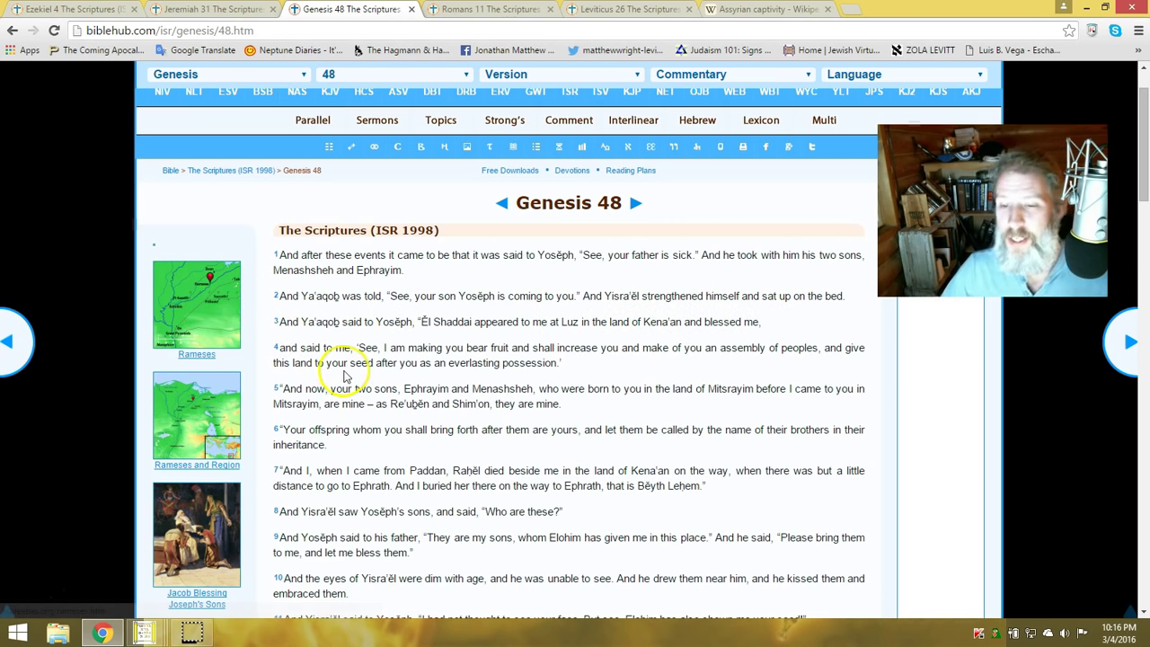
mouse_move(525, 336)
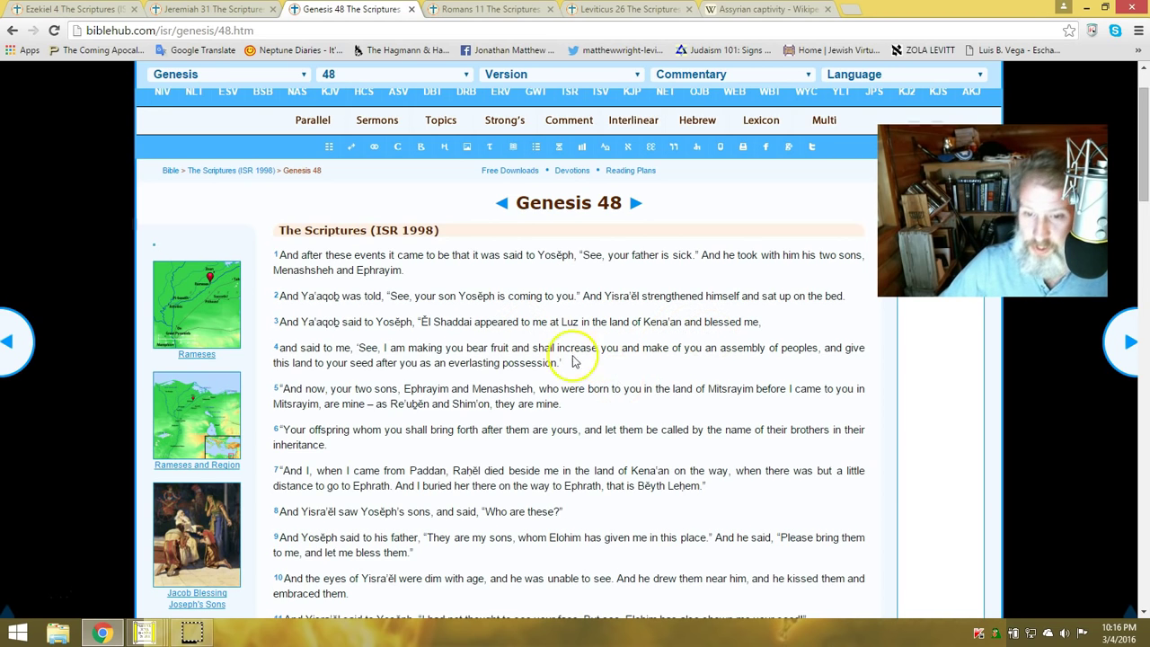
mouse_move(415, 363)
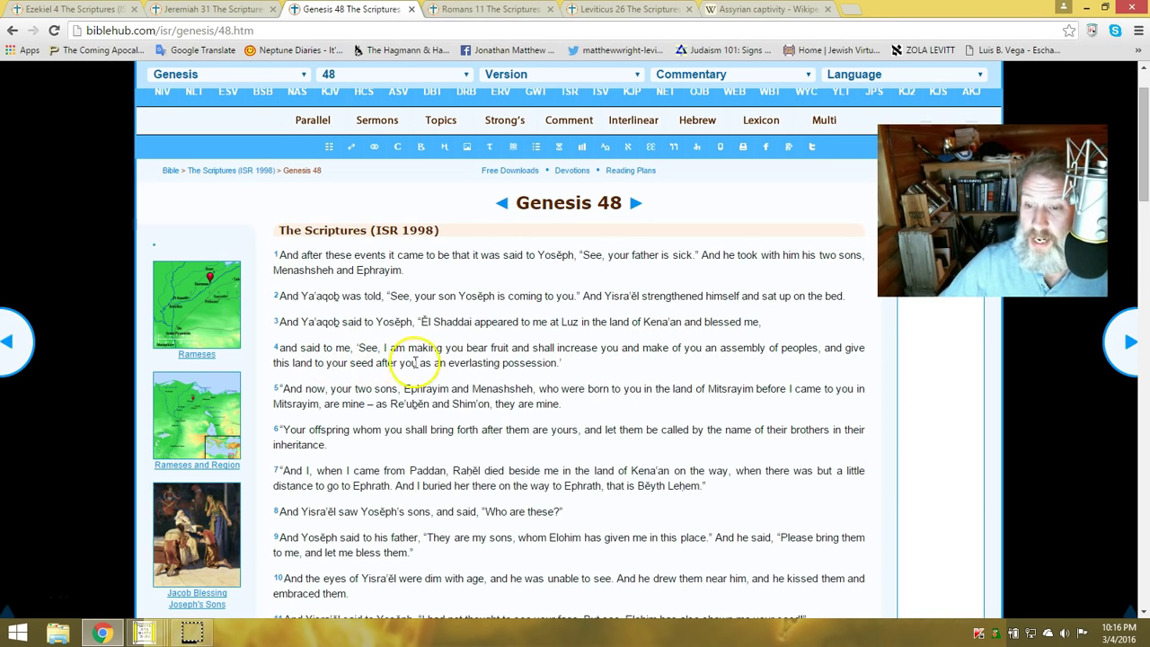
mouse_move(519, 376)
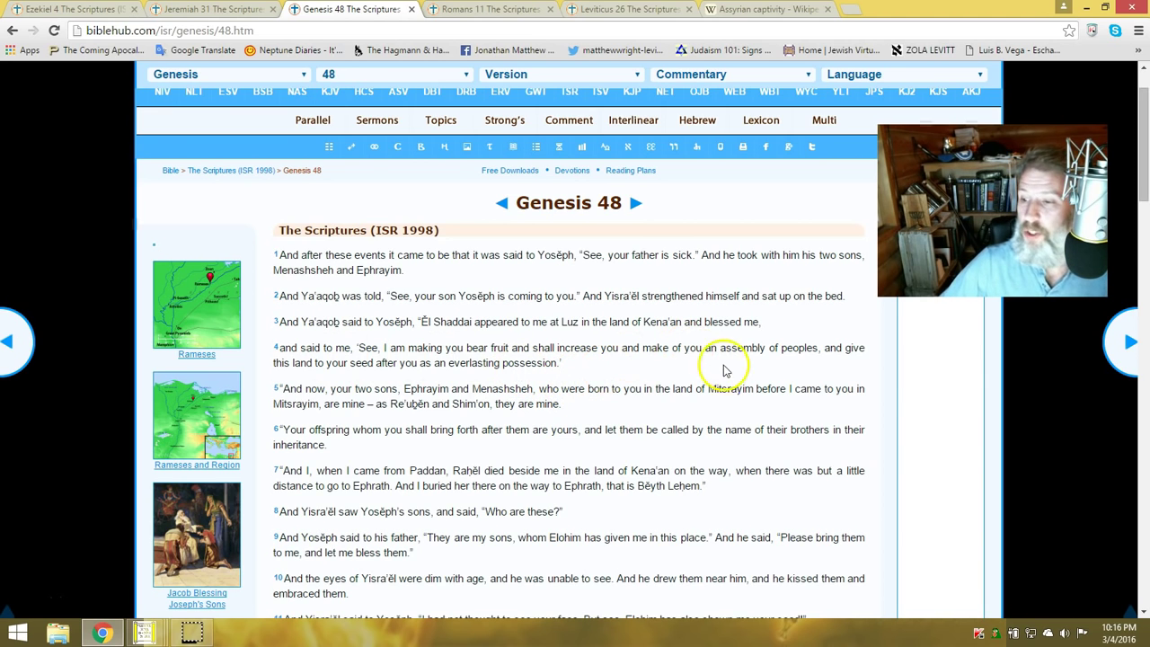
mouse_move(802, 382)
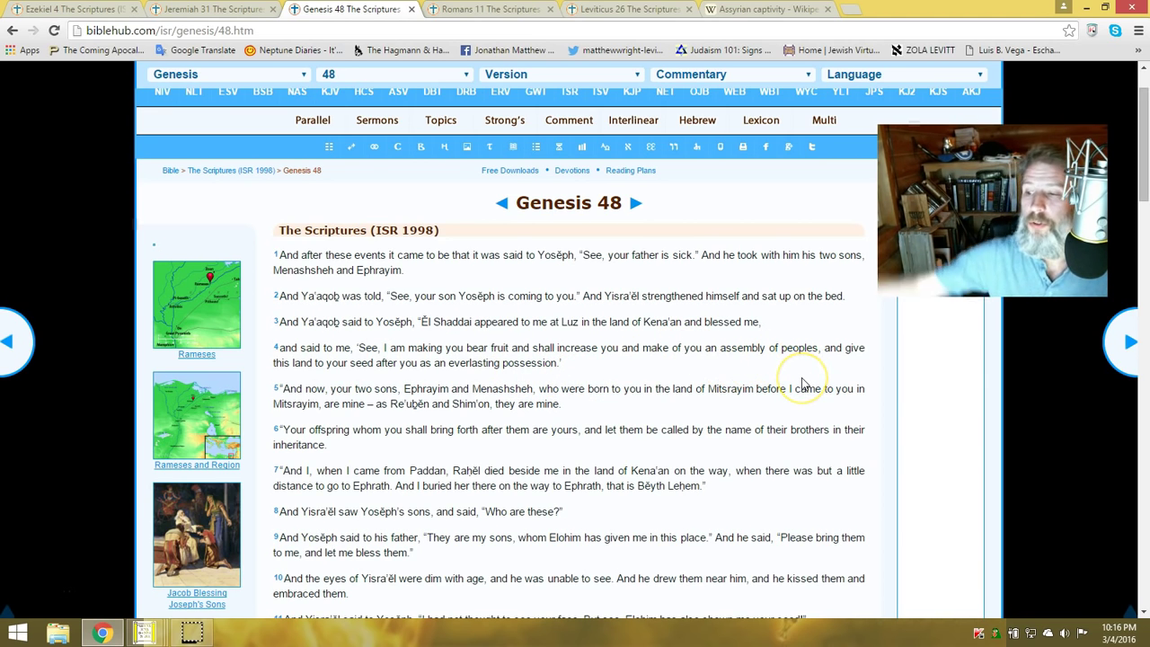
mouse_move(802, 385)
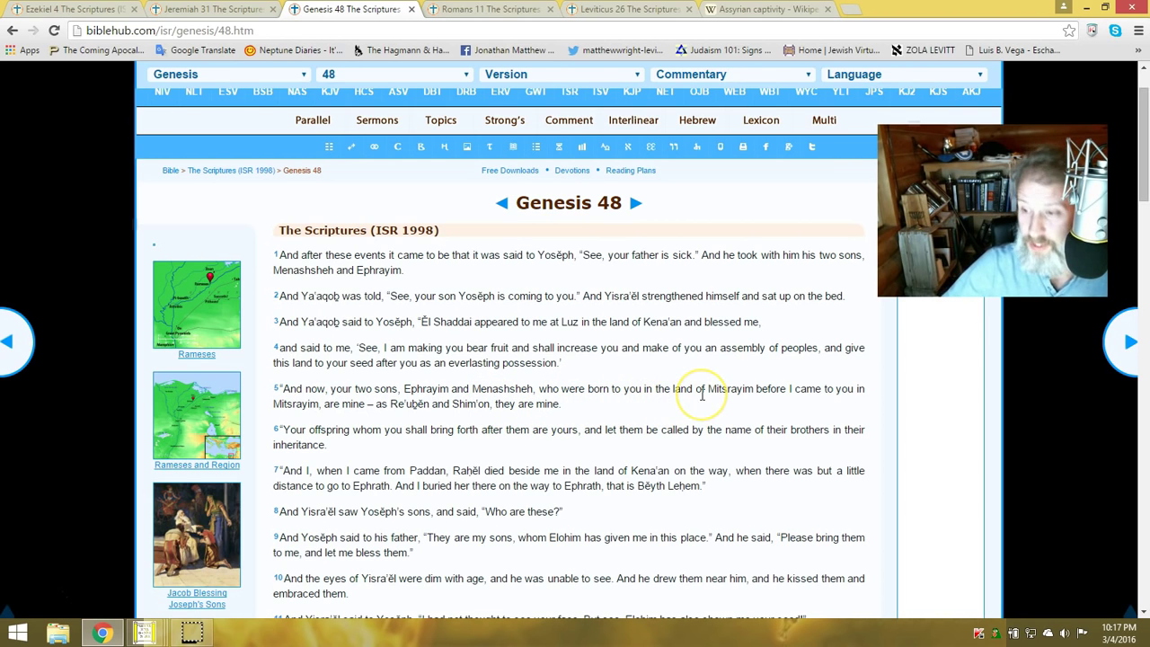
mouse_move(177, 391)
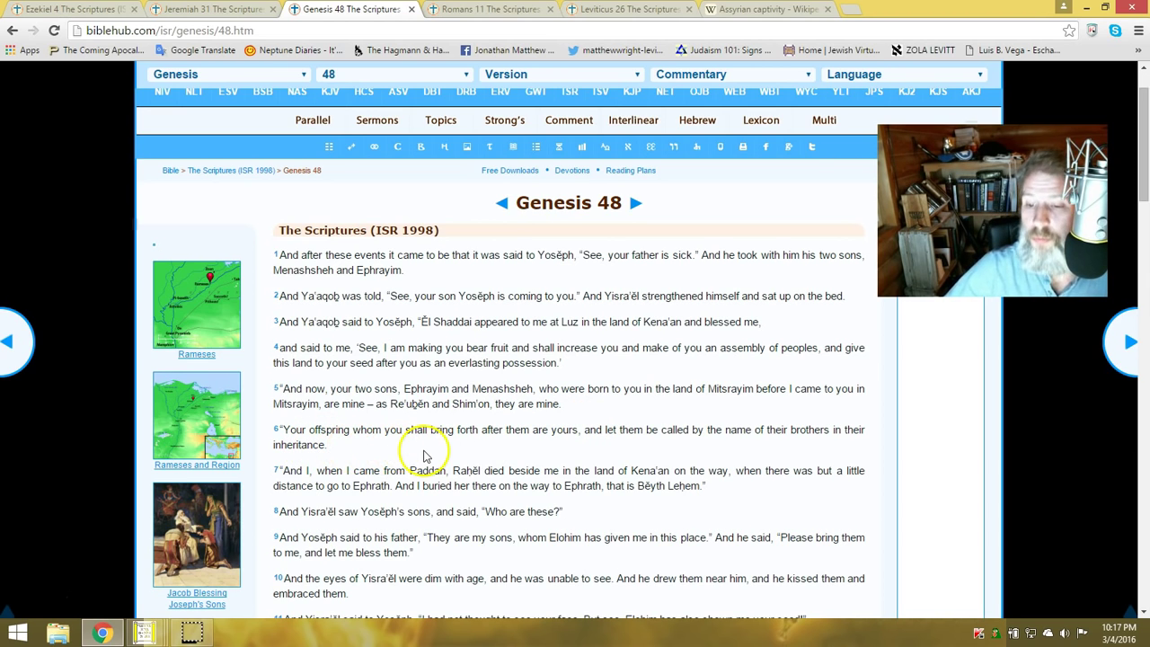
mouse_move(543, 453)
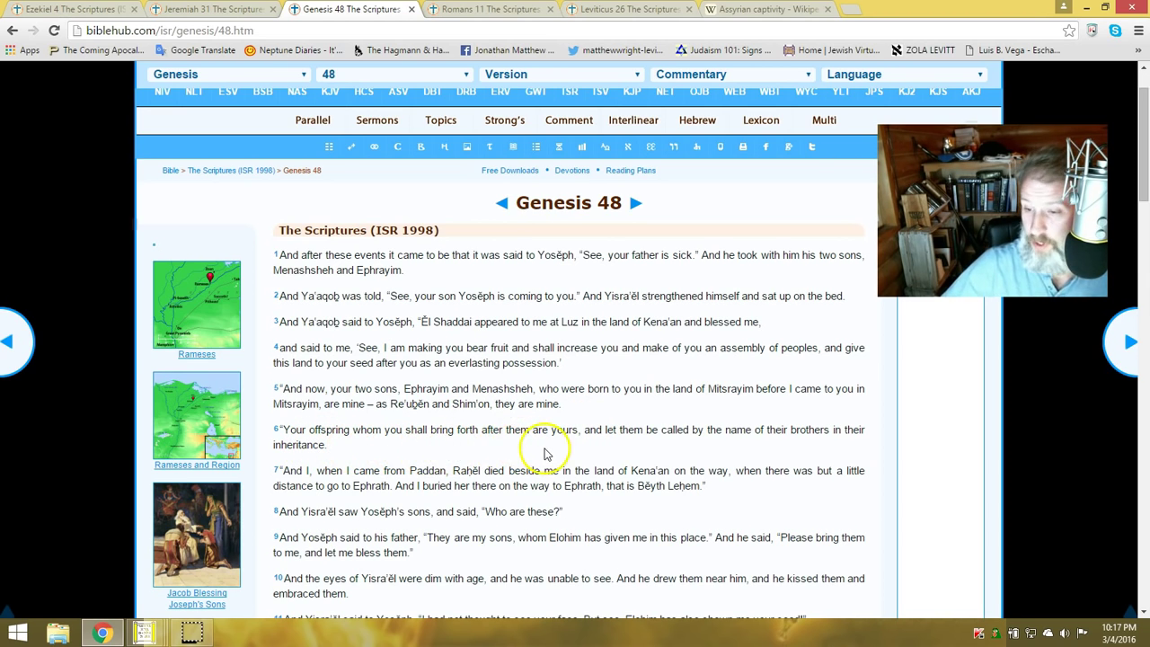
mouse_move(655, 441)
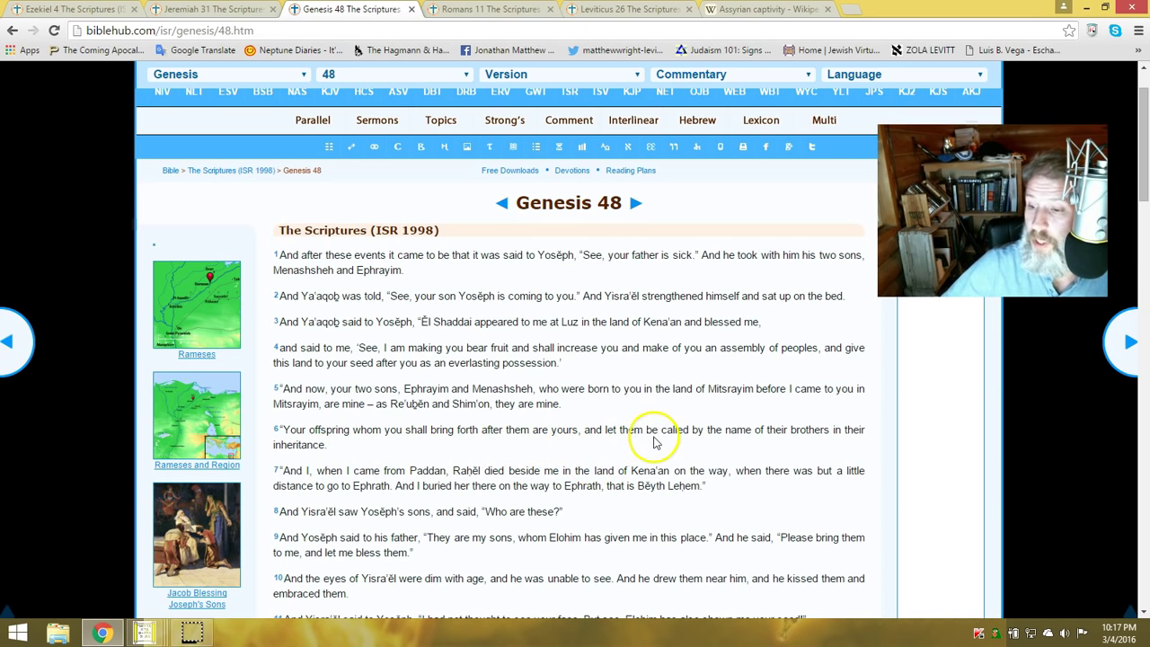
mouse_move(790, 441)
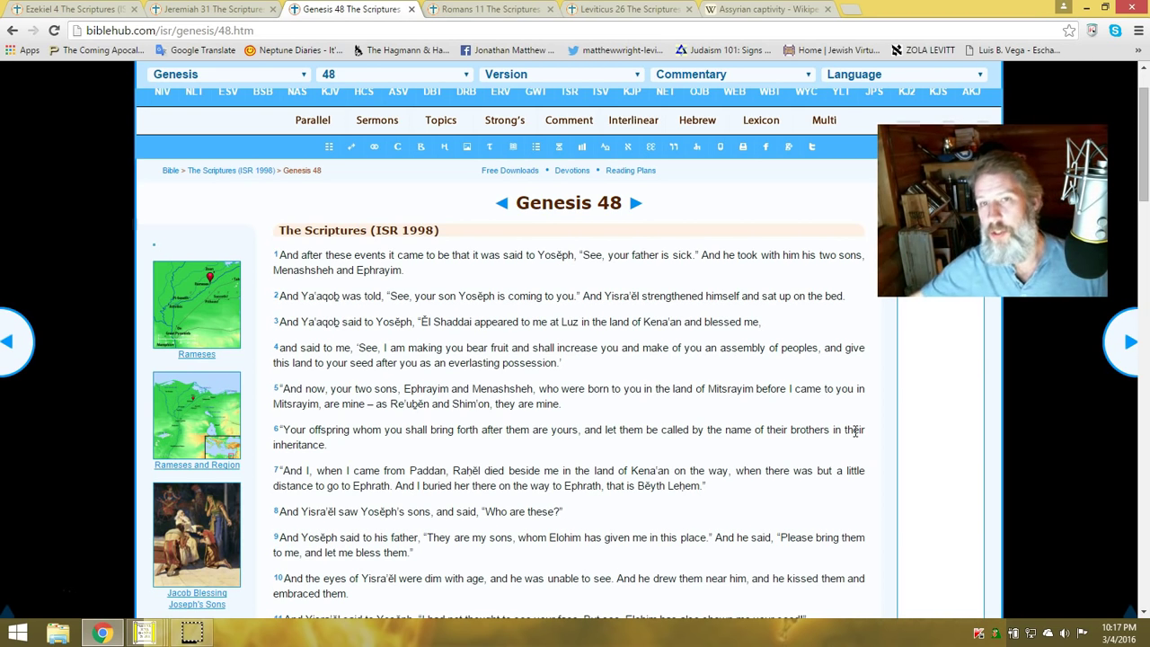
mouse_move(860, 496)
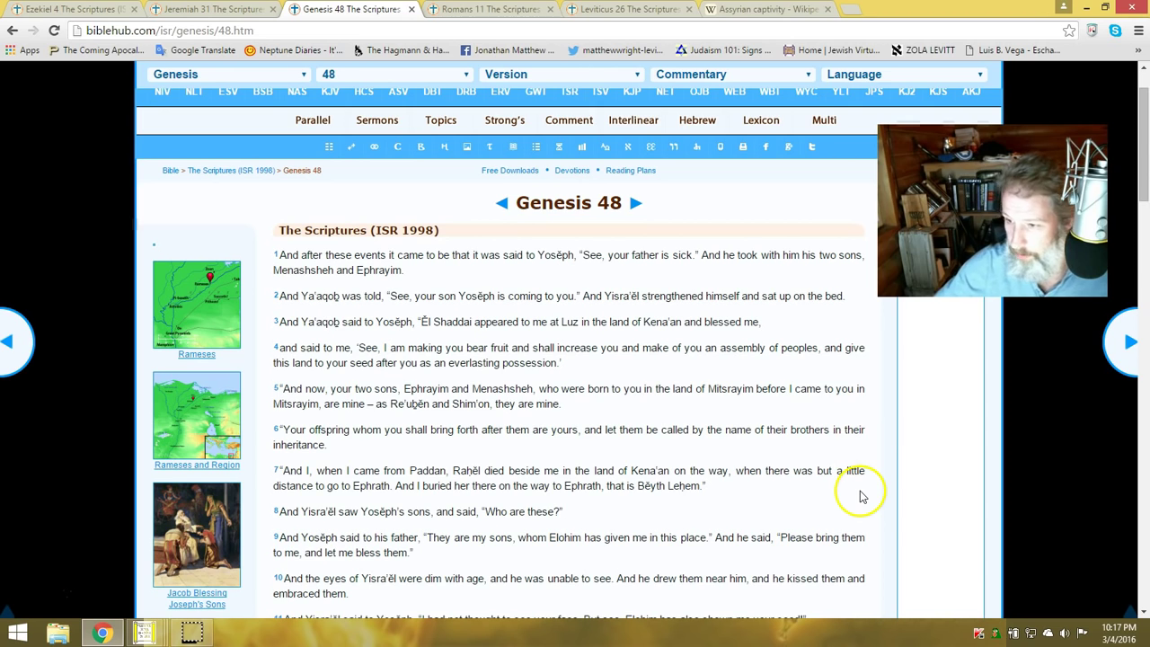
mouse_move(837, 406)
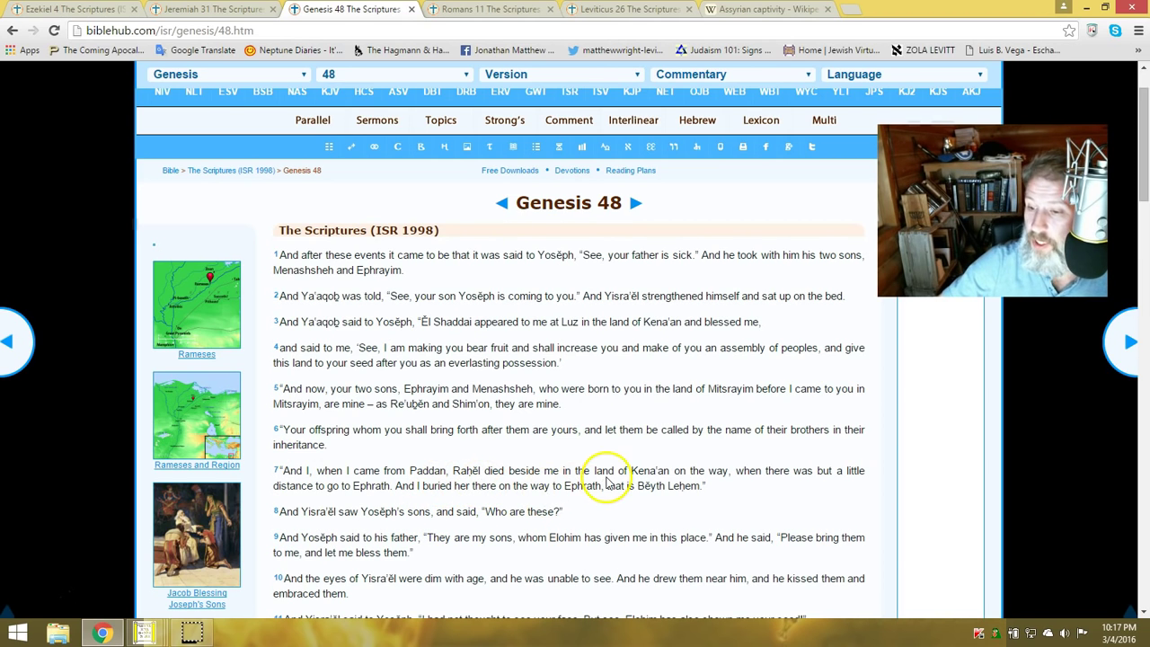
mouse_move(723, 486)
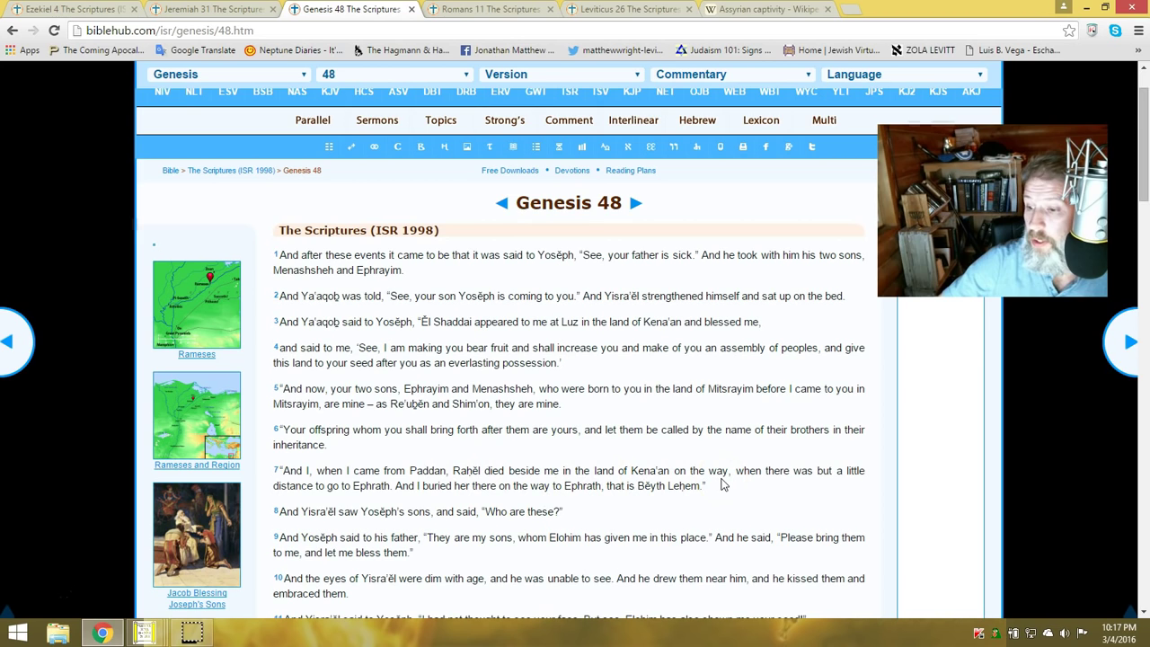
mouse_move(363, 521)
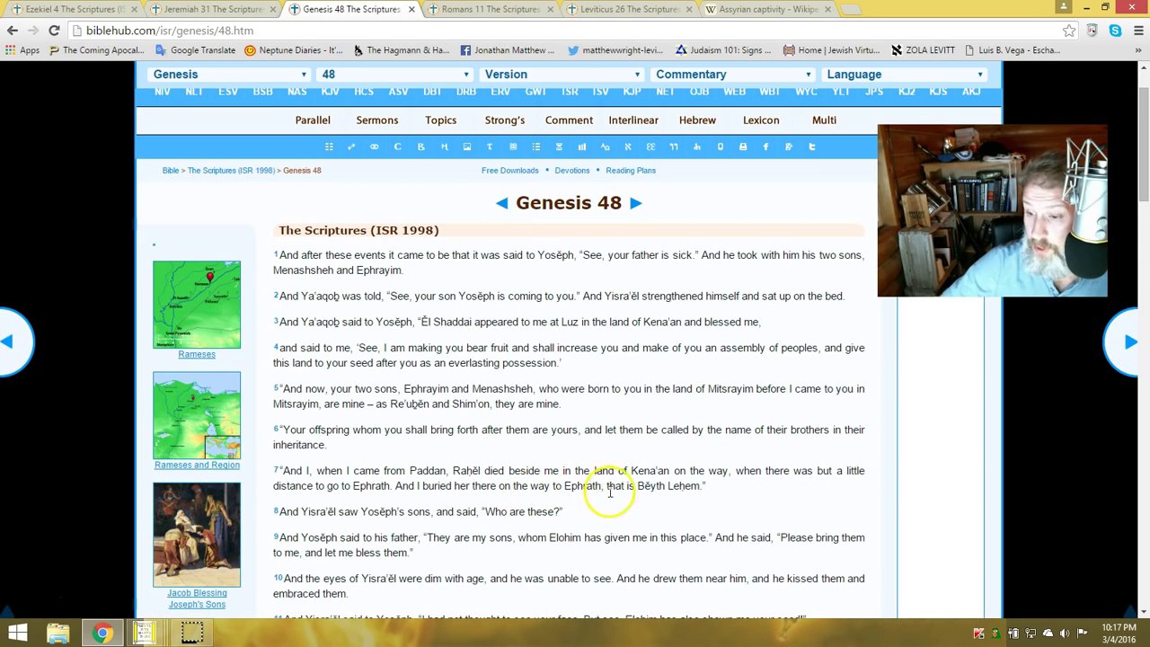
mouse_move(641, 489)
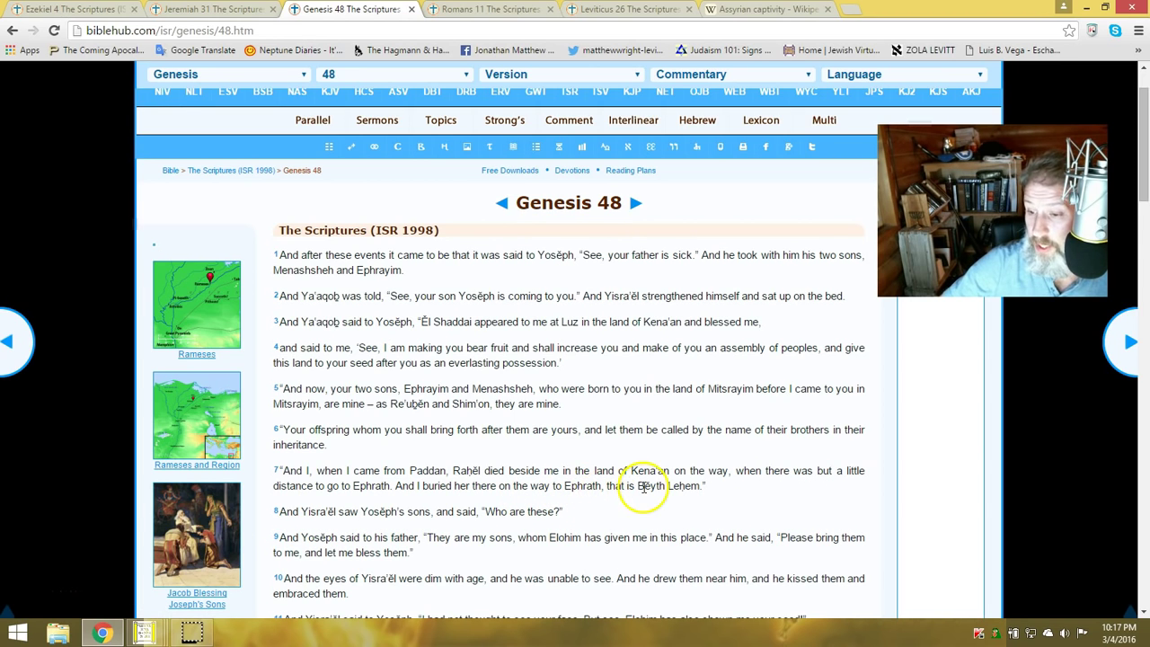
mouse_move(216, 496)
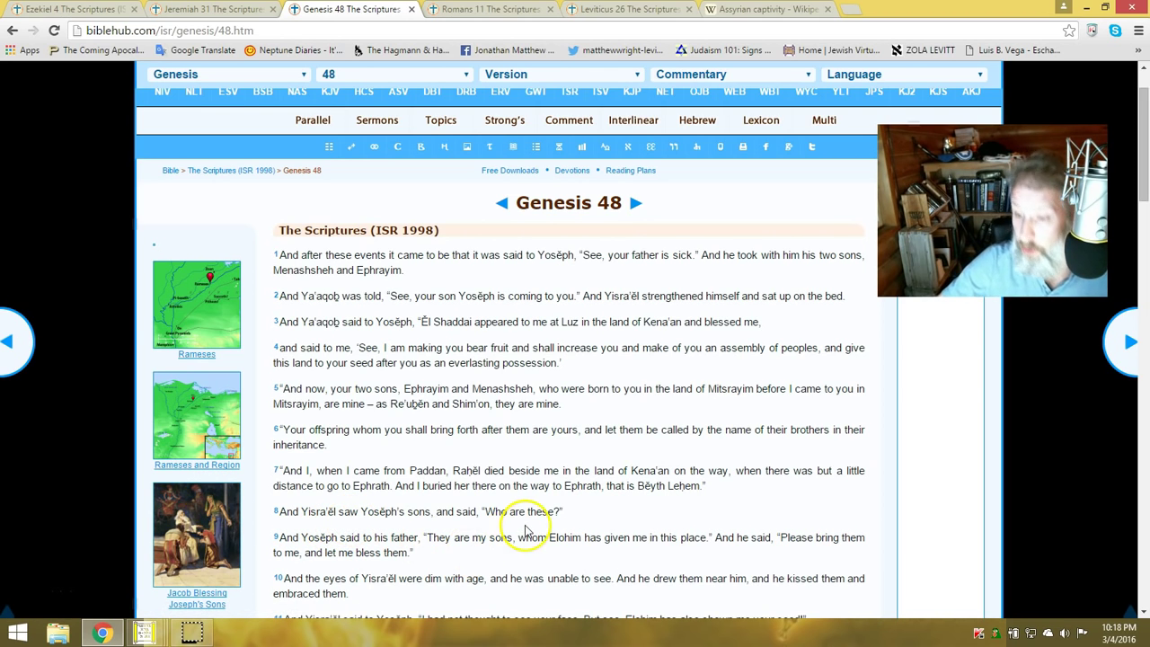
mouse_move(349, 548)
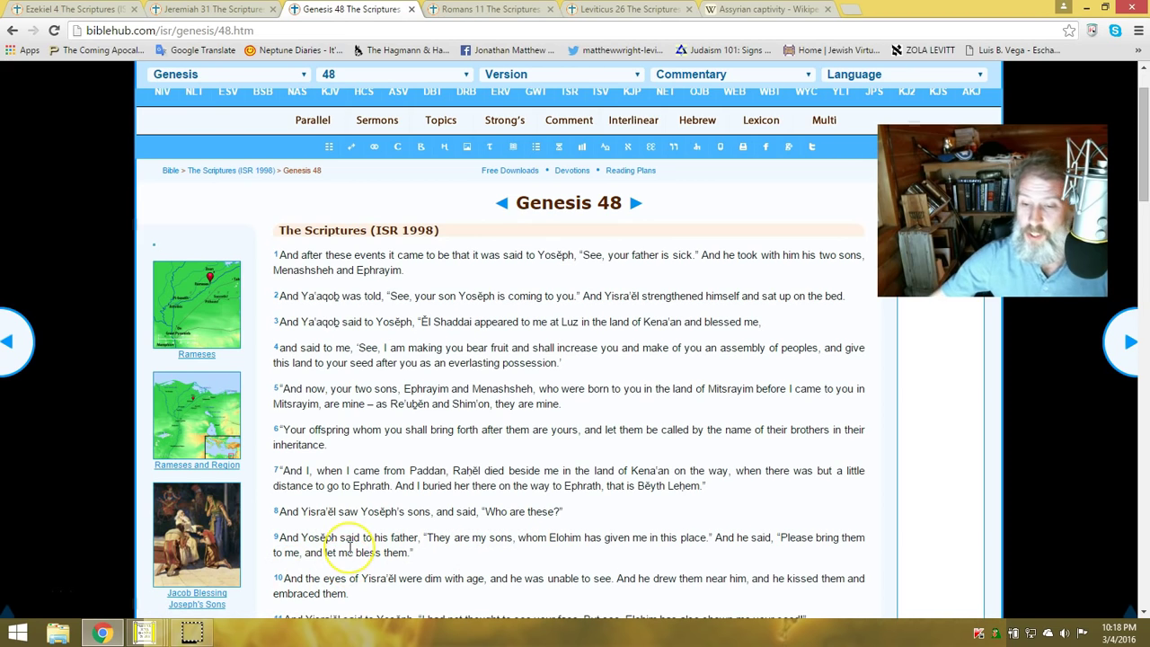
mouse_move(424, 548)
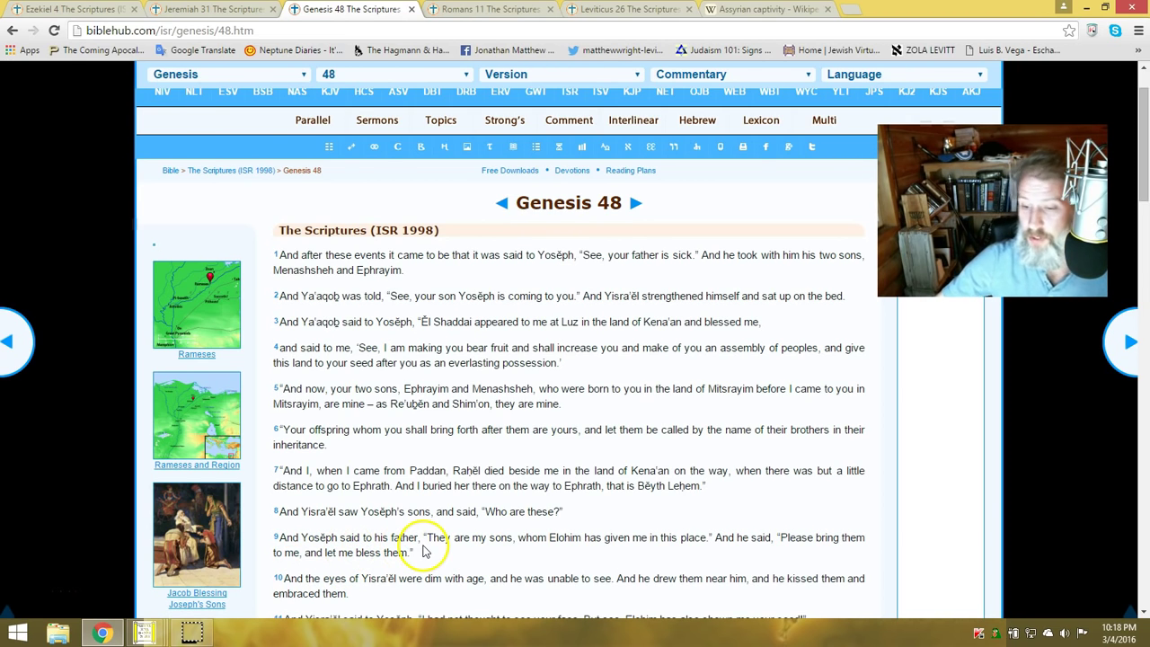
mouse_move(582, 548)
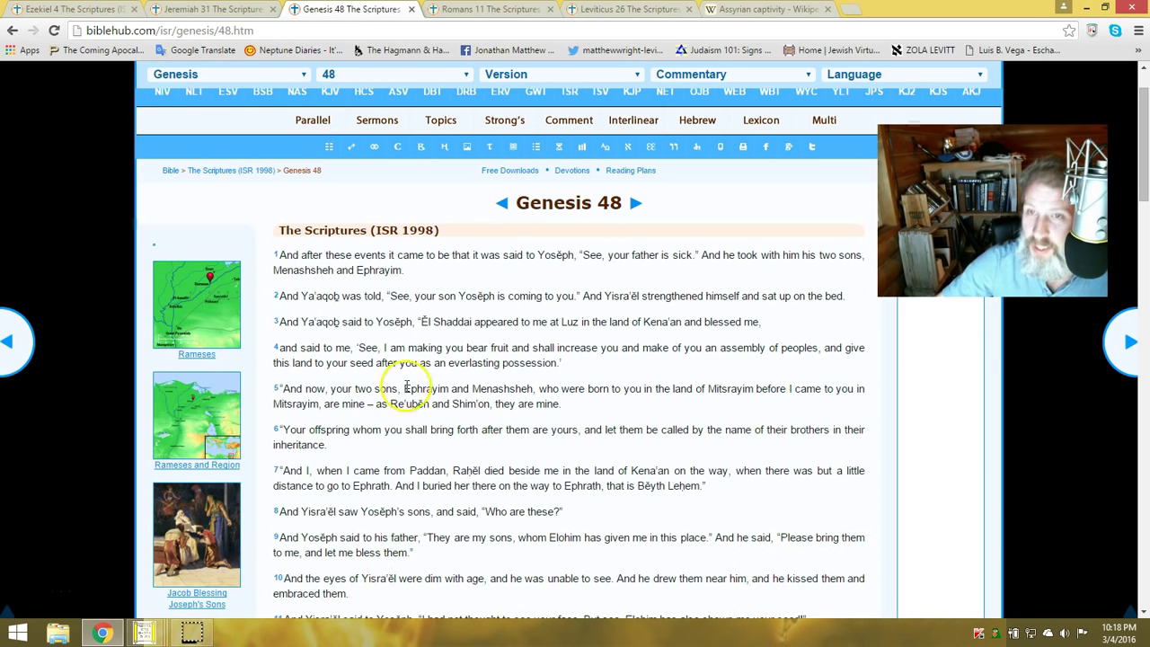
Scroll Genesis 48 down to verses 10–16 with Yisra'ĕl's blessing of Ephrayim and Menashsheh
scroll(down, 3)
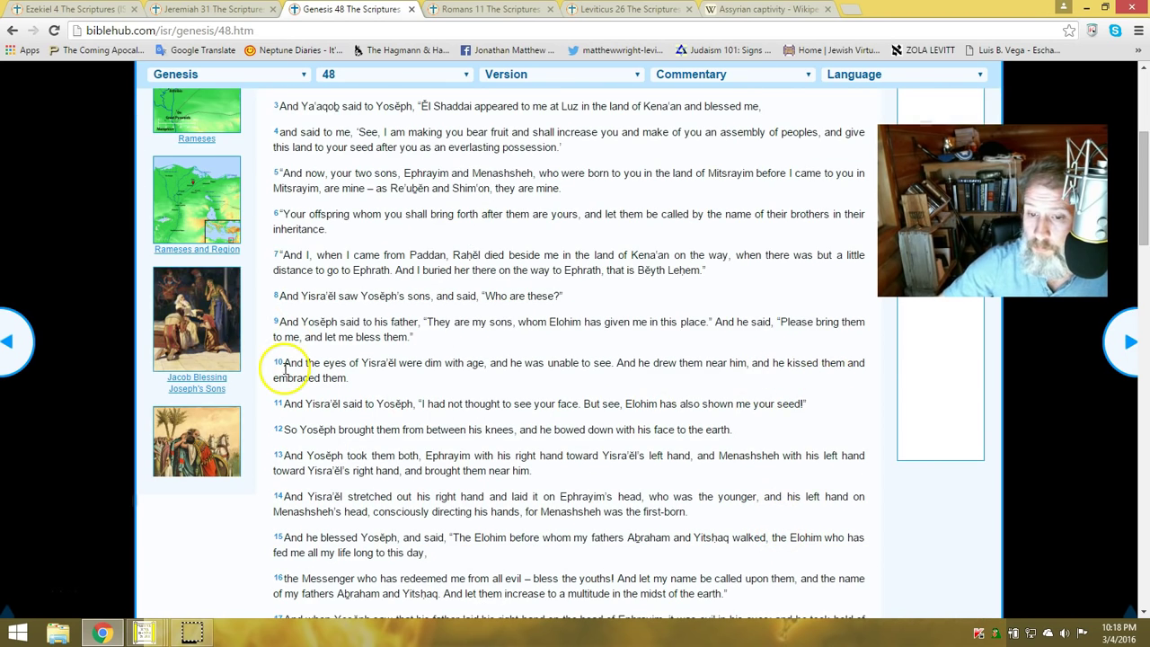
mouse_move(432, 381)
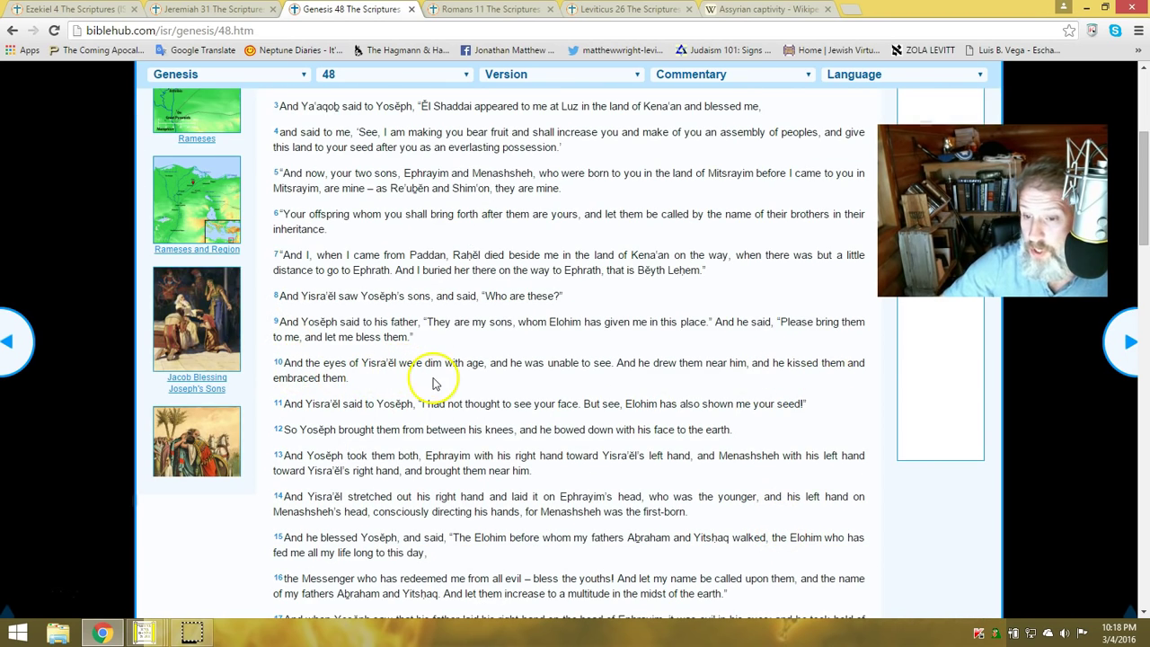
mouse_move(579, 359)
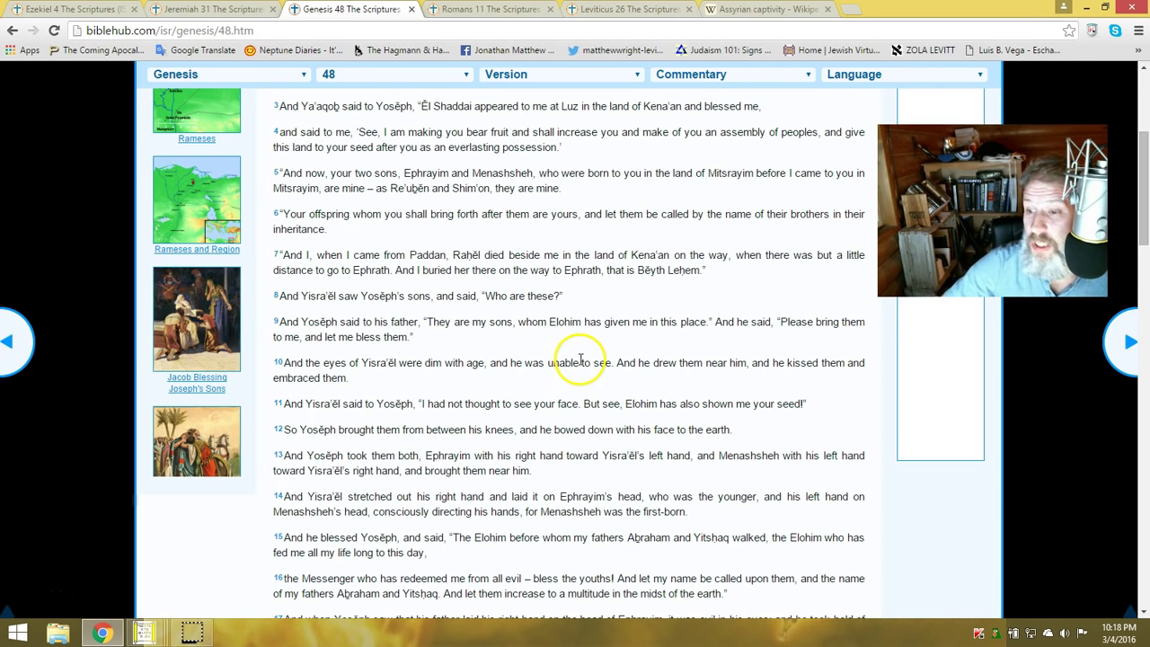
mouse_move(830, 396)
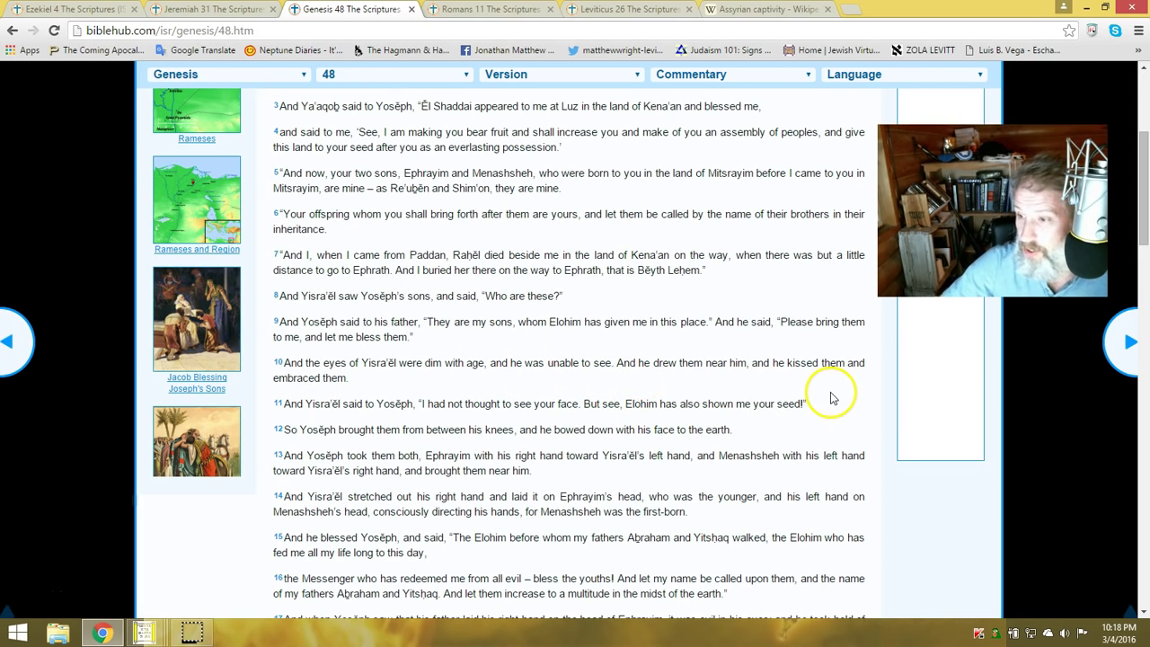
mouse_move(320, 437)
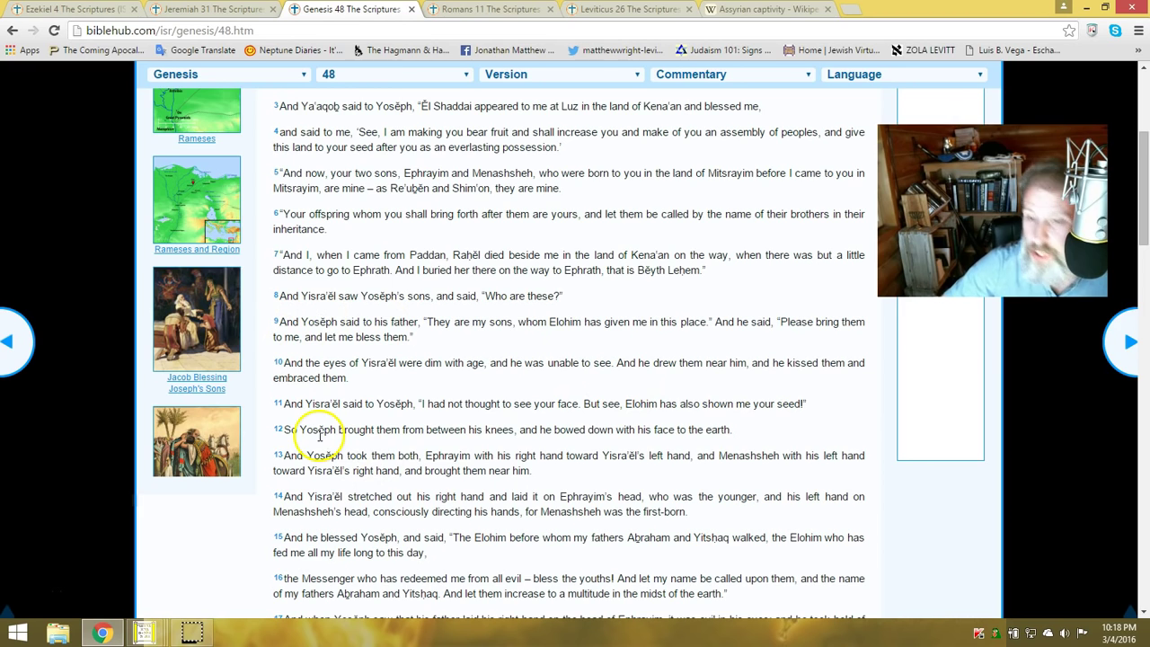
mouse_move(466, 428)
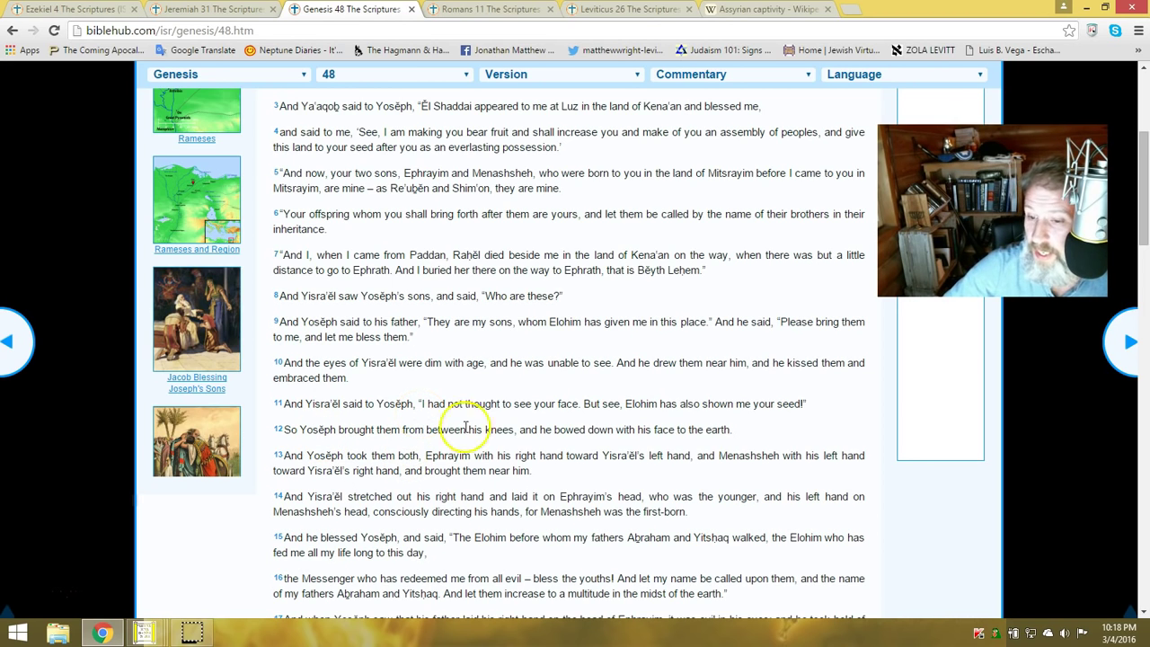
mouse_move(592, 417)
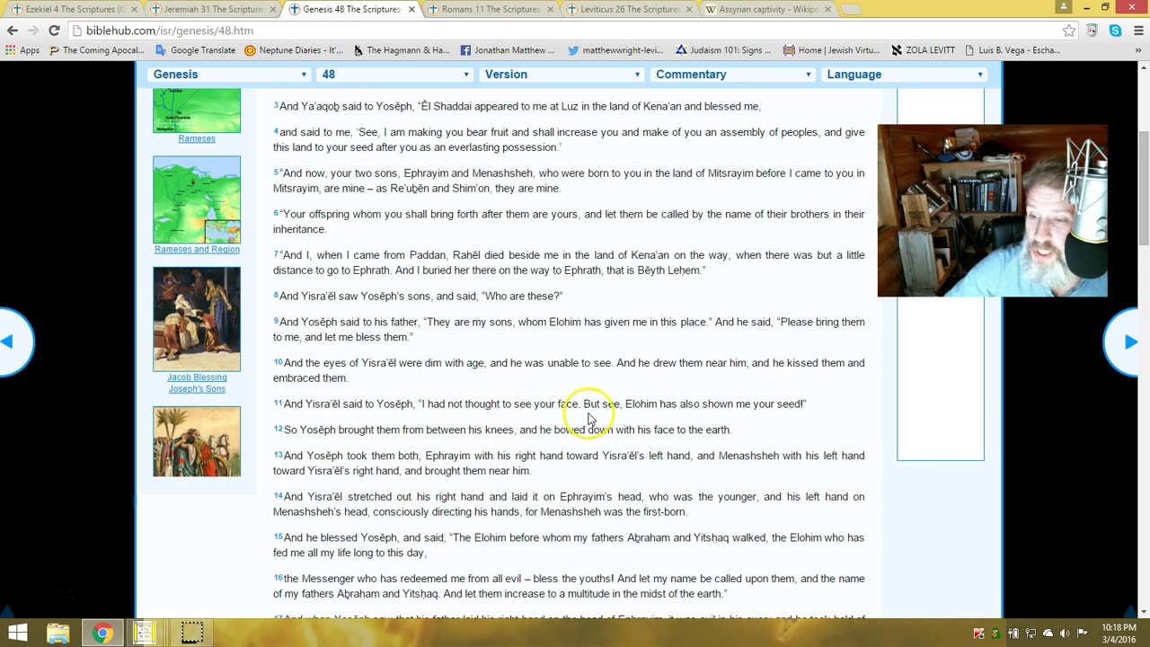
mouse_move(780, 424)
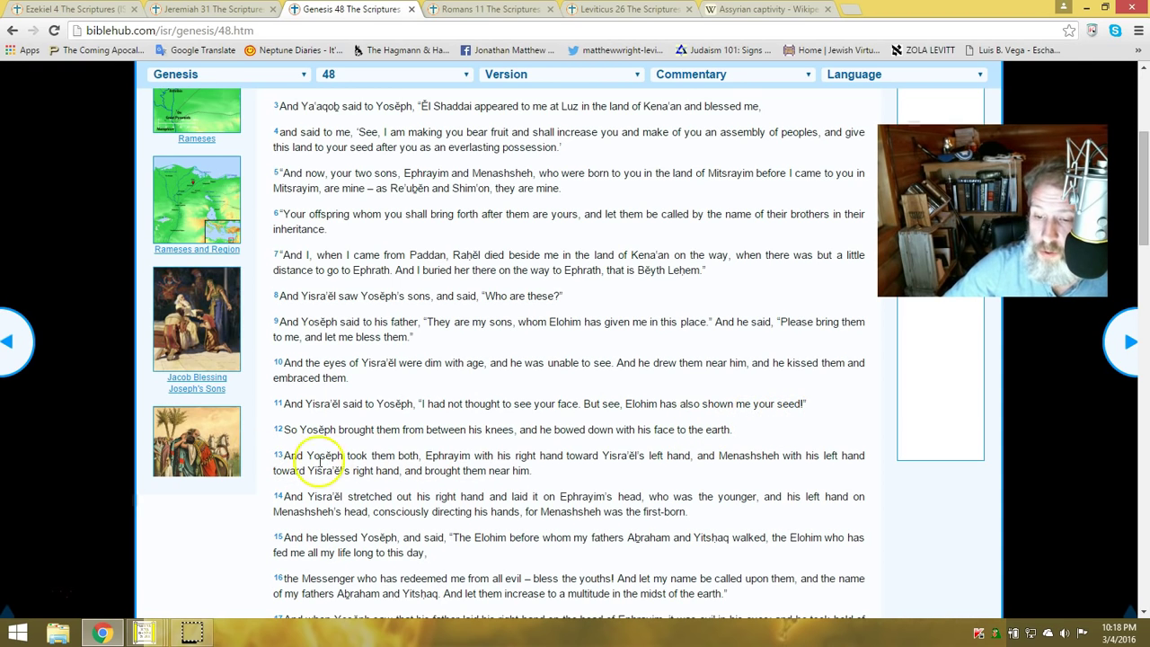
mouse_move(486, 441)
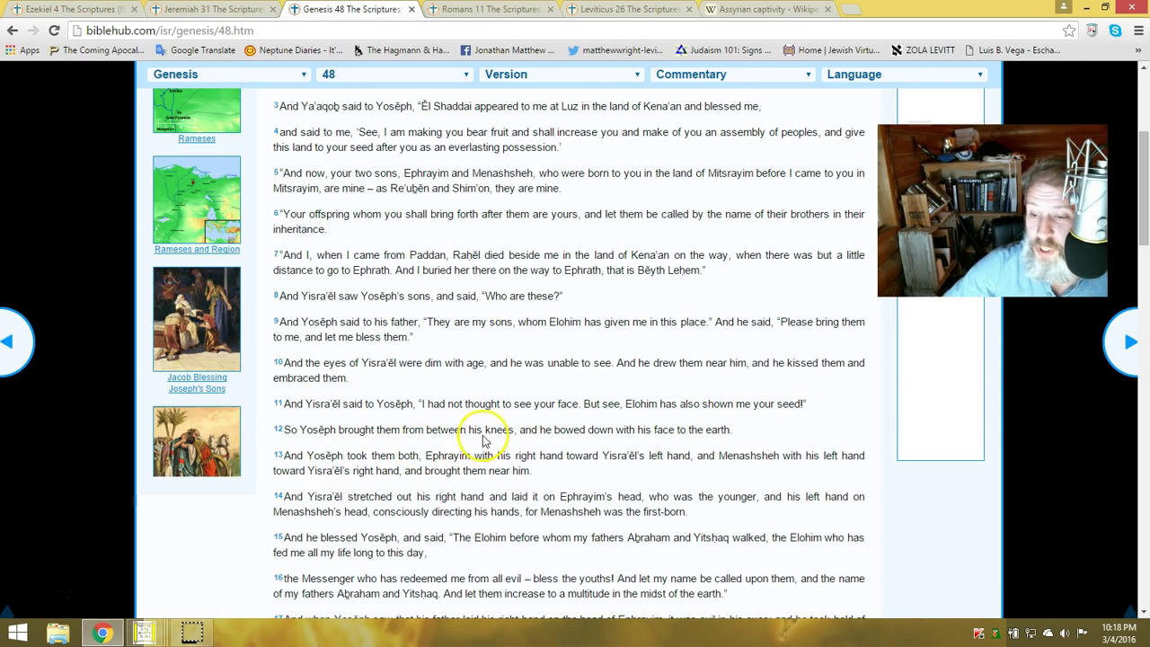
mouse_move(629, 441)
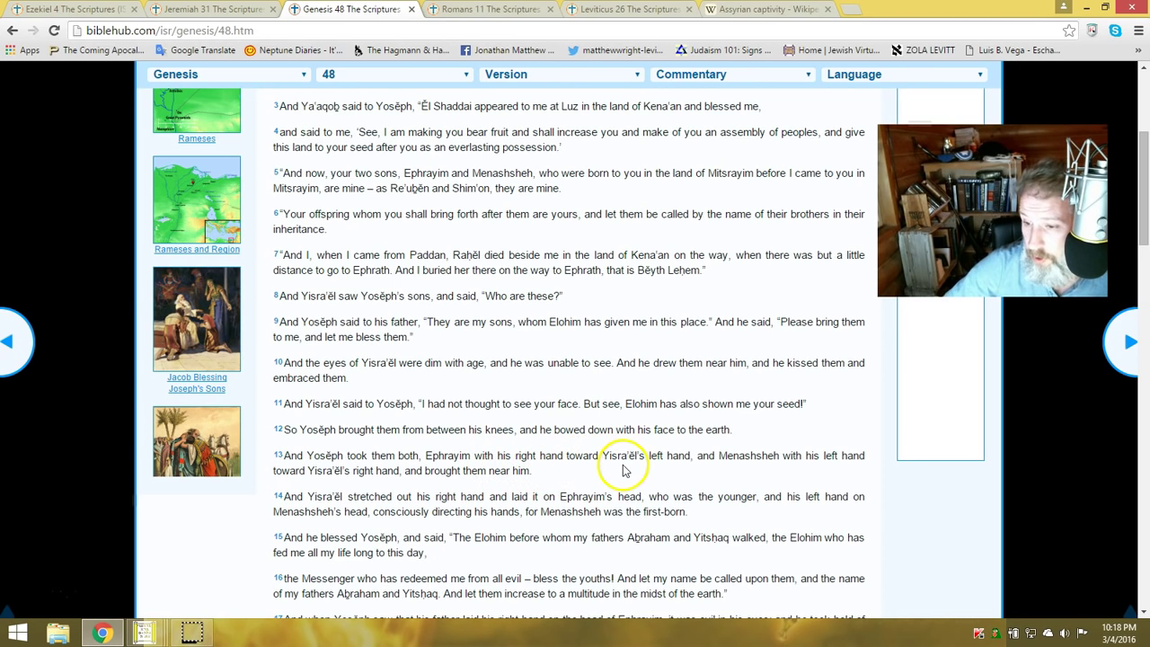
mouse_move(665, 470)
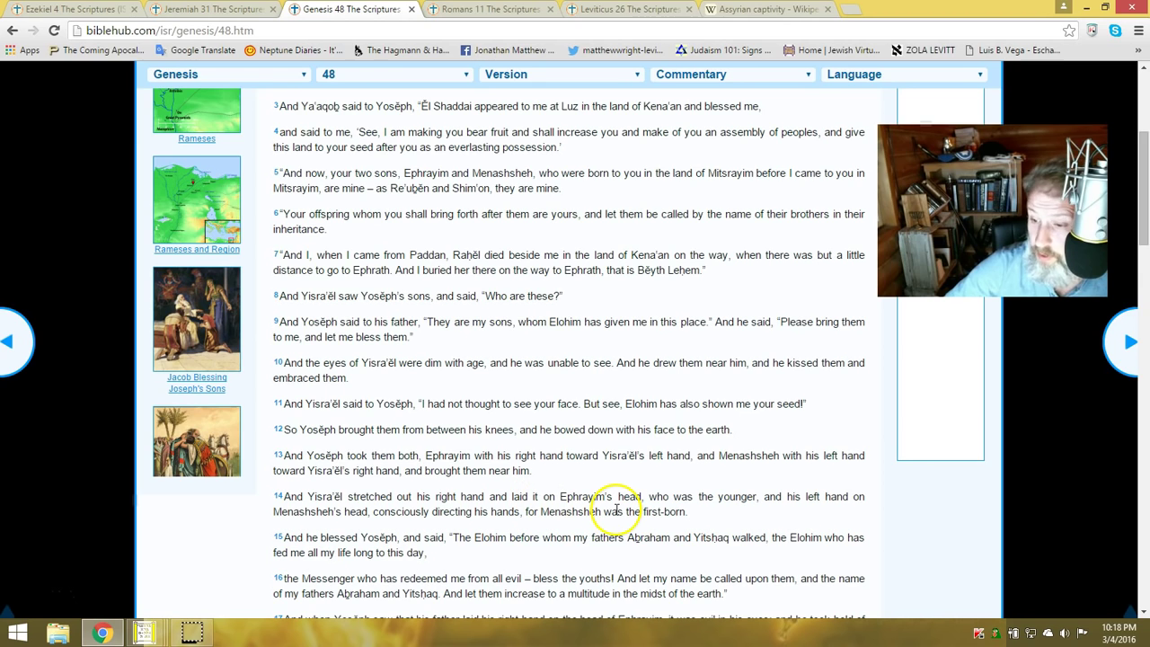
mouse_move(701, 514)
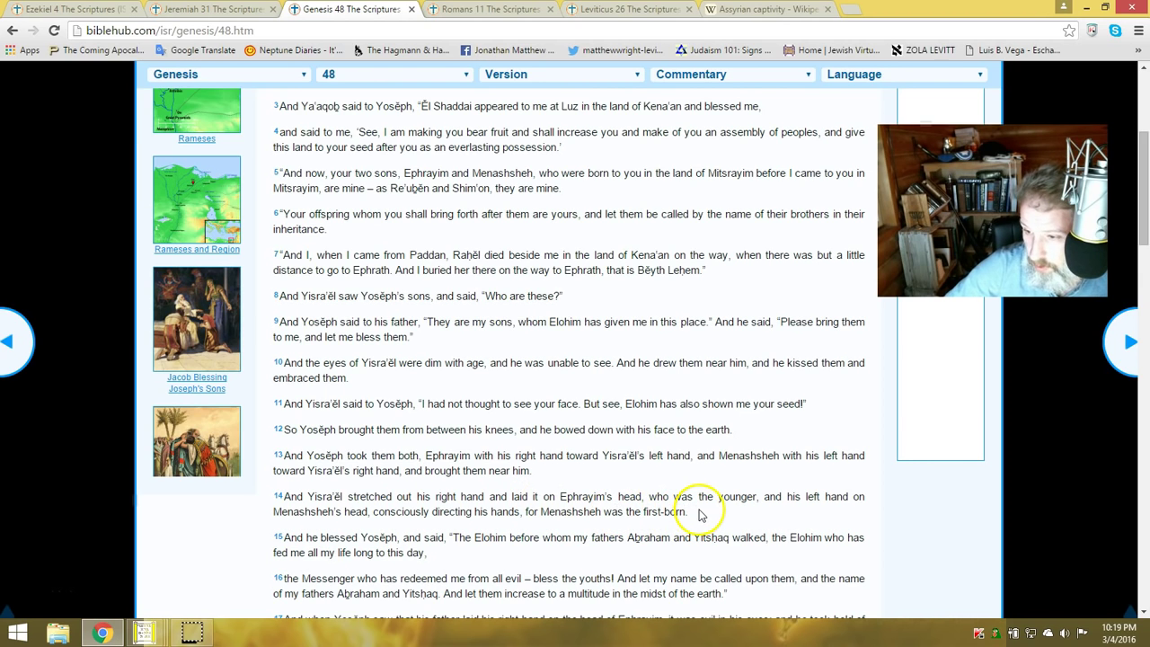
mouse_move(309, 541)
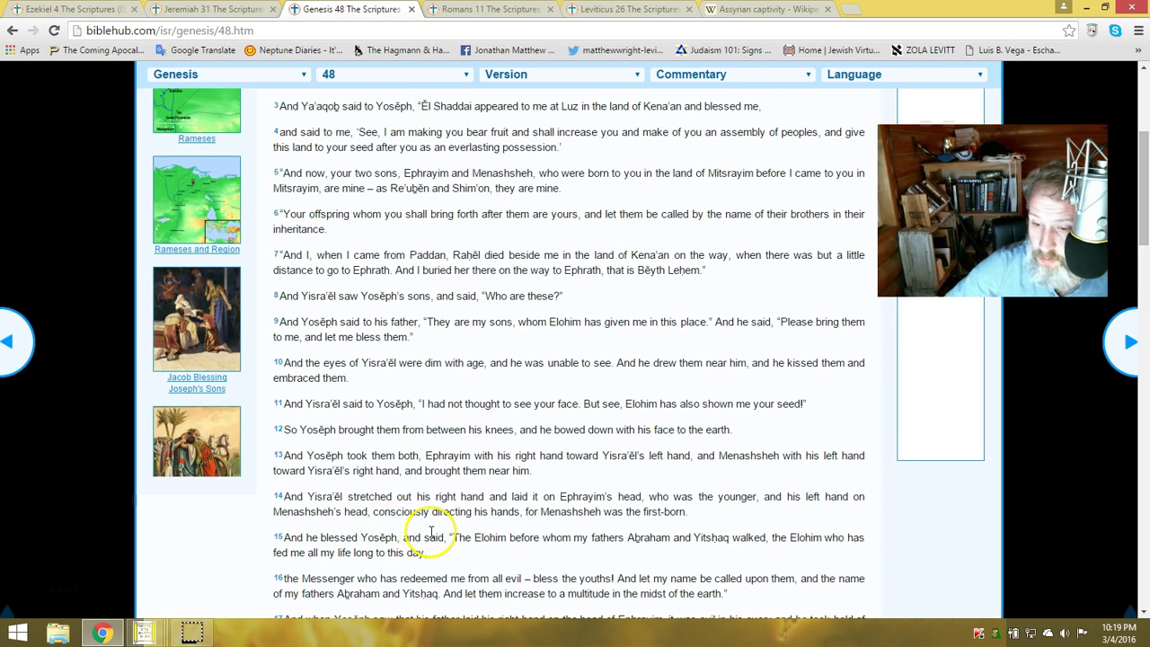
mouse_move(478, 524)
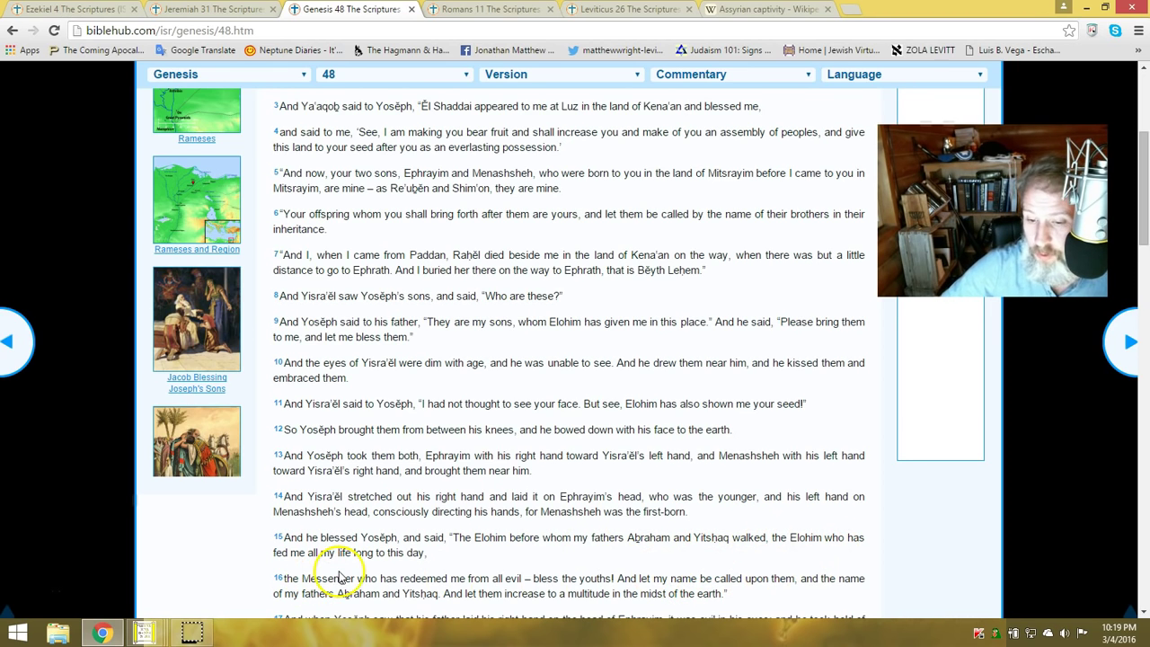
mouse_move(368, 566)
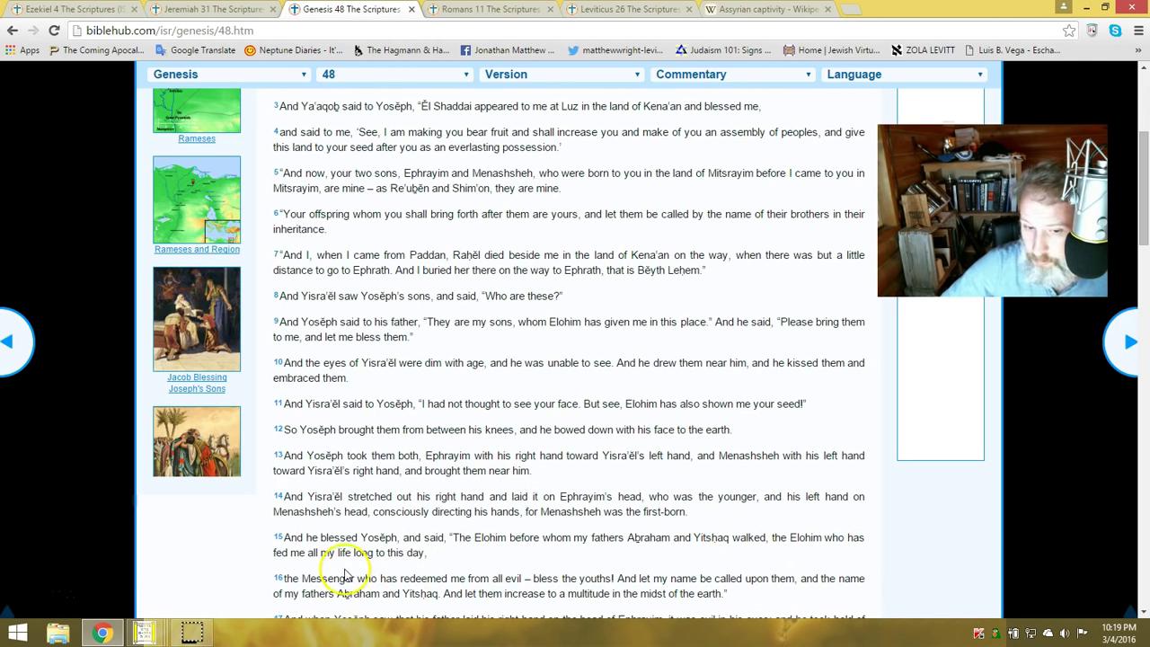
scroll(down, 3)
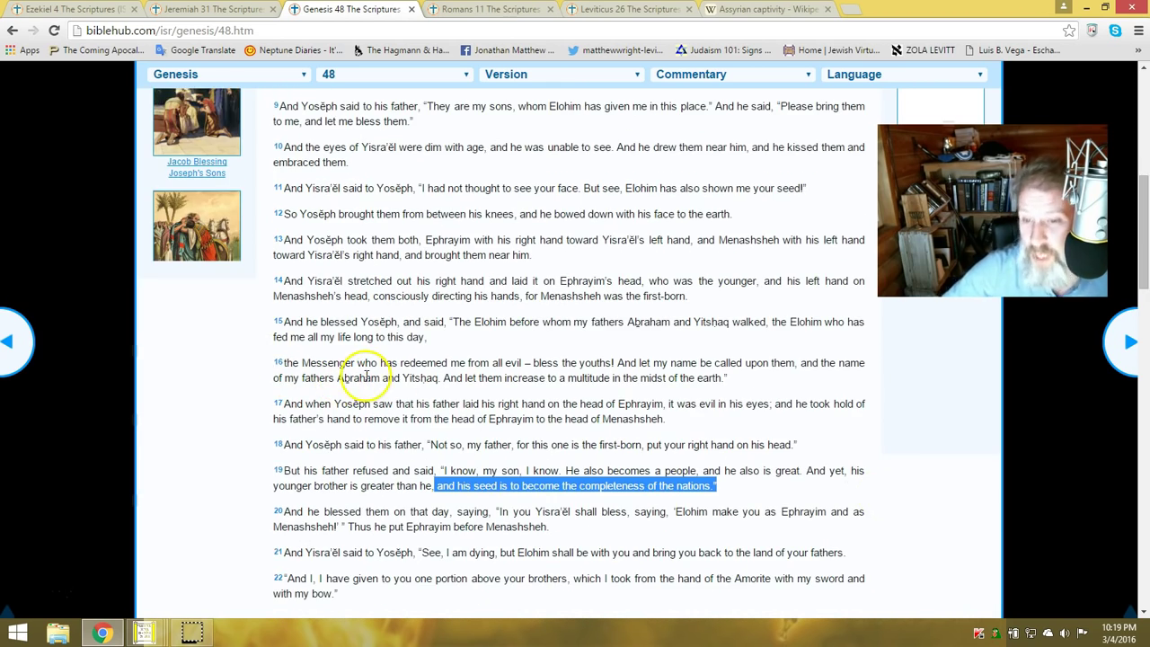
mouse_move(475, 372)
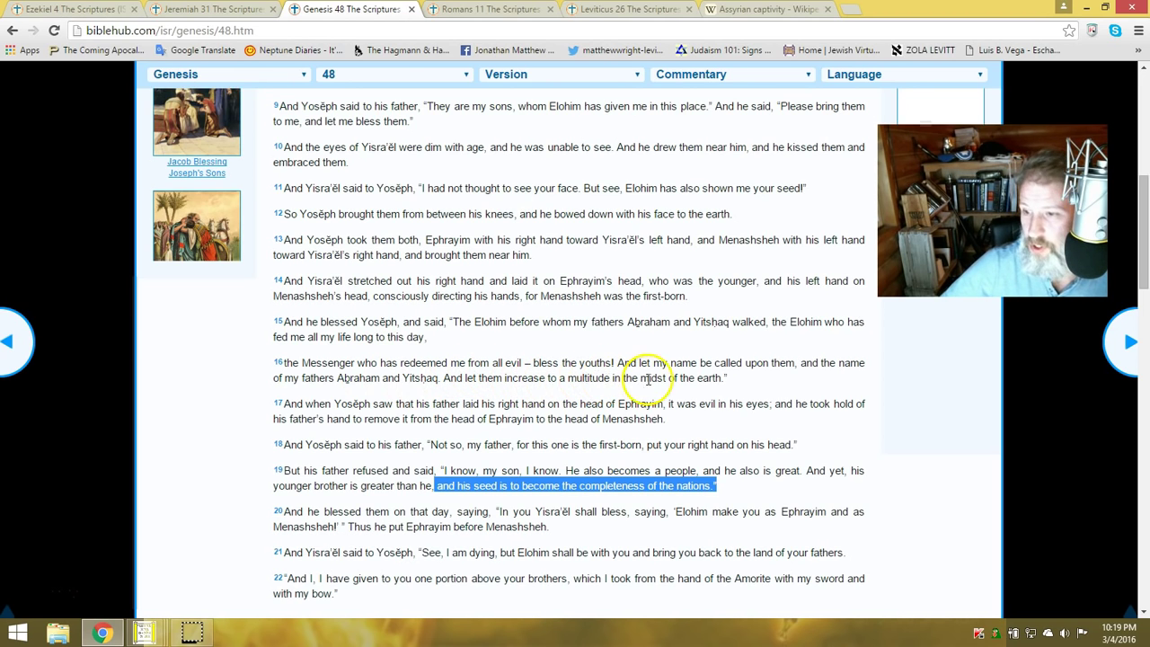
mouse_move(734, 385)
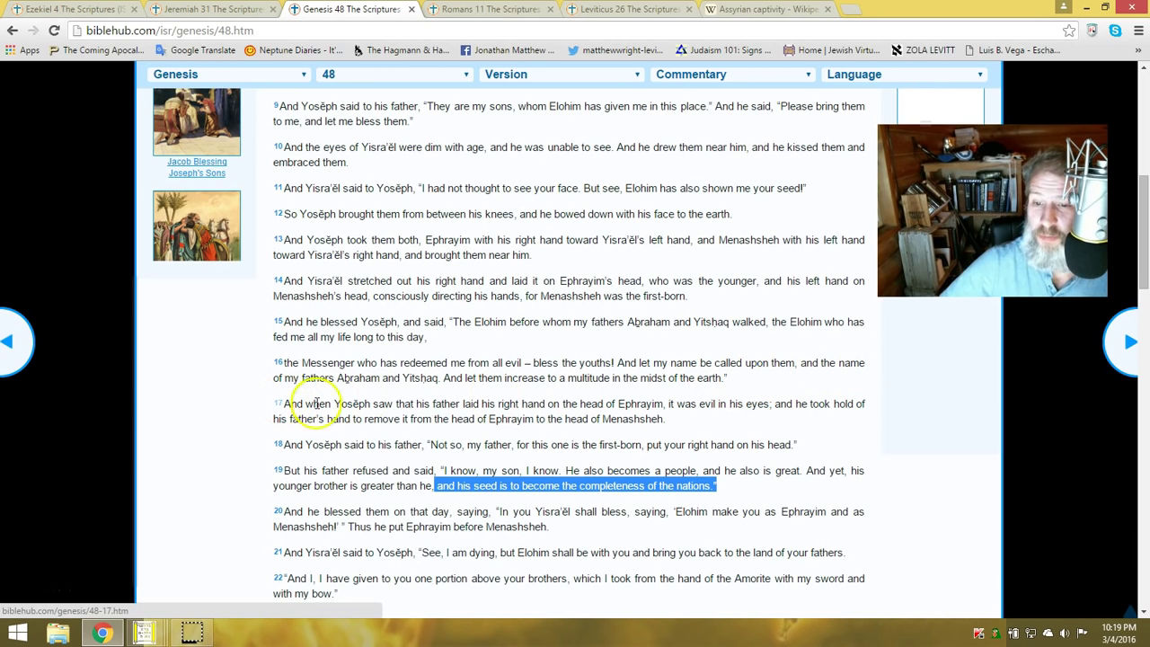
mouse_move(453, 395)
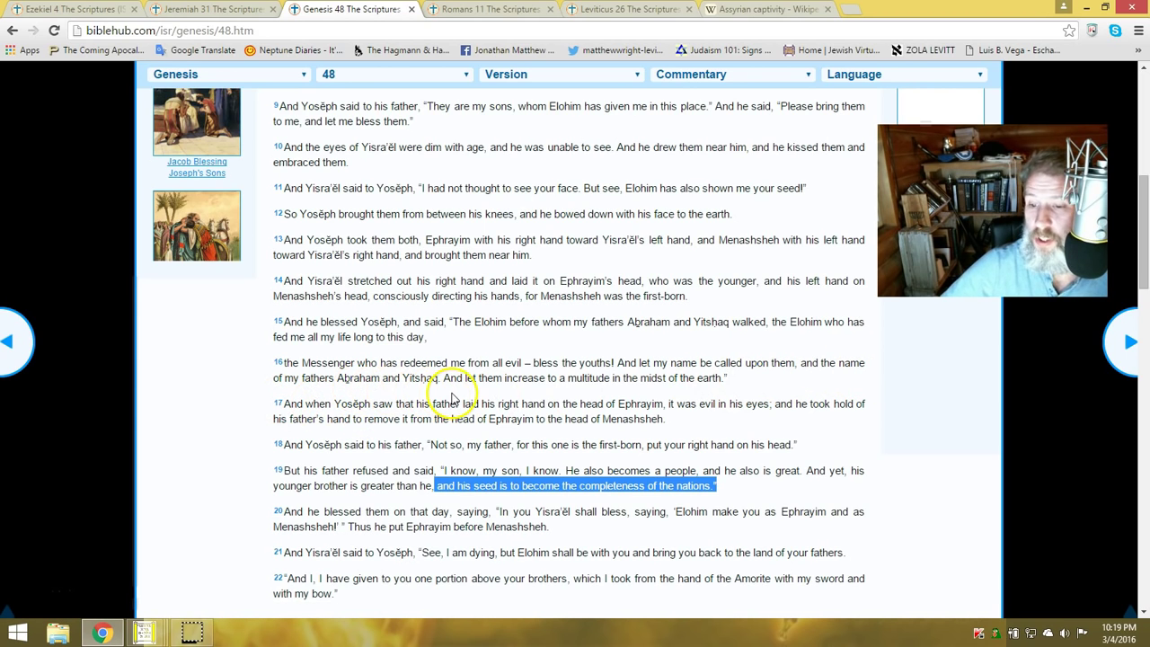
mouse_move(553, 392)
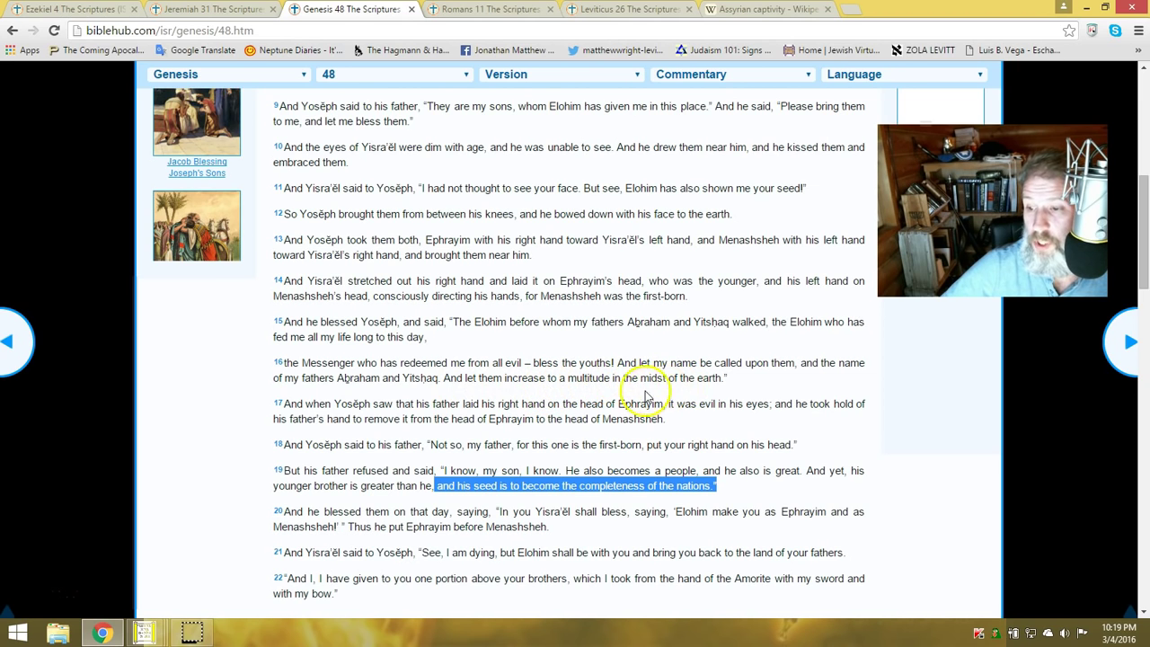
mouse_move(399, 413)
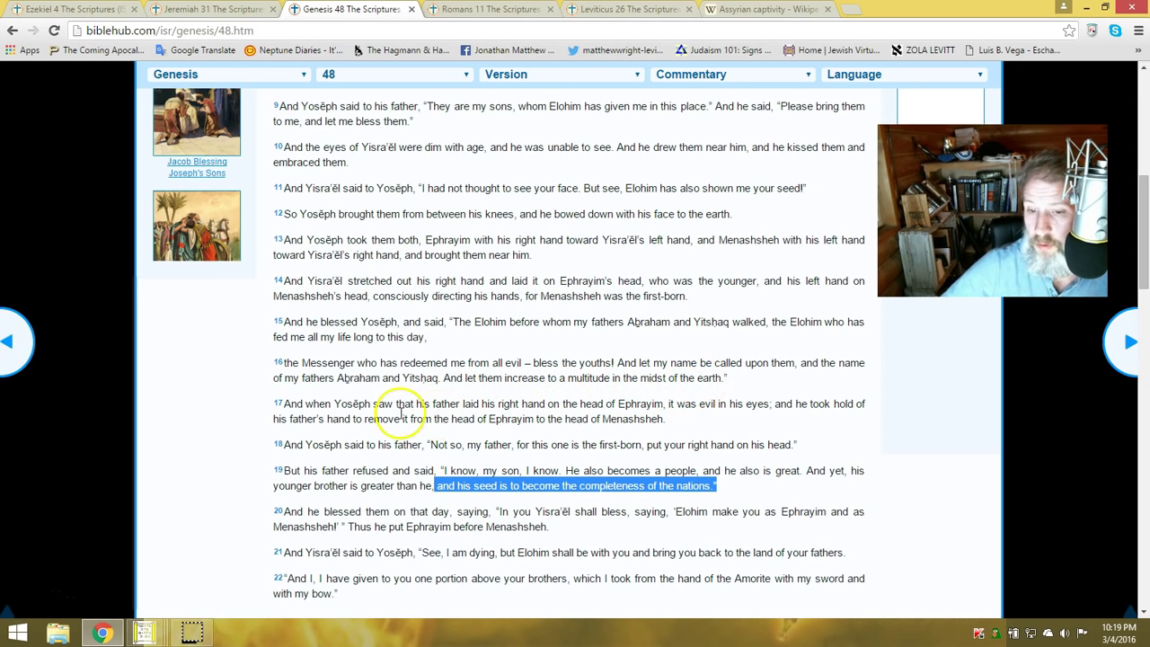
mouse_move(543, 469)
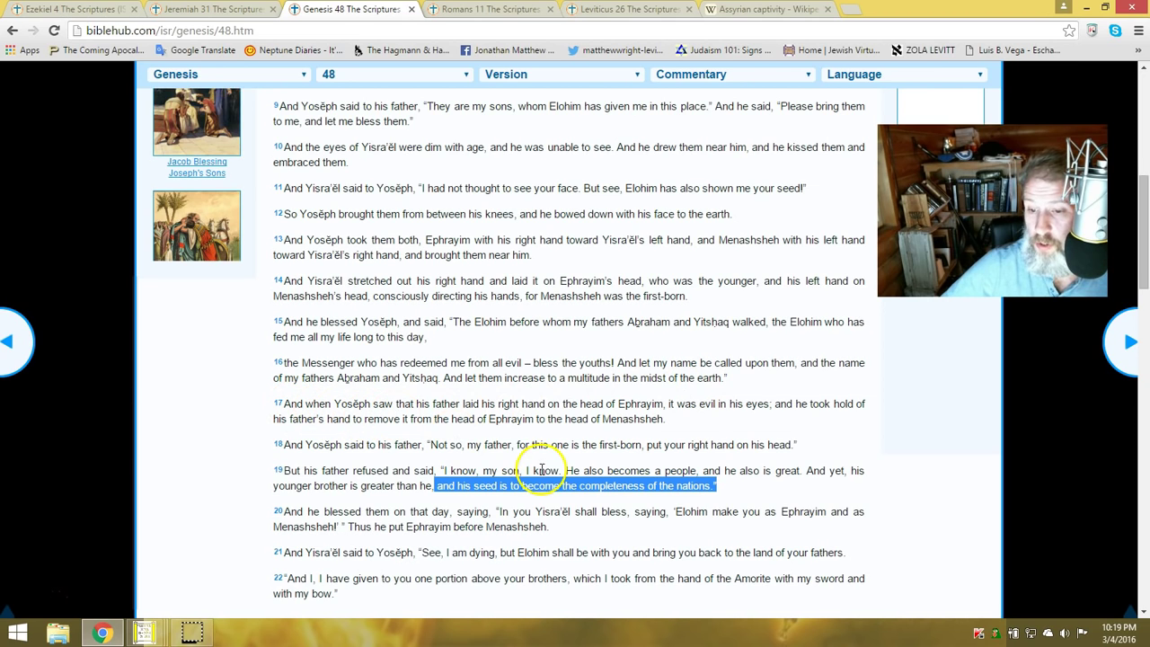
mouse_move(558, 413)
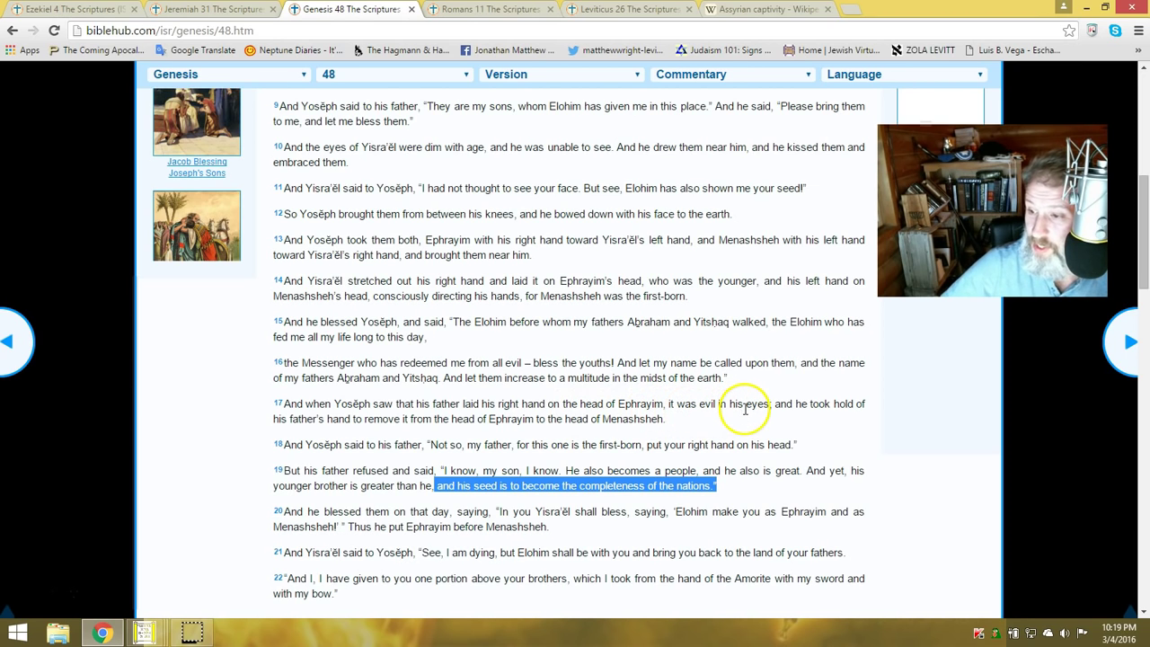
mouse_move(325, 439)
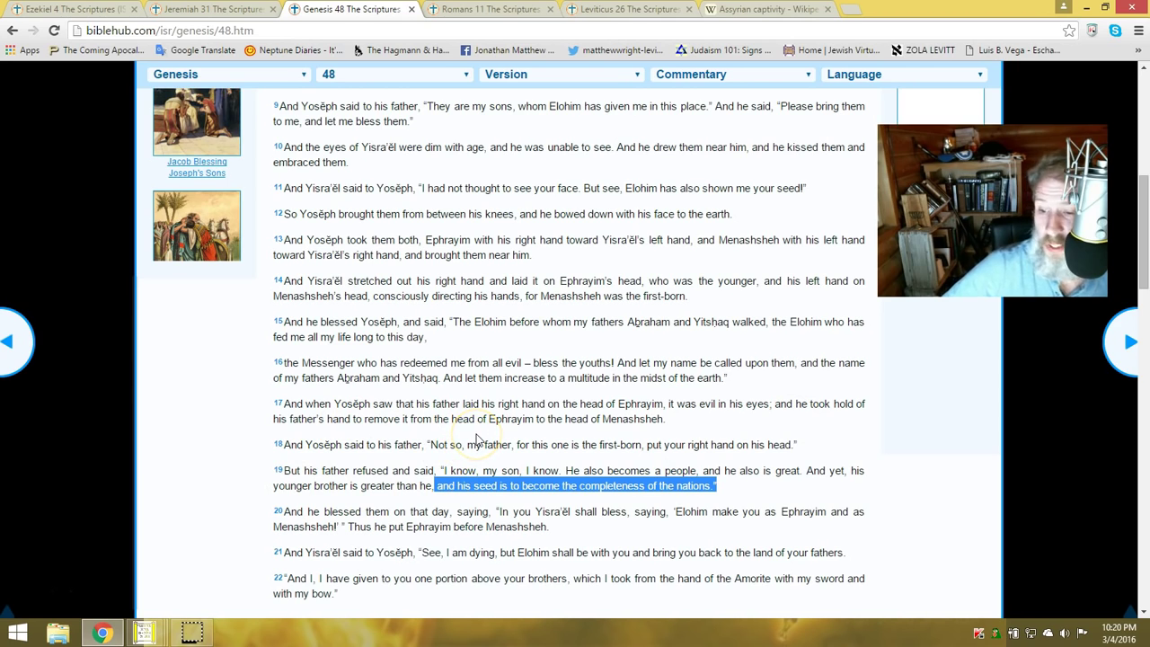
mouse_move(172, 449)
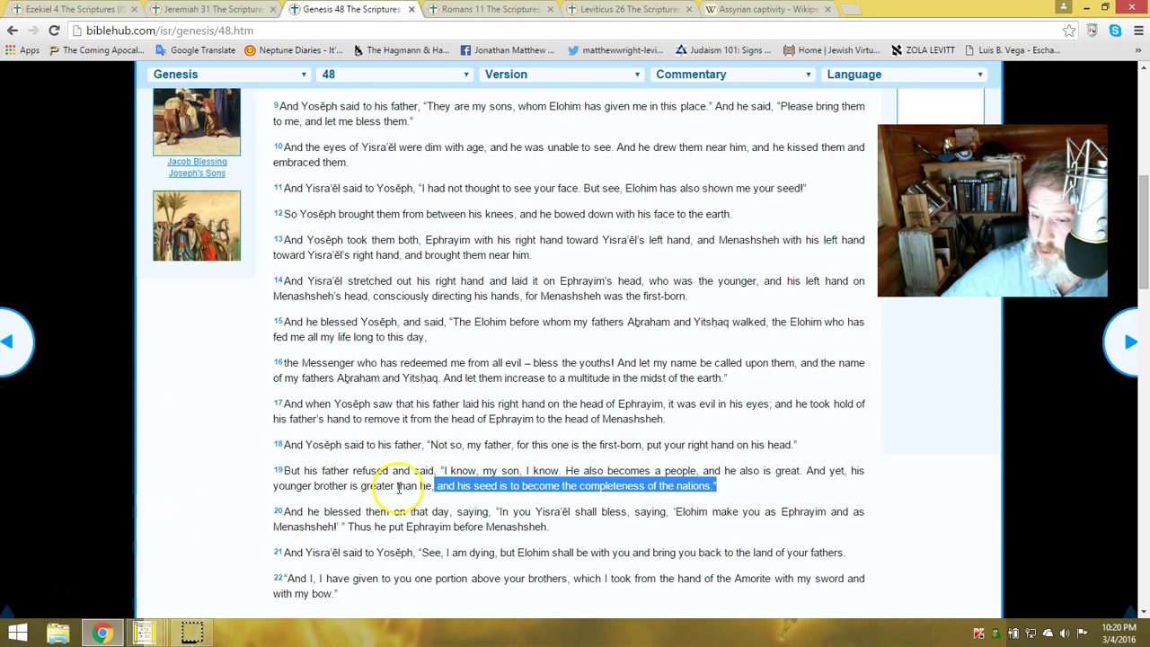
mouse_move(568, 471)
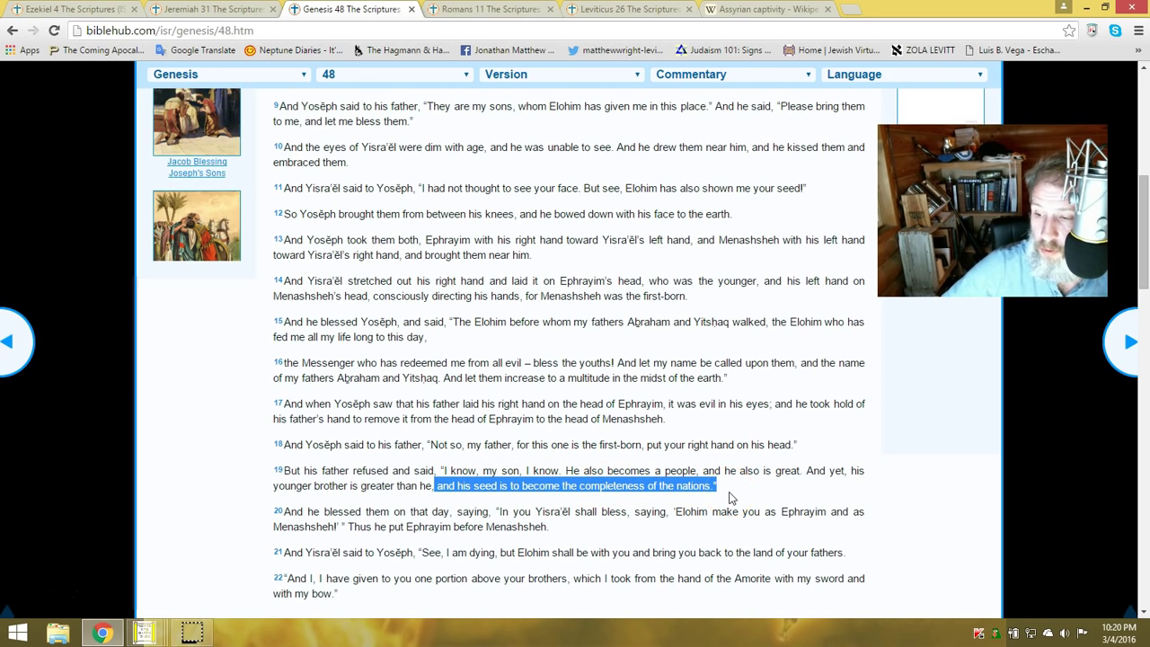
mouse_move(795, 484)
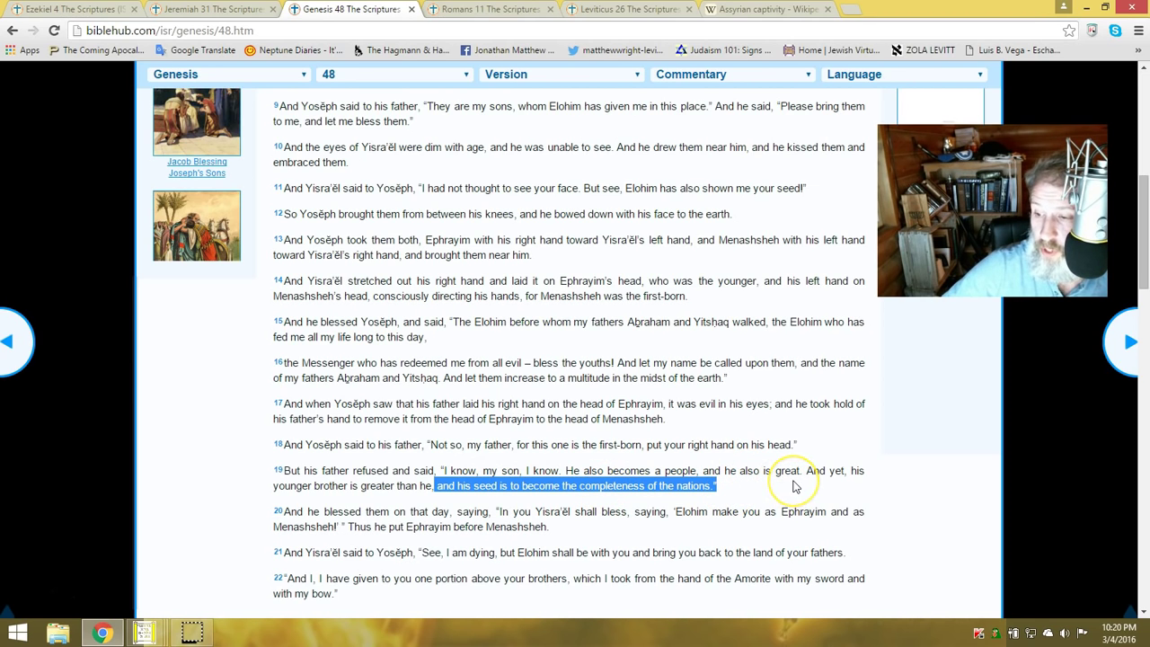
mouse_move(270, 524)
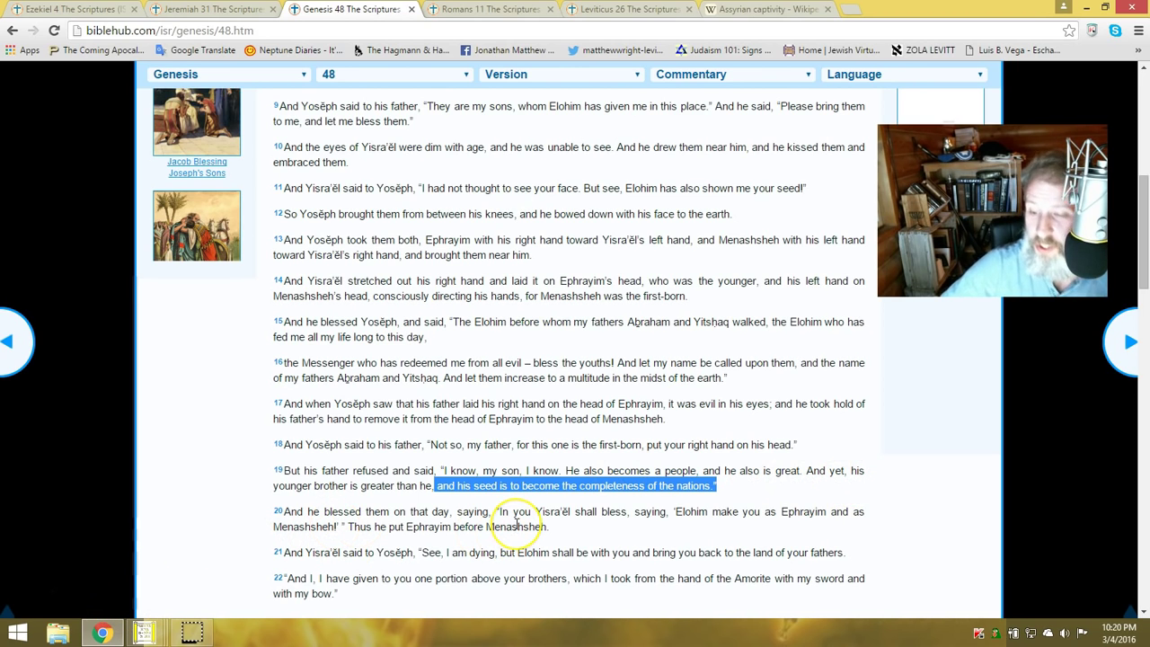
mouse_move(467, 529)
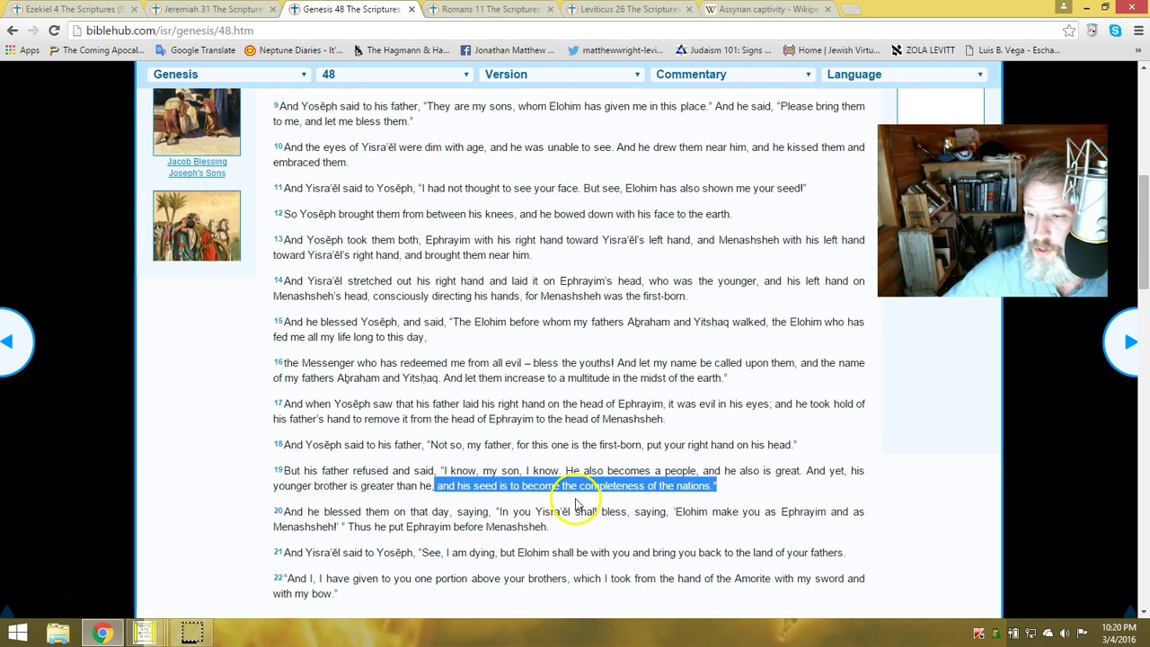
mouse_move(590, 489)
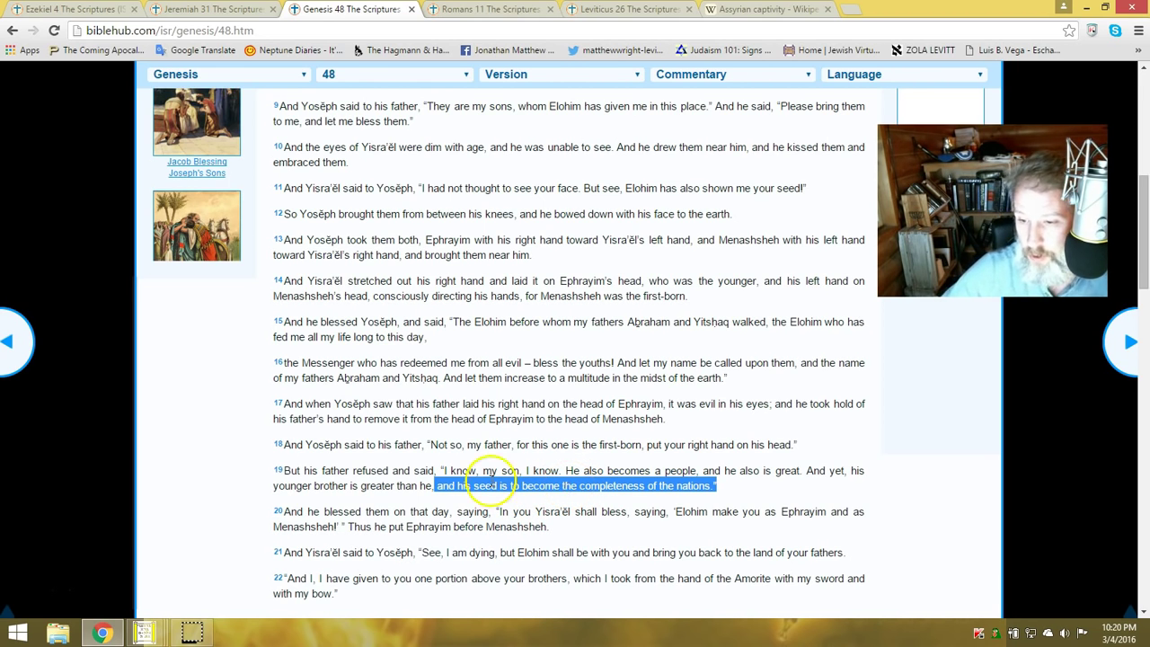
mouse_move(615, 467)
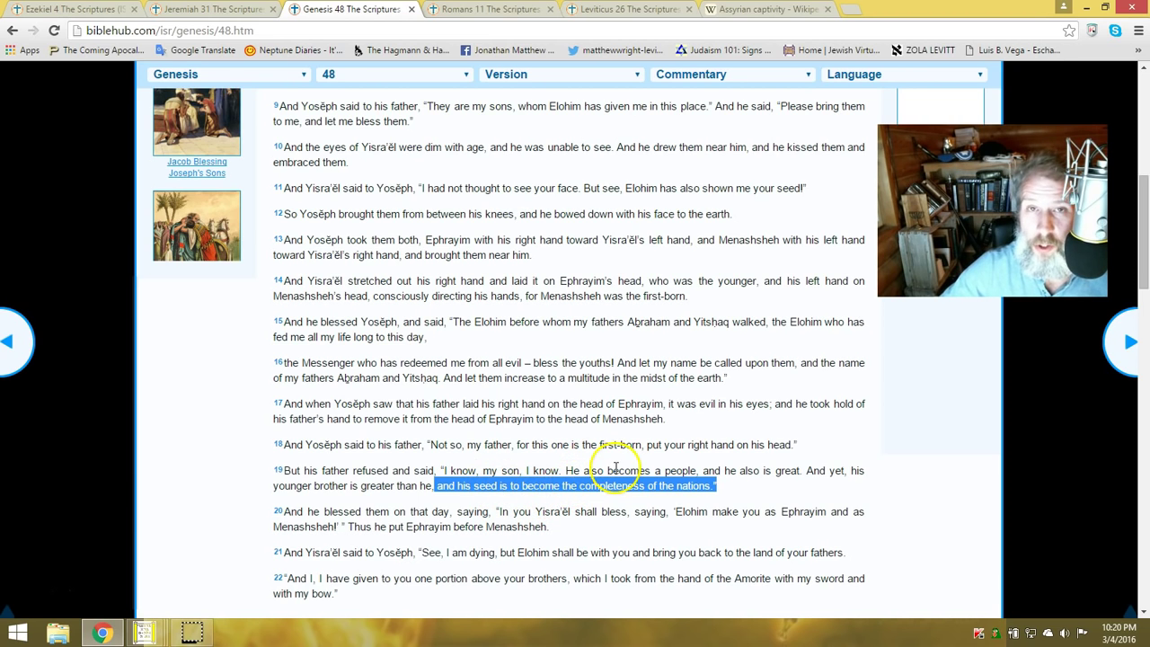
mouse_move(674, 507)
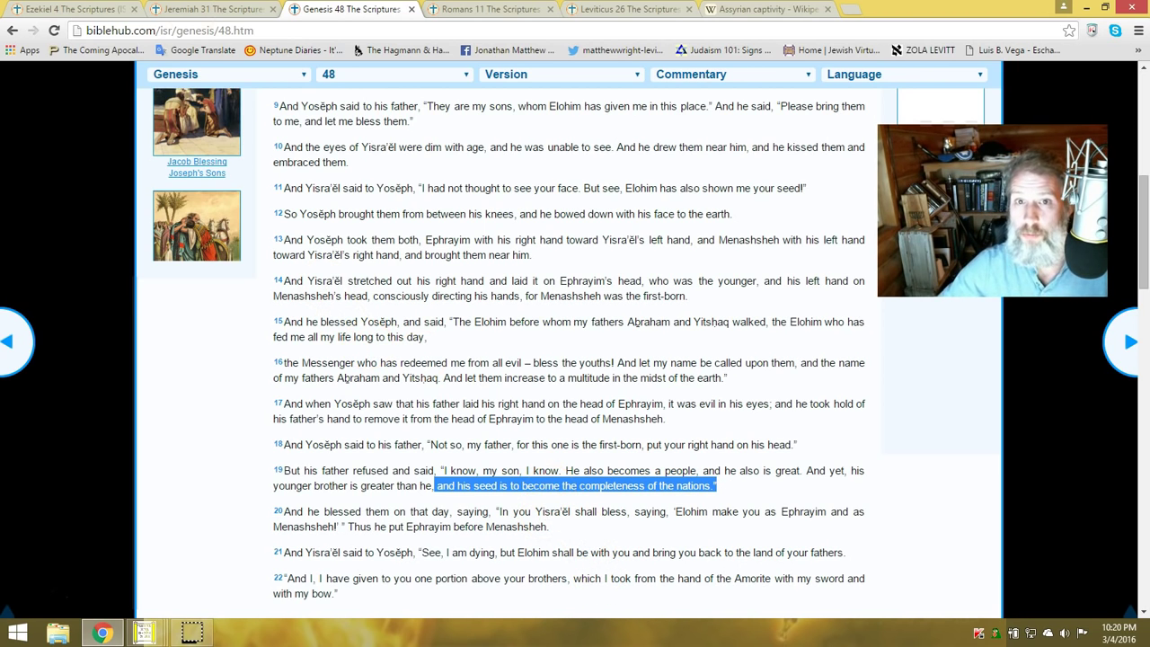
mouse_move(654, 241)
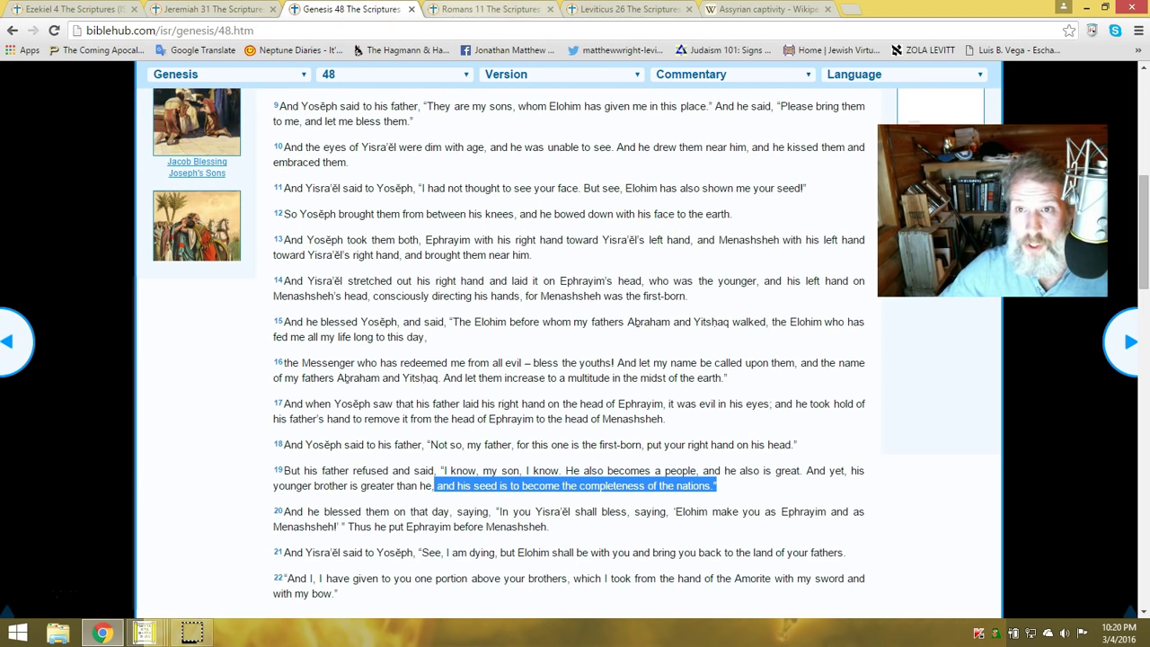
Switch to the Ezekiel 4 page showing verse 5's three hundred and ninety days
click(72, 9)
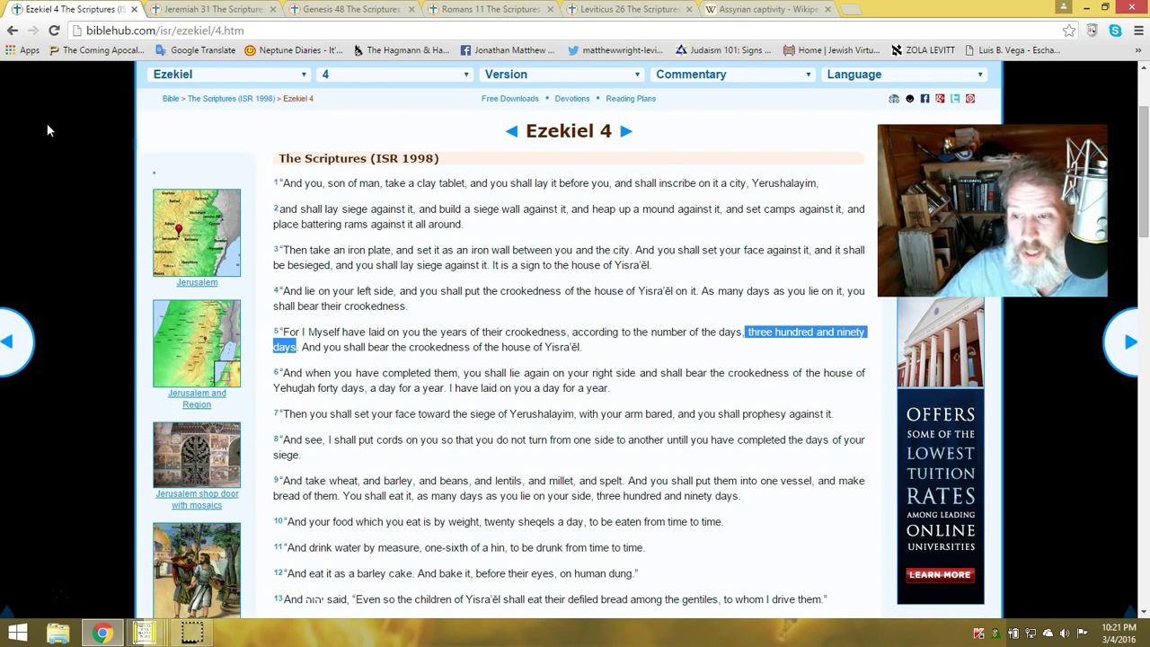
mouse_move(40, 130)
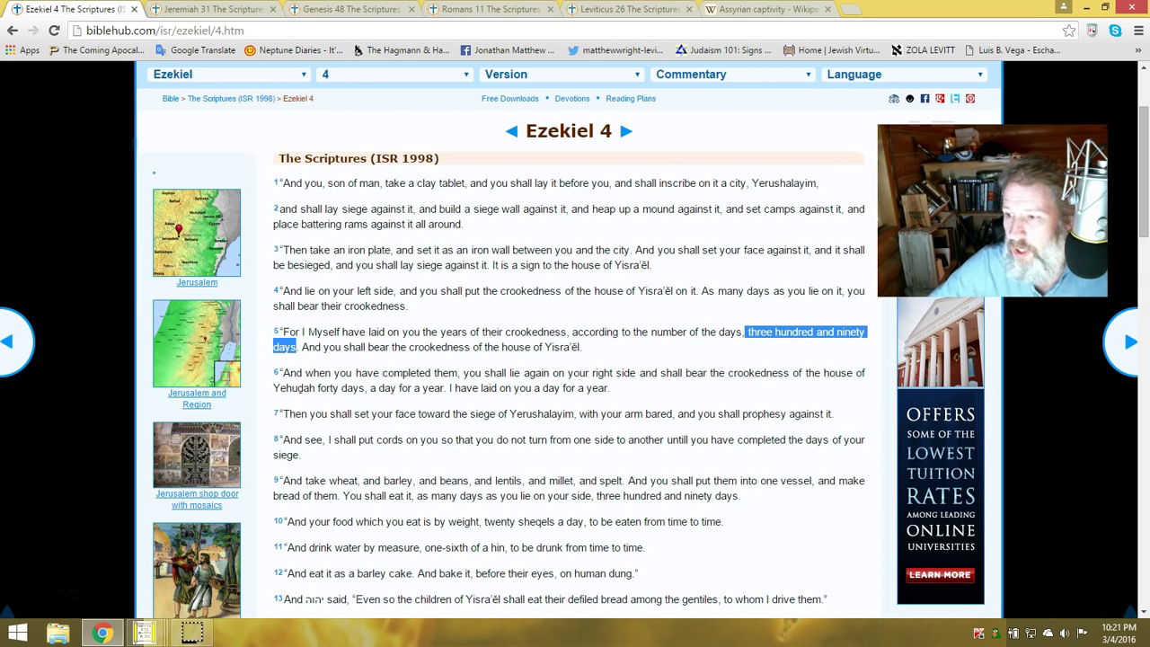
mouse_move(40, 195)
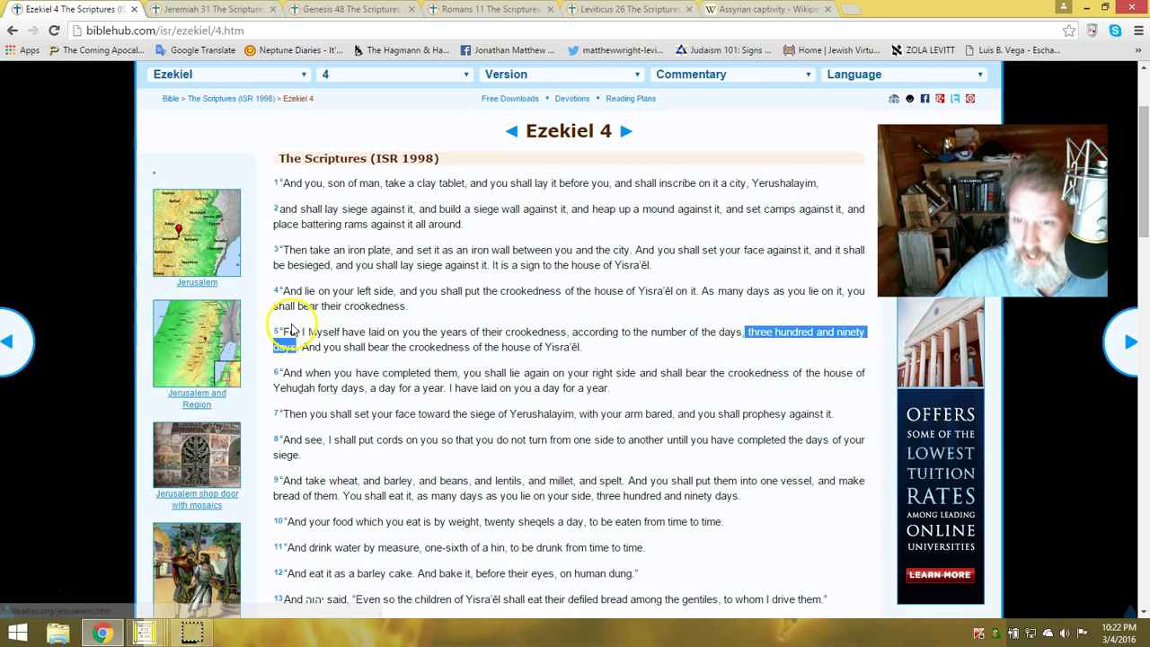
mouse_move(331, 322)
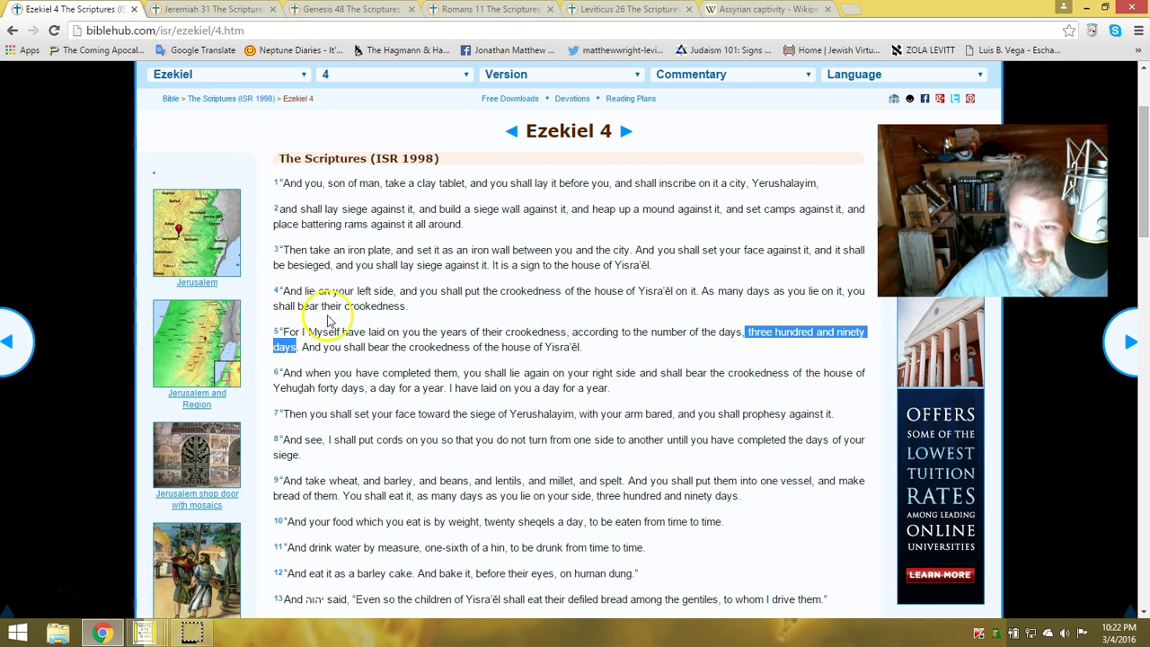
mouse_move(449, 320)
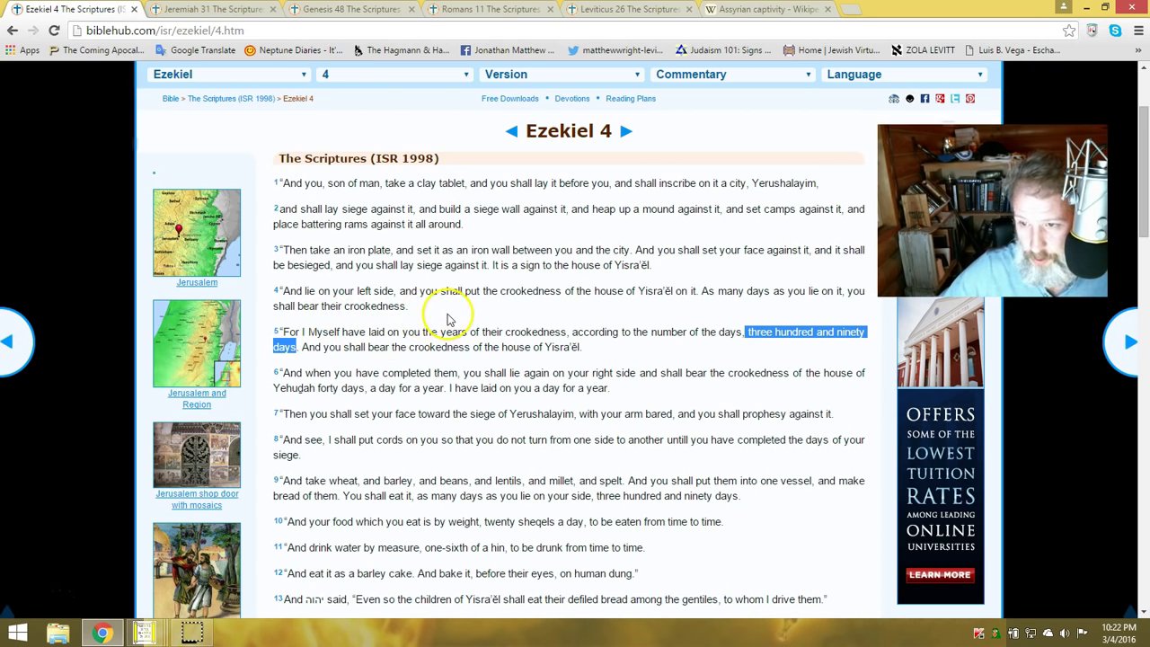
mouse_move(654, 312)
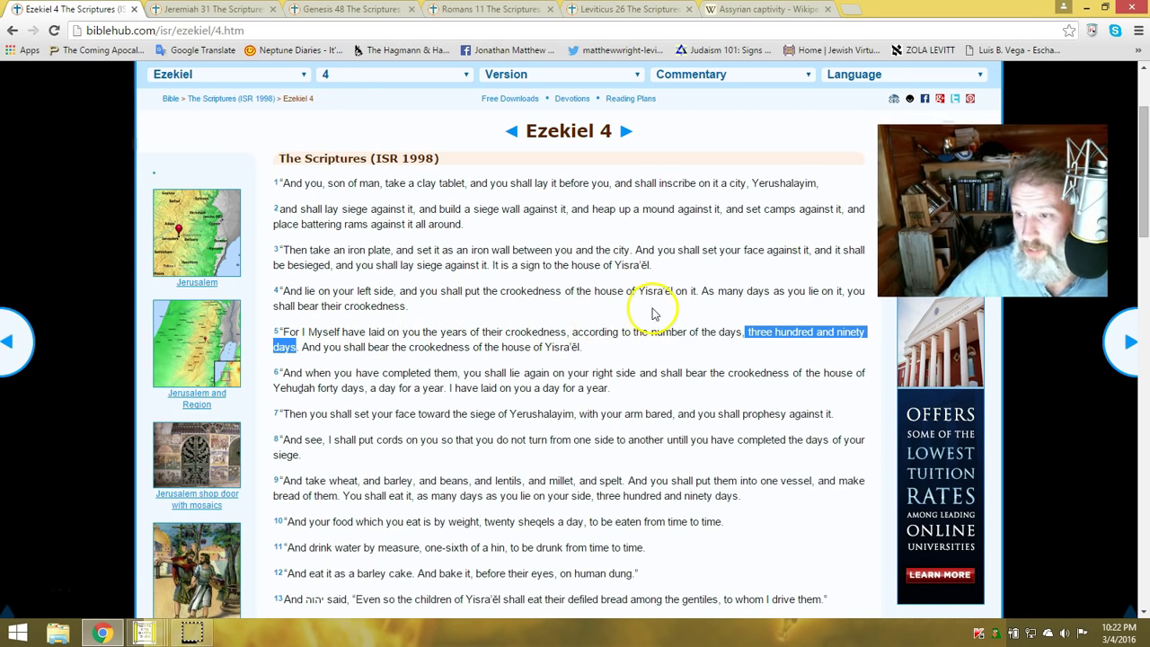
mouse_move(764, 315)
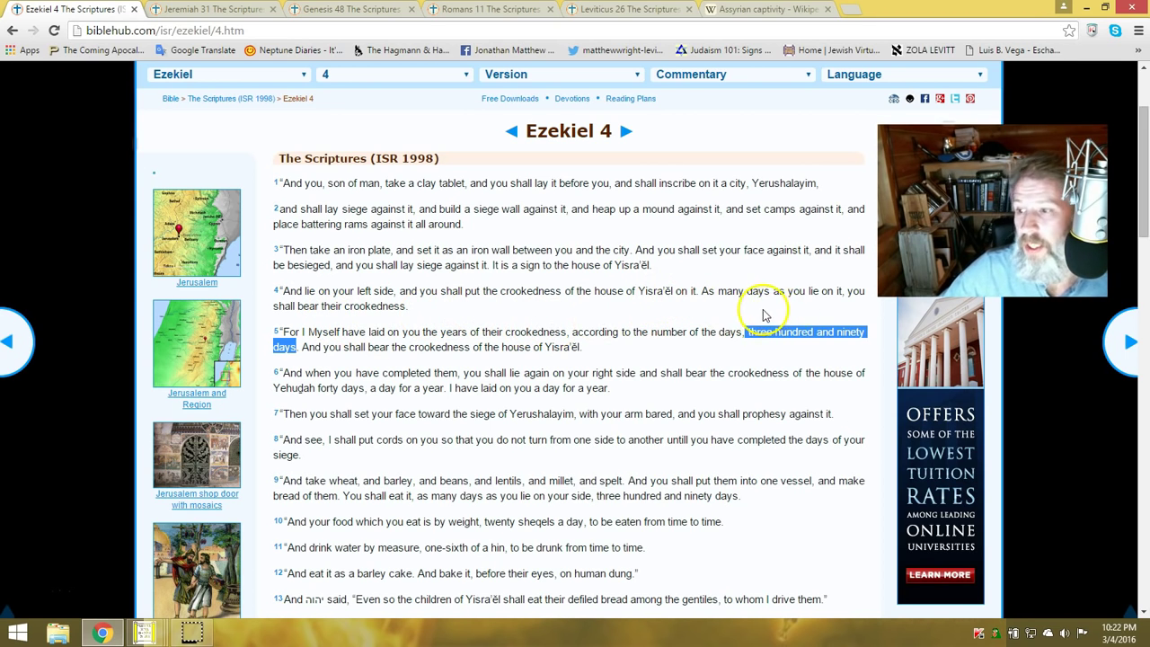
mouse_move(854, 306)
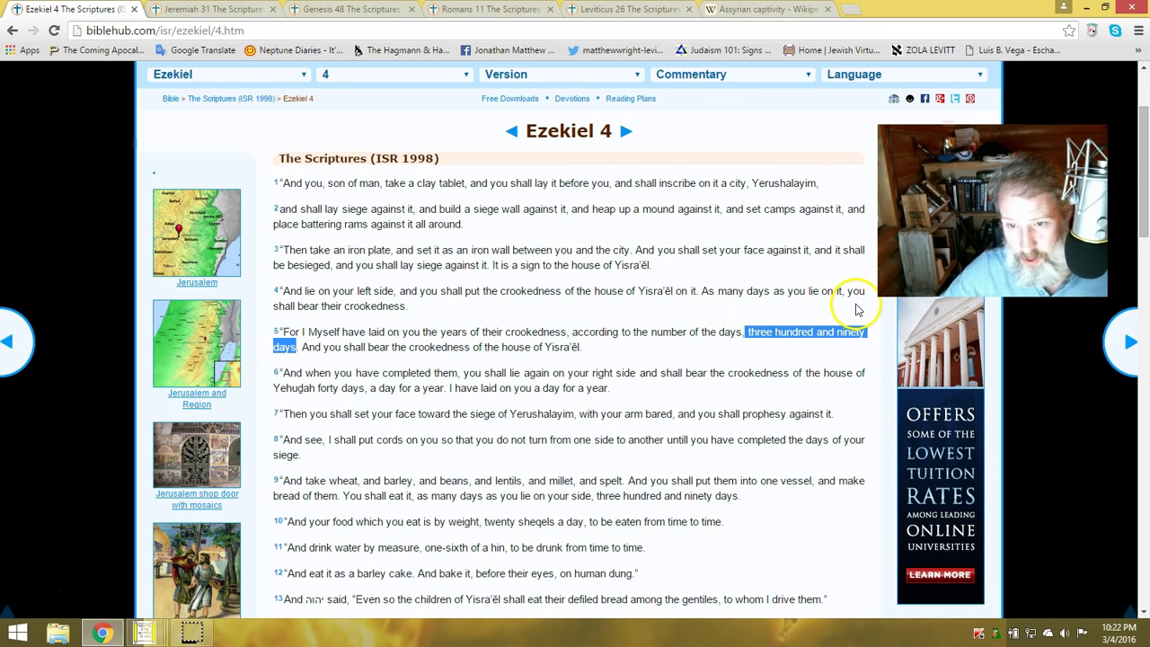
mouse_move(459, 371)
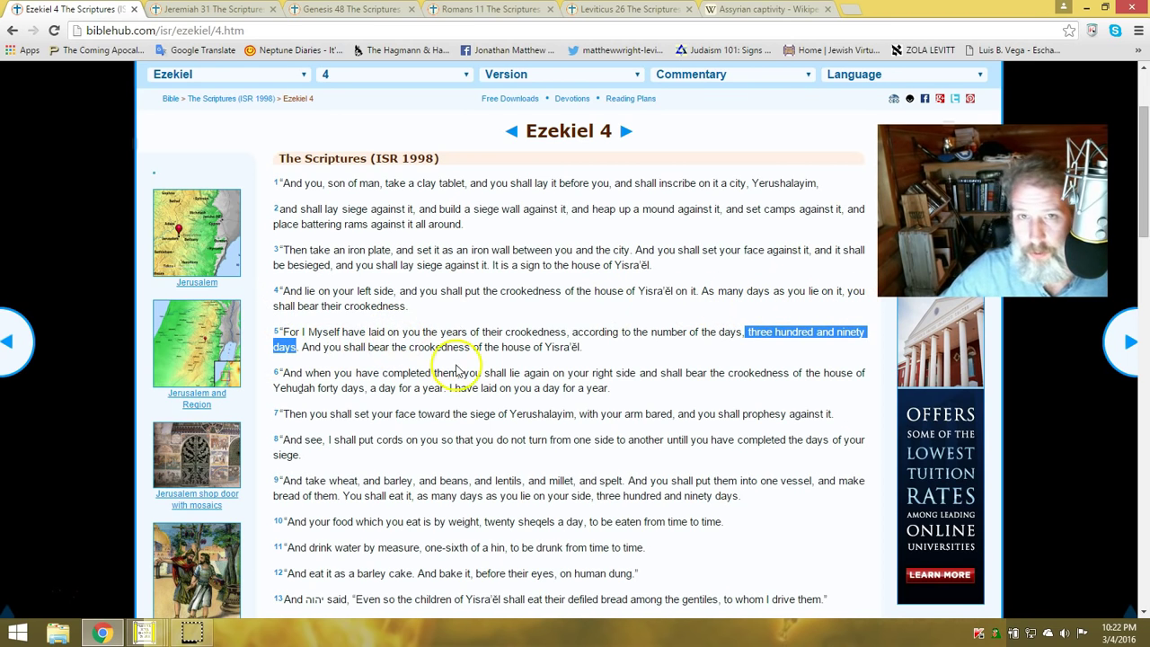
mouse_move(356, 352)
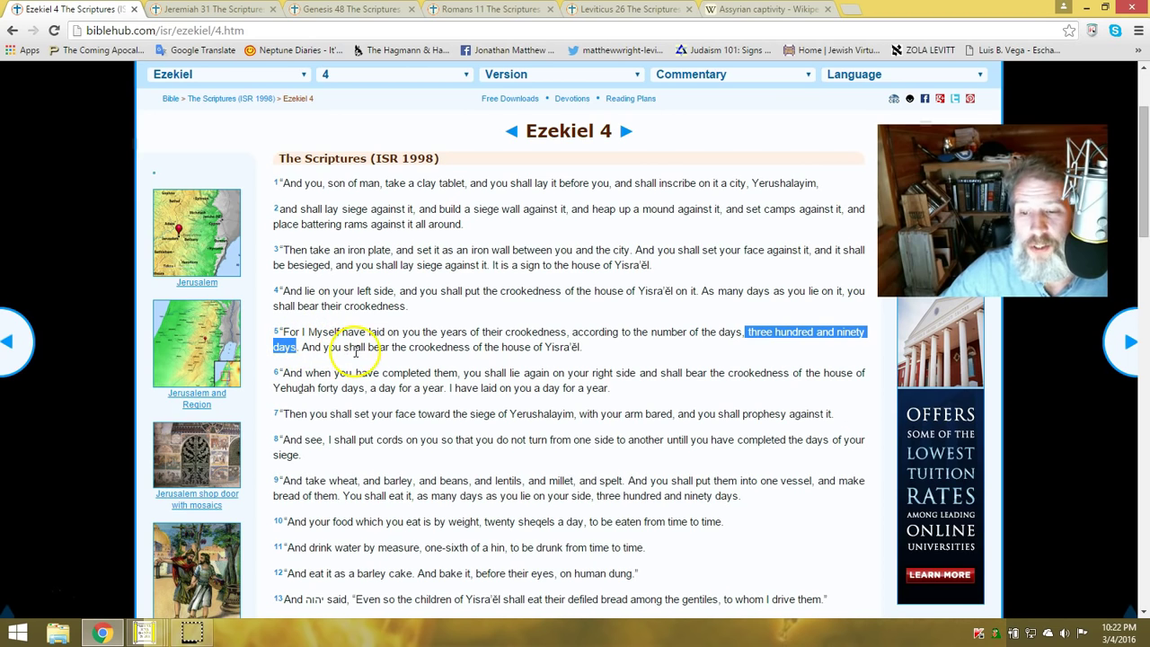
mouse_move(468, 345)
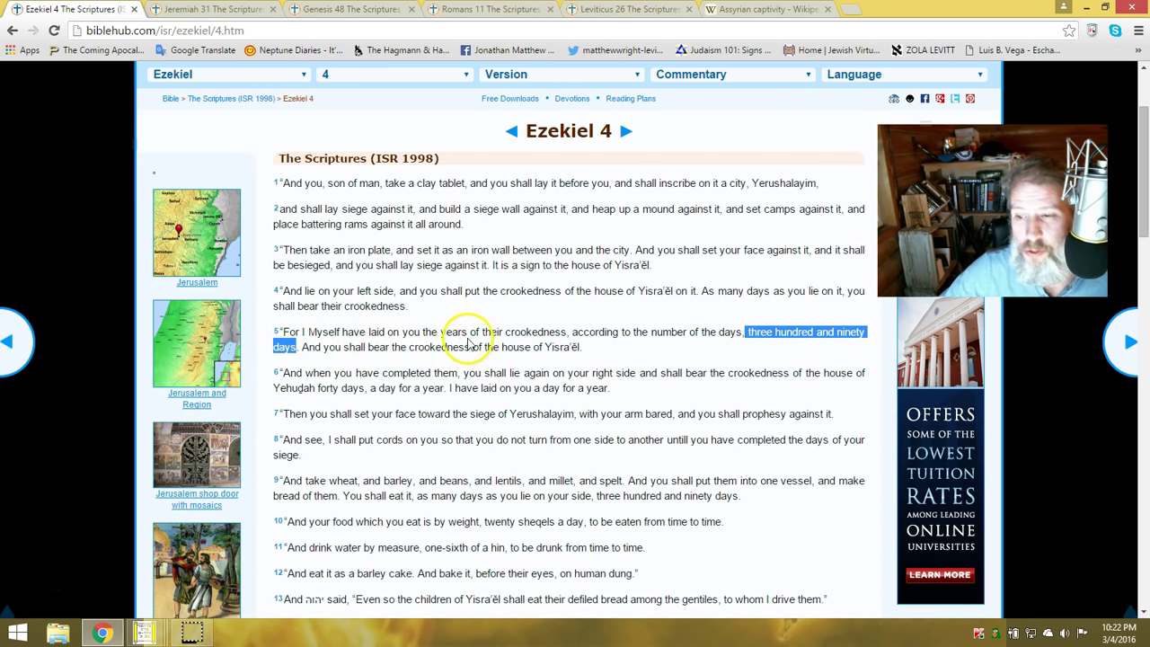
mouse_move(614, 351)
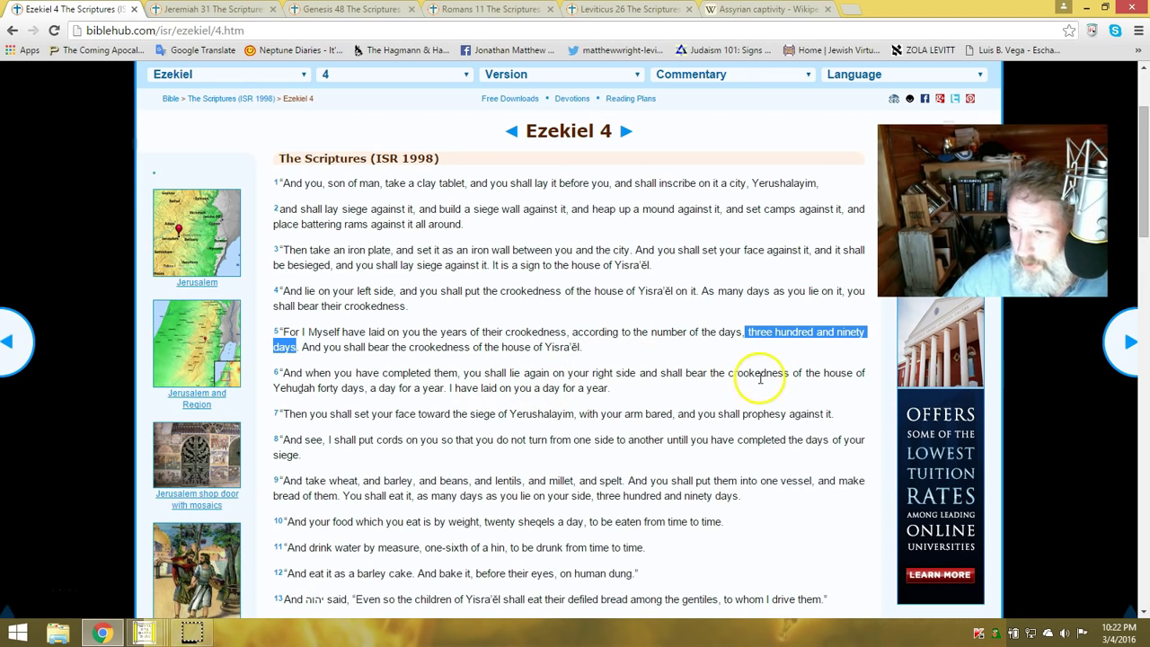
mouse_move(360, 404)
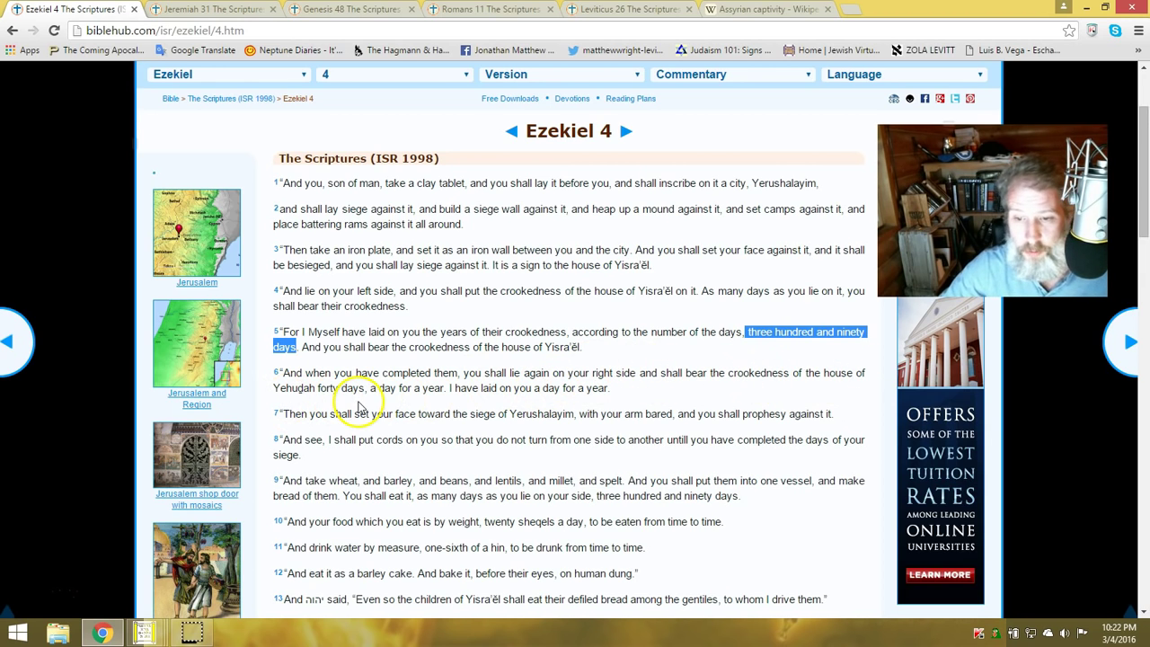
mouse_move(424, 388)
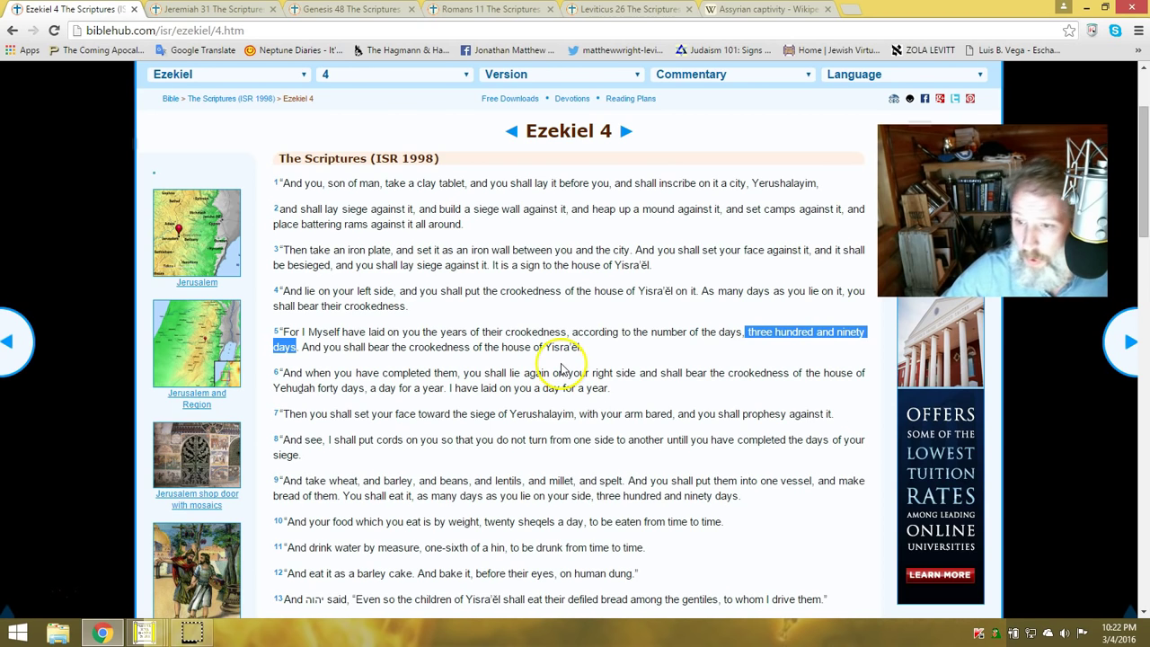
mouse_move(592, 320)
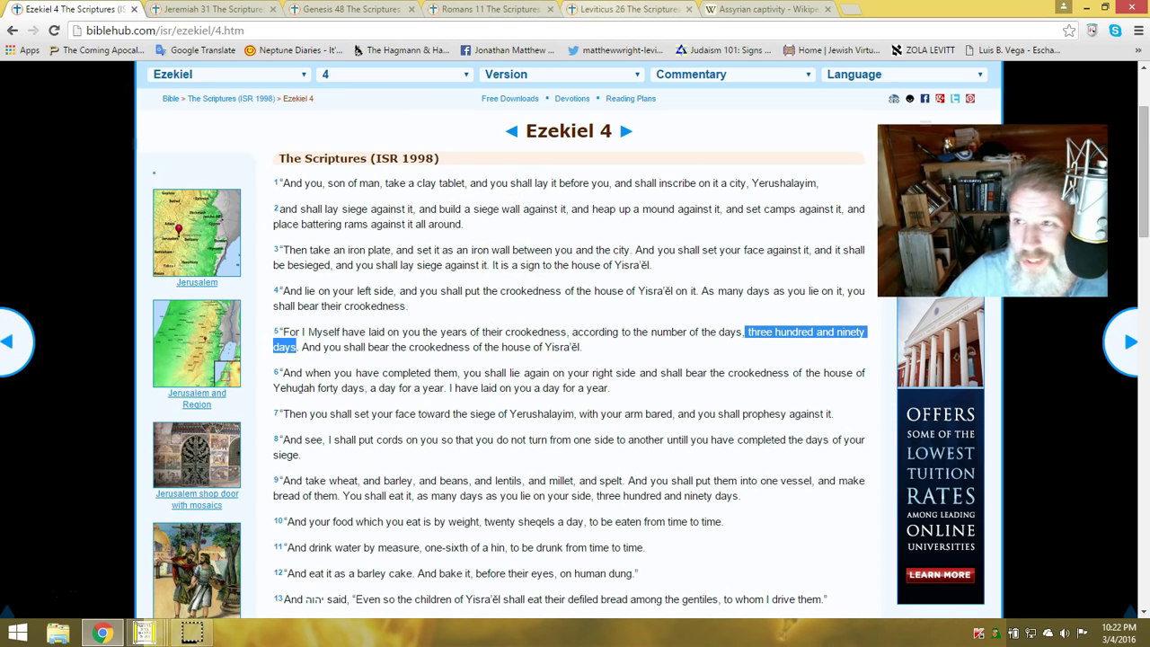
Switch to the Leviticus 26 page with verse 18's 'seven times more for your sins'
click(625, 9)
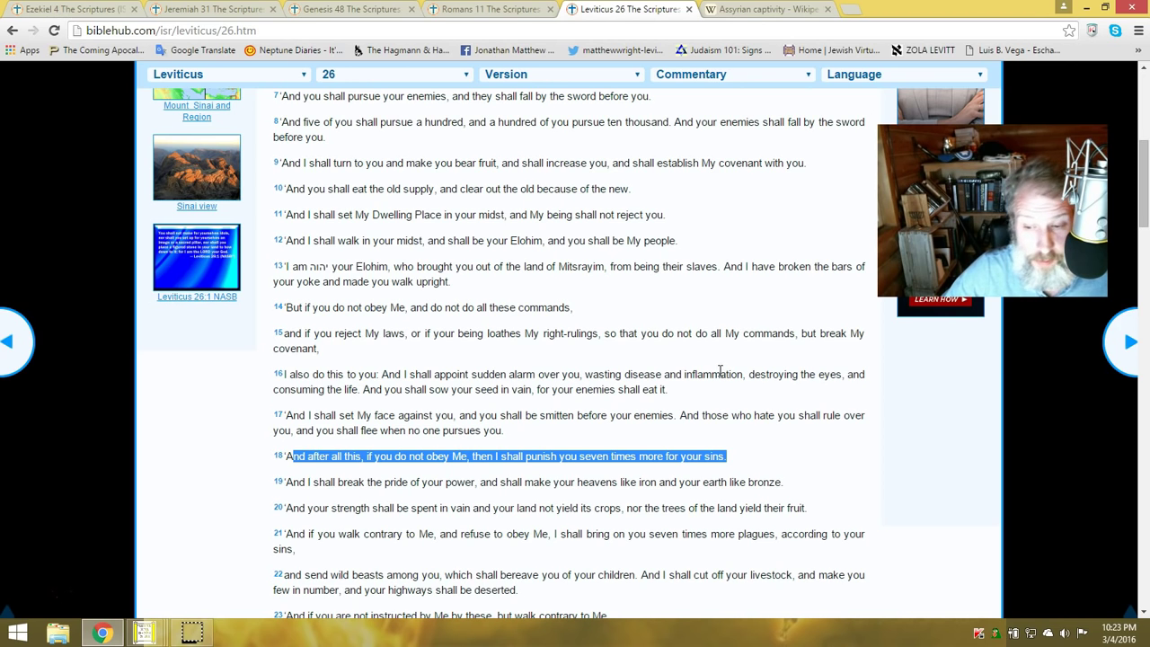
mouse_move(374, 468)
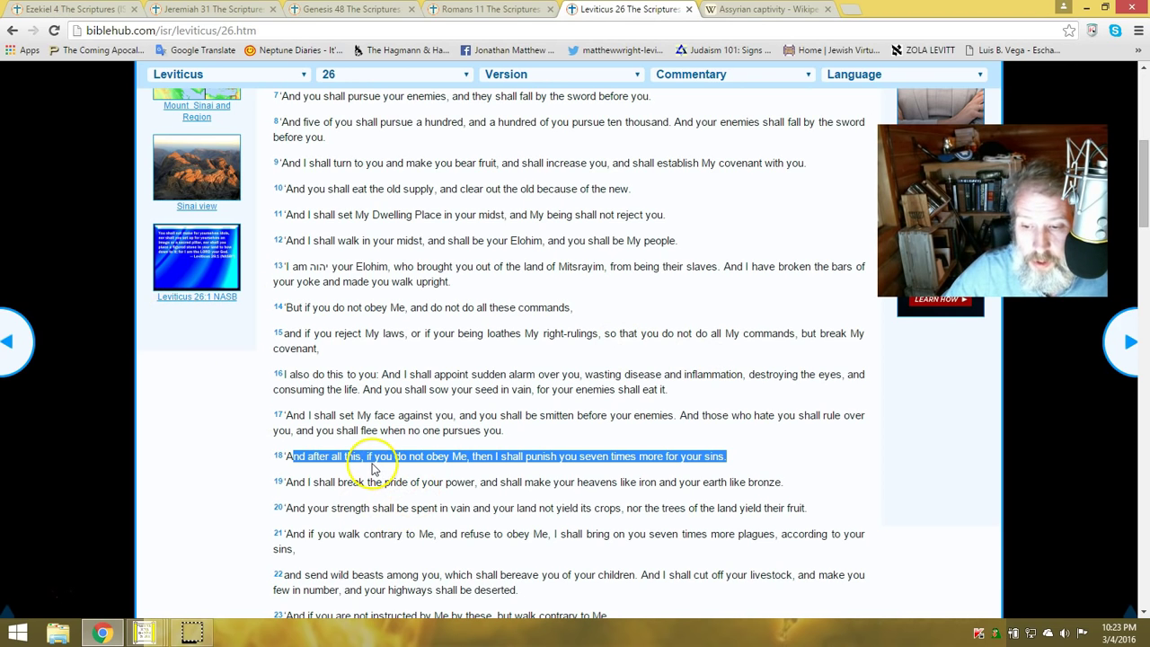
mouse_move(460, 484)
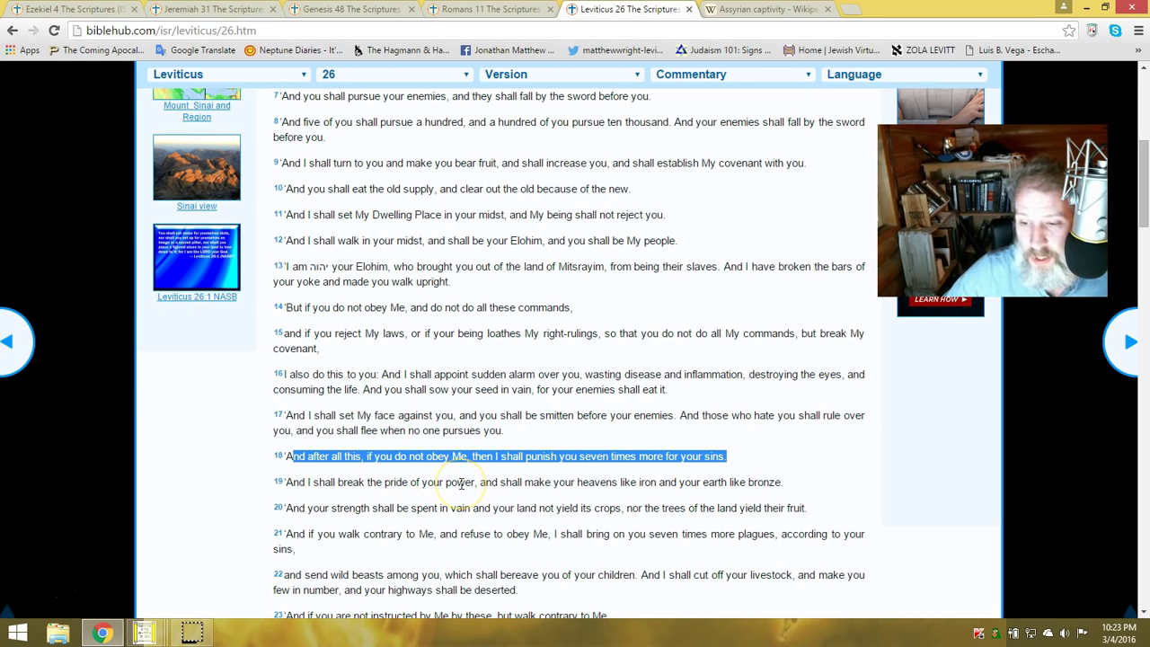
mouse_move(584, 475)
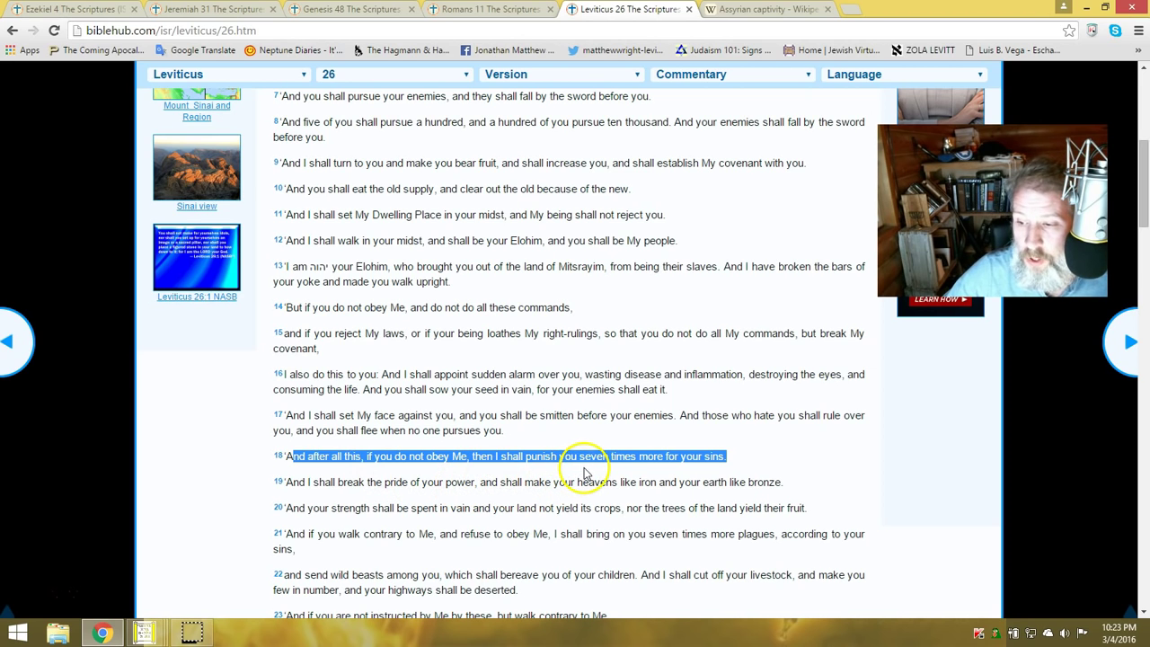
mouse_move(697, 469)
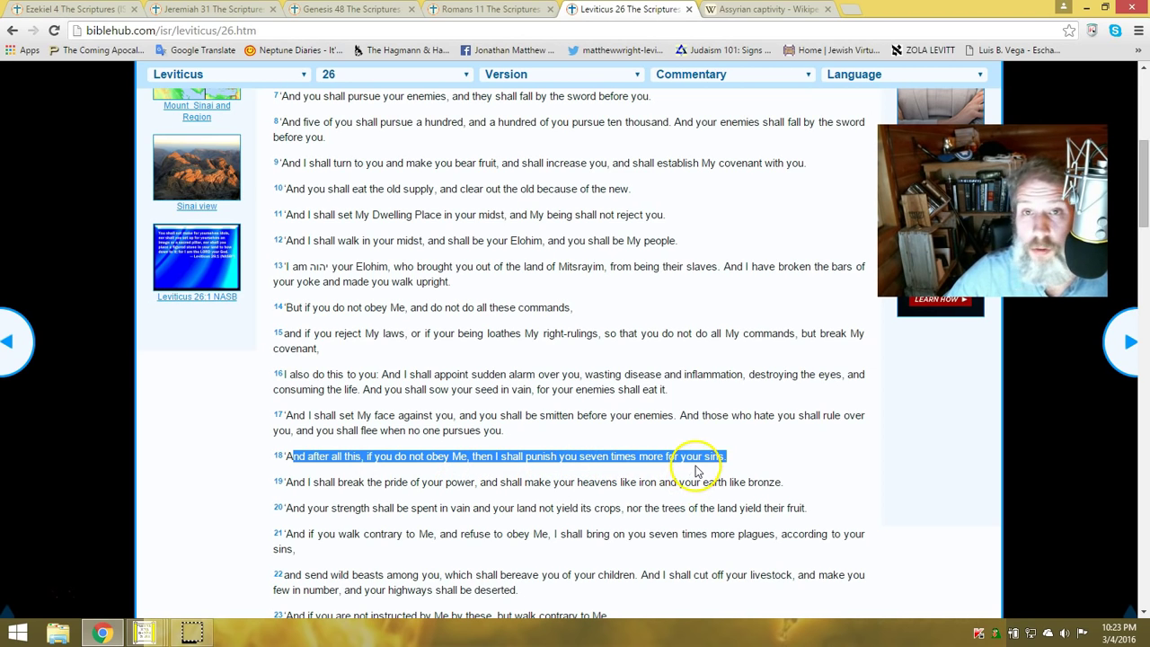
mouse_move(574, 83)
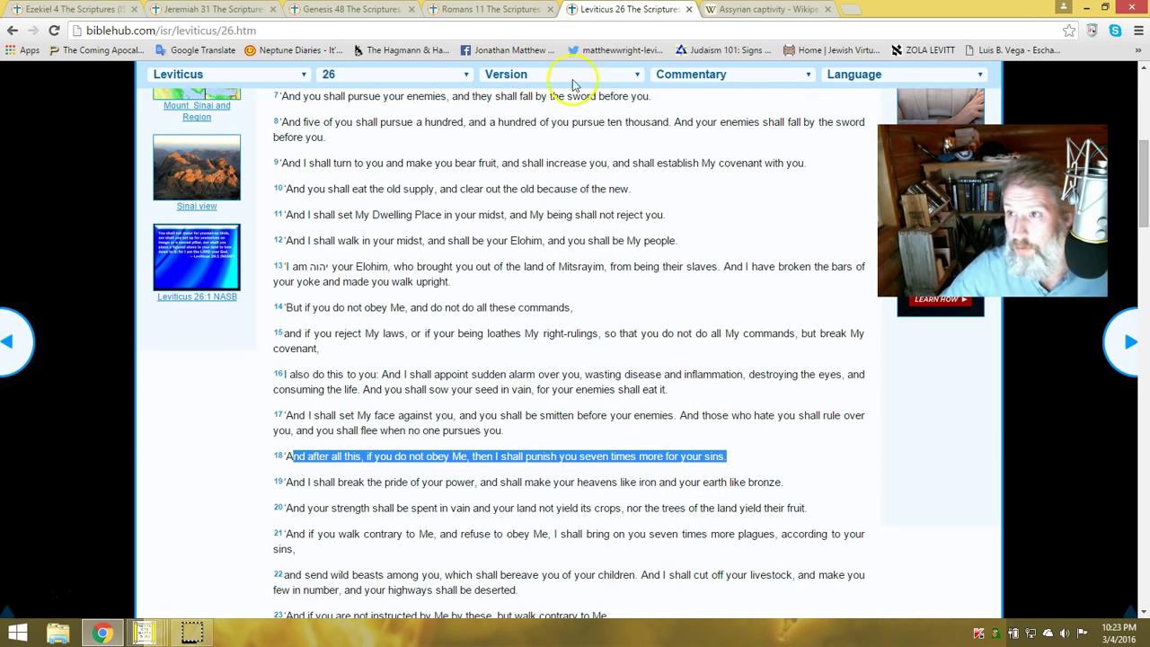
Switch to Wikipedia's Assyrian captivity article and scroll to its Biblical account section
click(764, 9)
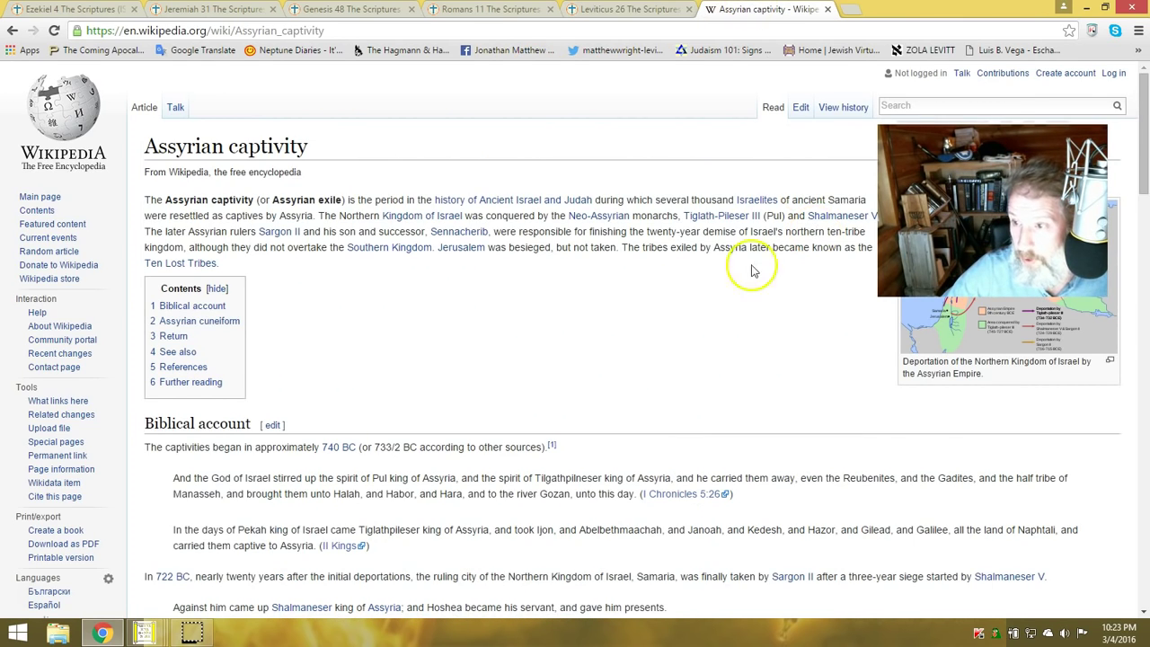
scroll(down, 3)
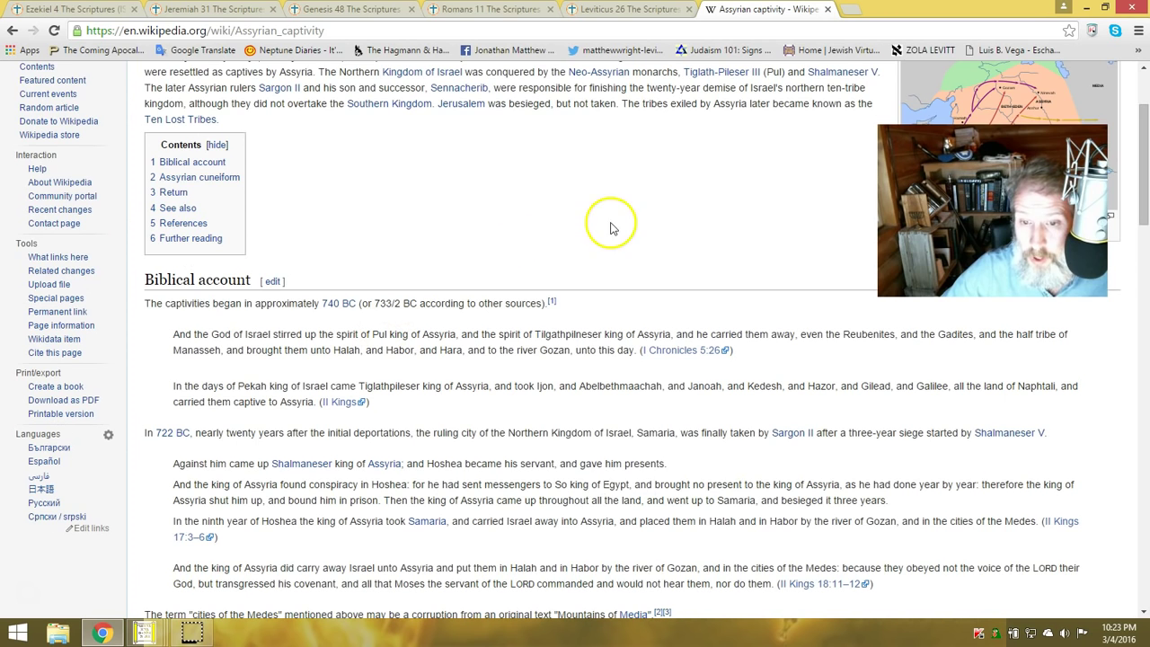
scroll(up, 3)
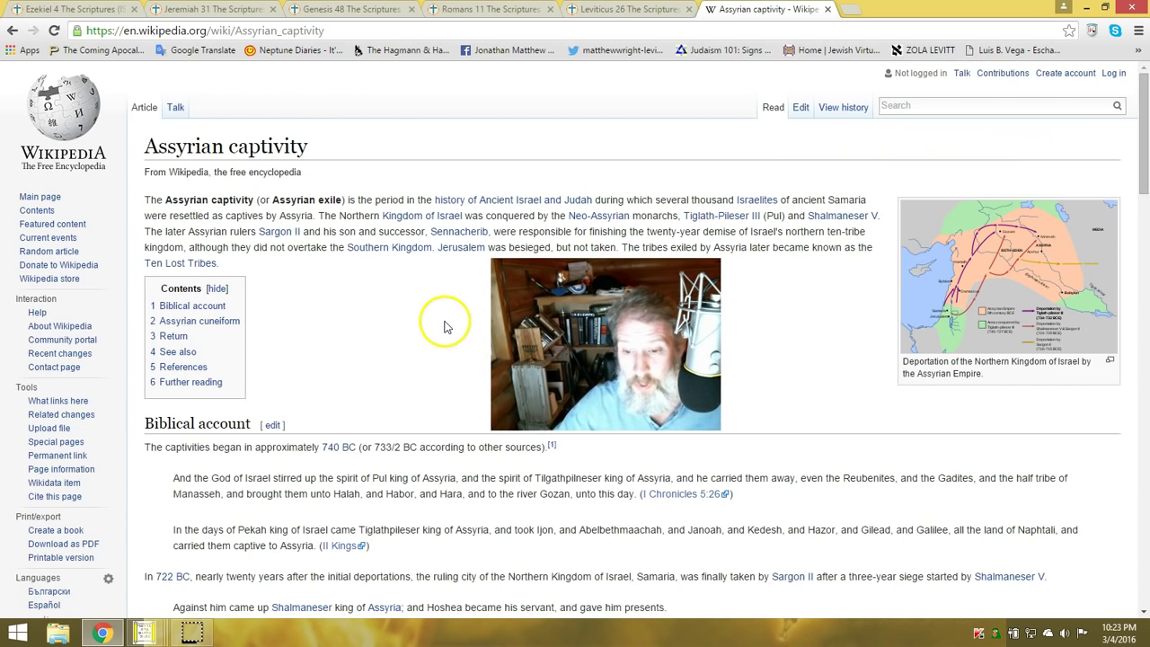
scroll(down, 3)
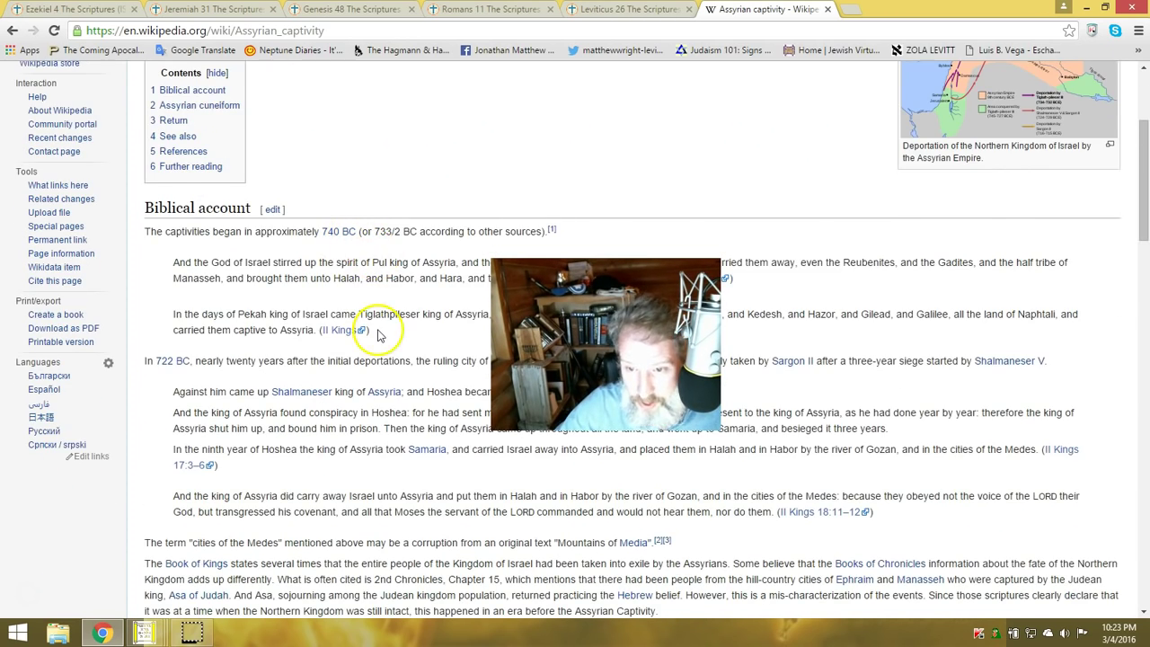
scroll(down, 3)
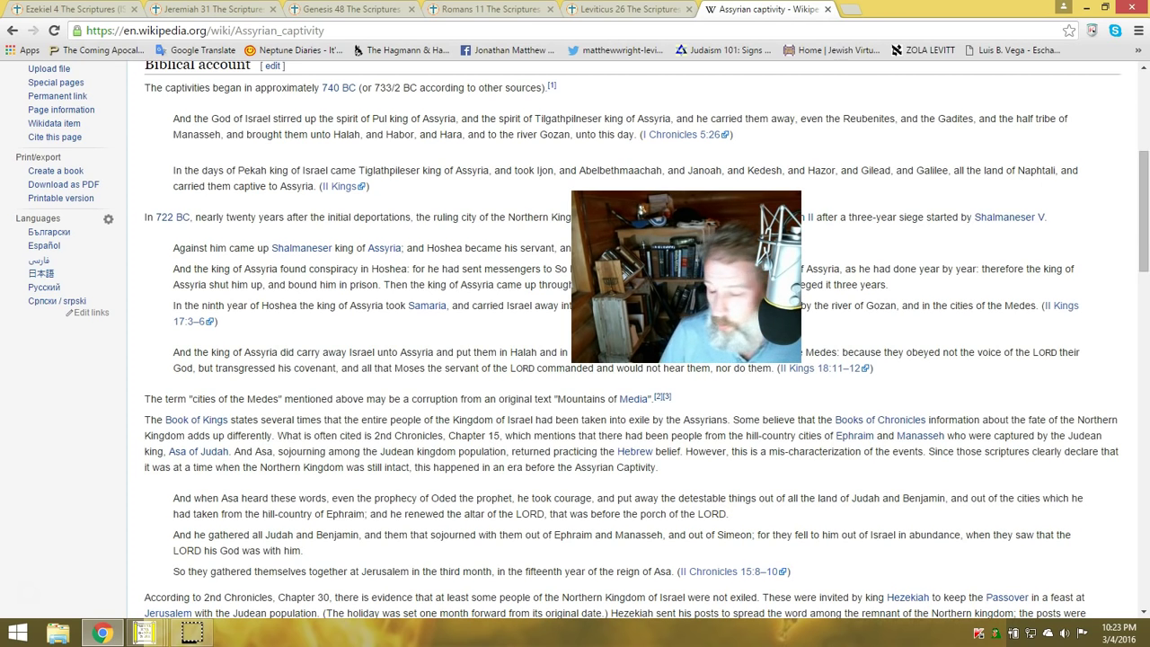
mouse_move(704, 482)
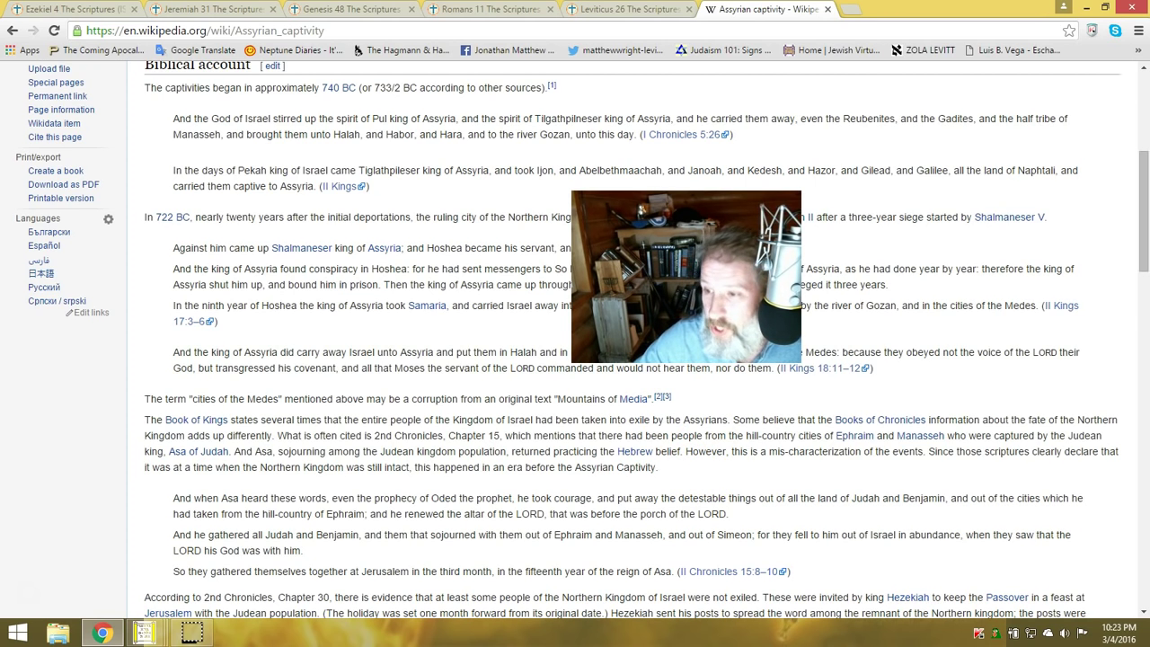
mouse_move(155, 272)
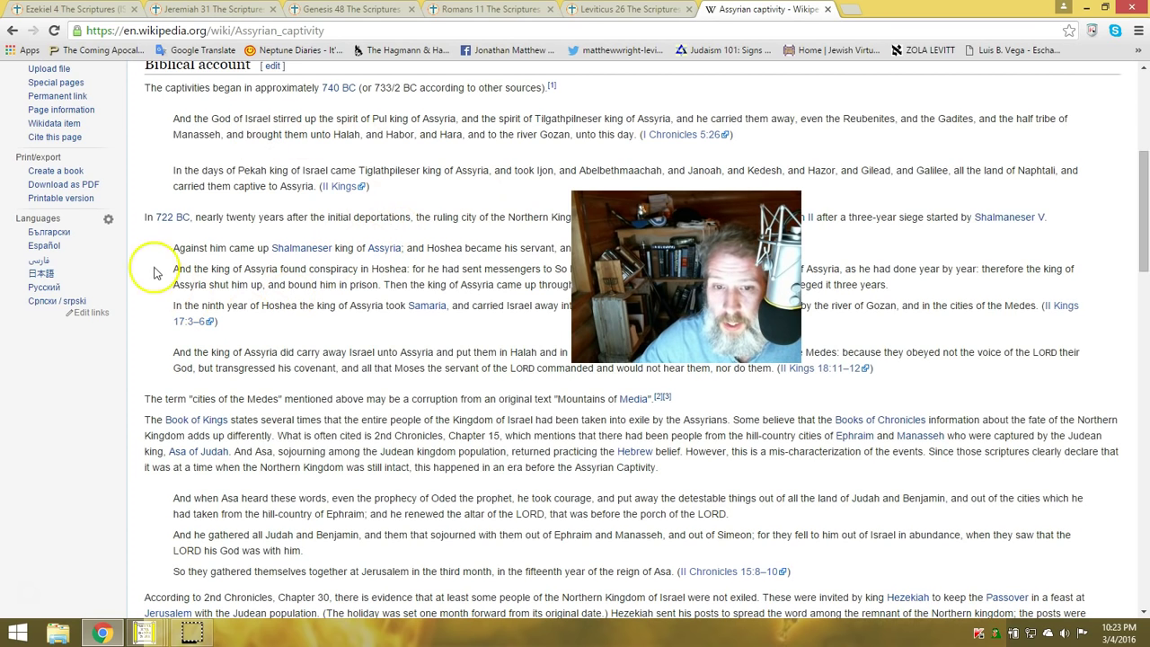
mouse_move(172, 231)
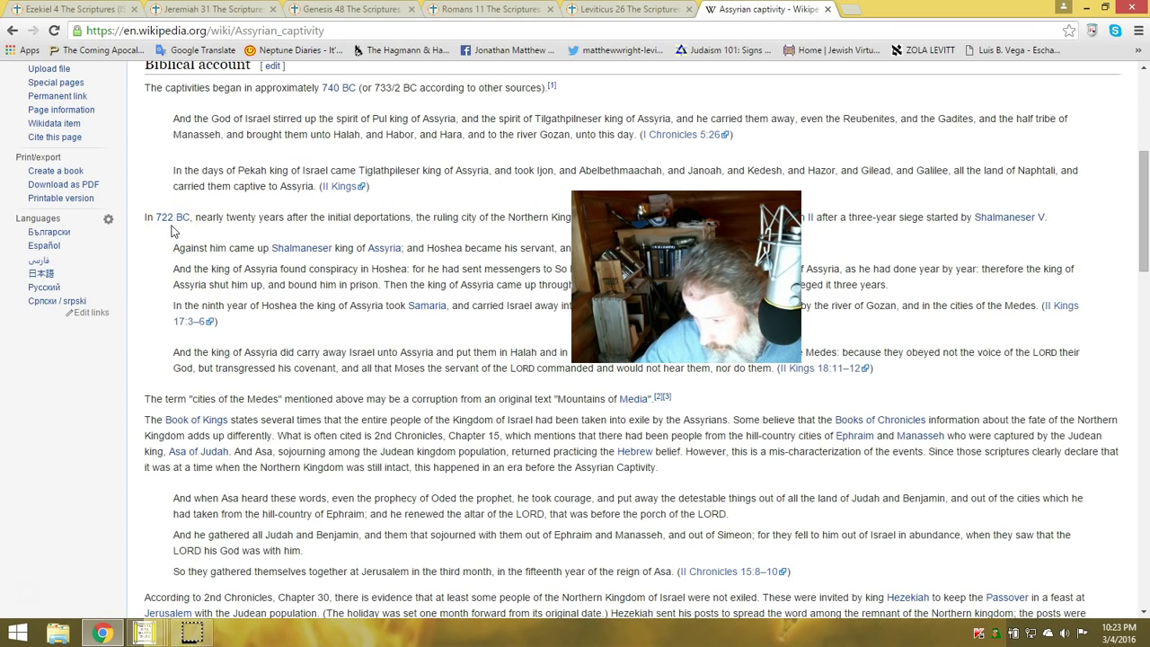
mouse_move(171, 215)
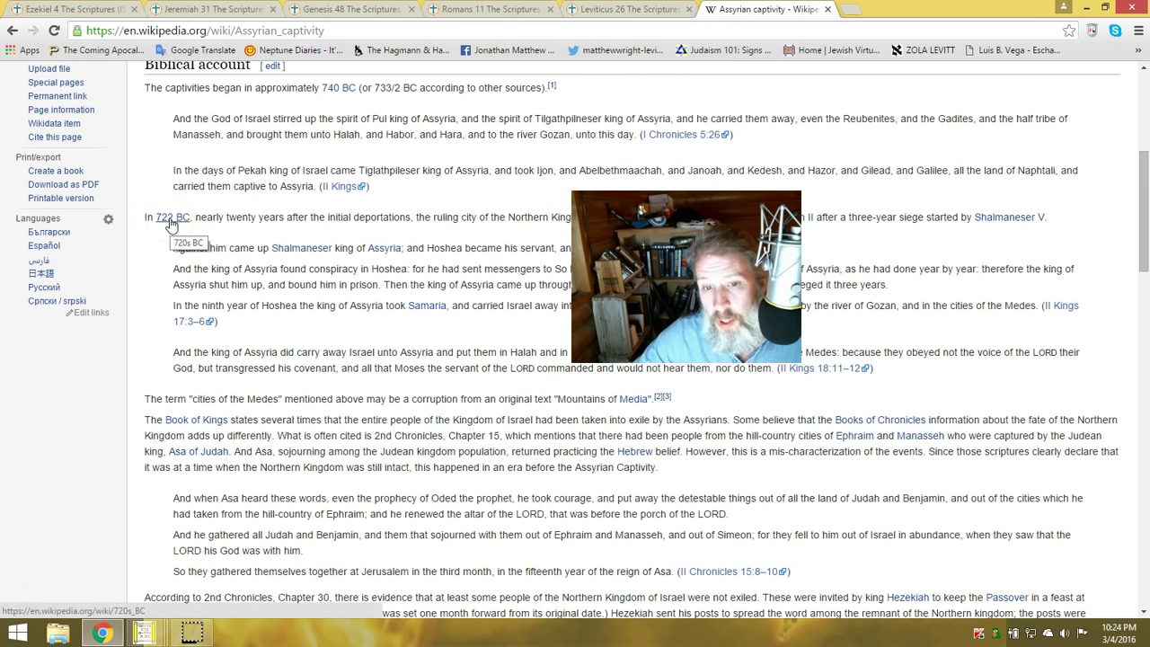
mouse_move(169, 221)
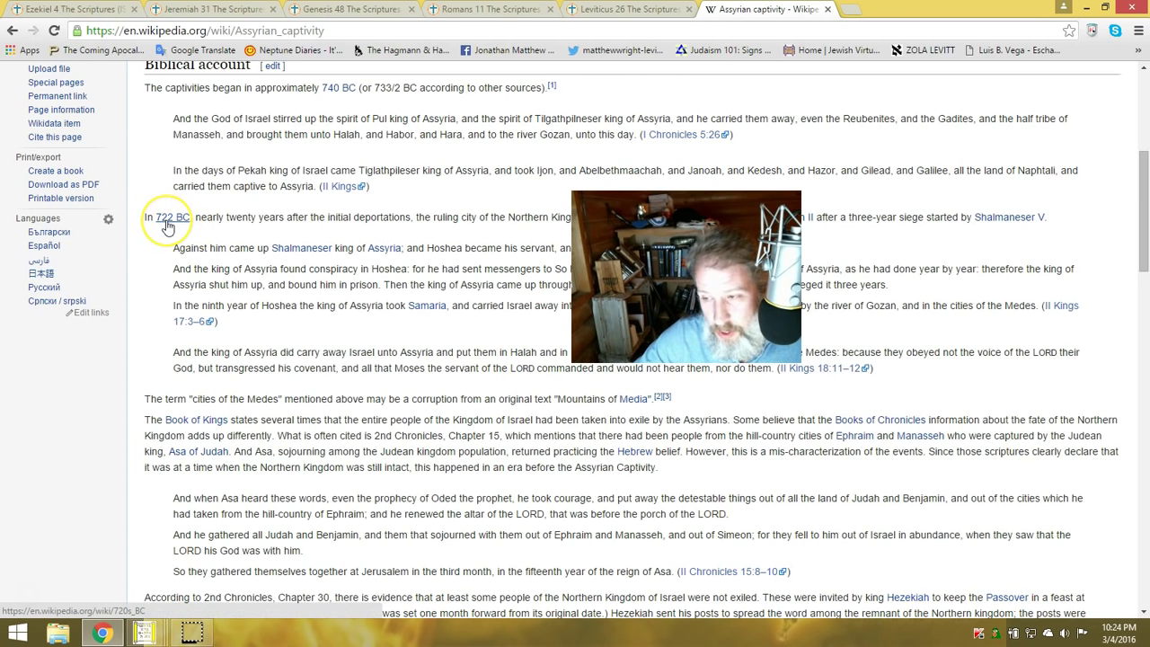
mouse_move(169, 217)
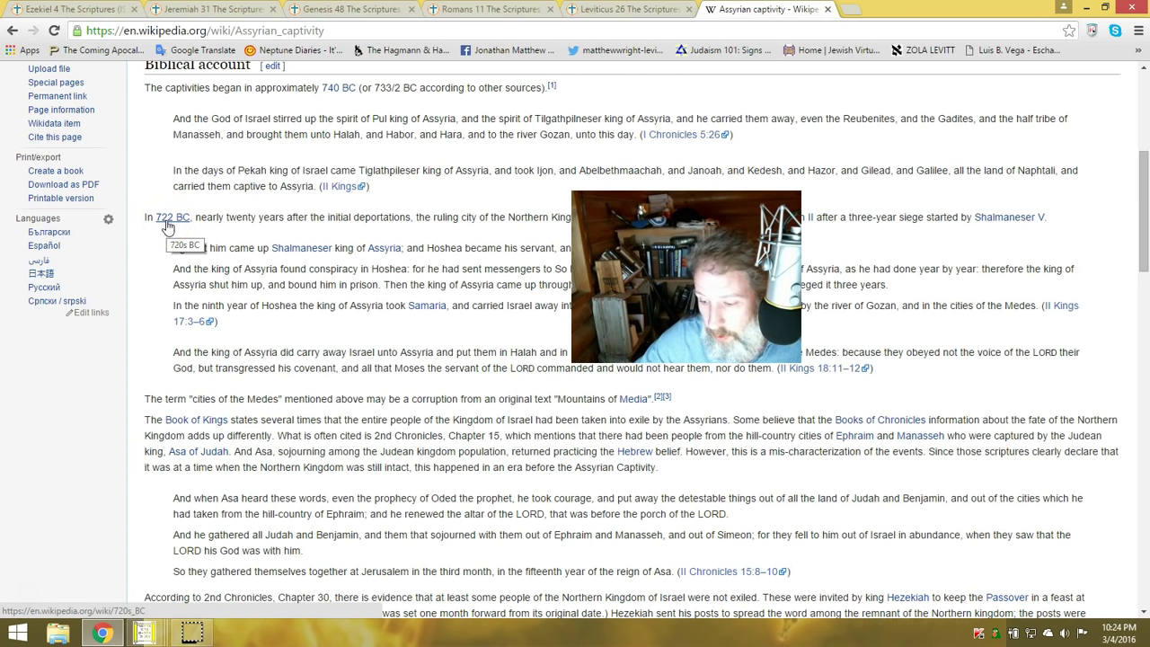
mouse_move(374, 248)
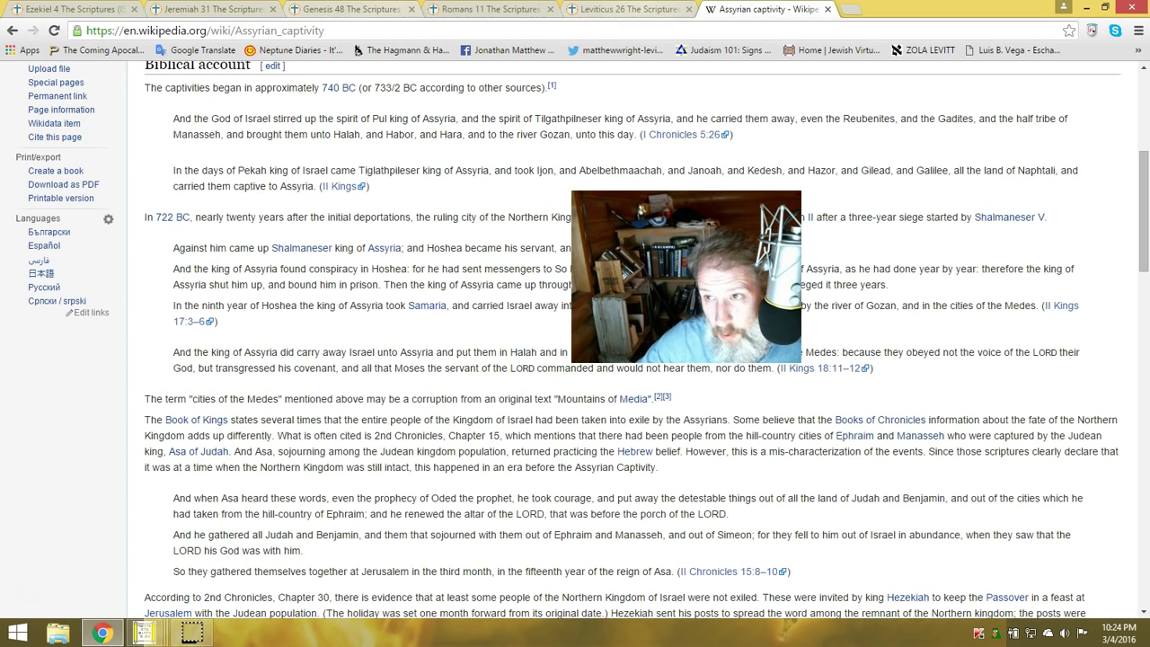
Return to the Ezekiel 4 page with verse 5's three hundred and ninety days marked
click(72, 9)
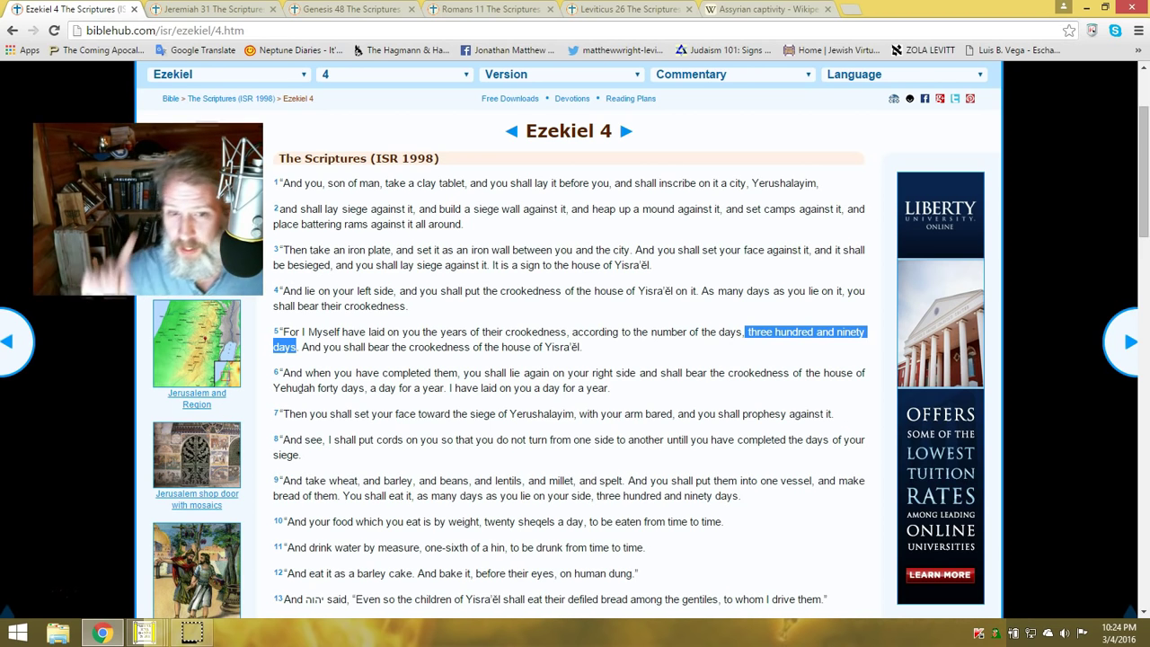
mouse_move(15, 412)
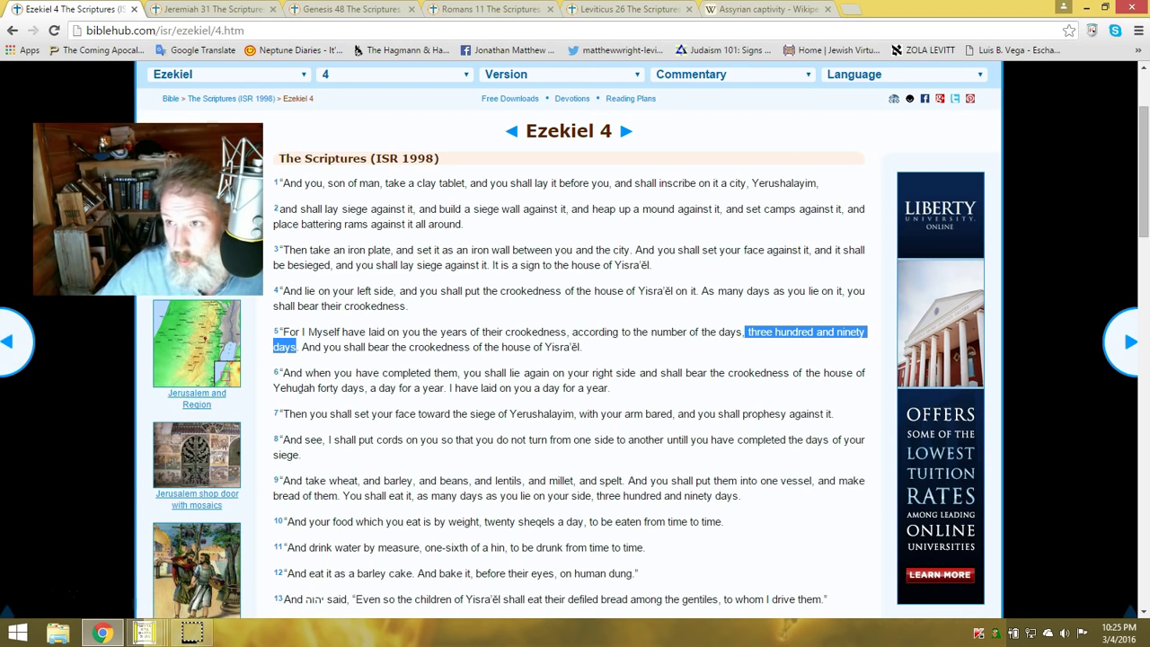
mouse_move(206, 309)
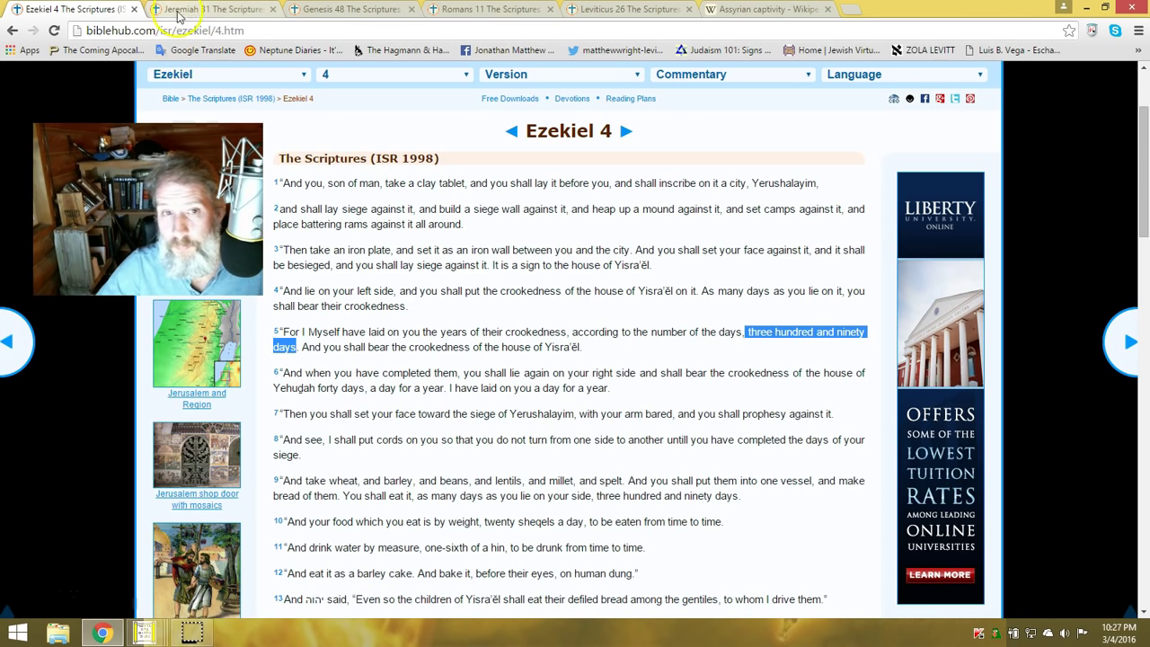
Switch to the Jeremiah 31 page showing the new covenant verses 31–33
click(212, 9)
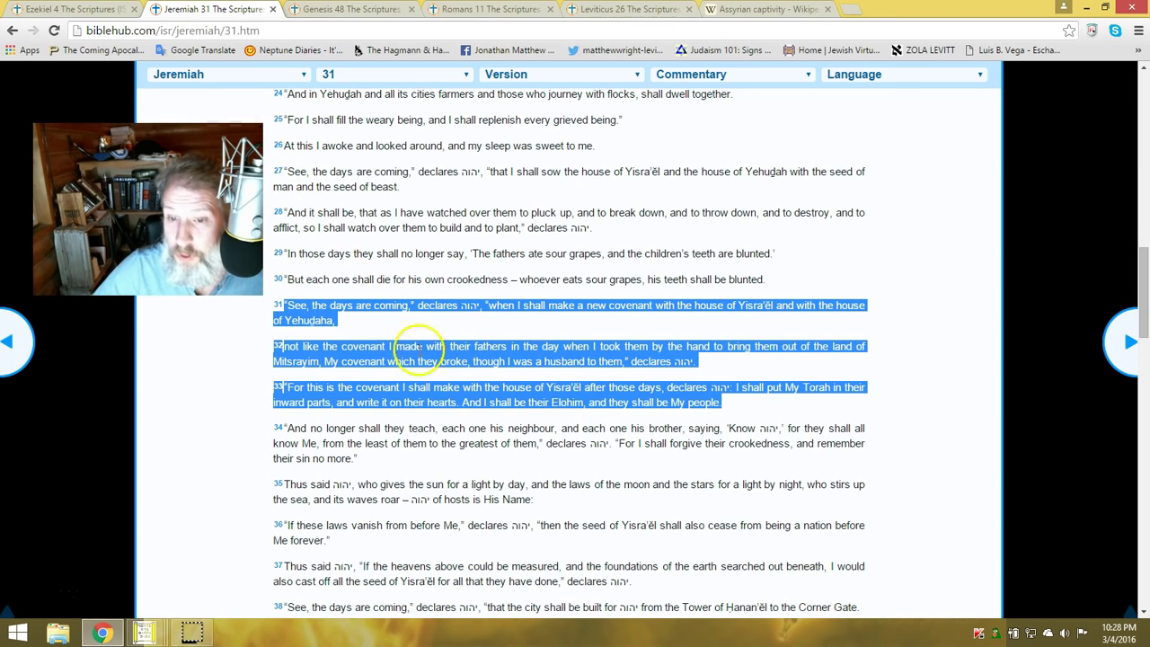
mouse_move(430, 325)
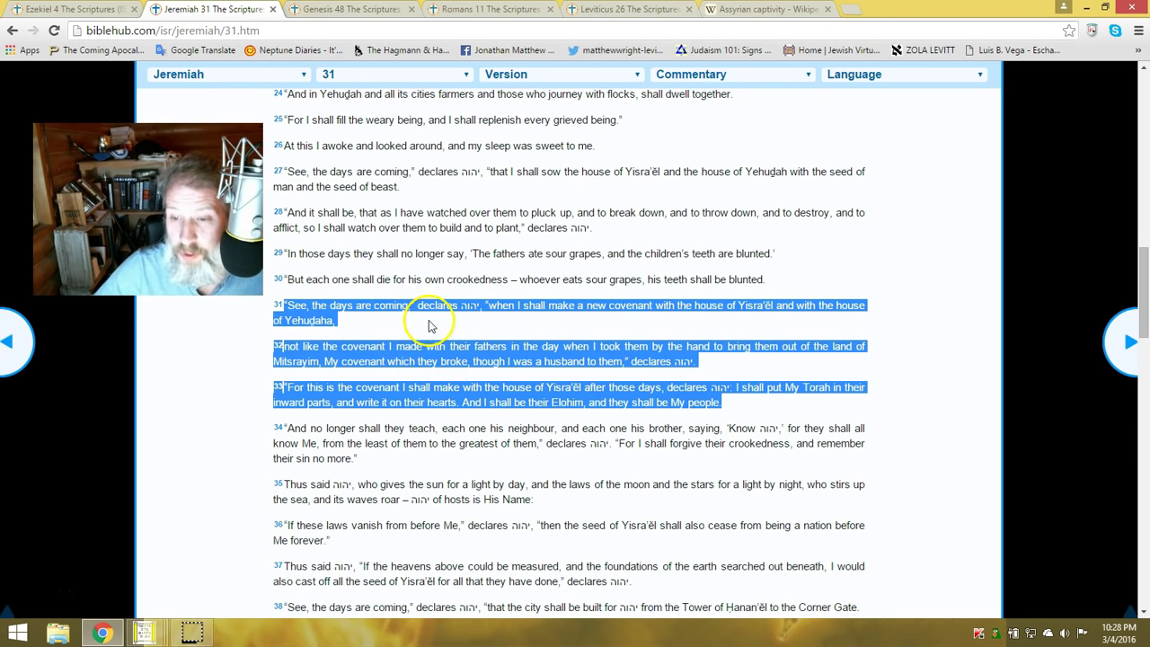
mouse_move(602, 323)
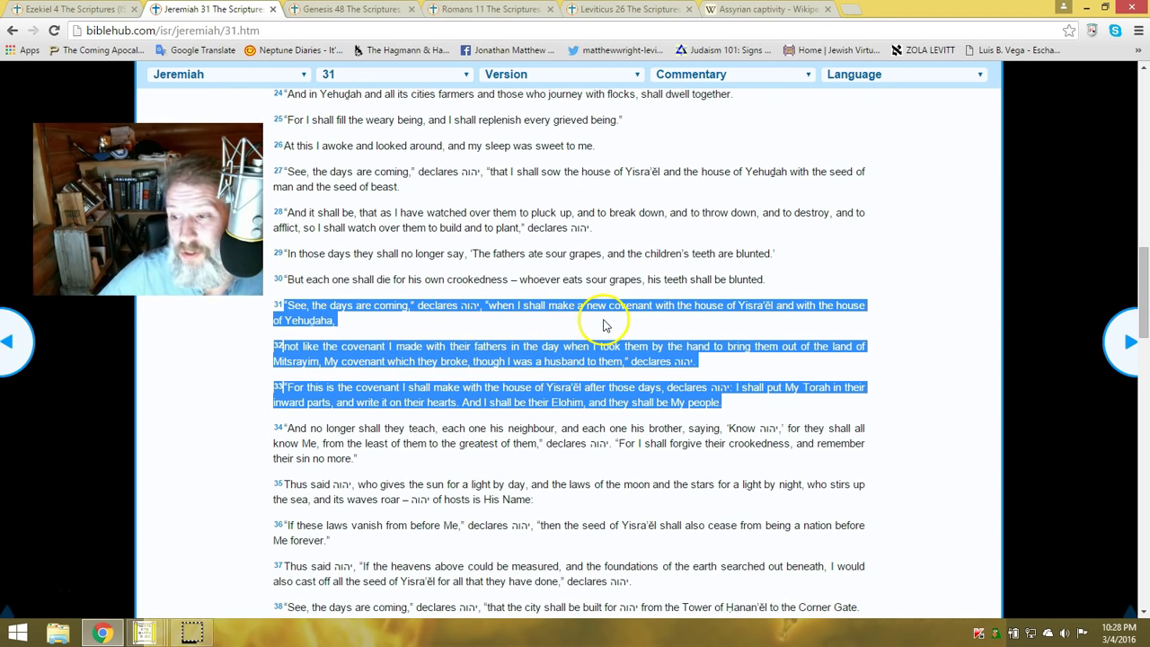
mouse_move(679, 297)
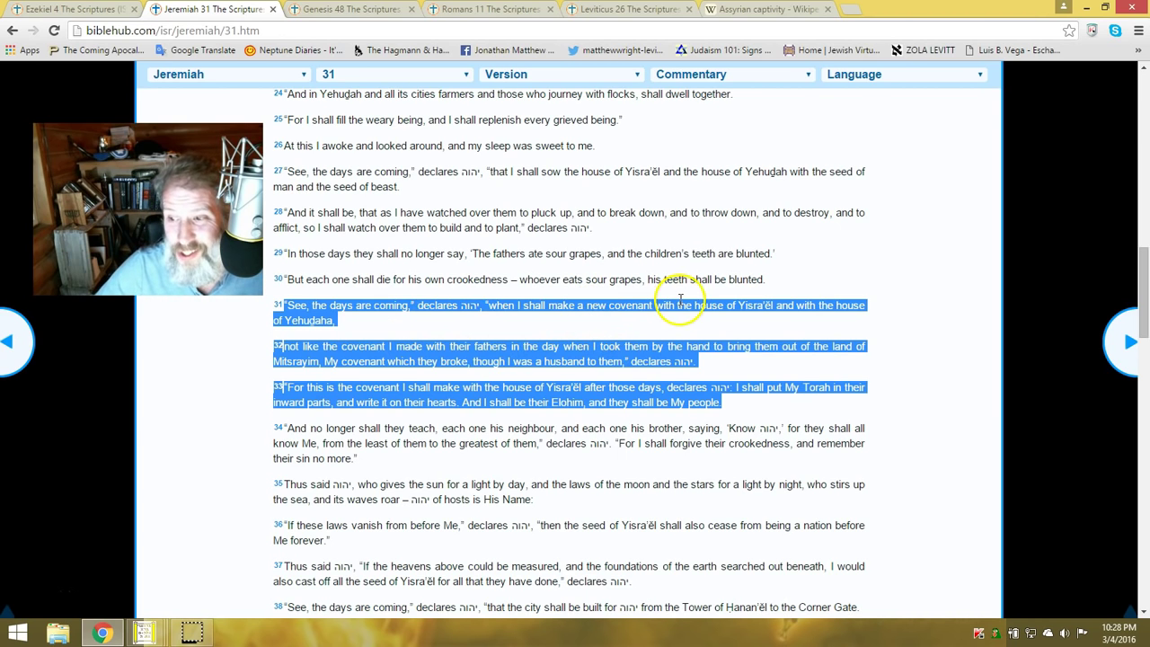
mouse_move(769, 331)
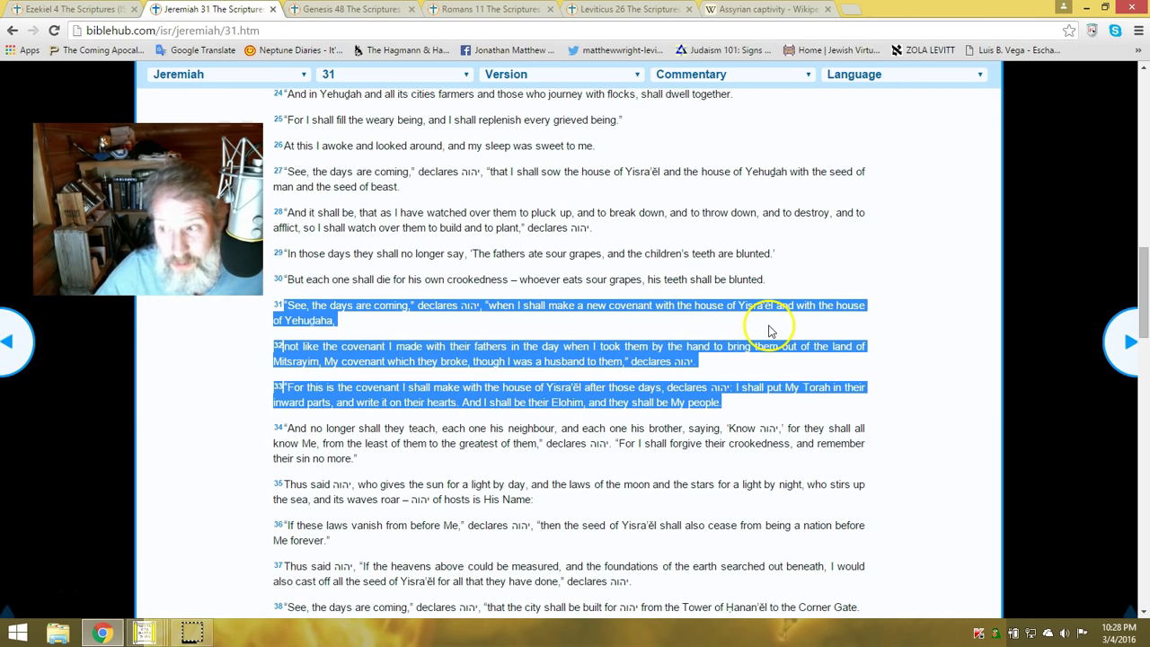
mouse_move(399, 317)
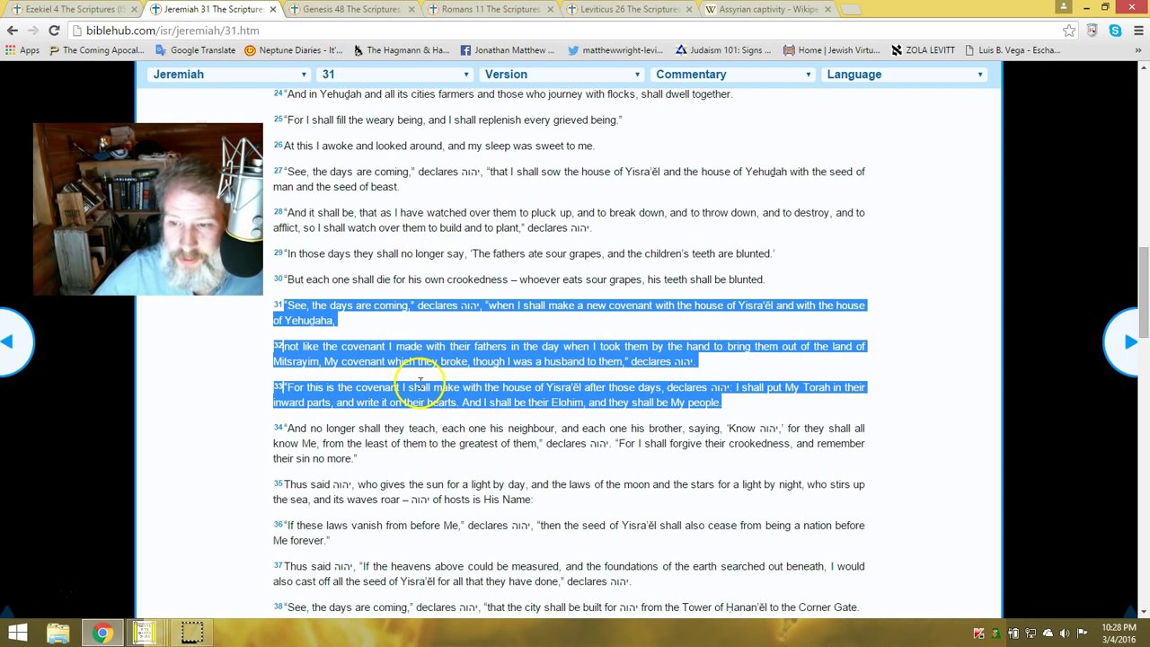
mouse_move(602, 359)
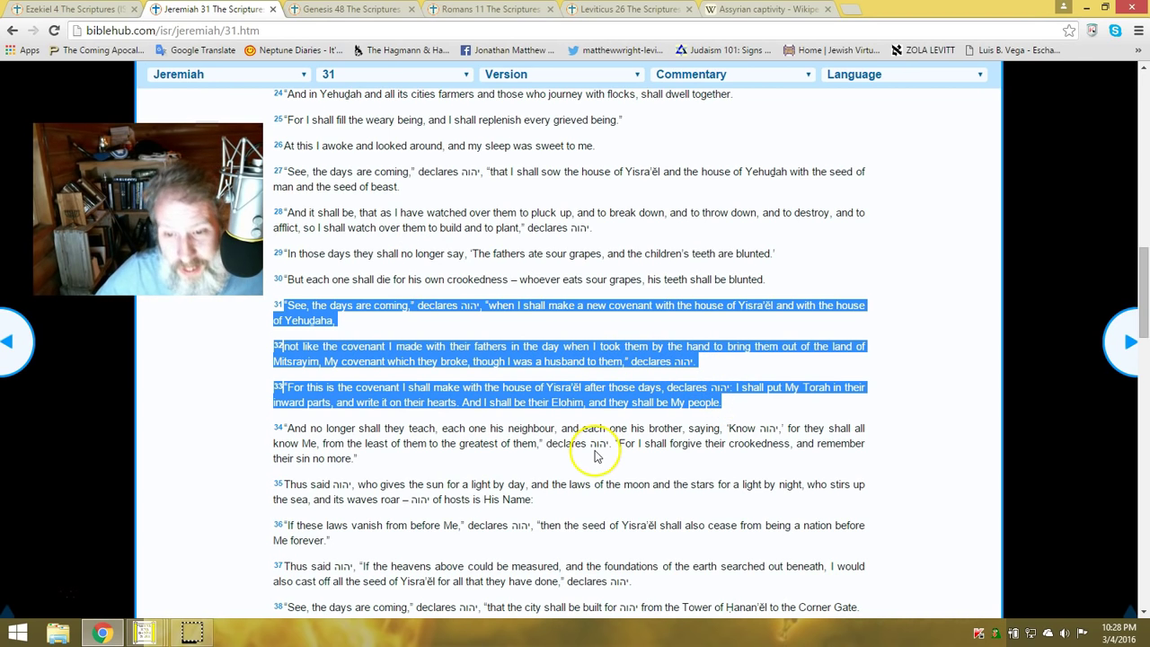
mouse_move(356, 363)
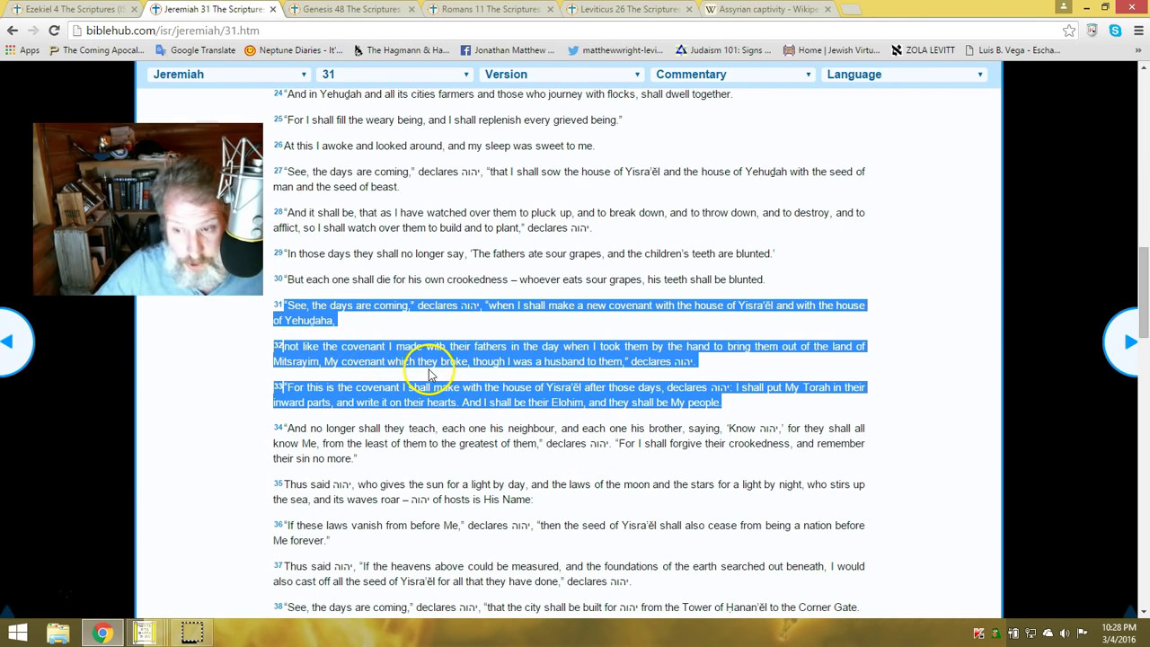
mouse_move(525, 376)
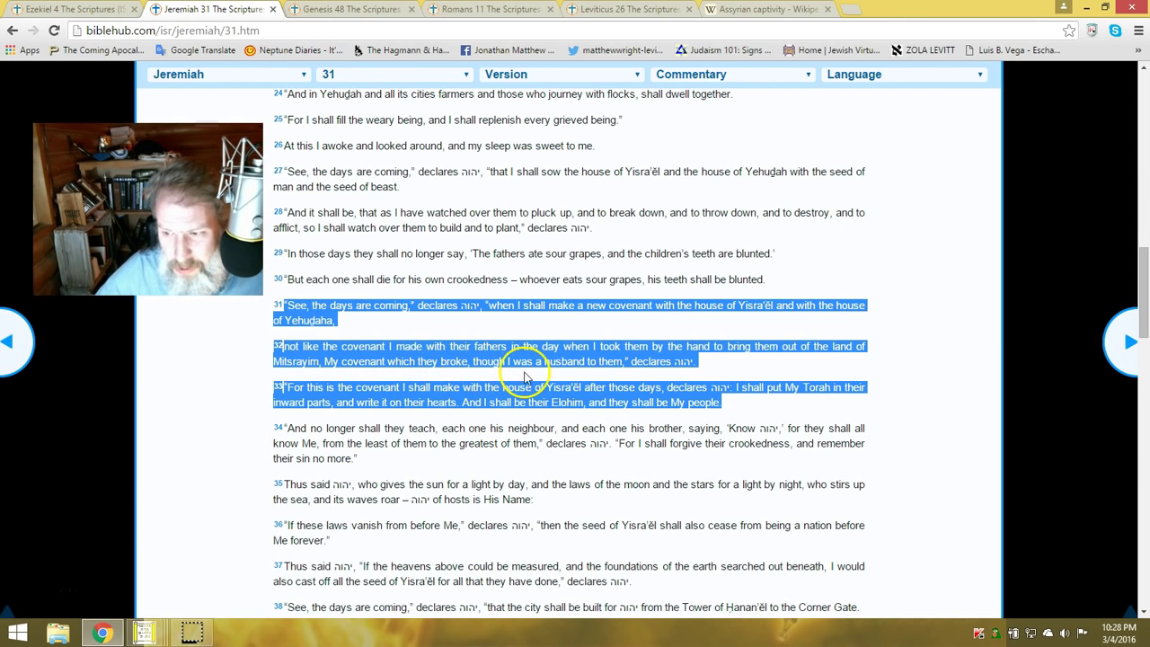
mouse_move(665, 375)
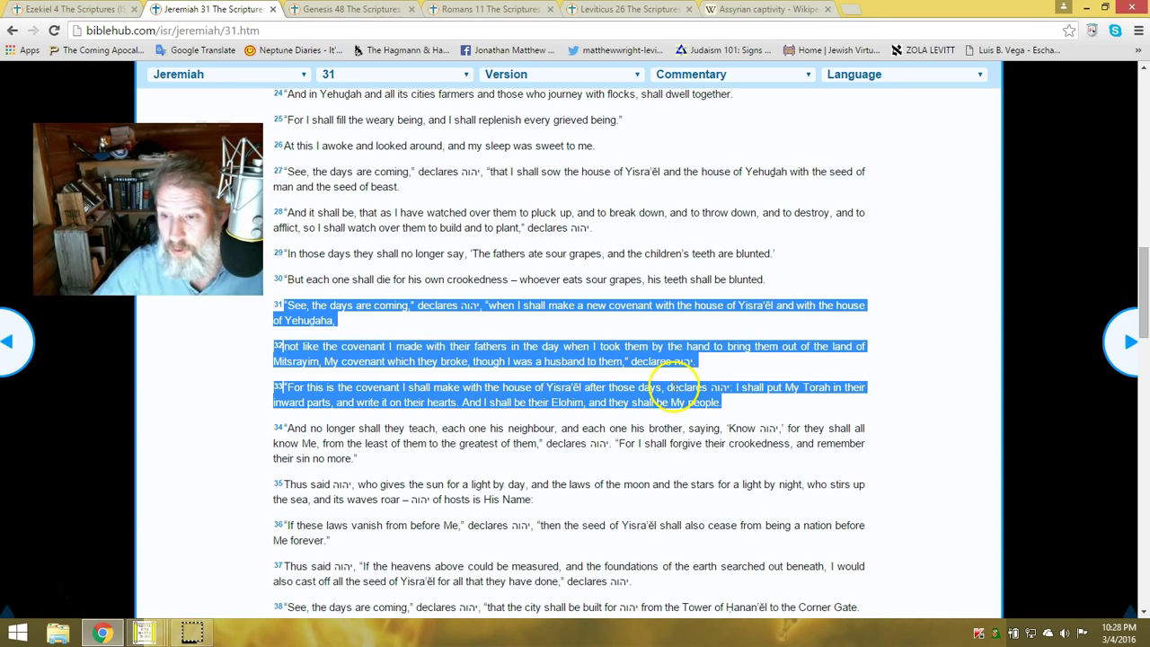
mouse_move(647, 381)
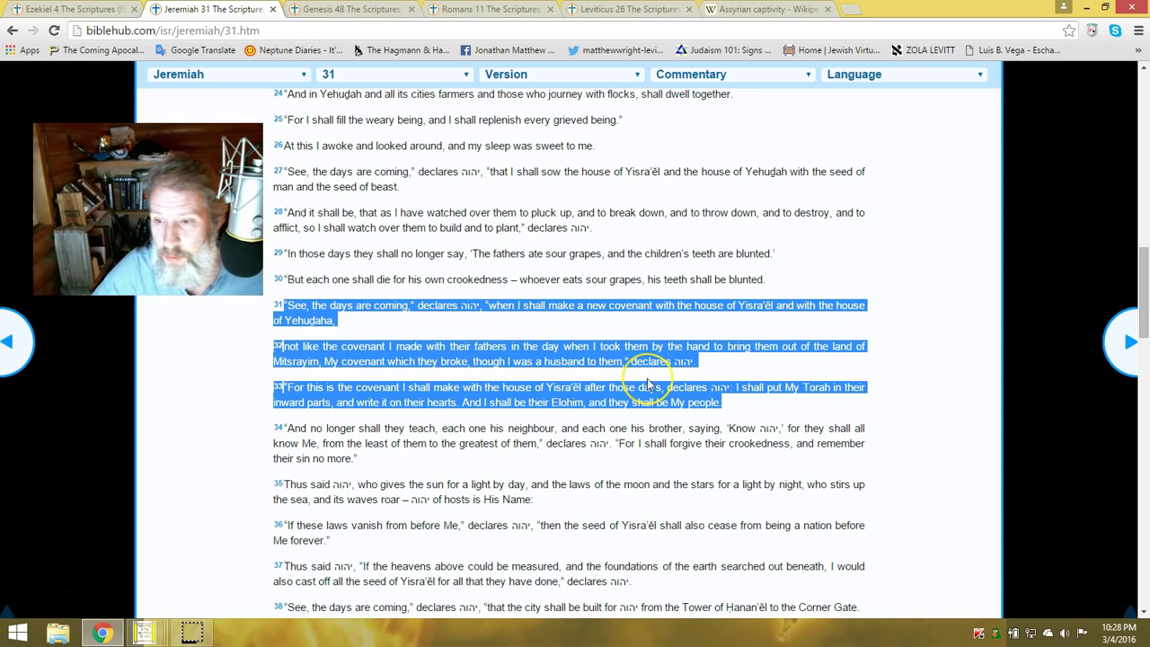
mouse_move(648, 381)
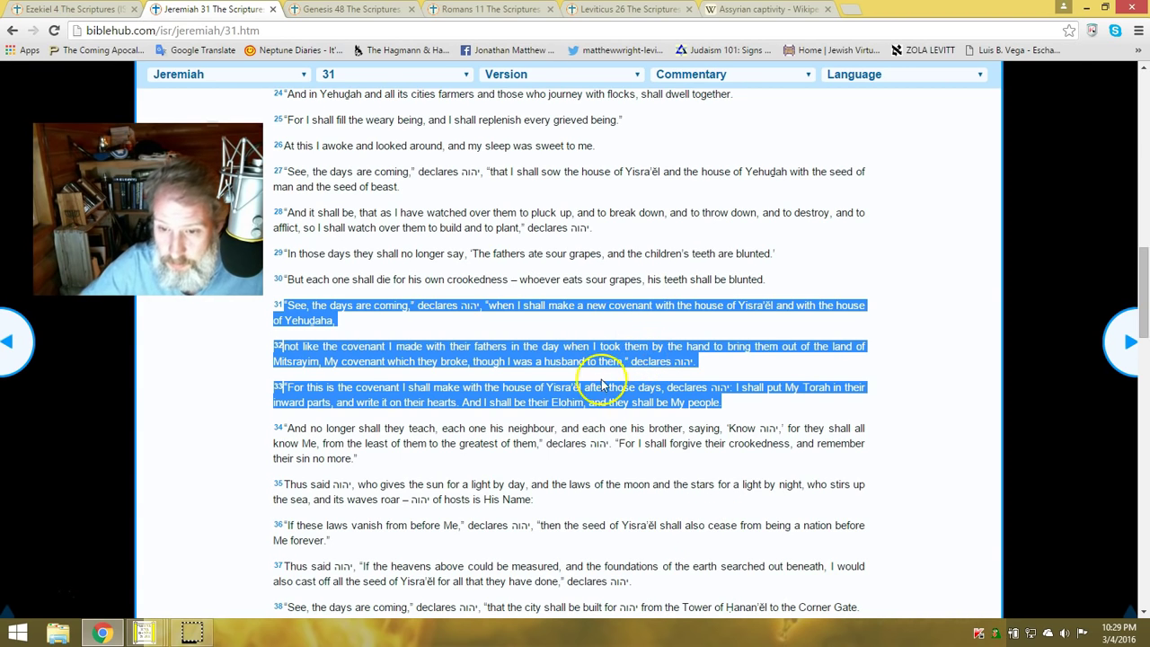
mouse_move(453, 464)
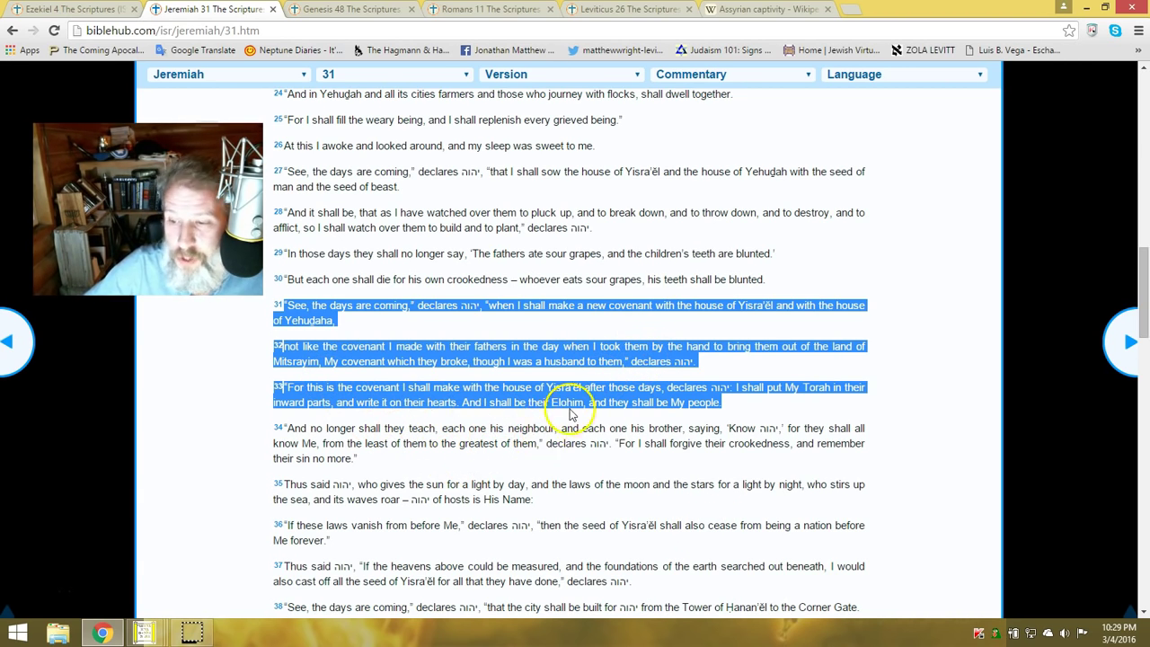
mouse_move(665, 399)
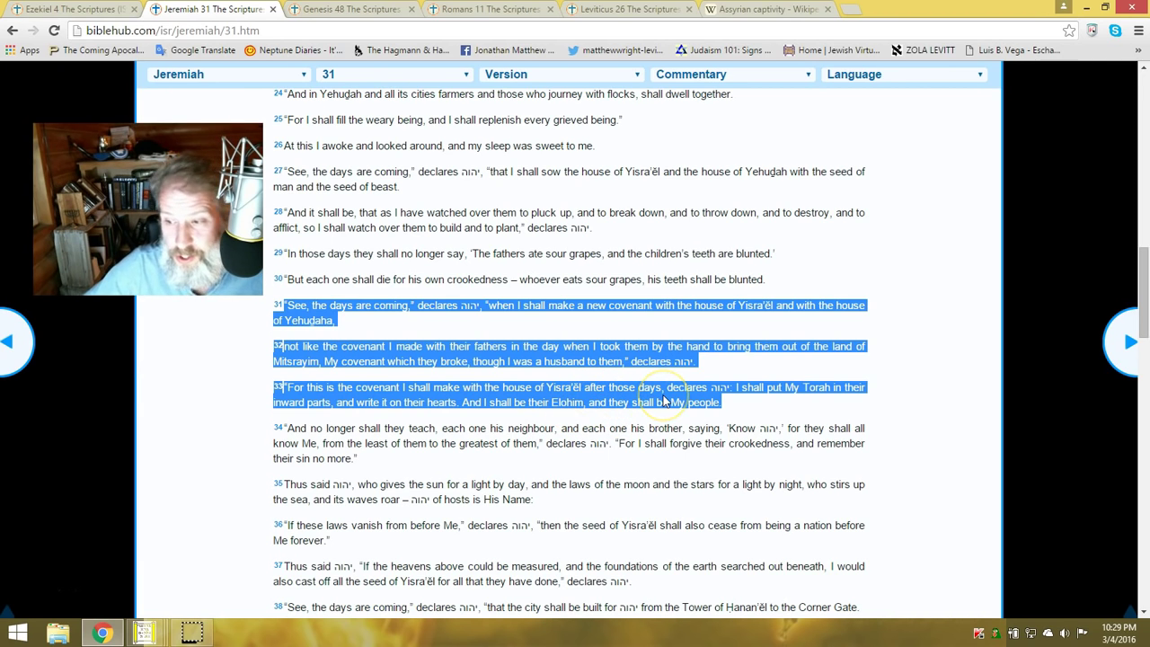
mouse_move(751, 405)
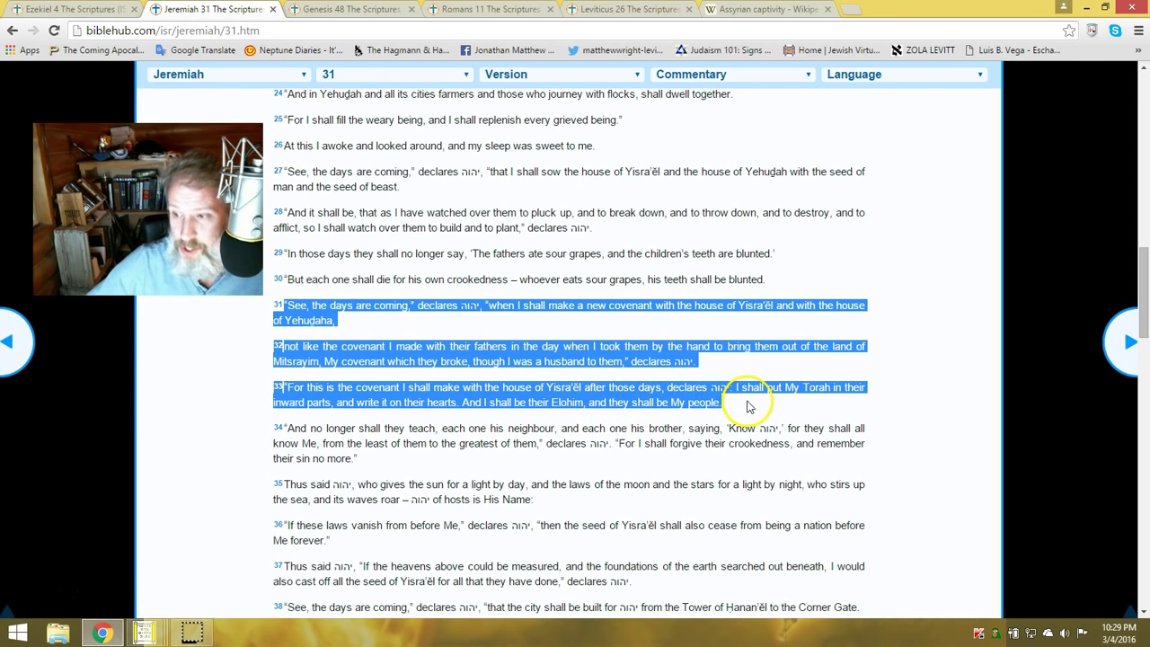
mouse_move(401, 433)
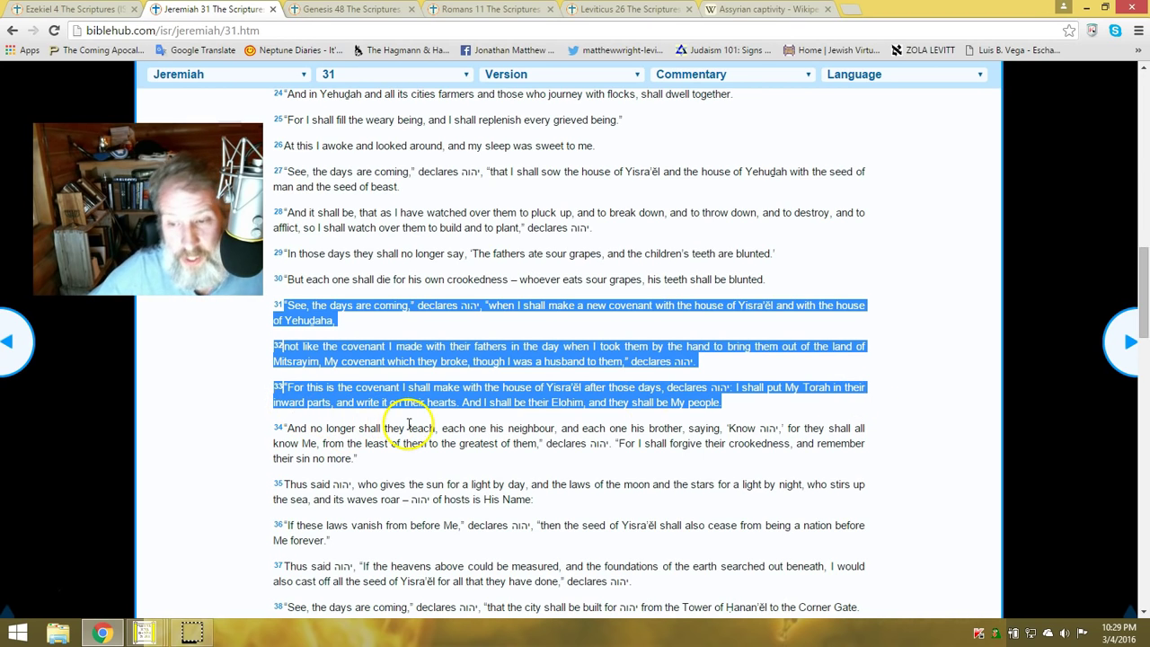
mouse_move(531, 421)
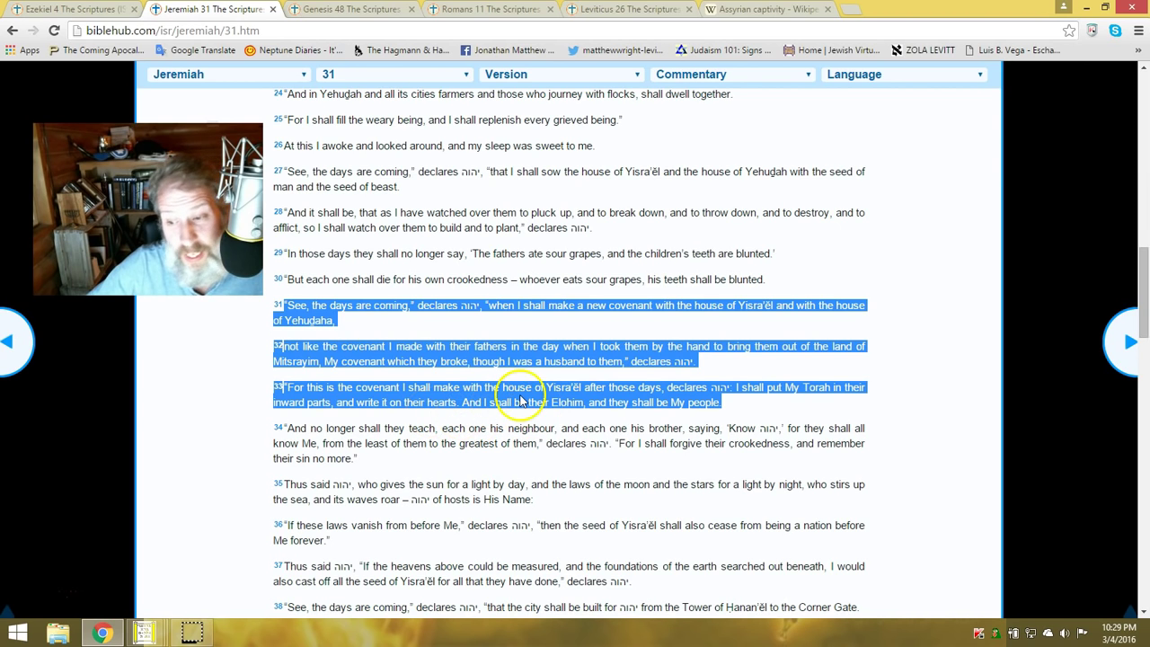
mouse_move(579, 417)
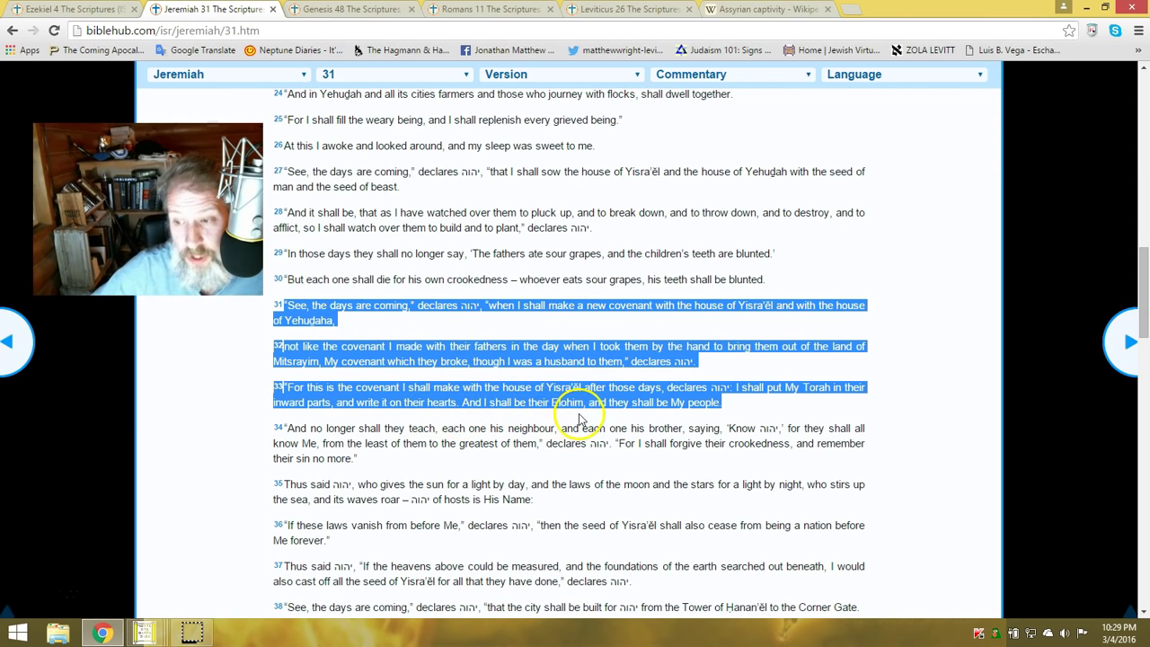
mouse_move(597, 421)
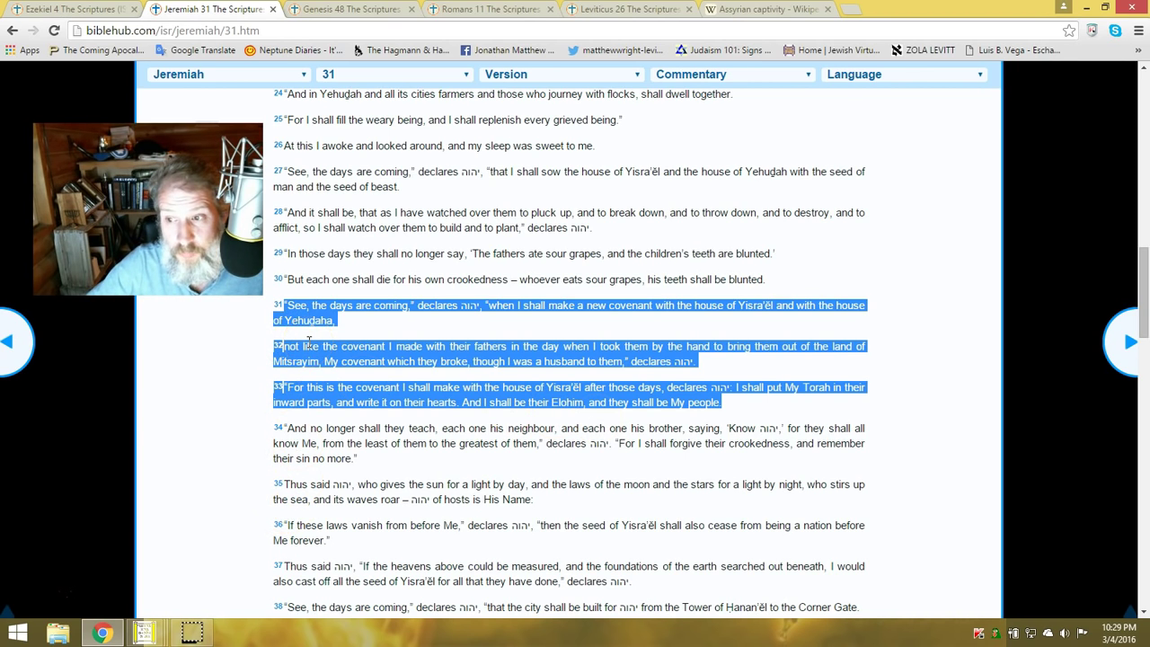
mouse_move(475, 144)
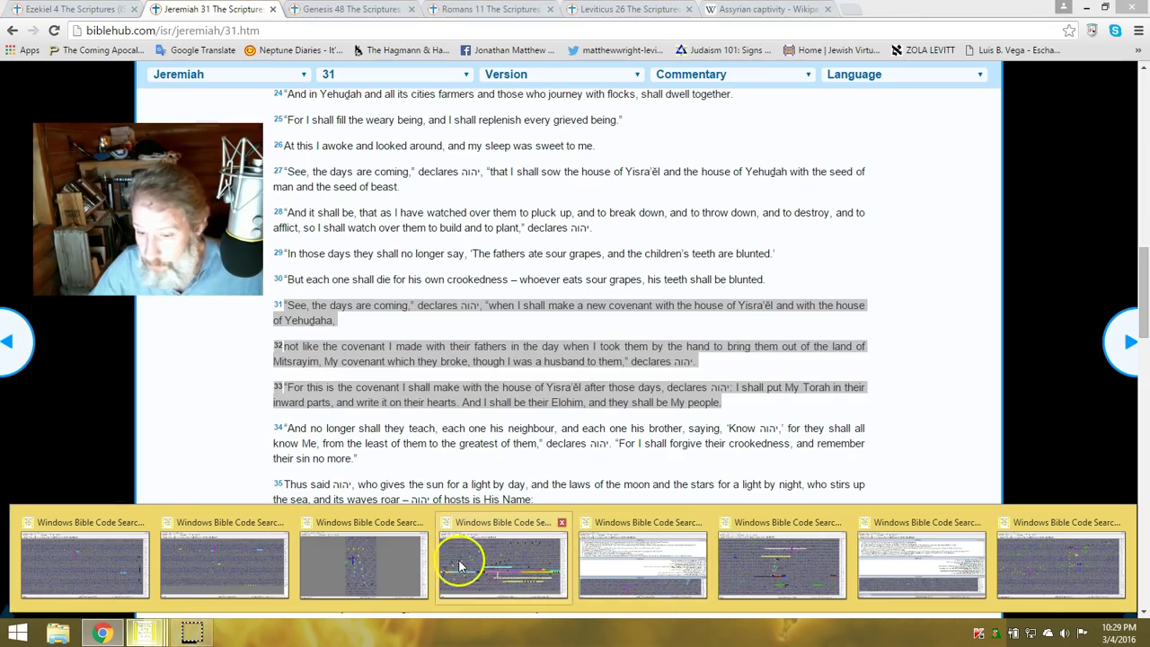
Bring the TANACH.BIB:2 code matrix window with its highlighted Hebrew terms to the front
click(504, 561)
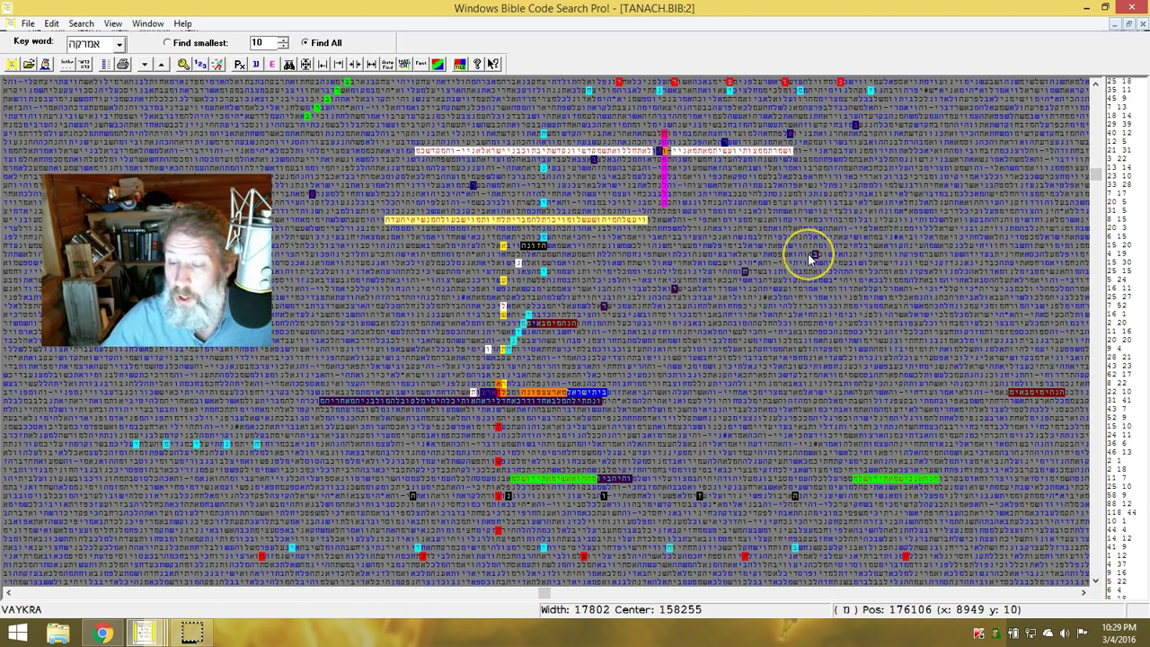
mouse_move(669, 147)
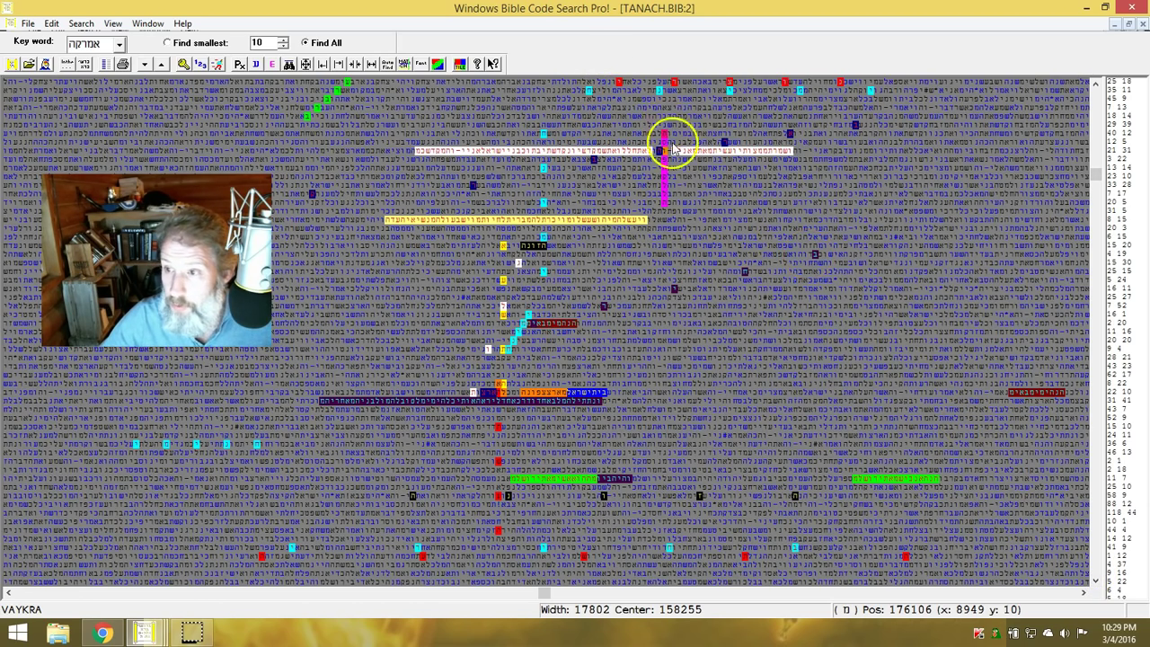
mouse_move(667, 176)
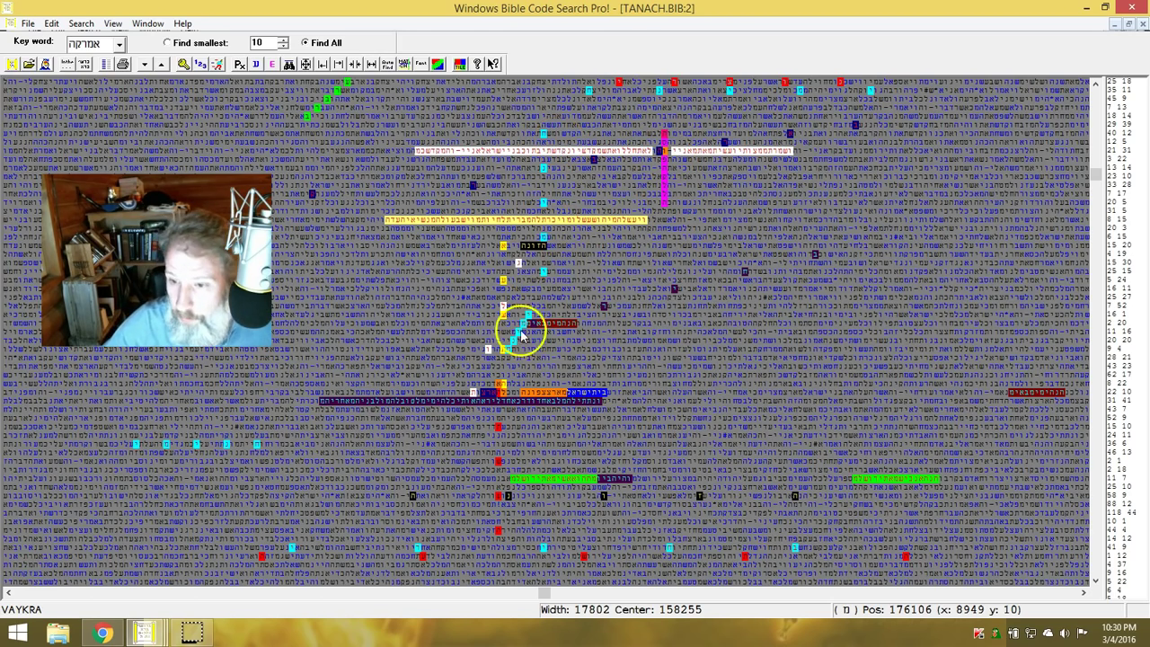
mouse_move(505, 417)
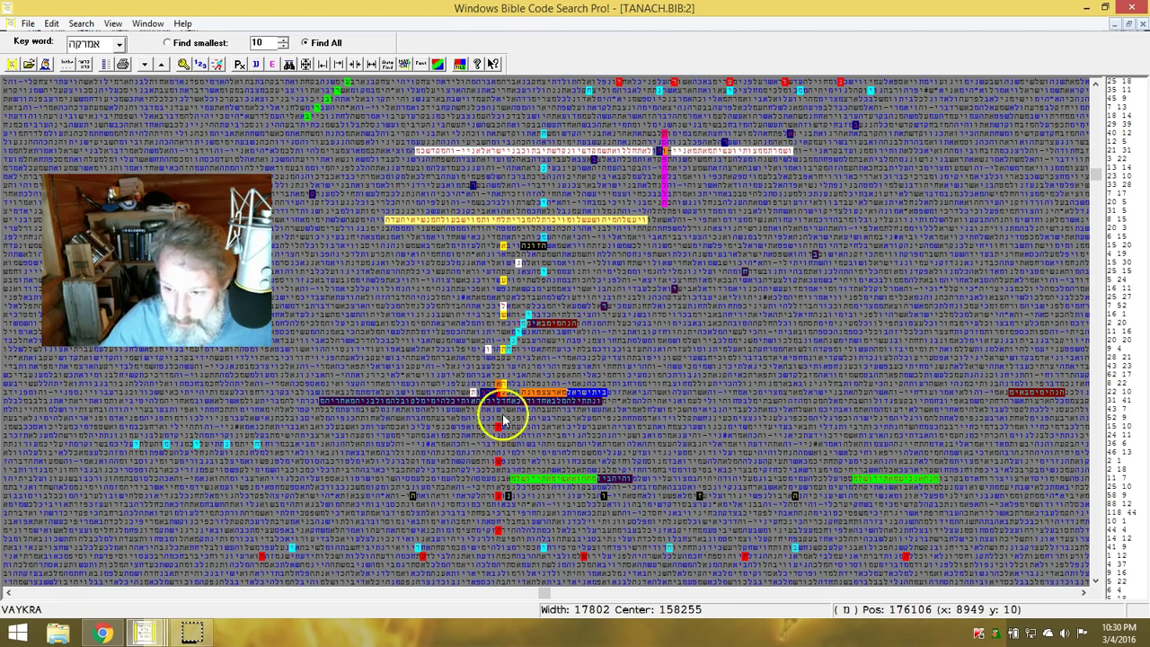
mouse_move(482, 489)
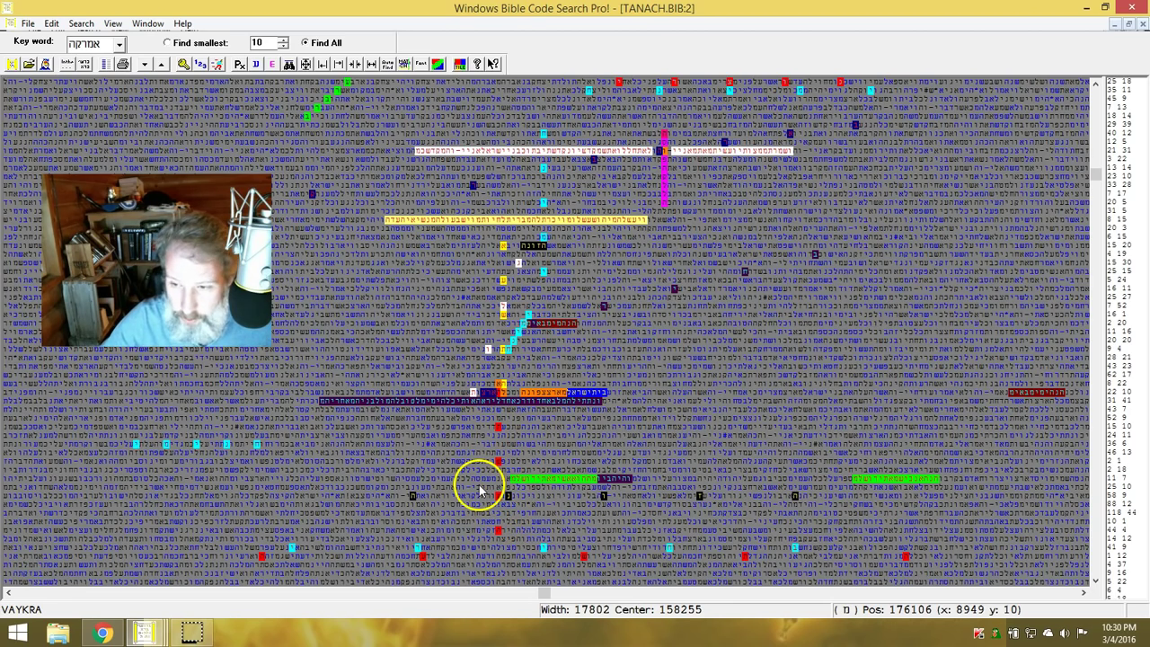
mouse_move(507, 332)
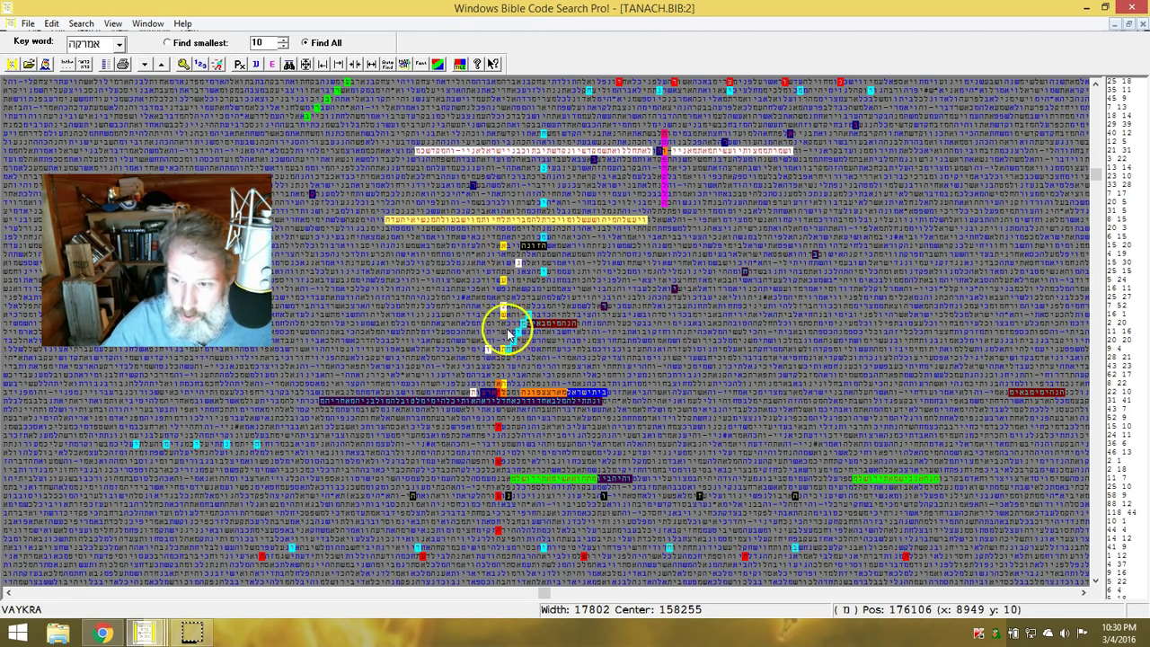
mouse_move(507, 395)
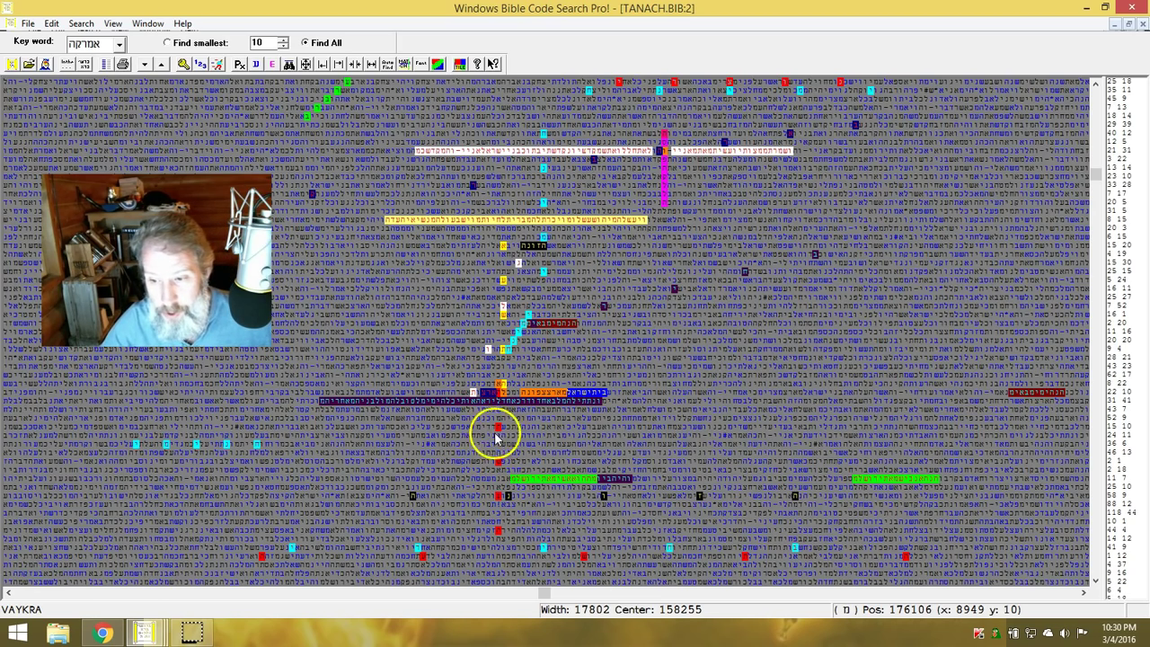
mouse_move(507, 331)
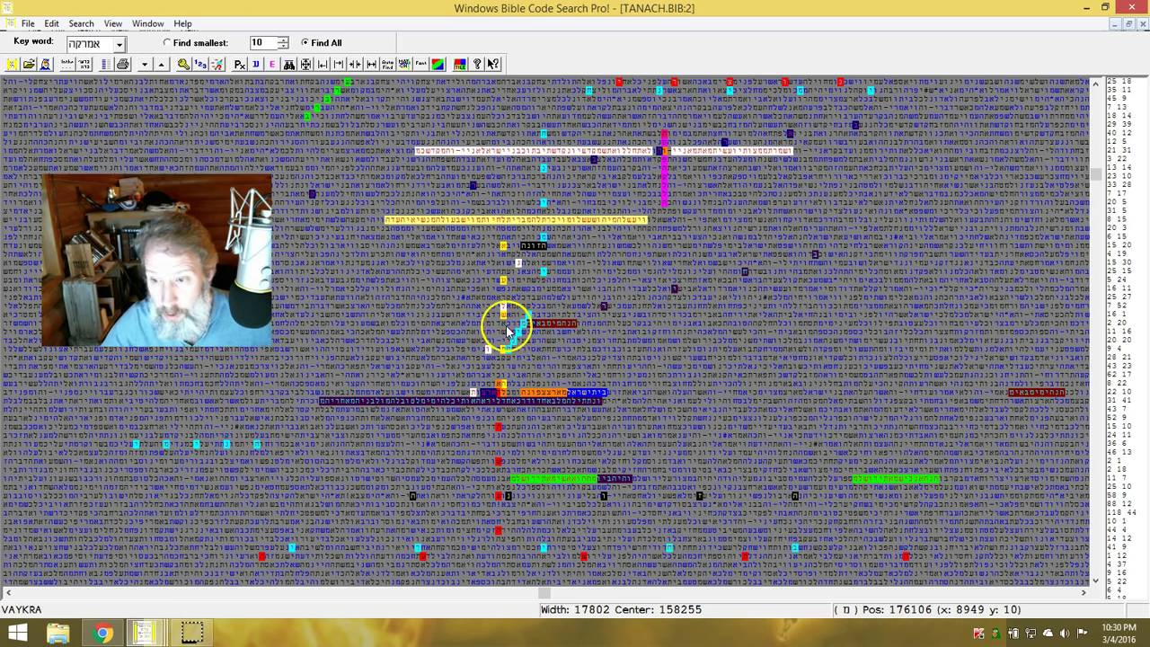
mouse_move(500, 345)
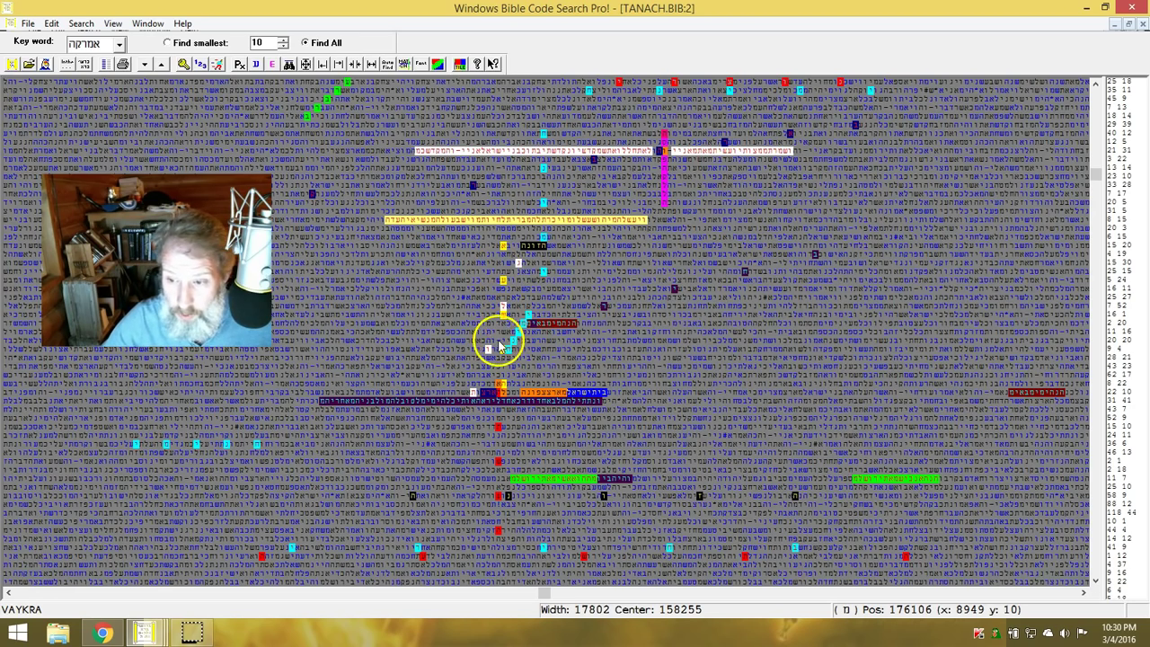
mouse_move(503, 415)
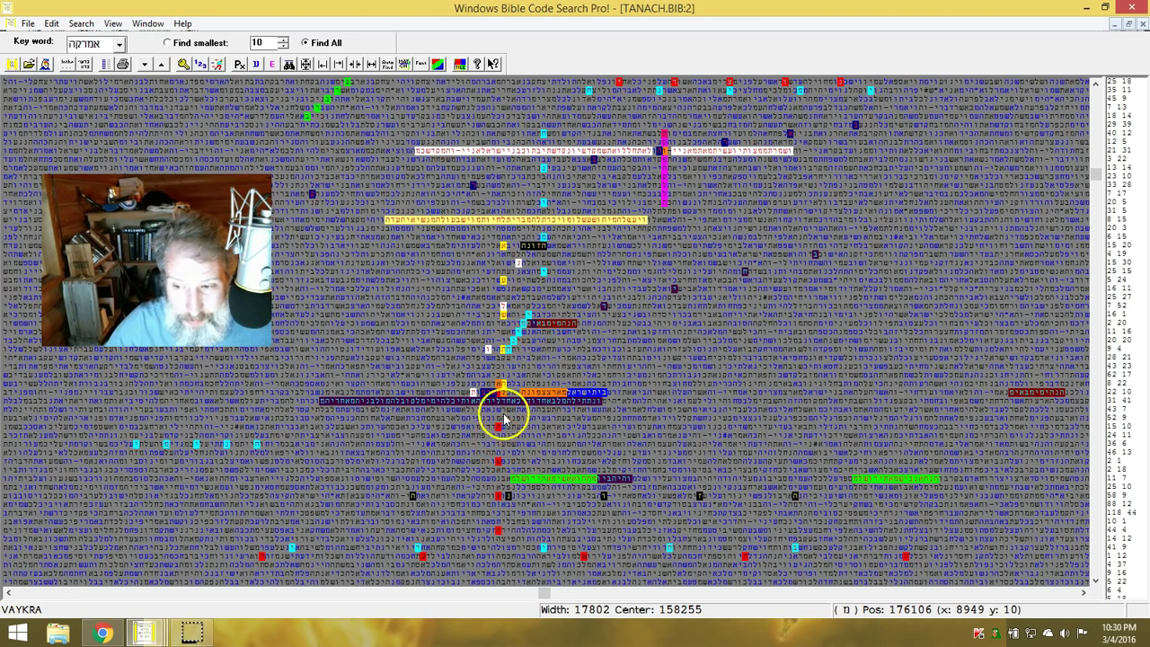
mouse_move(500, 392)
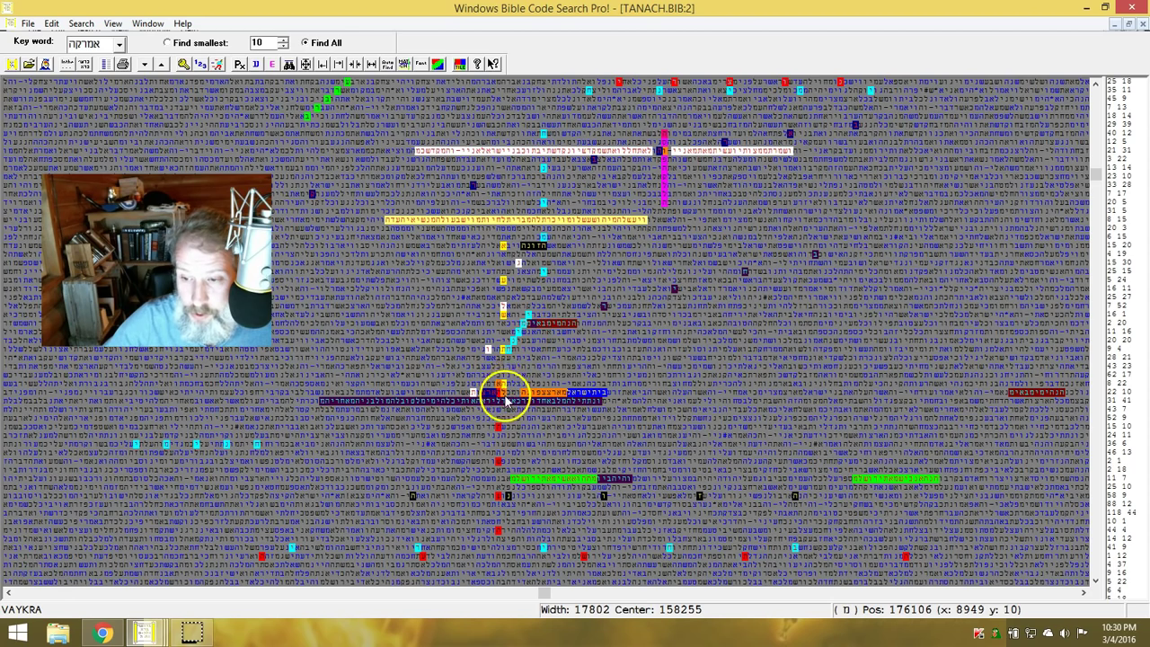
mouse_move(499, 449)
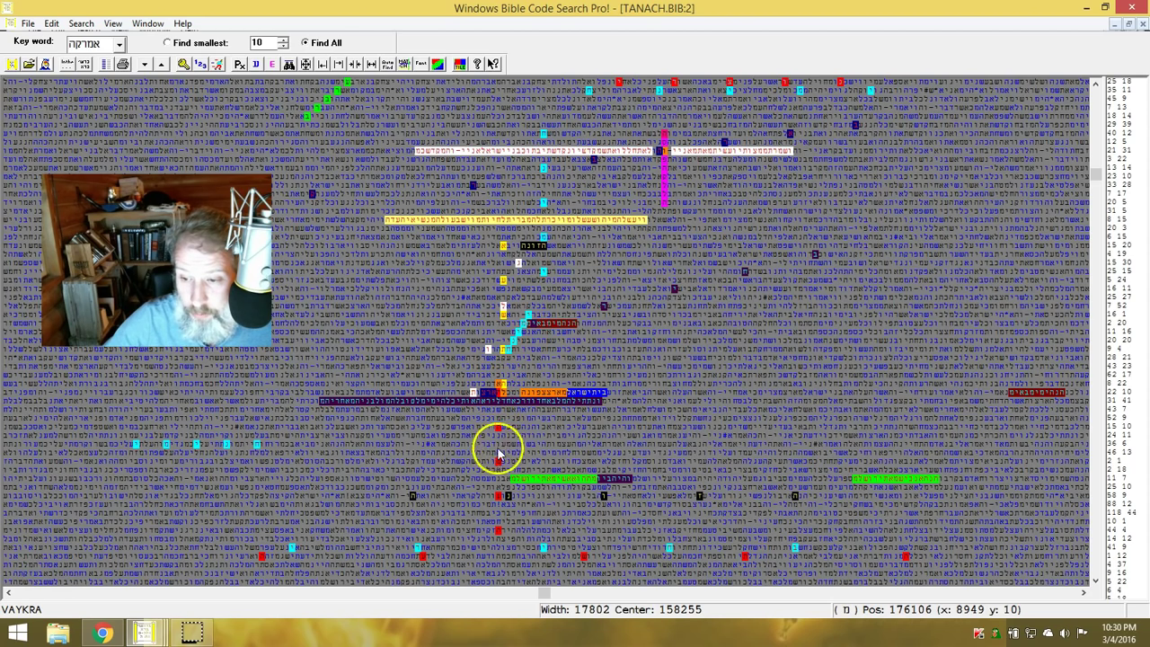
mouse_move(503, 396)
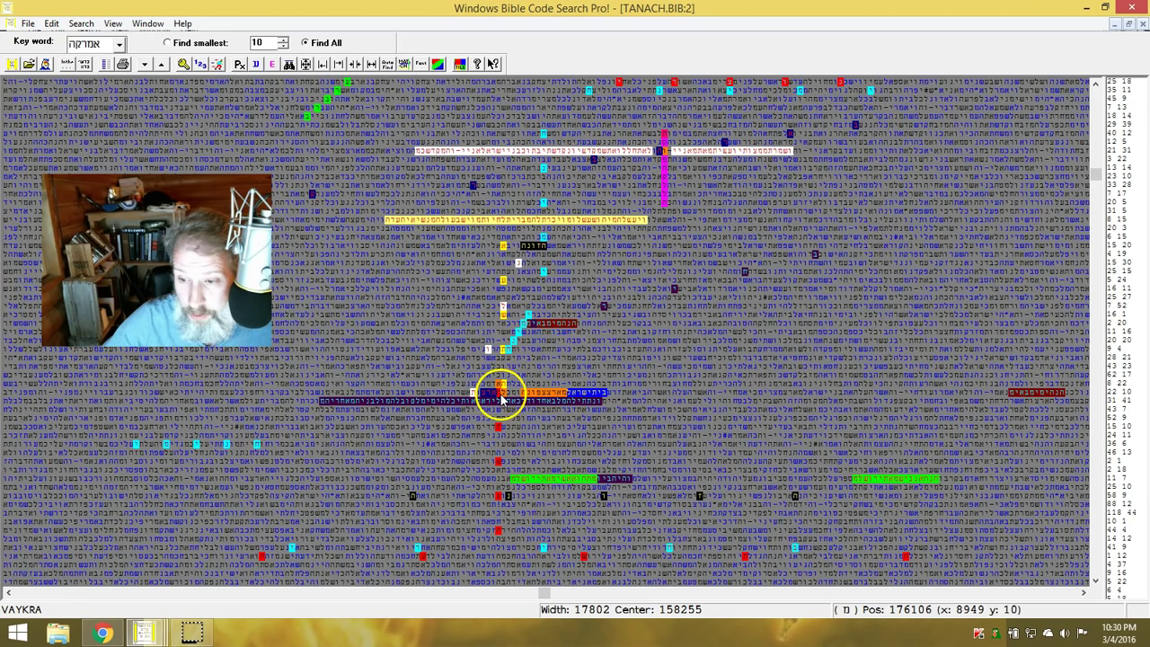
mouse_move(505, 344)
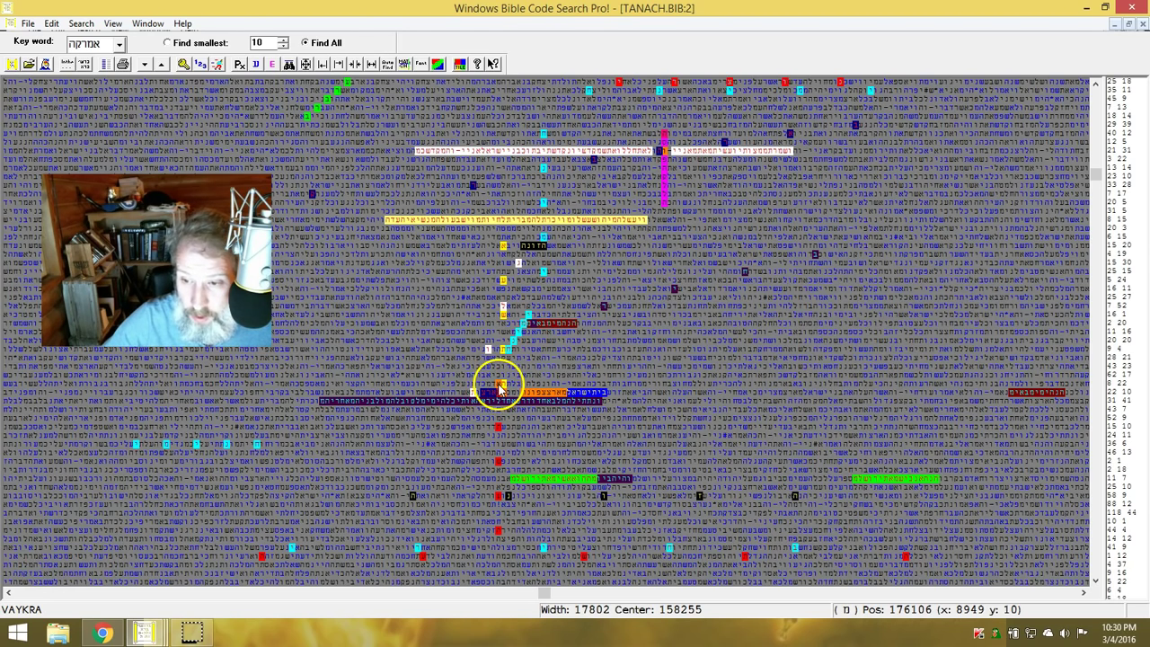
mouse_move(496, 398)
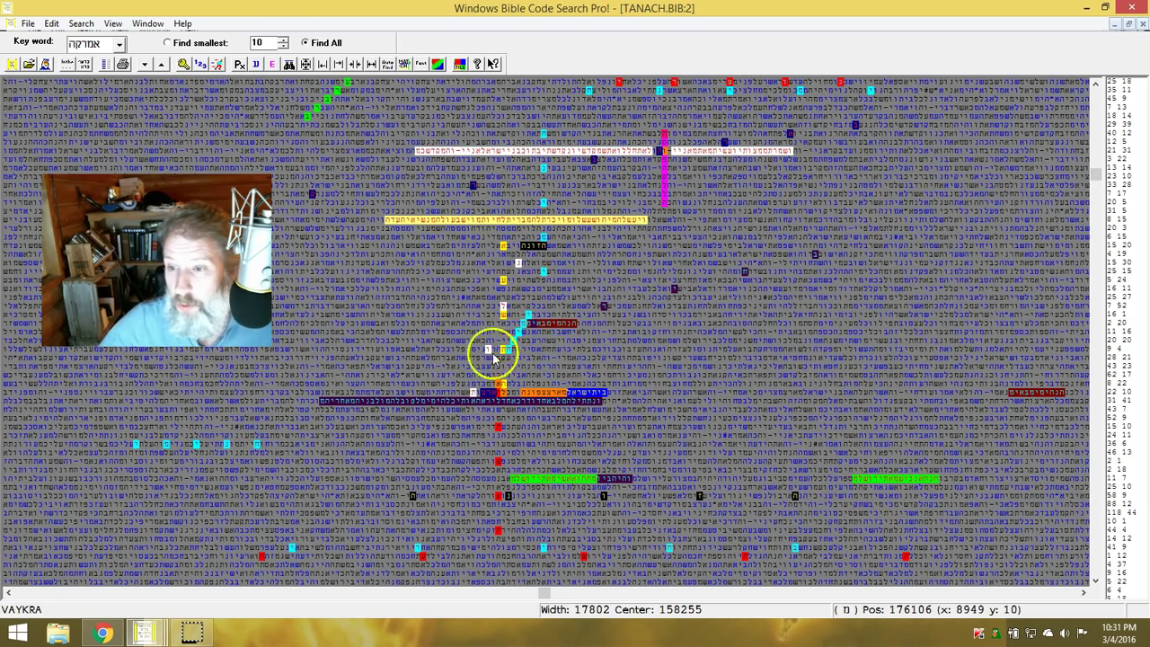
mouse_move(531, 249)
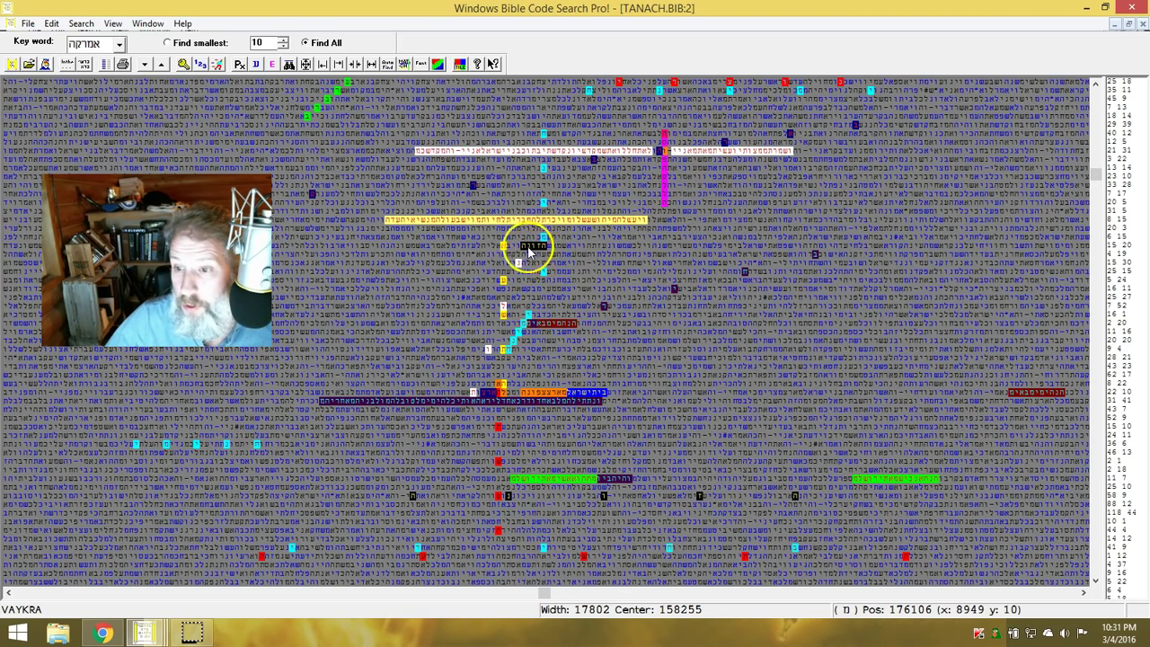
mouse_move(503, 441)
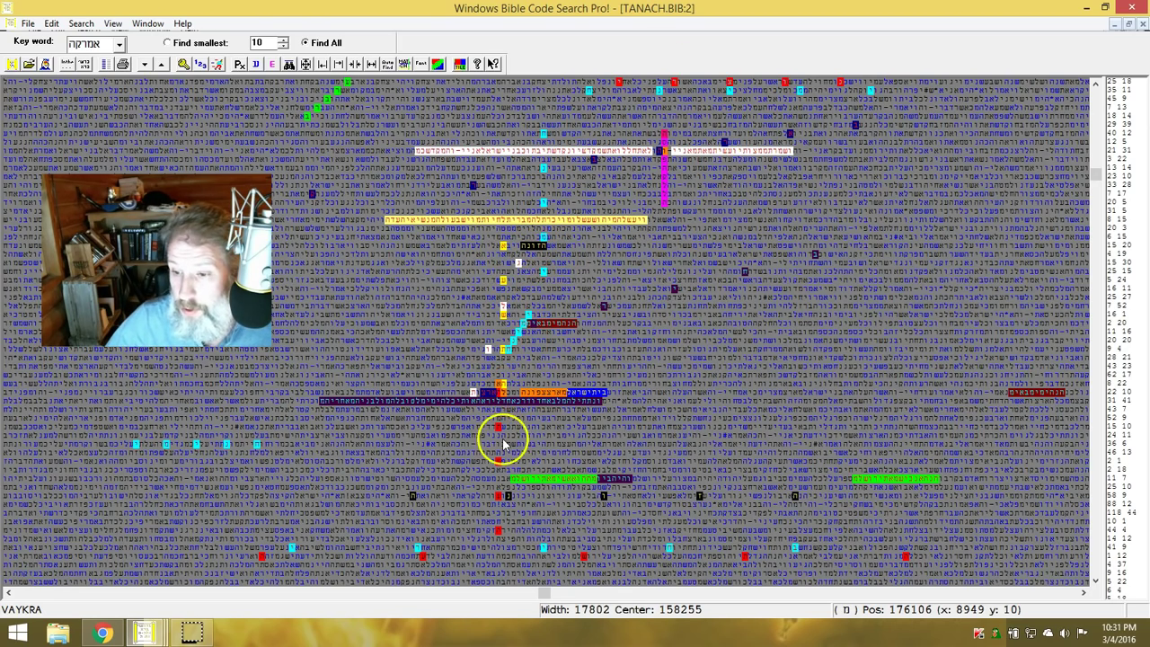
mouse_move(507, 392)
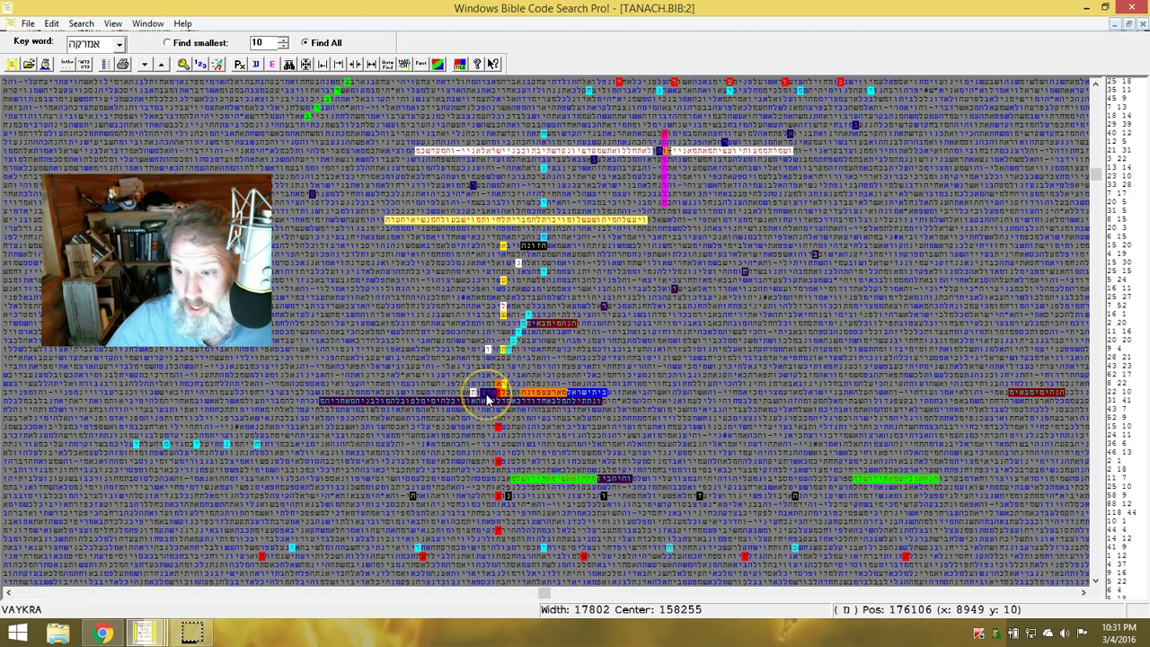
mouse_move(543, 255)
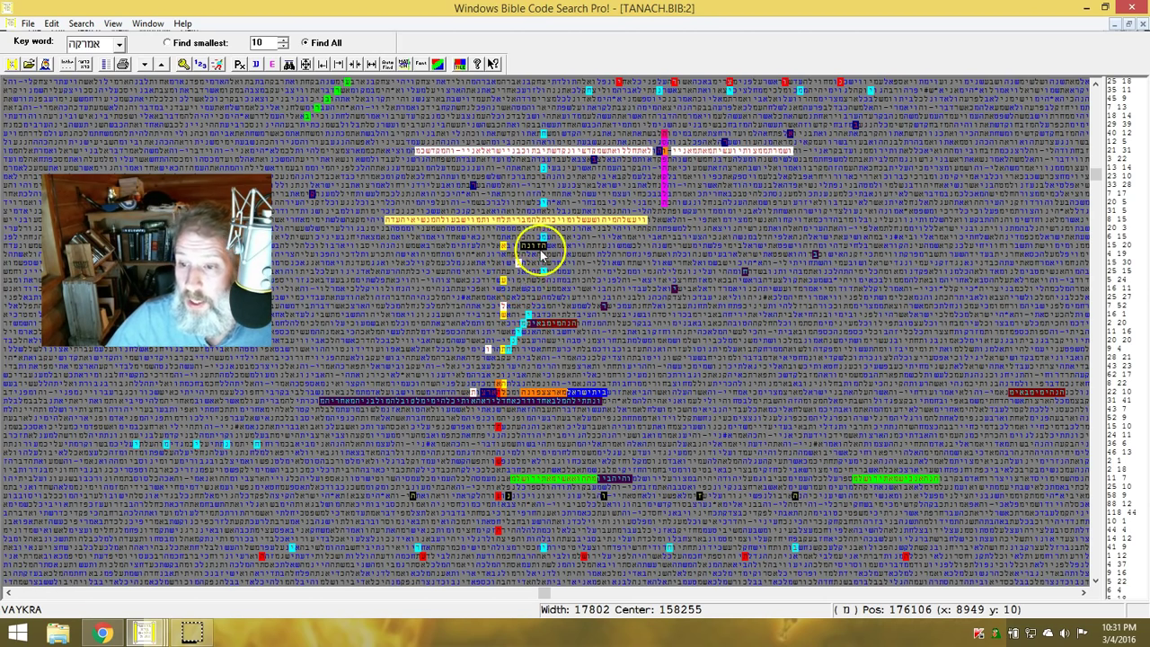
mouse_move(417, 525)
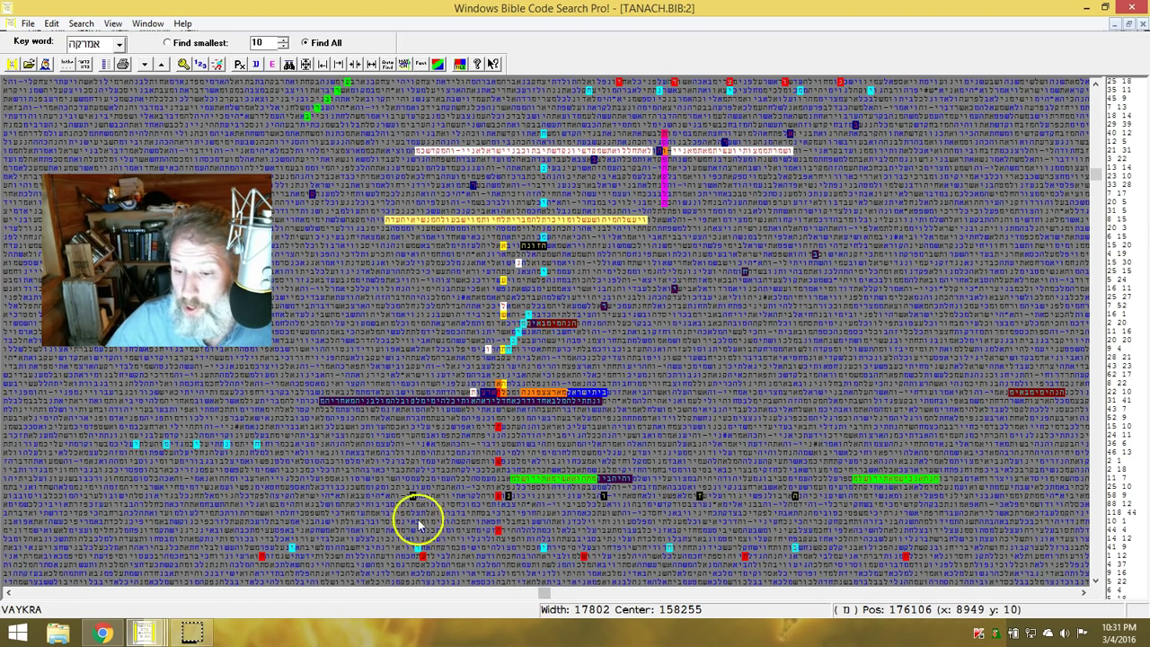
mouse_move(399, 476)
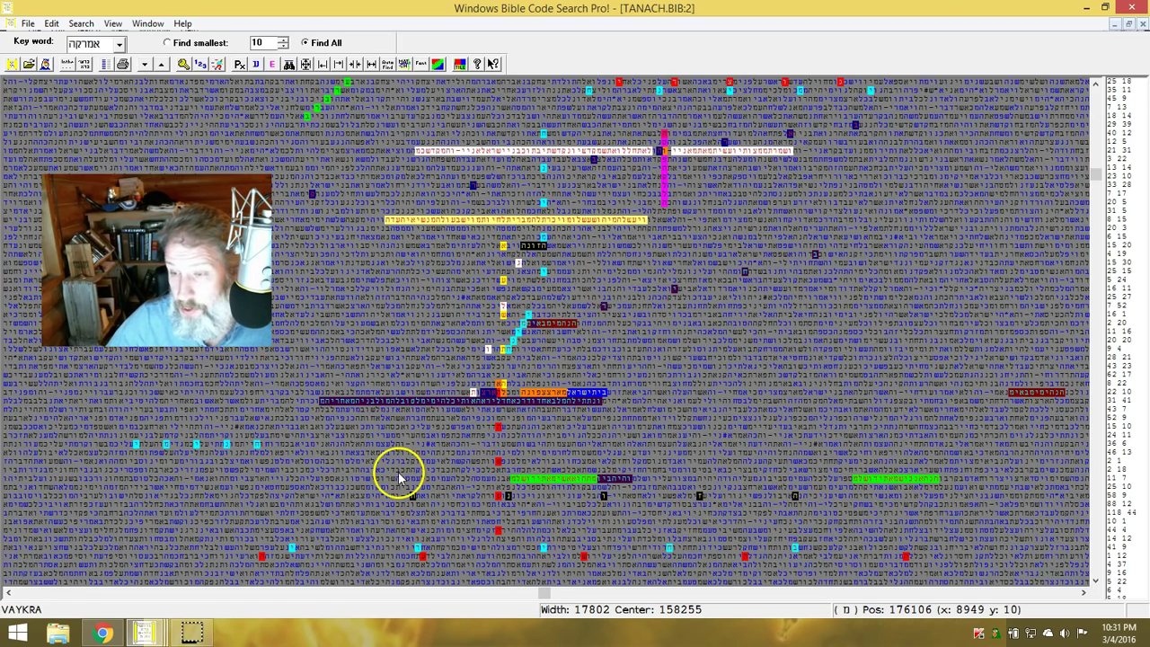
mouse_move(867, 93)
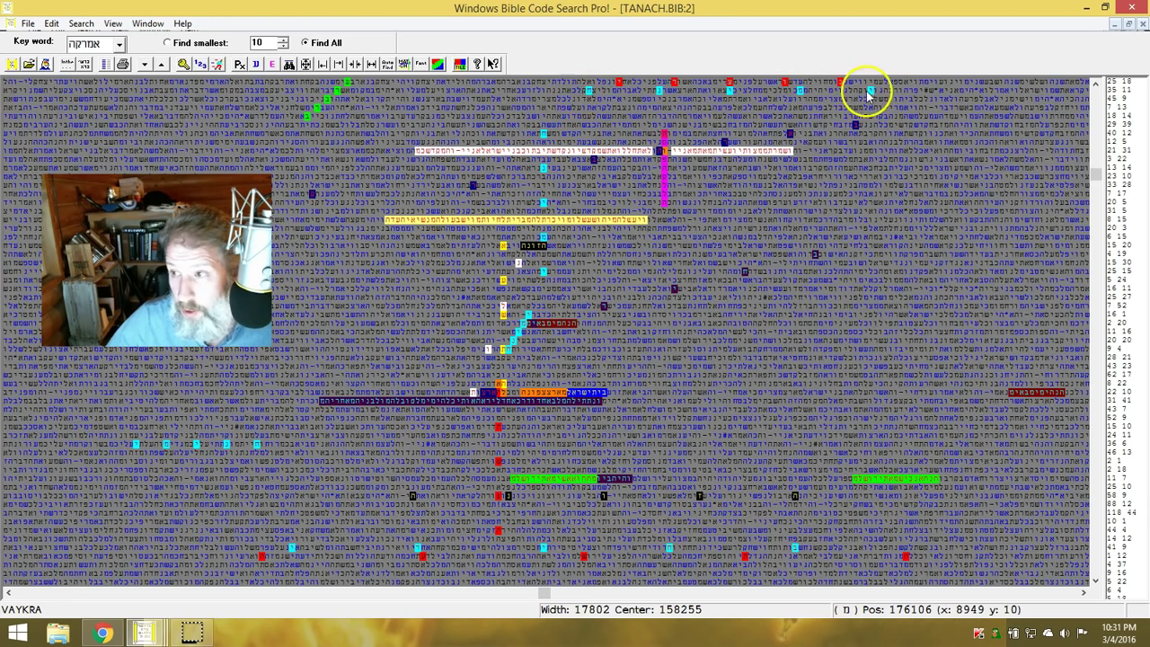
mouse_move(594, 93)
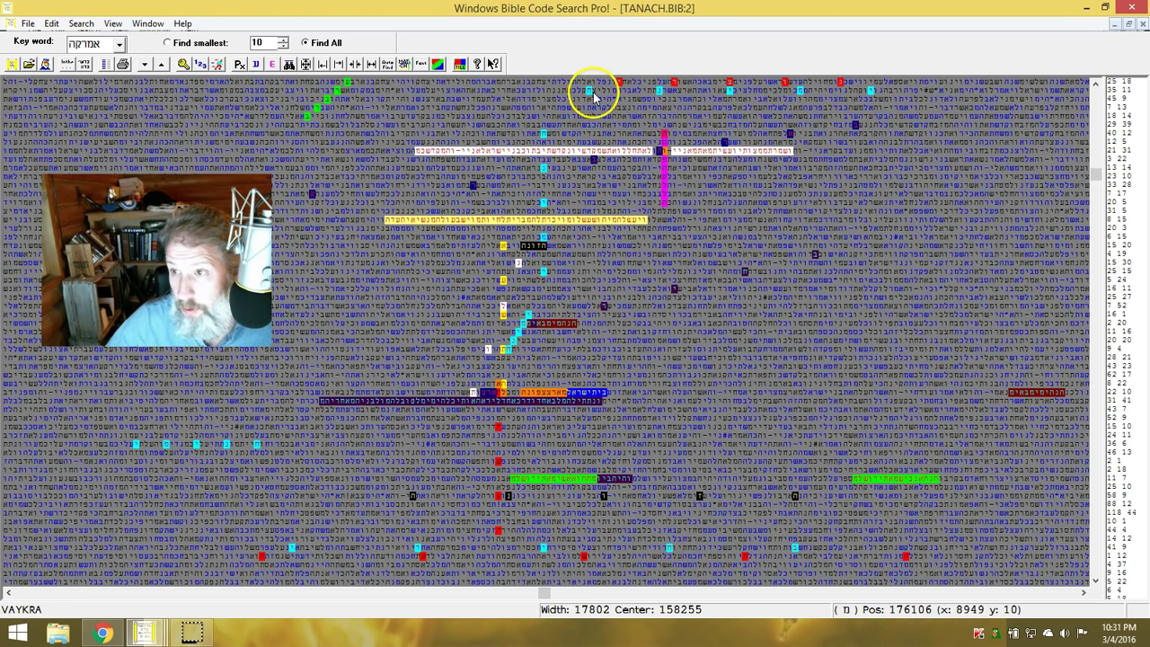
mouse_move(584, 72)
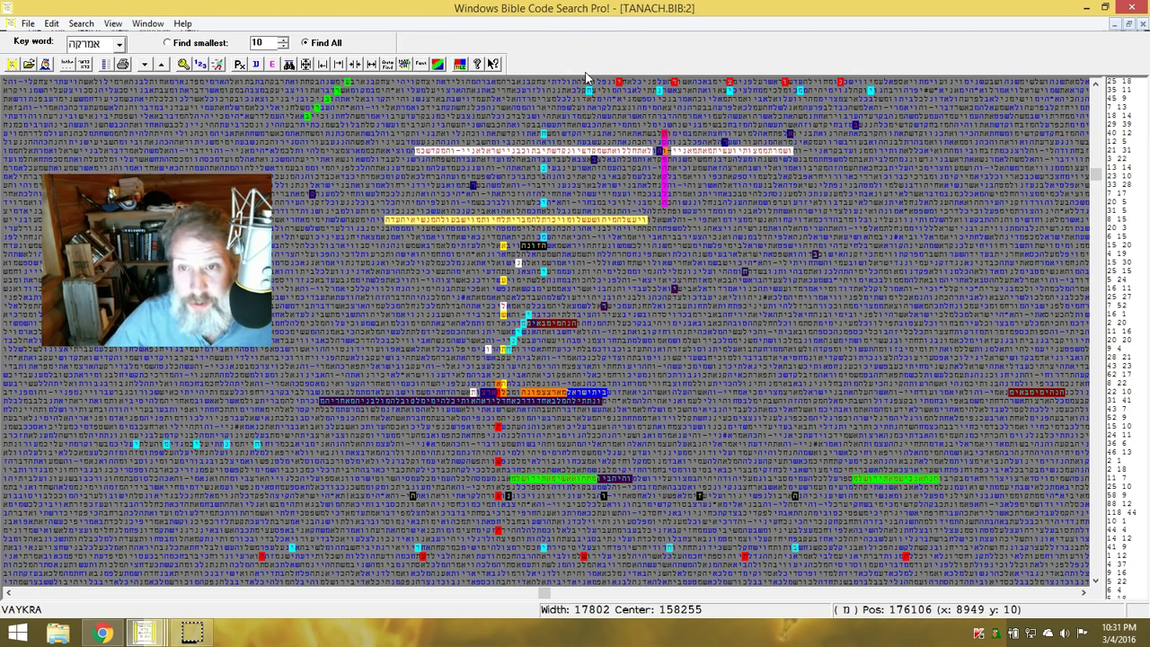
mouse_move(705, 98)
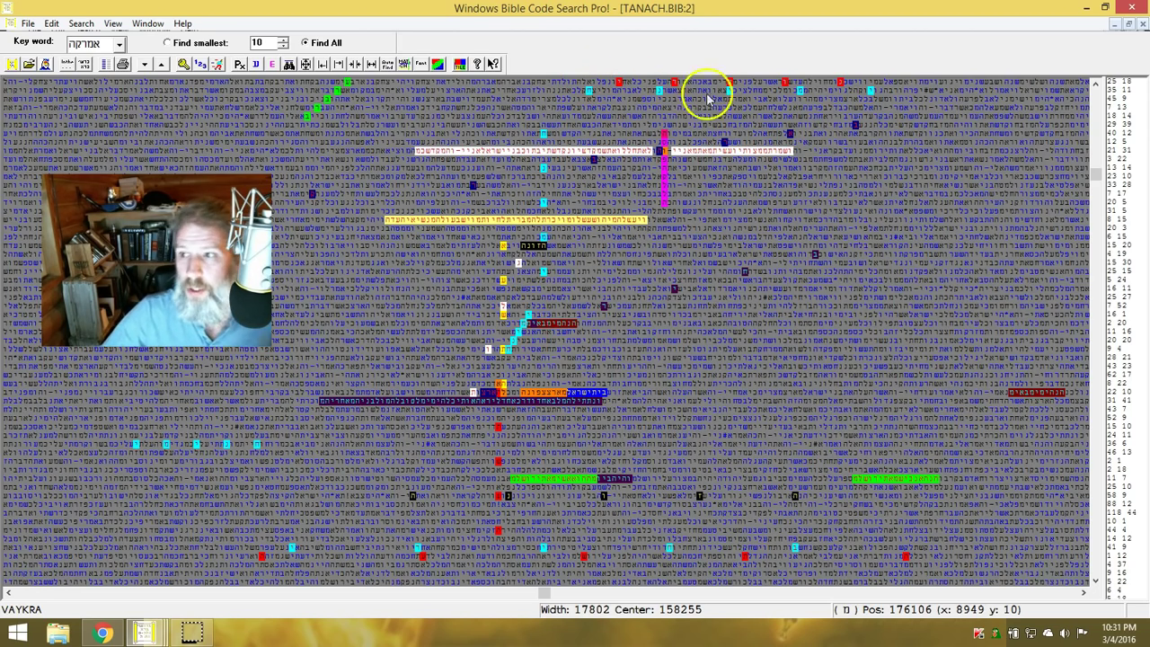
mouse_move(655, 356)
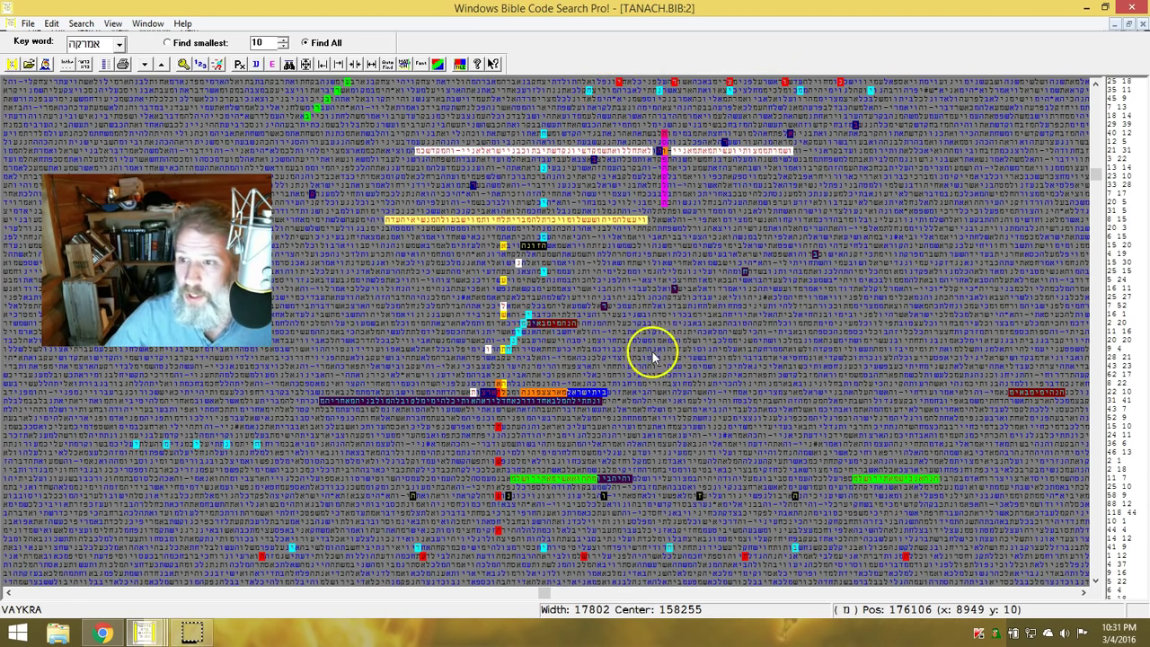
mouse_move(620, 166)
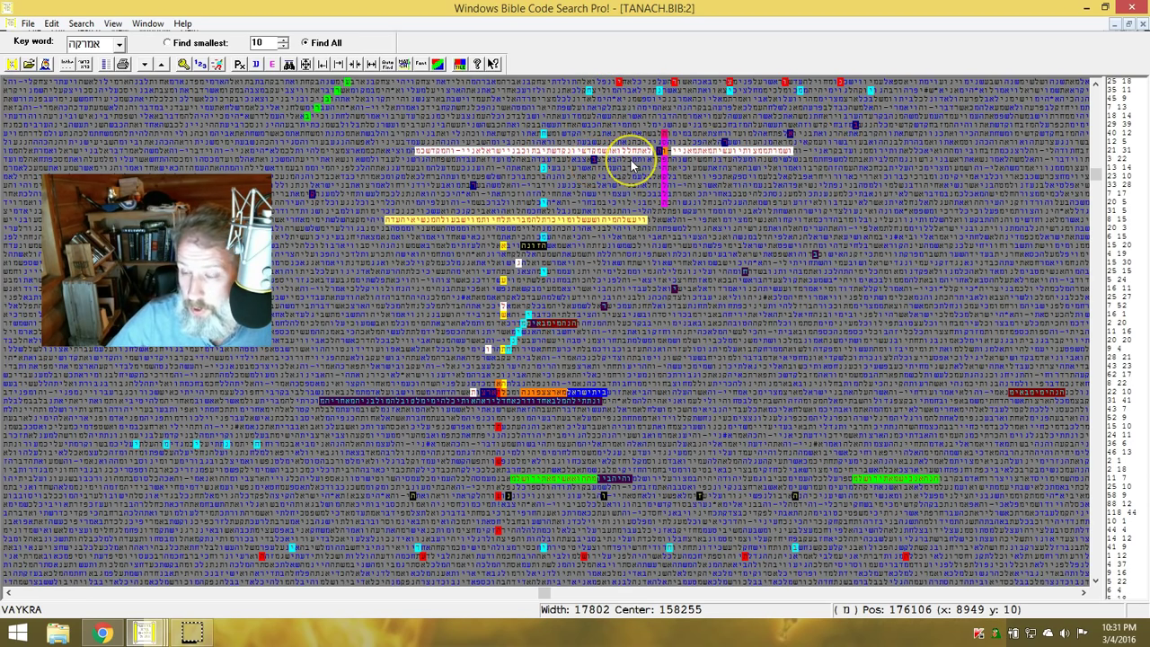
mouse_move(844, 124)
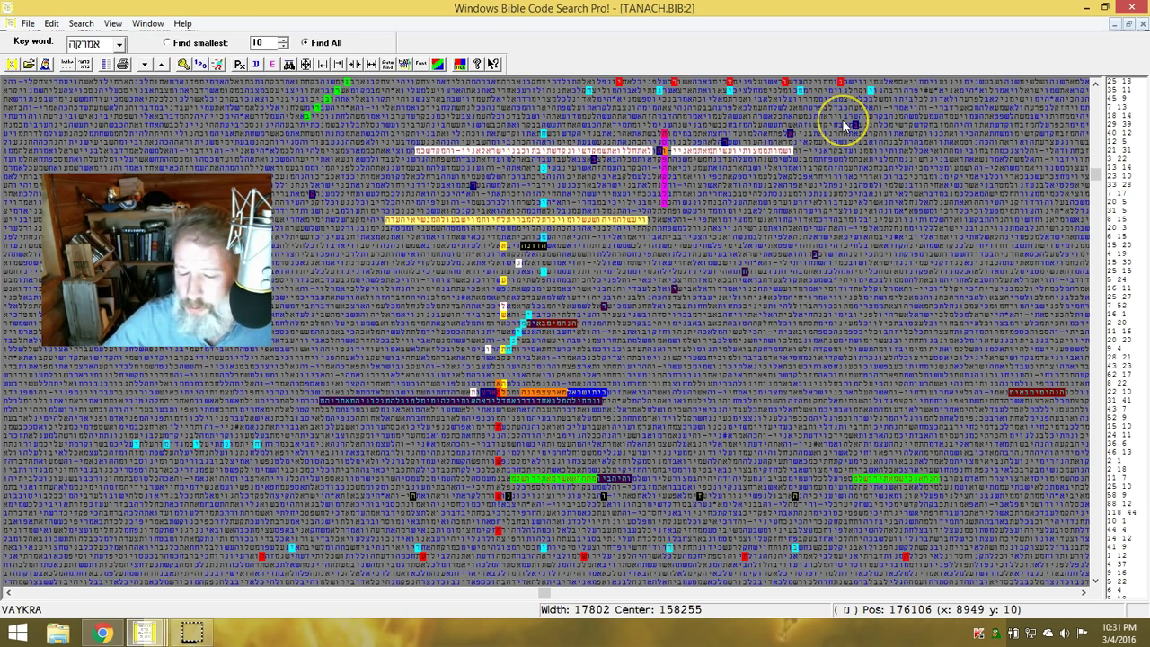
mouse_move(854, 124)
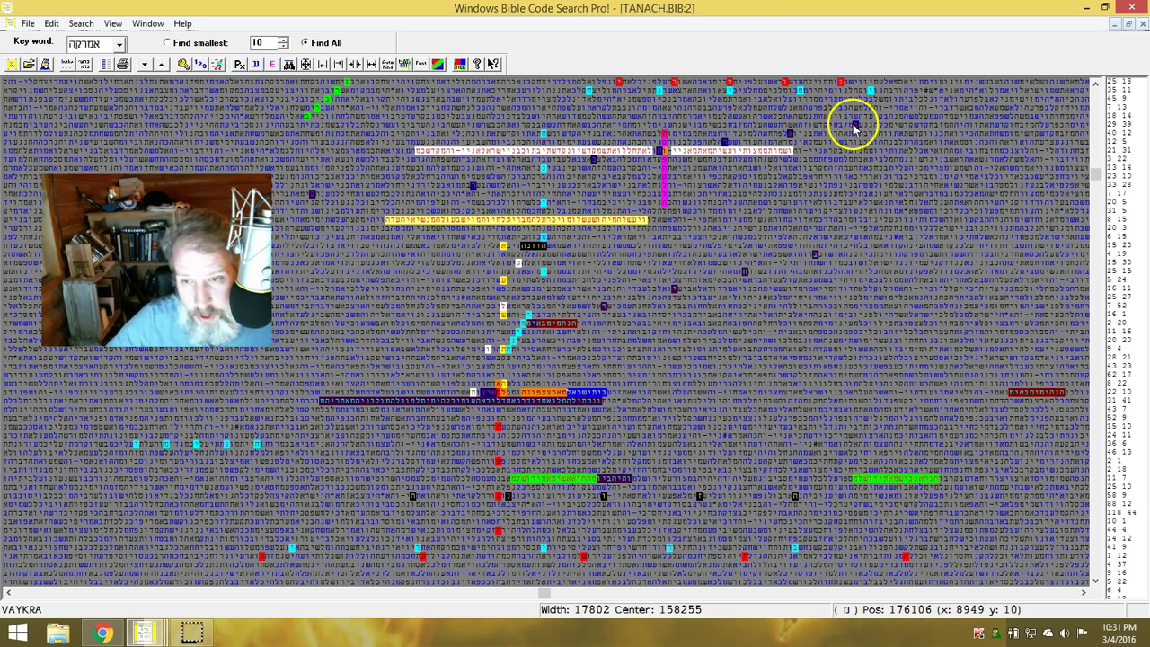
mouse_move(863, 130)
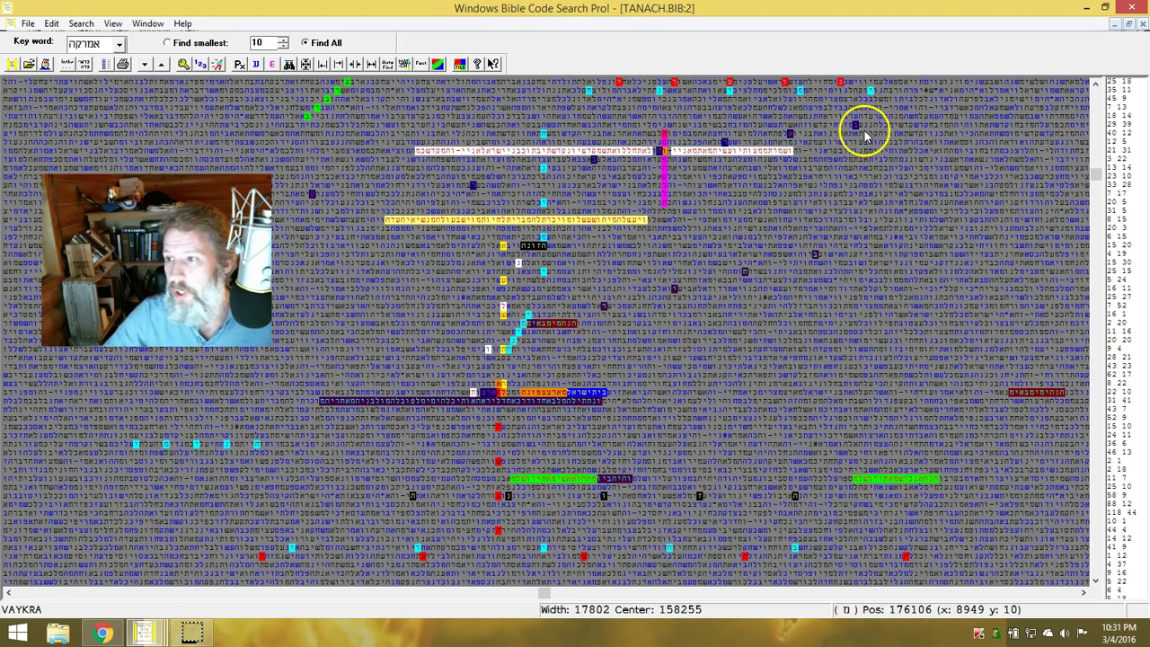
mouse_move(728, 140)
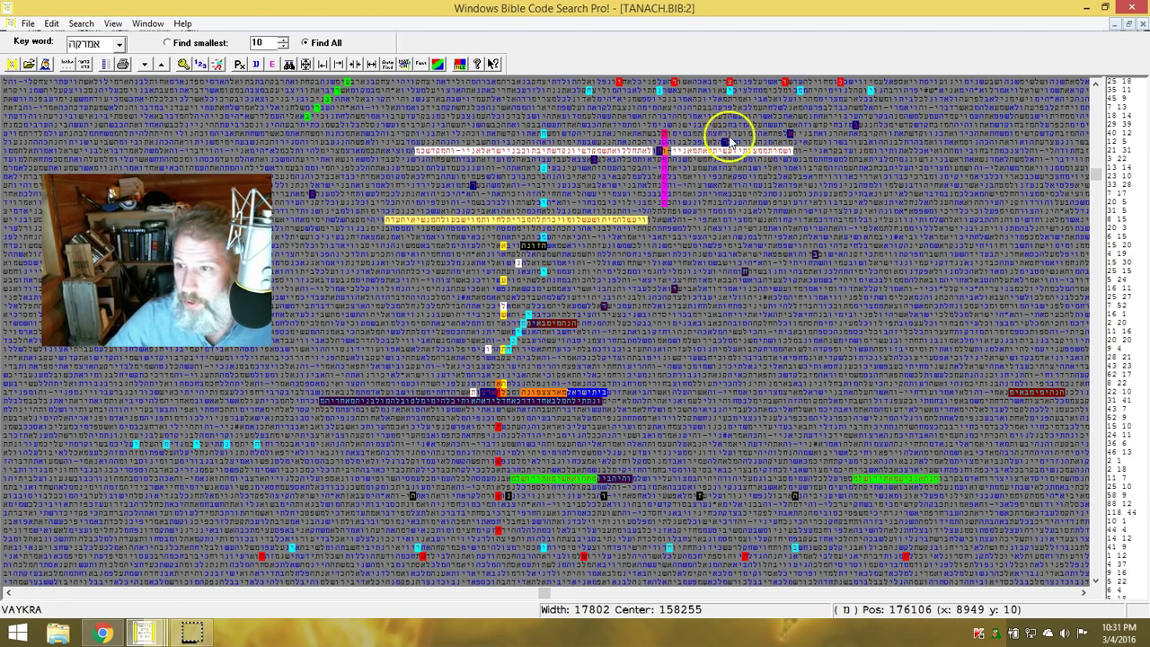
mouse_move(859, 148)
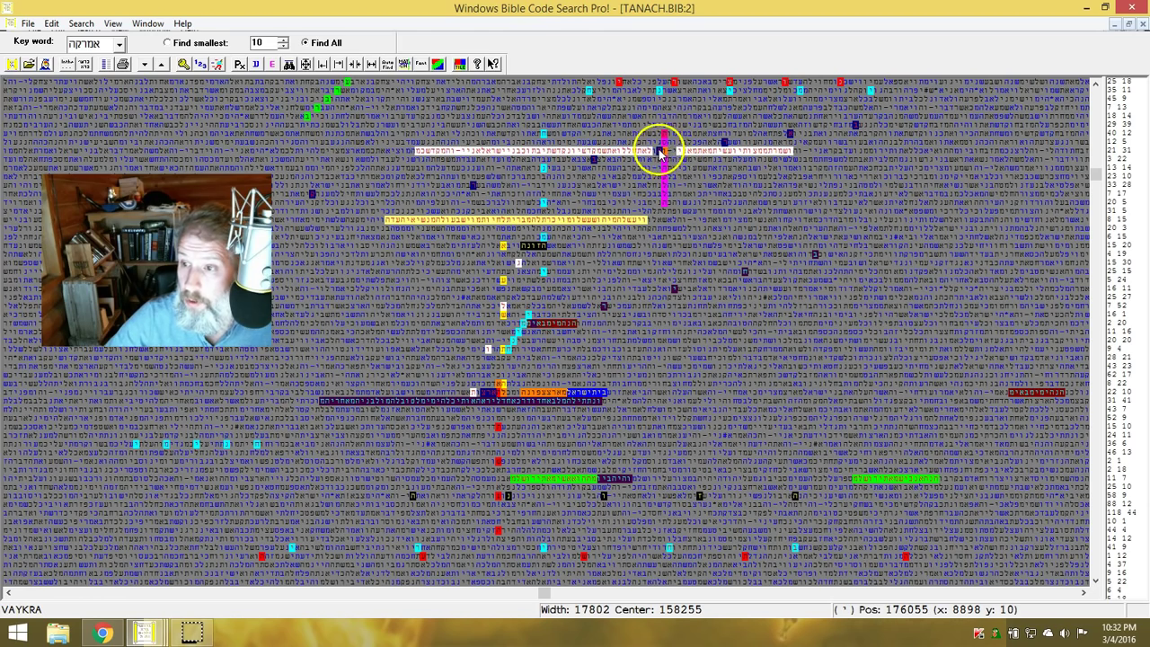
mouse_move(661, 205)
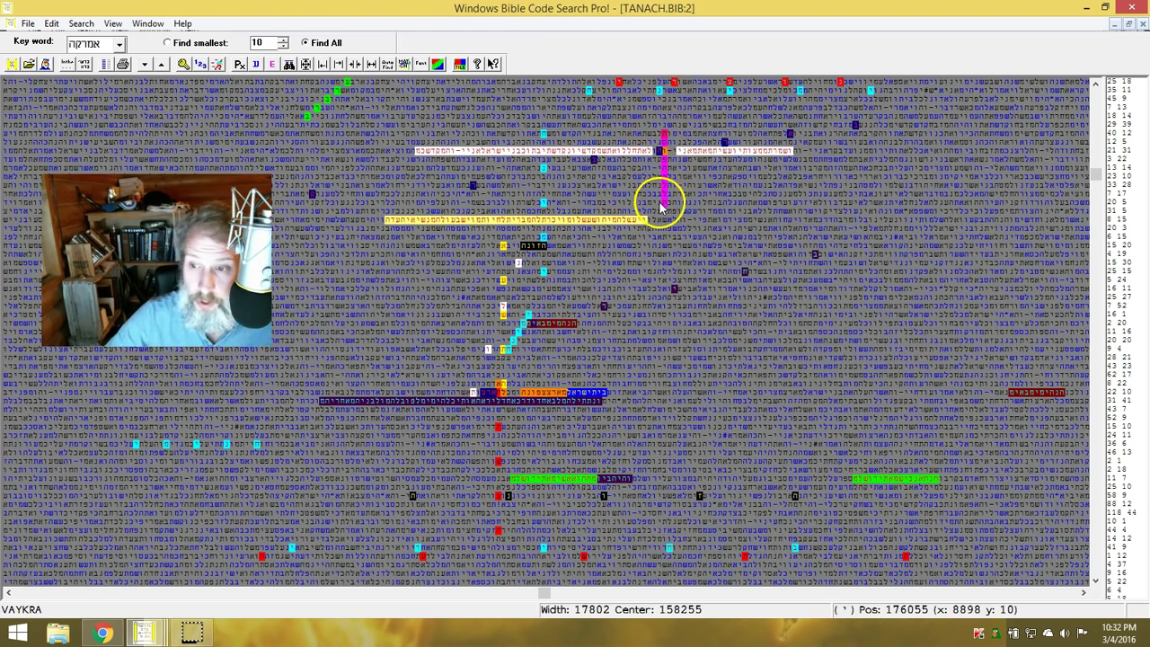
mouse_move(536, 323)
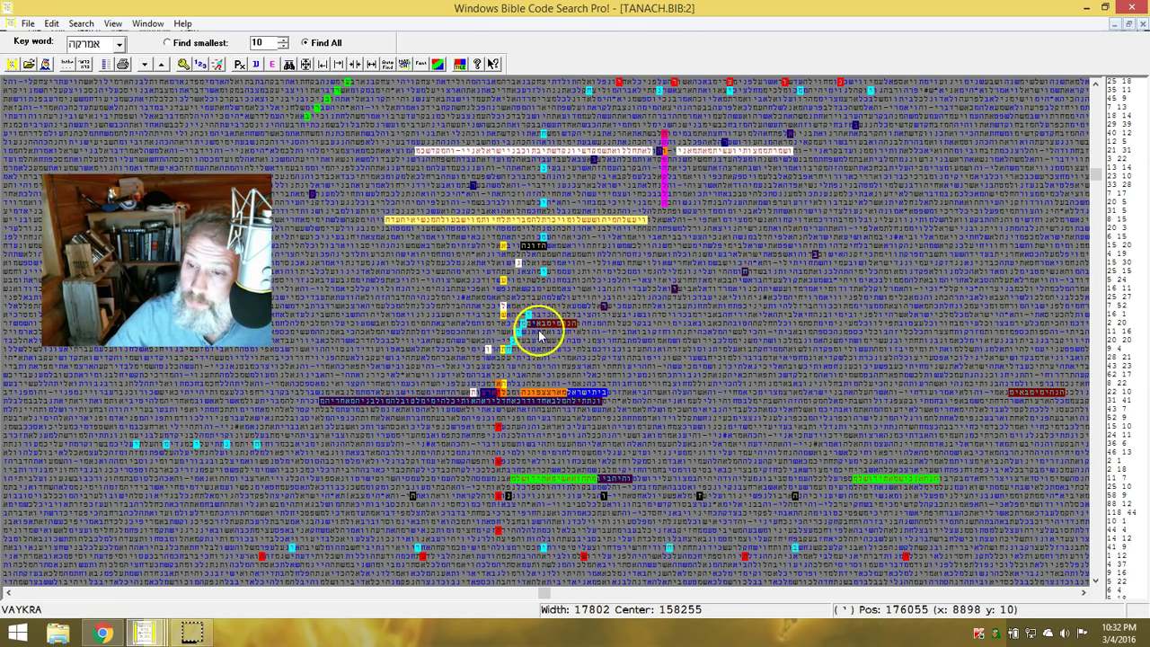
mouse_move(644, 302)
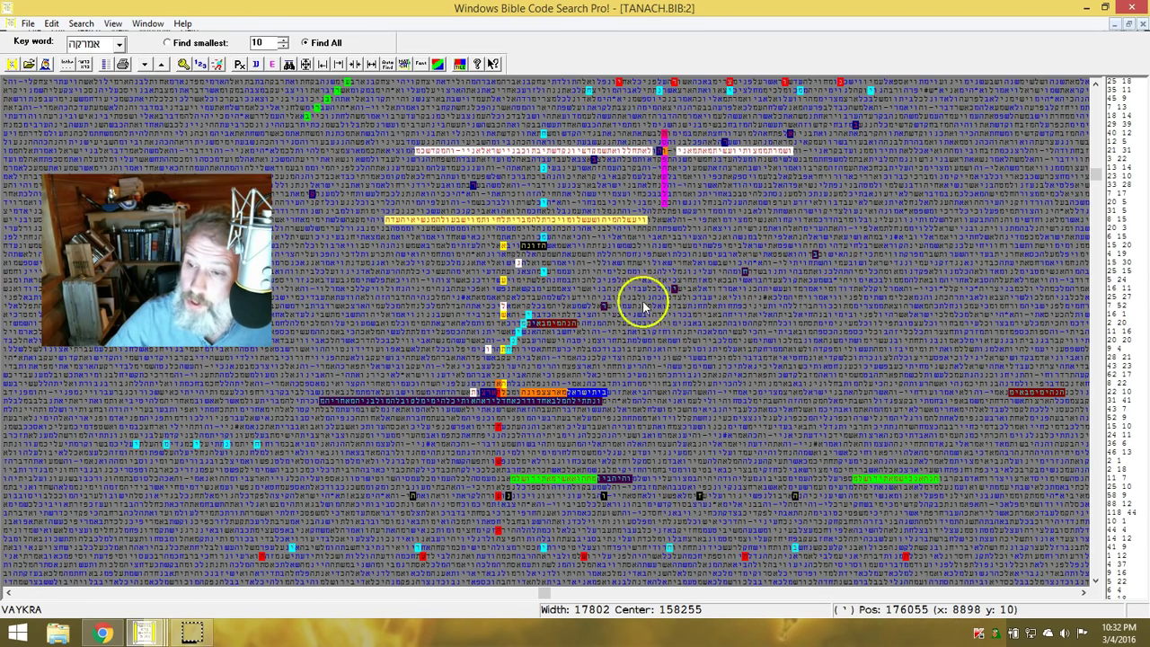
mouse_move(512, 351)
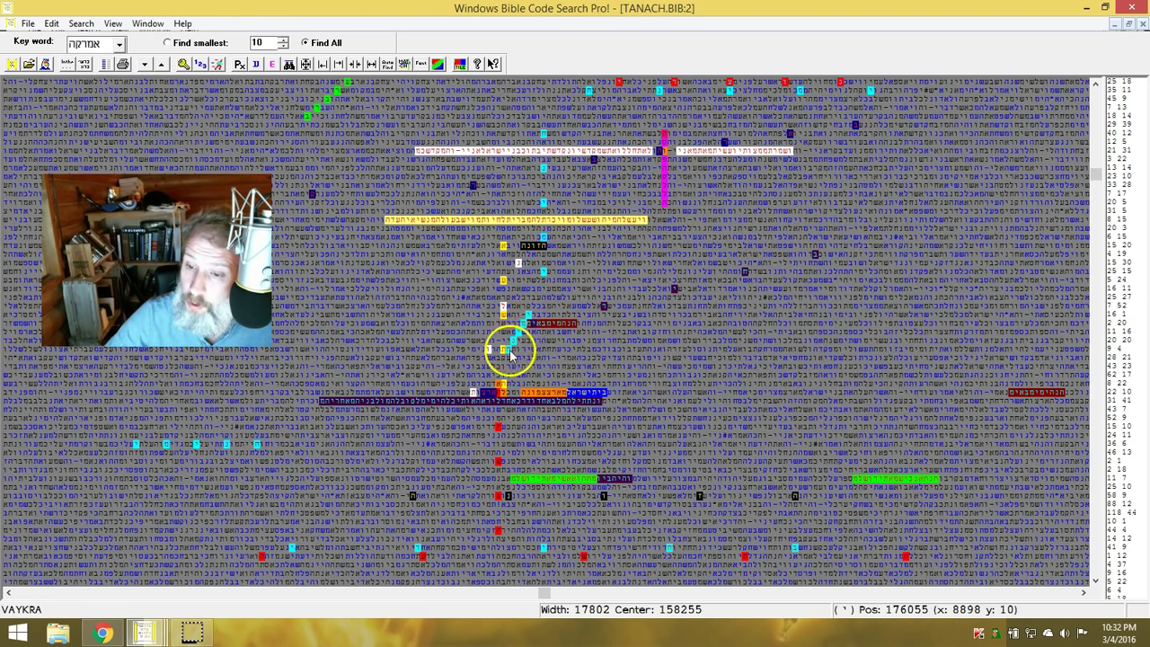
mouse_move(543, 147)
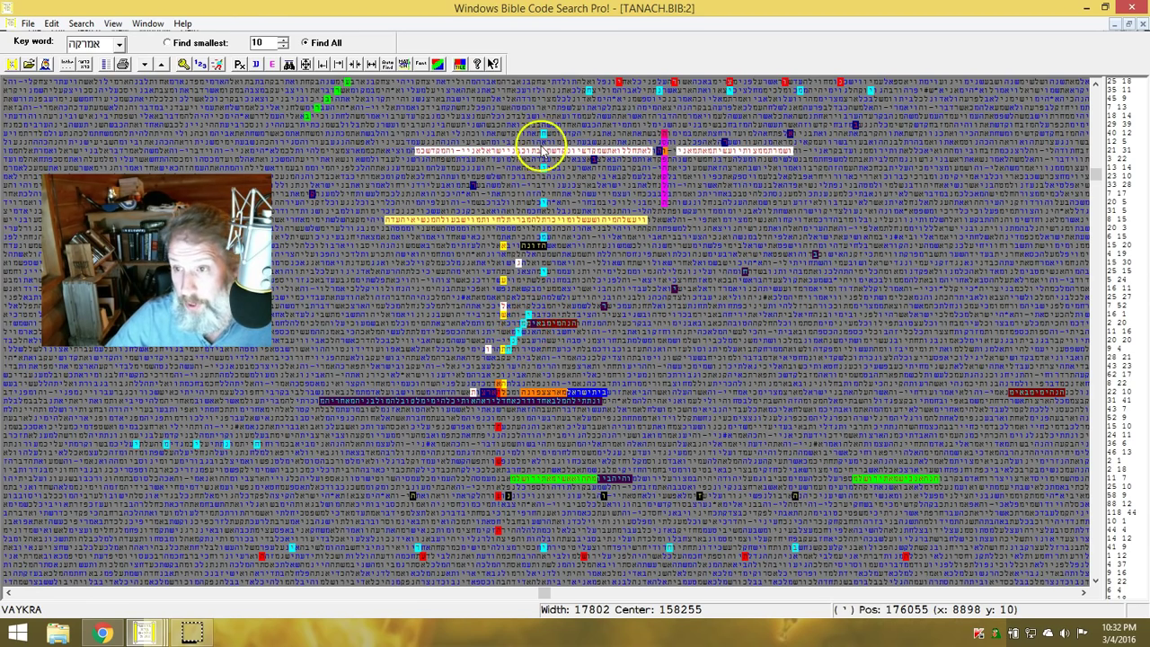
mouse_move(773, 112)
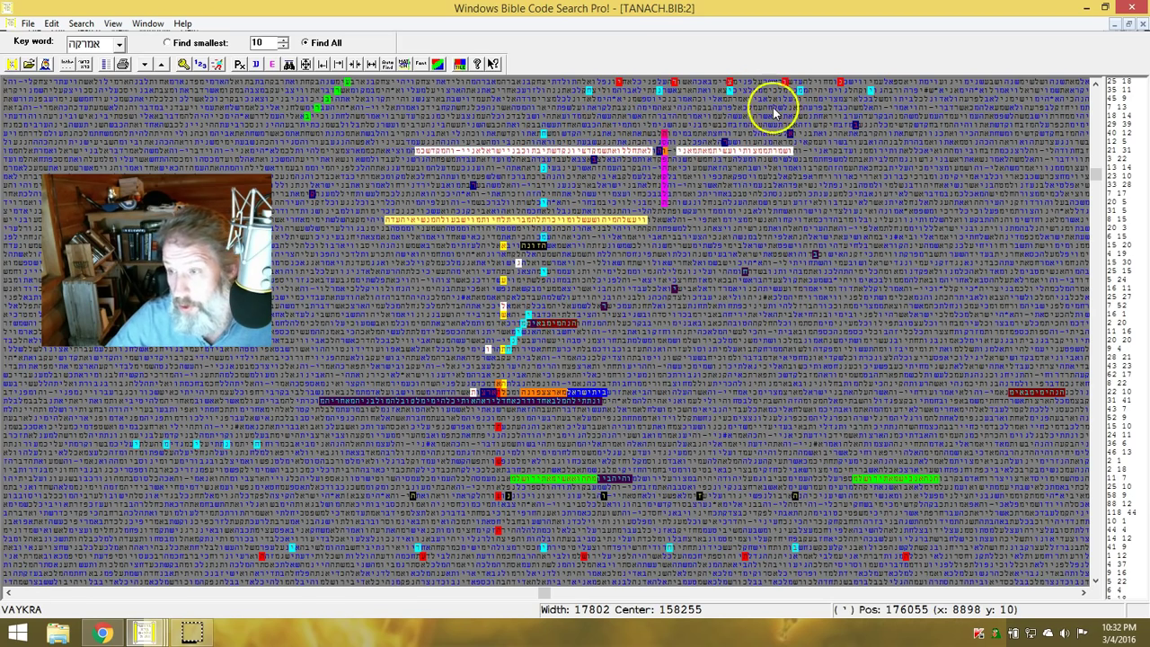
mouse_move(530, 306)
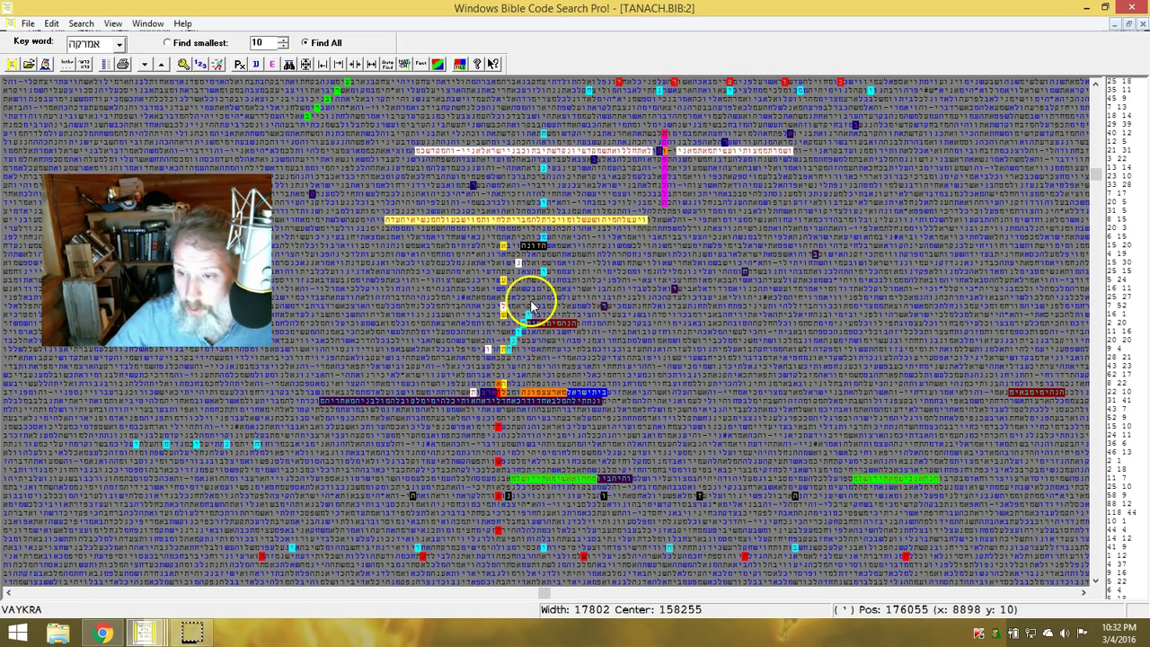
mouse_move(566, 322)
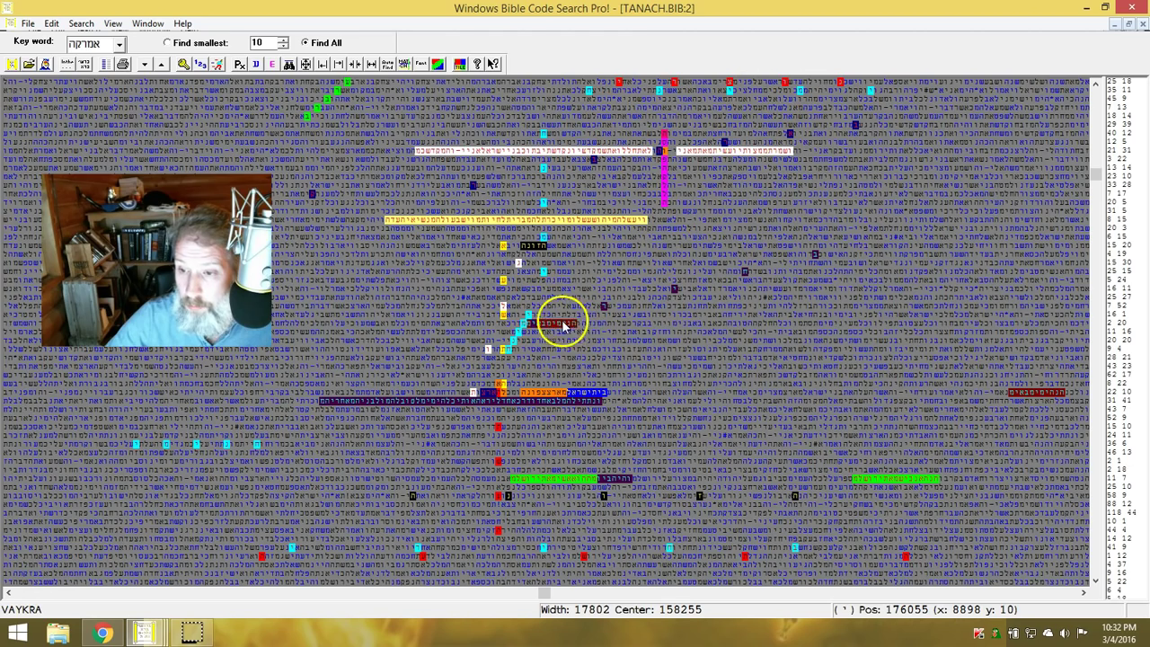
mouse_move(507, 248)
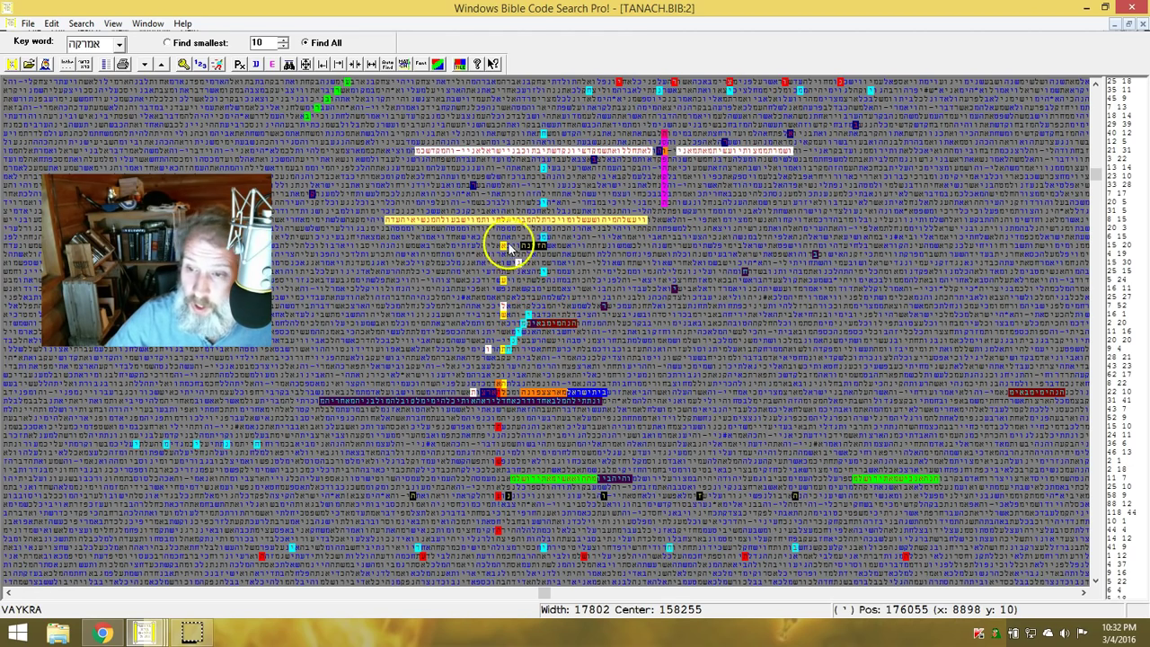
mouse_move(485, 407)
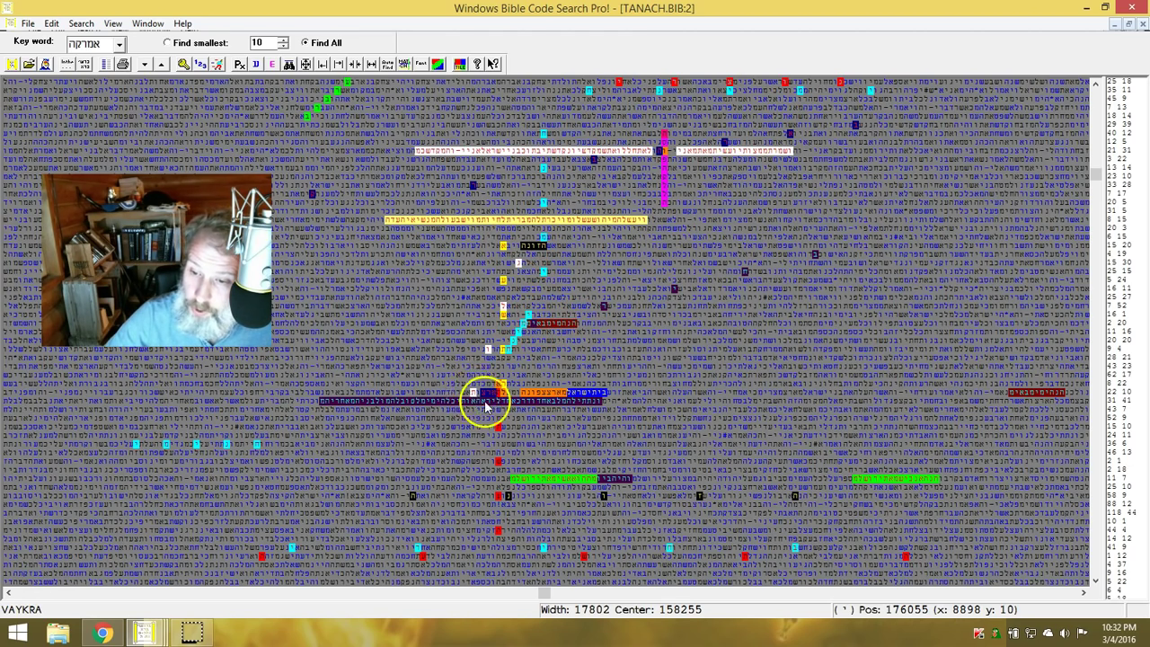
mouse_move(494, 406)
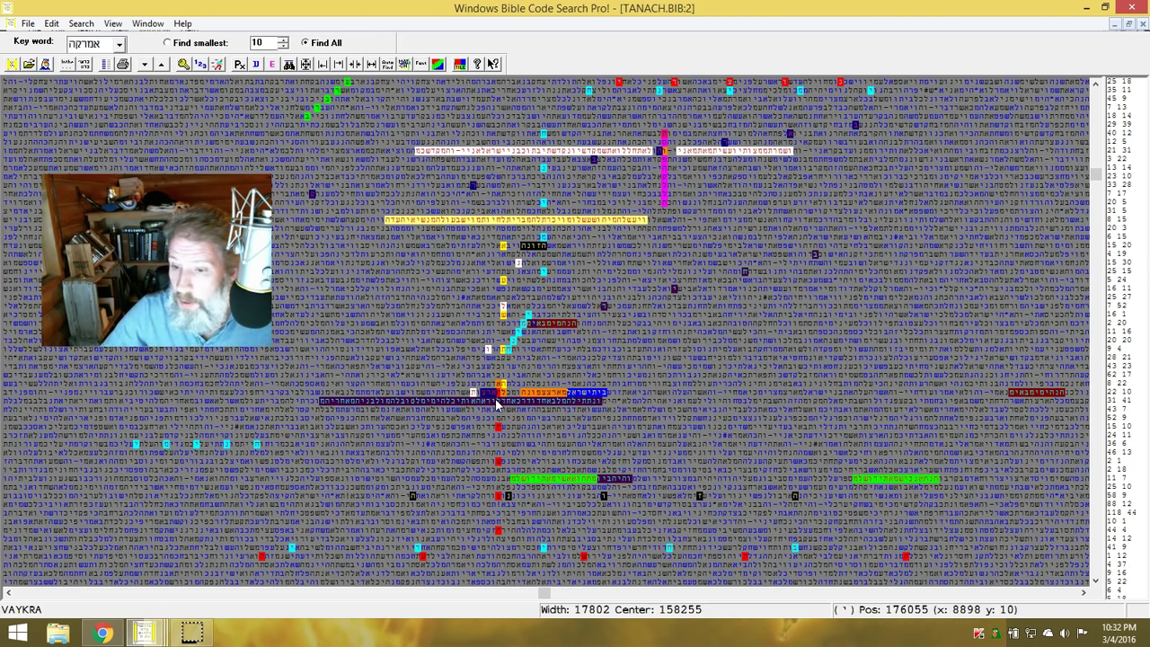
mouse_move(476, 349)
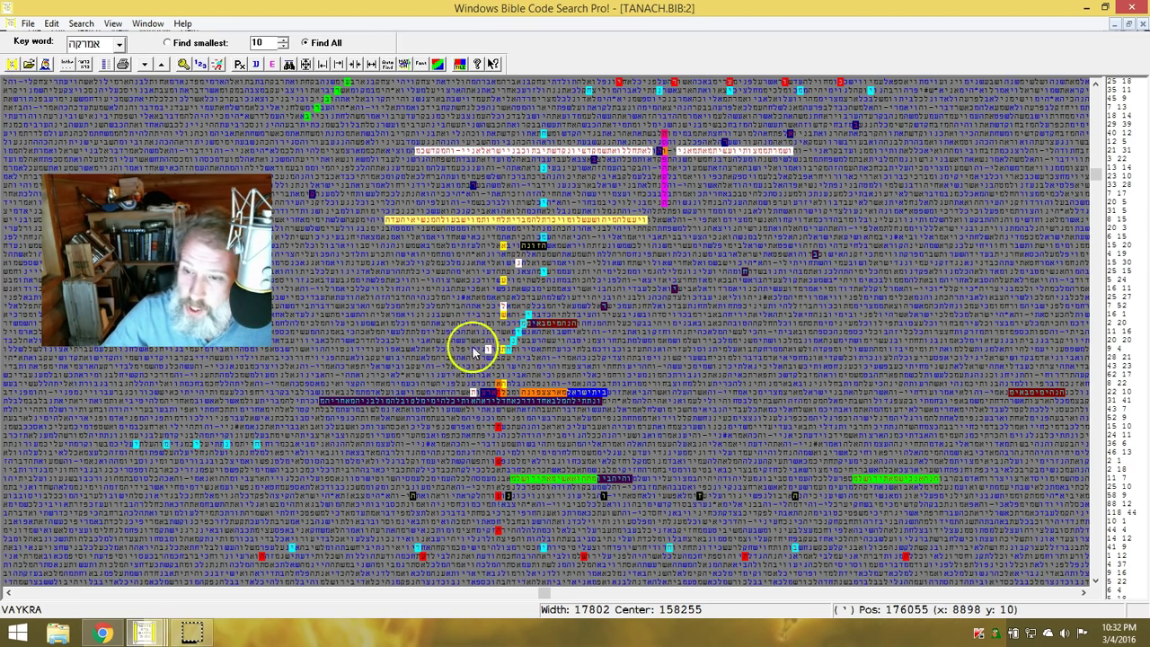
mouse_move(522, 266)
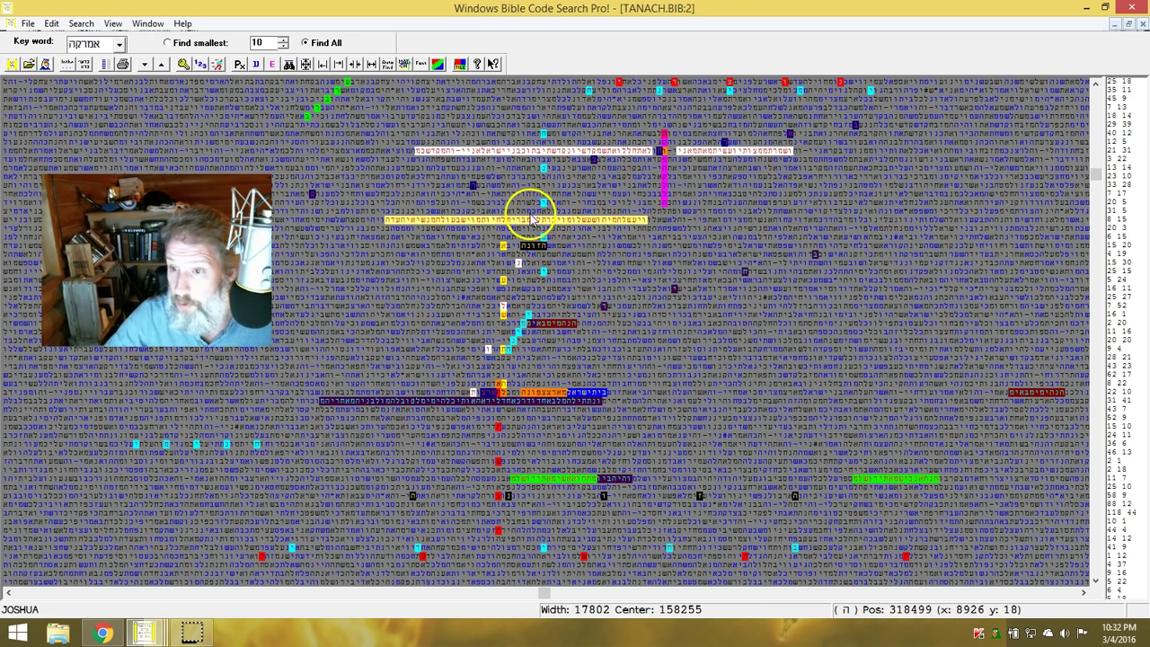
mouse_move(517, 235)
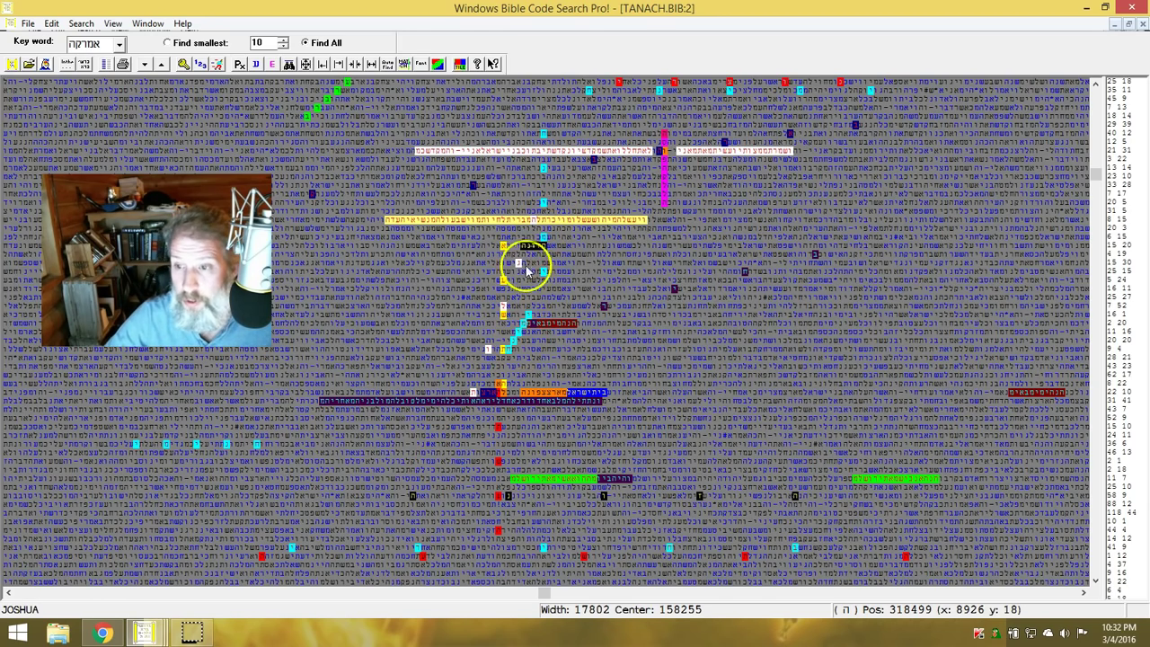
mouse_move(494, 392)
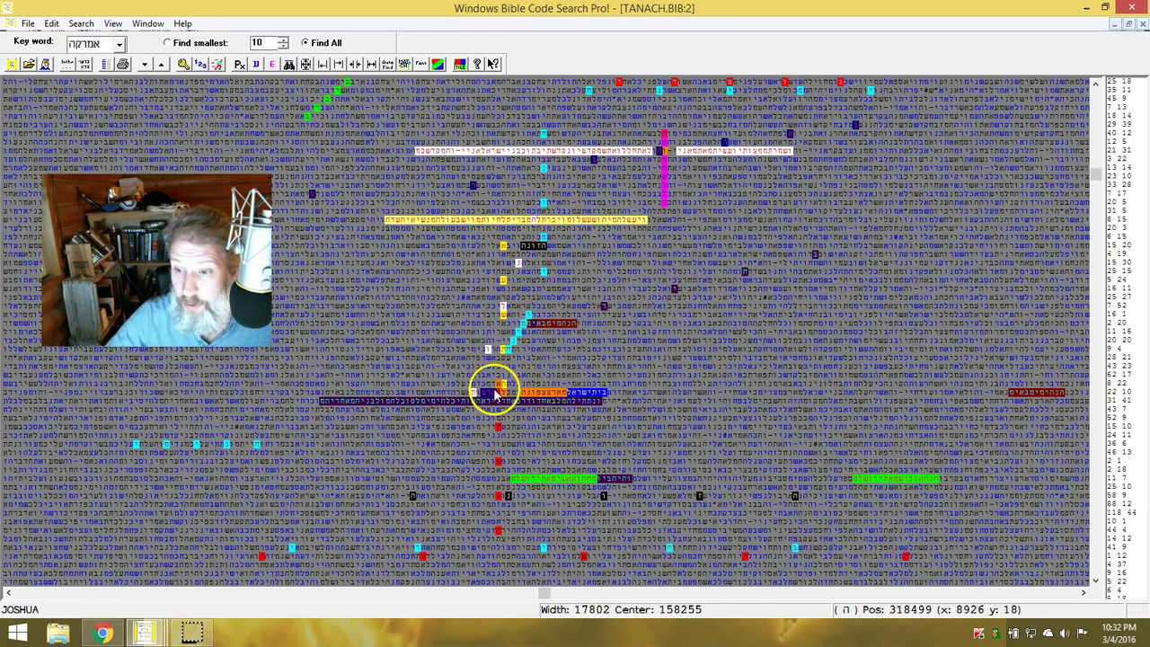
mouse_move(477, 388)
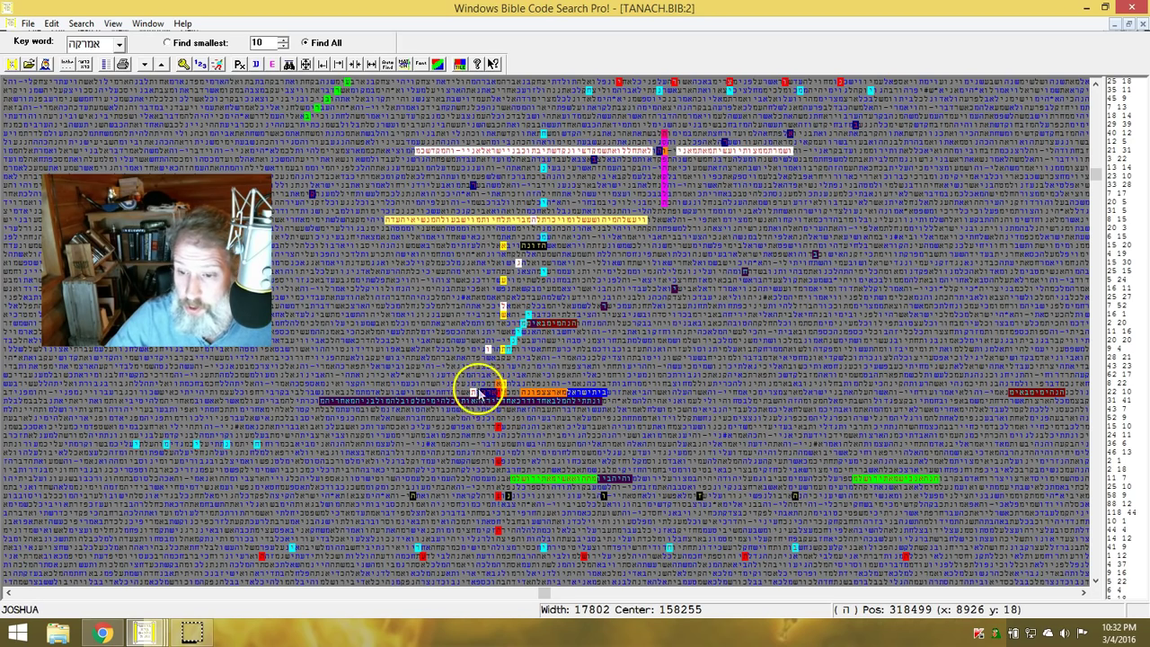
mouse_move(489, 392)
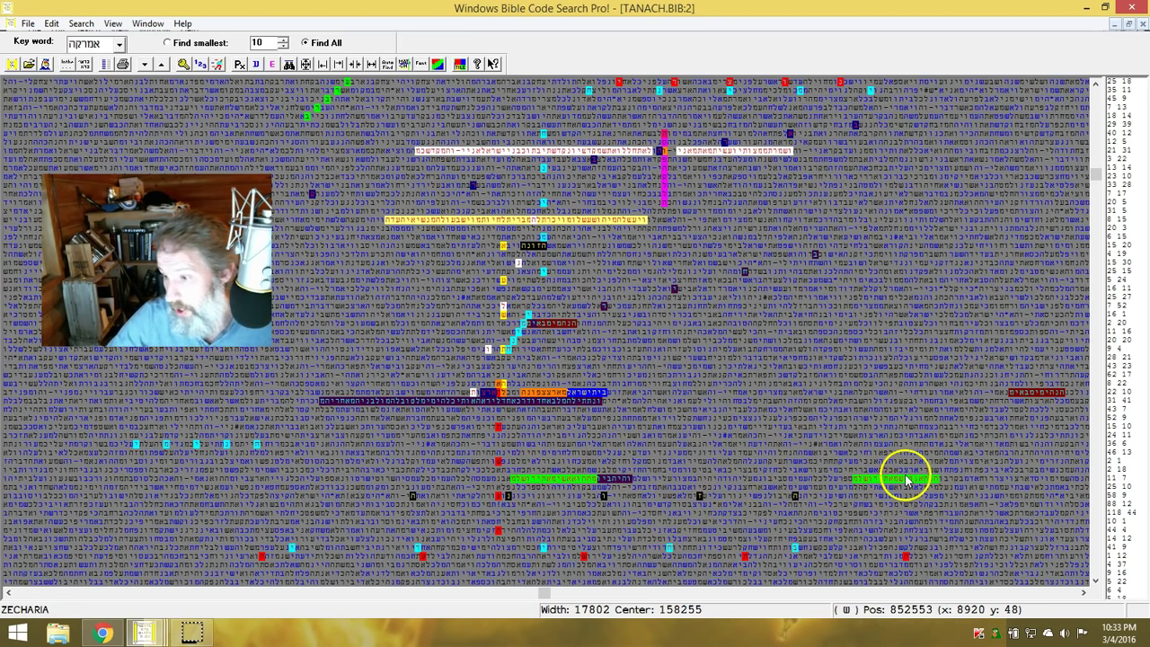
mouse_move(926, 493)
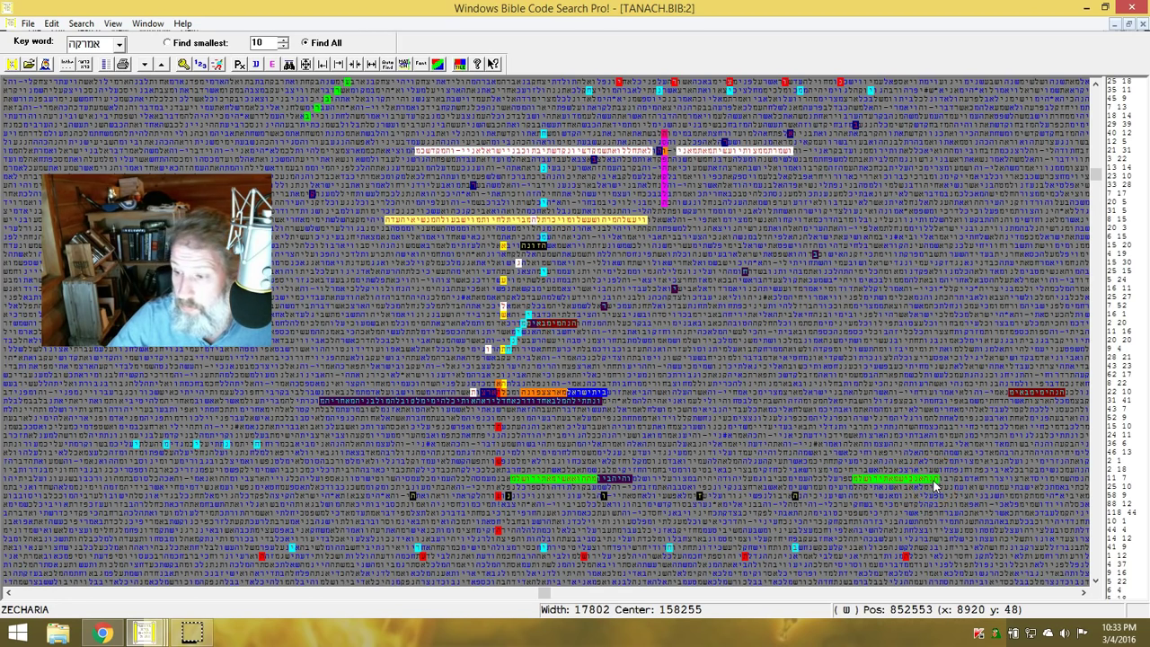
mouse_move(621, 492)
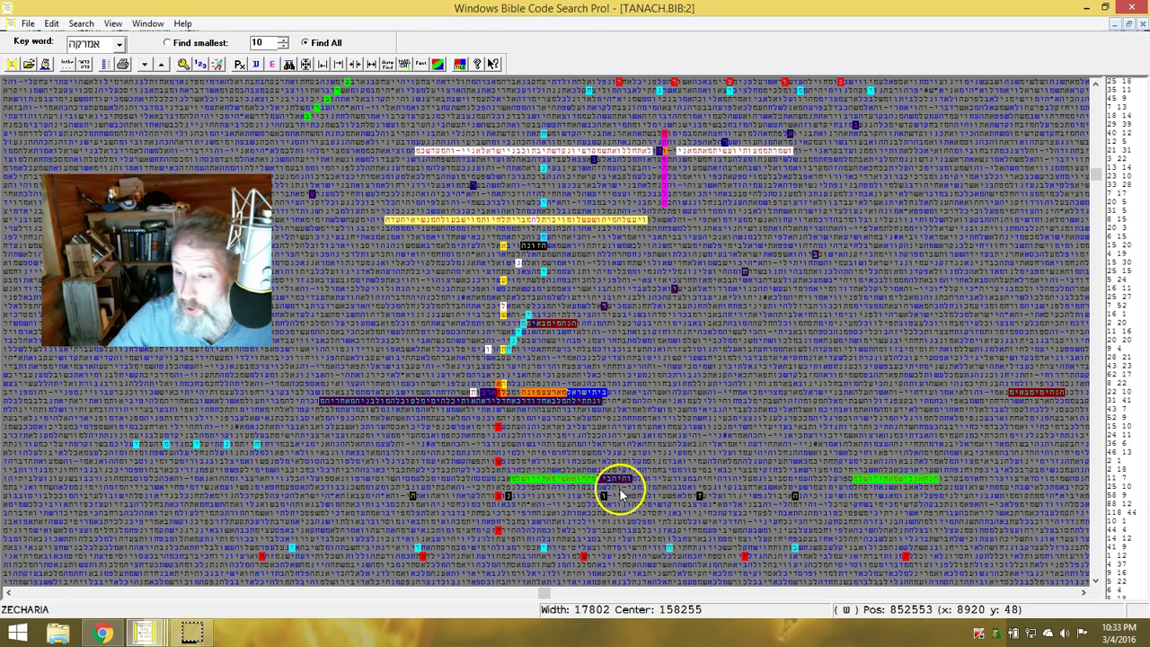
mouse_move(1061, 432)
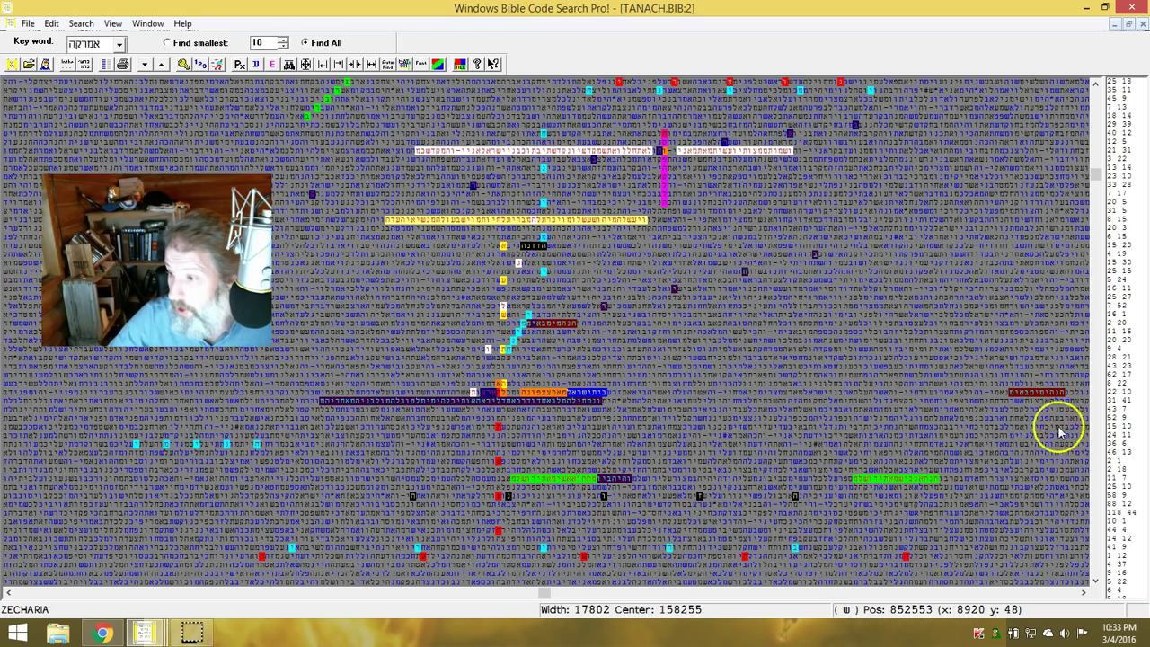
mouse_move(1021, 392)
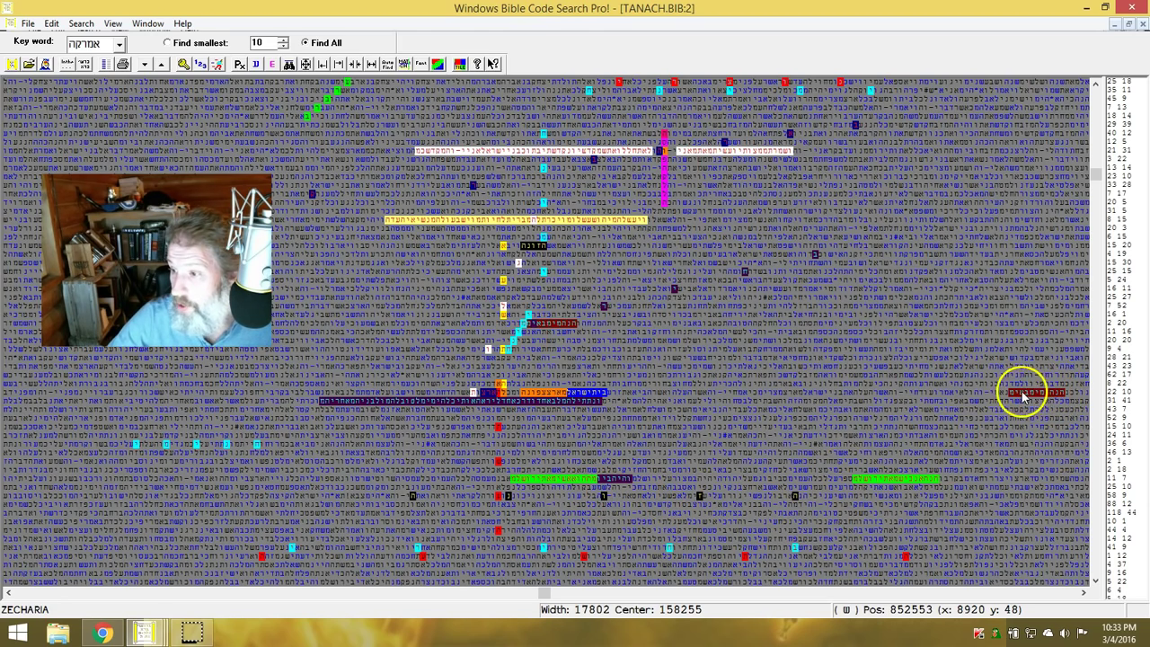
mouse_move(1033, 403)
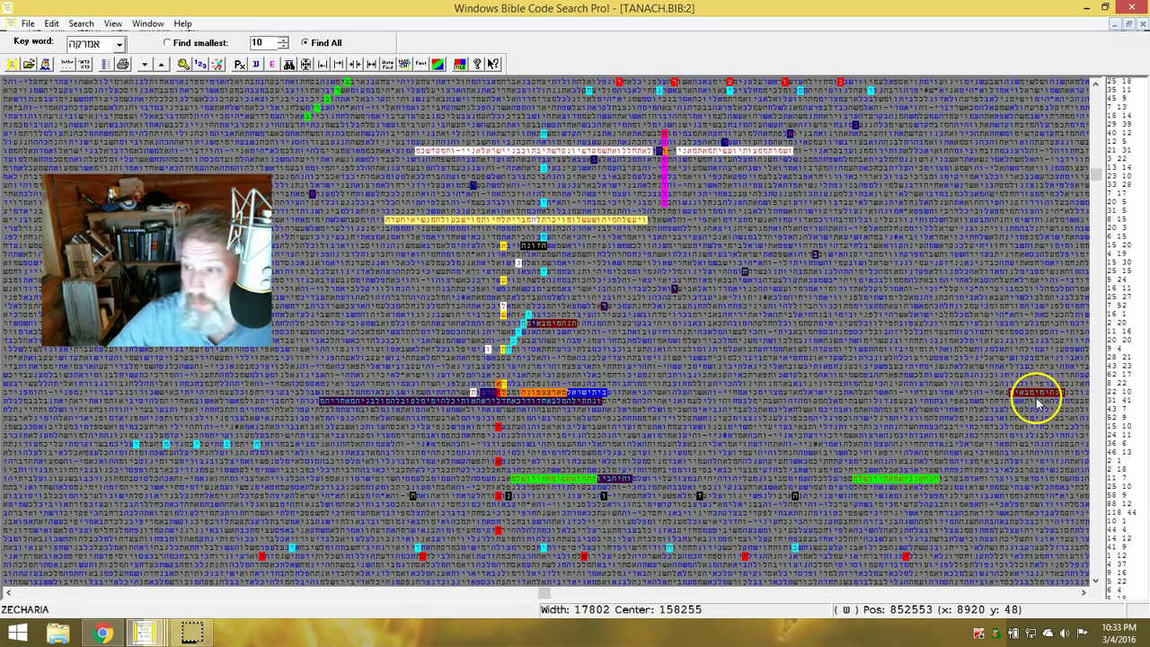
mouse_move(540, 321)
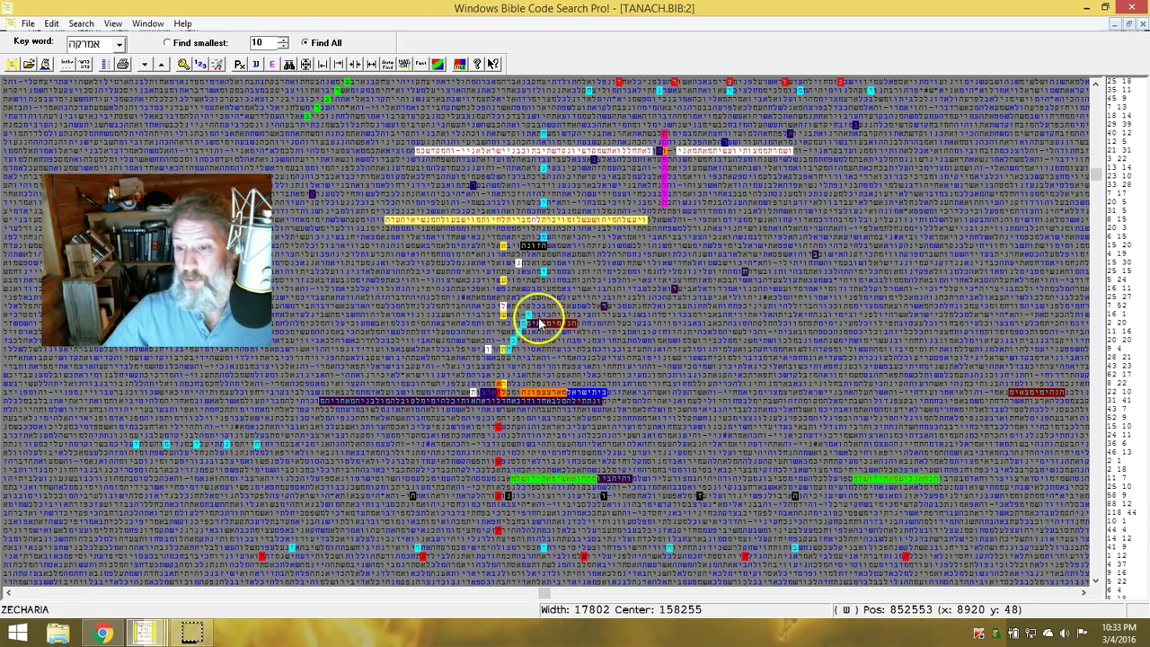
mouse_move(400, 460)
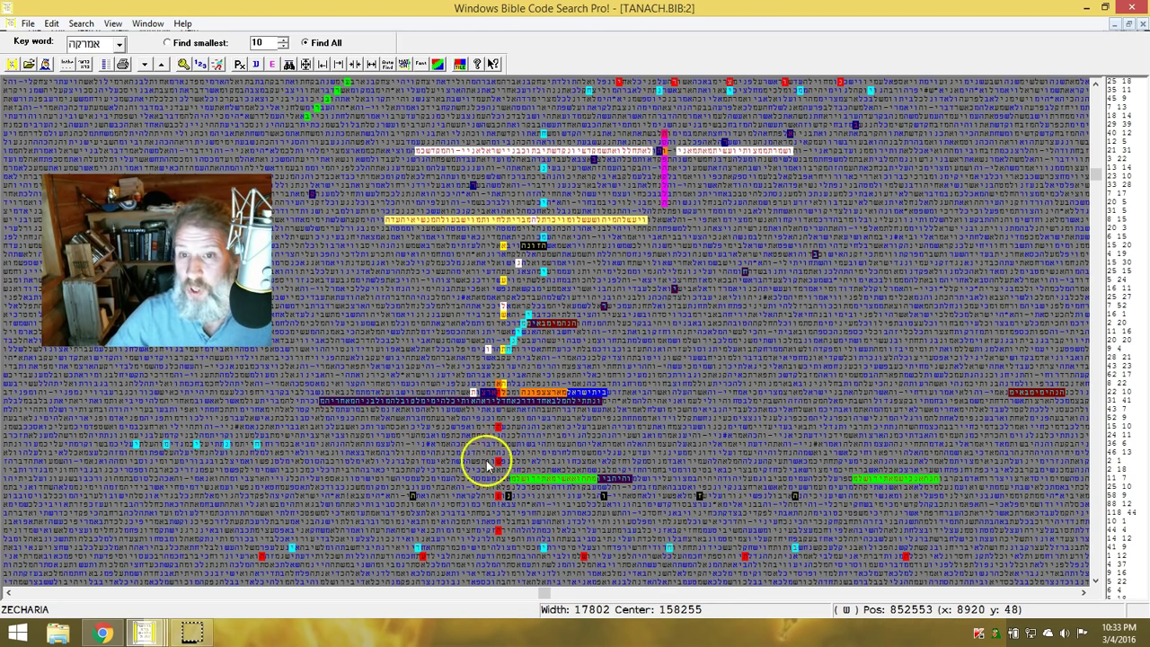
mouse_move(559, 502)
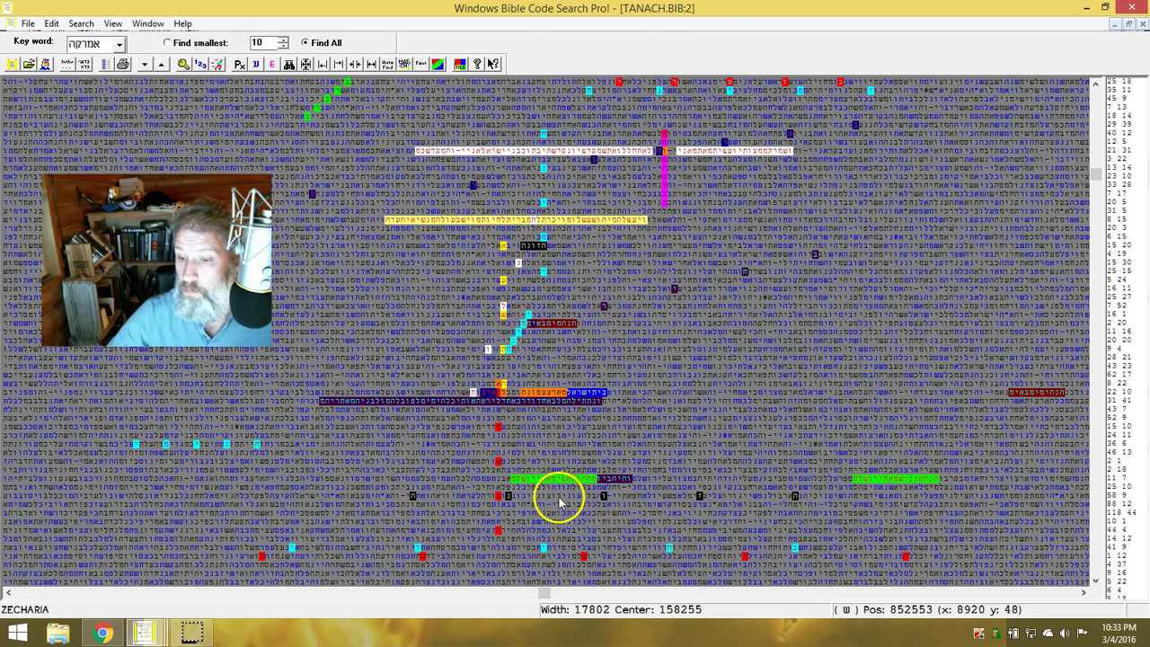
mouse_move(589, 106)
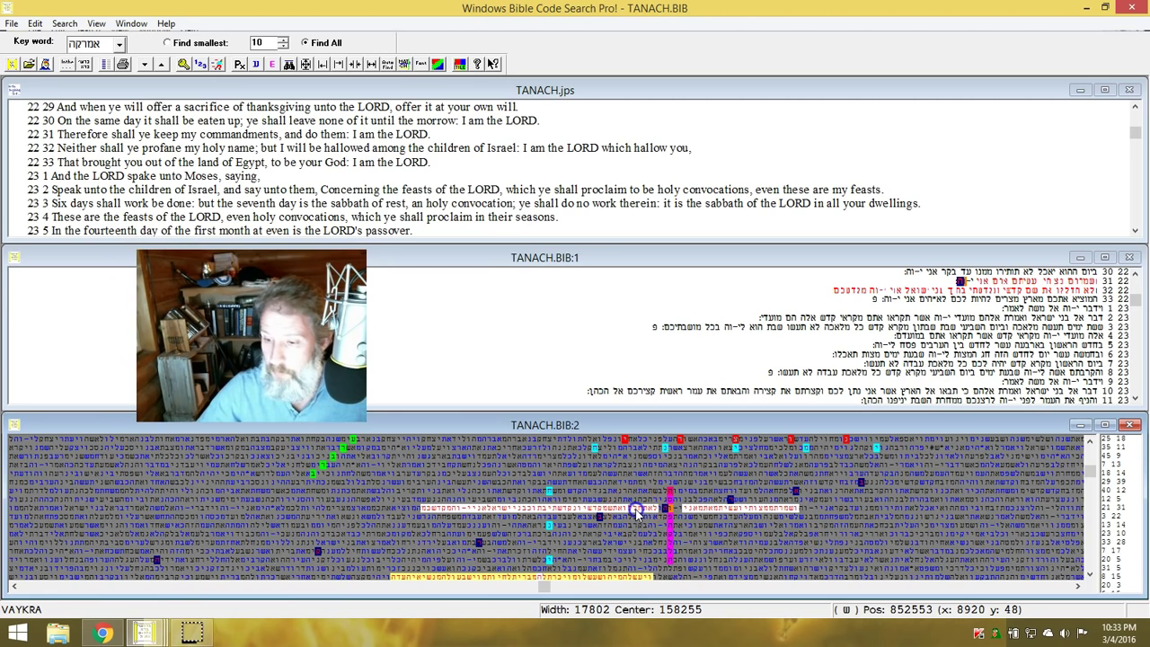
right_click(636, 511)
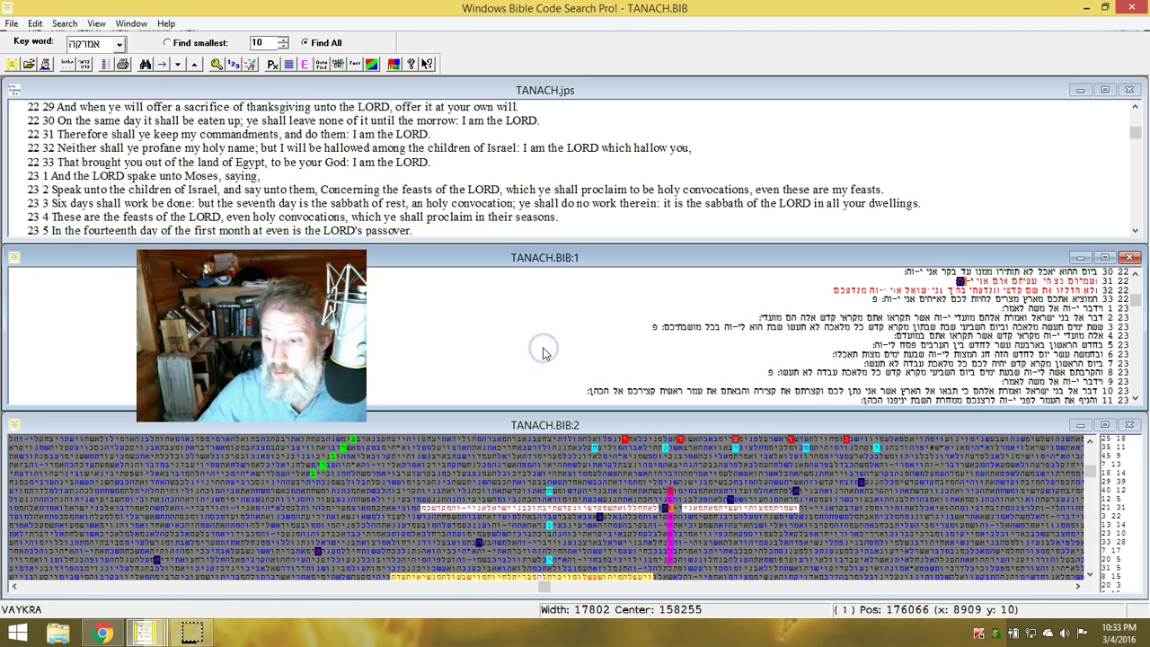
mouse_move(543, 353)
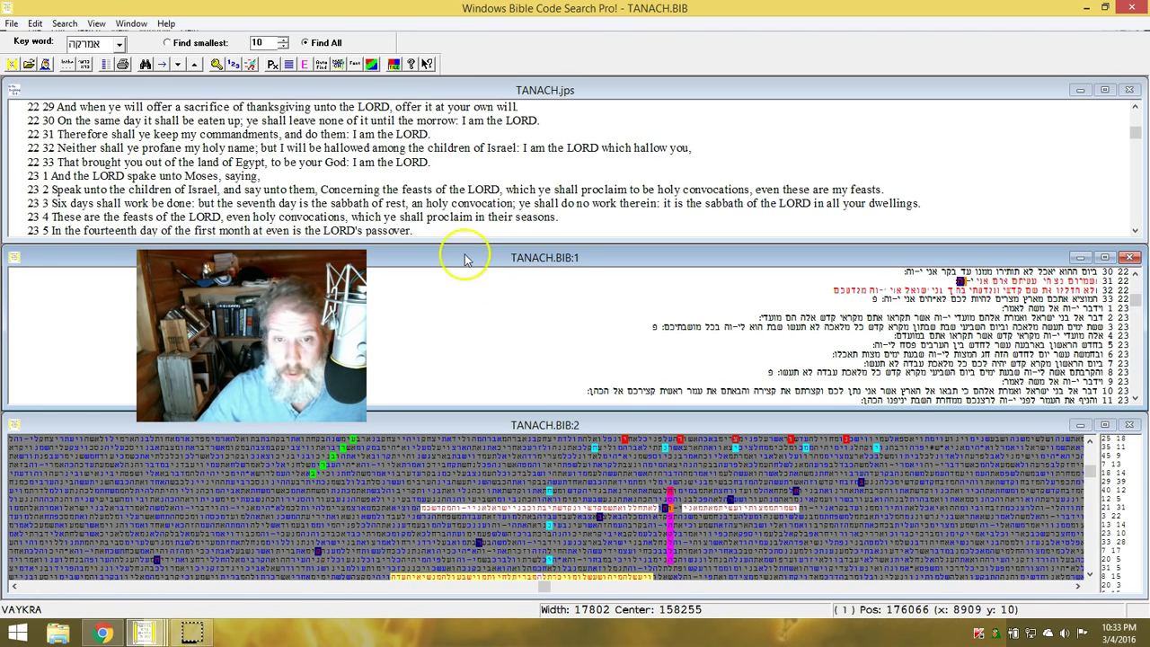
mouse_move(438, 302)
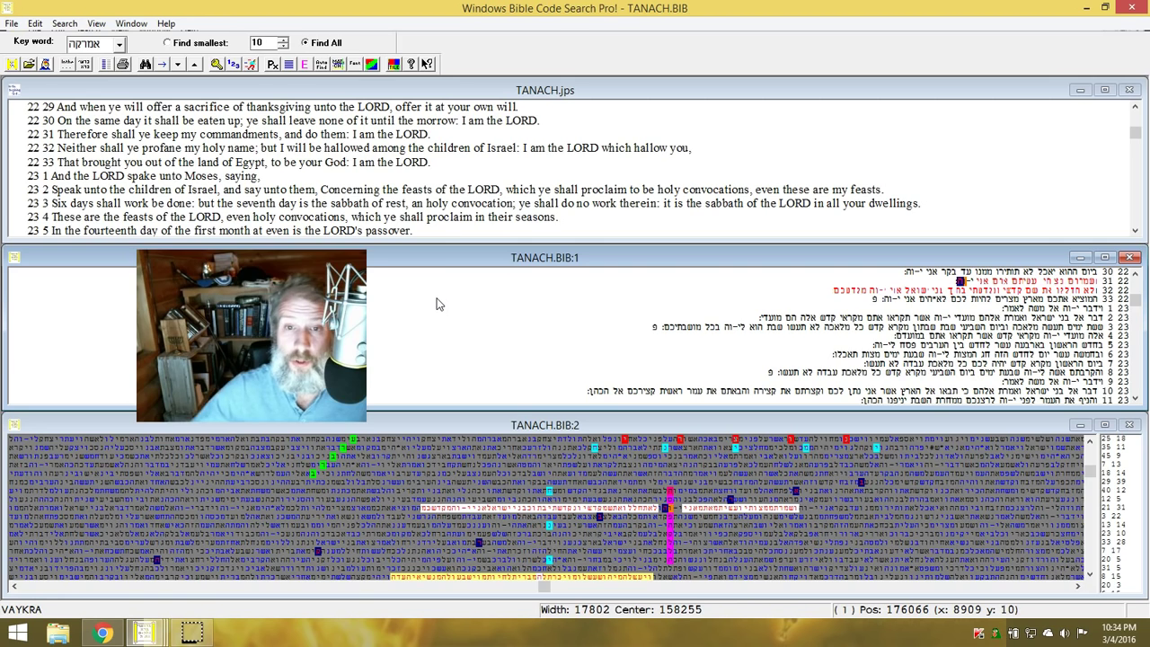
mouse_move(805, 536)
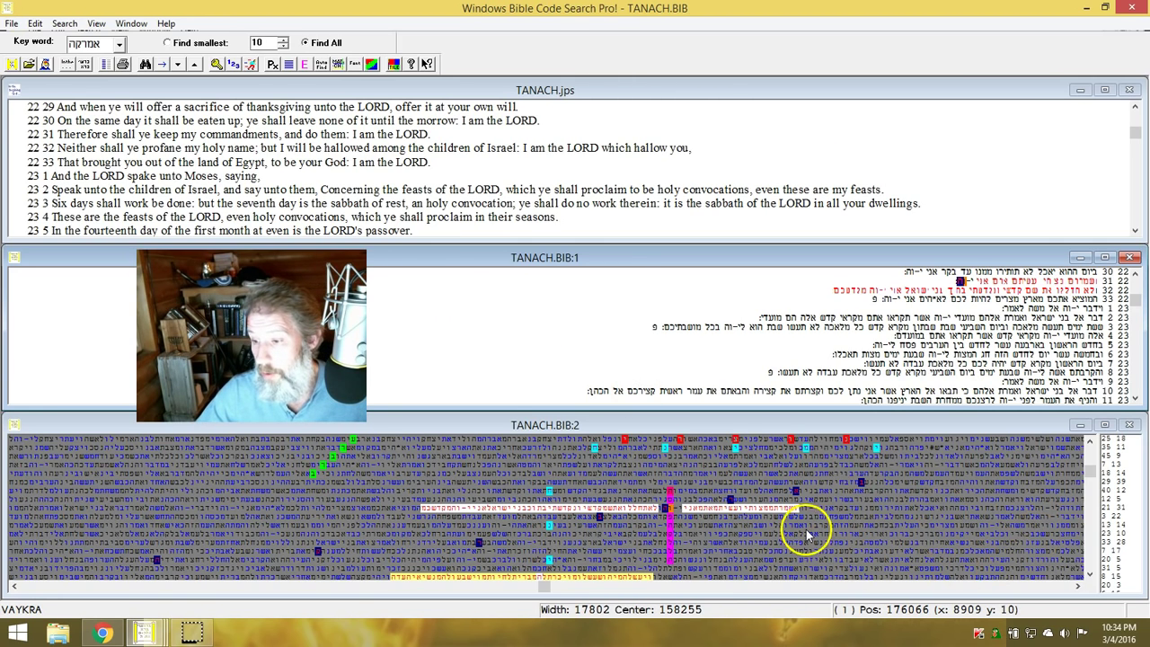
mouse_move(746, 543)
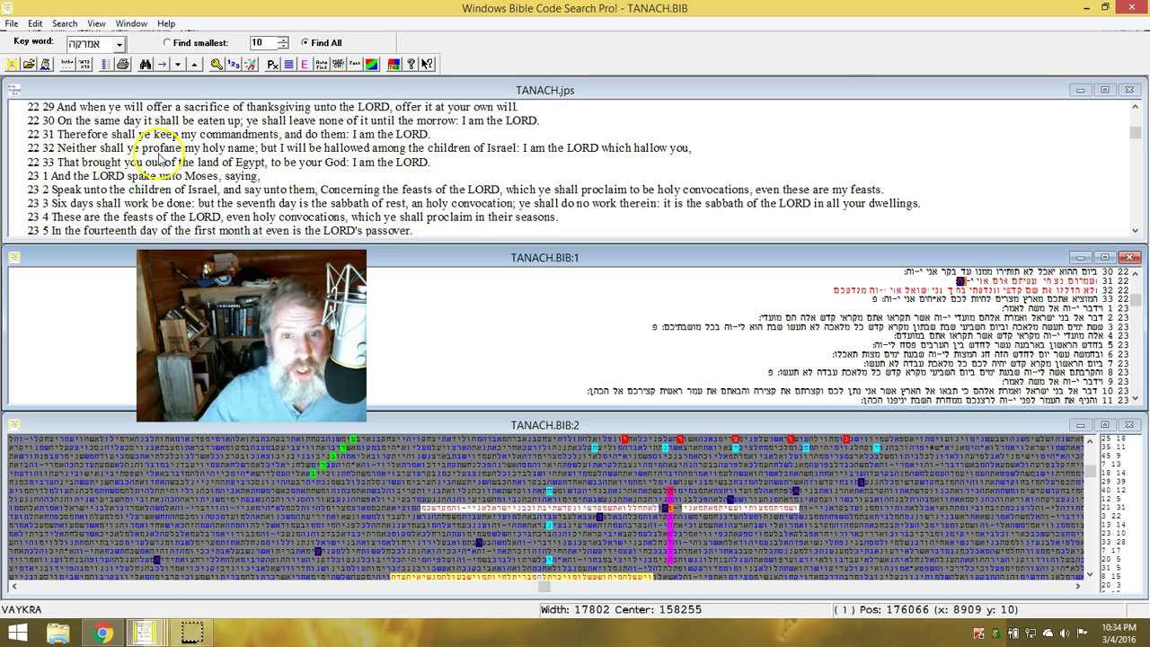
mouse_move(279, 162)
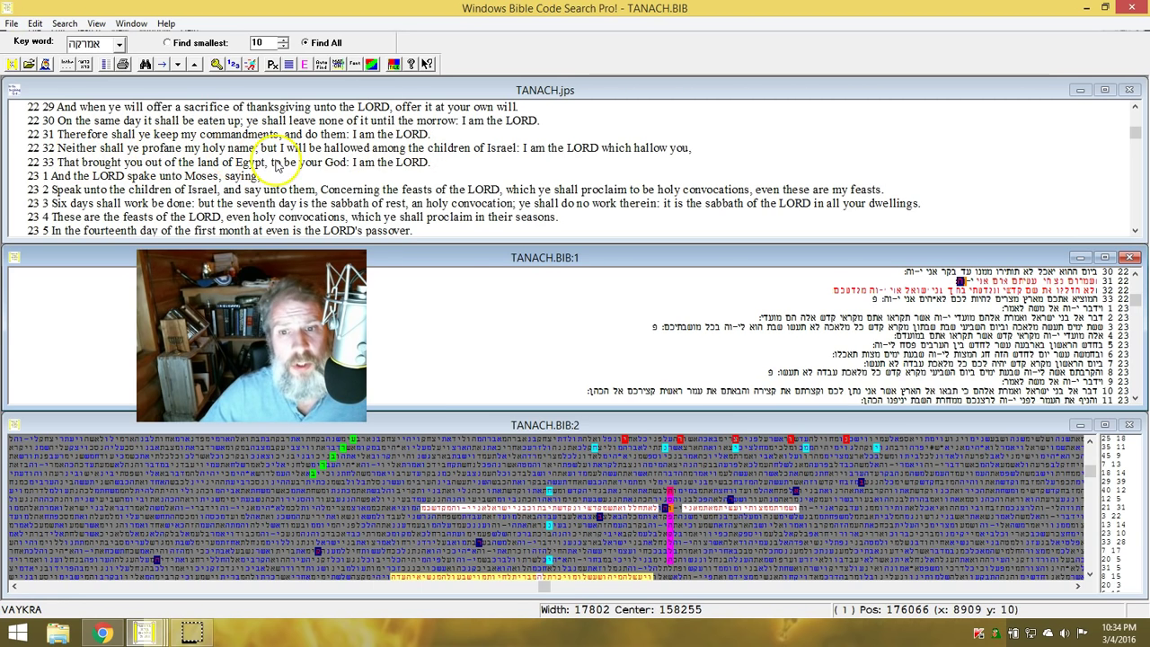
mouse_move(358, 164)
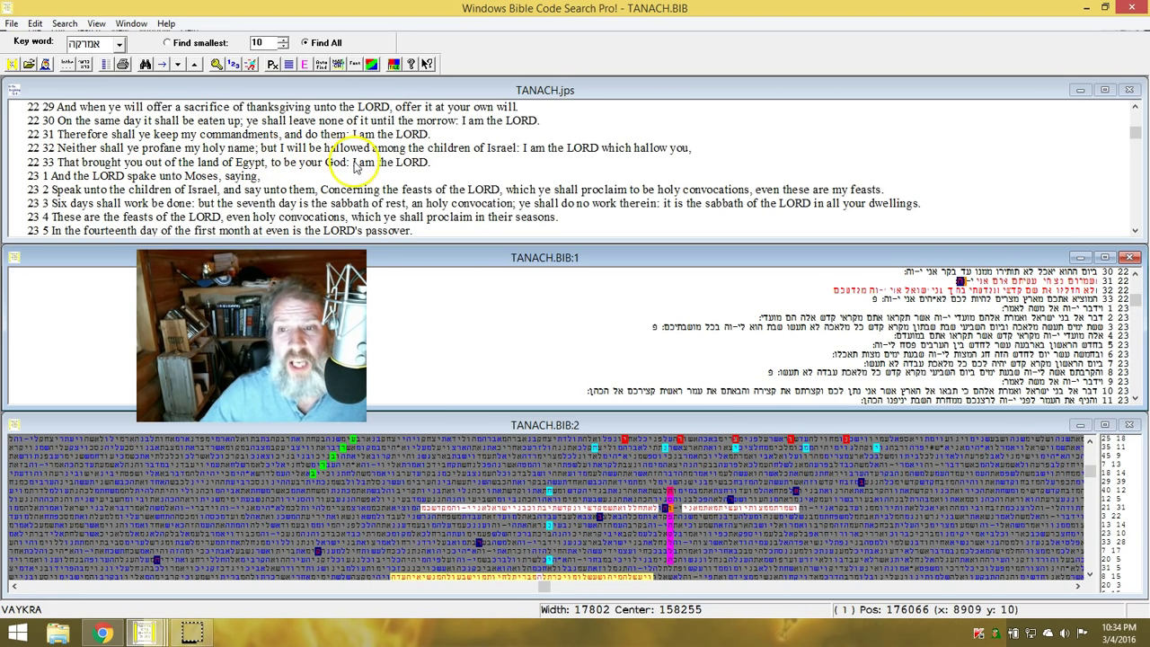
mouse_move(503, 154)
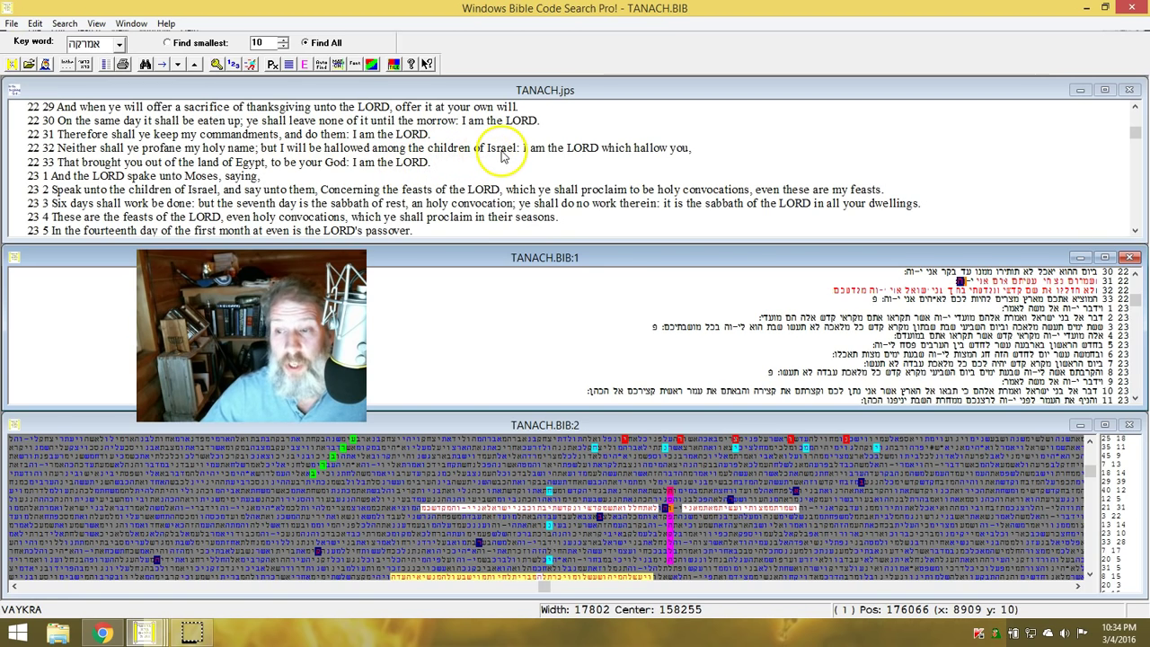
mouse_move(578, 166)
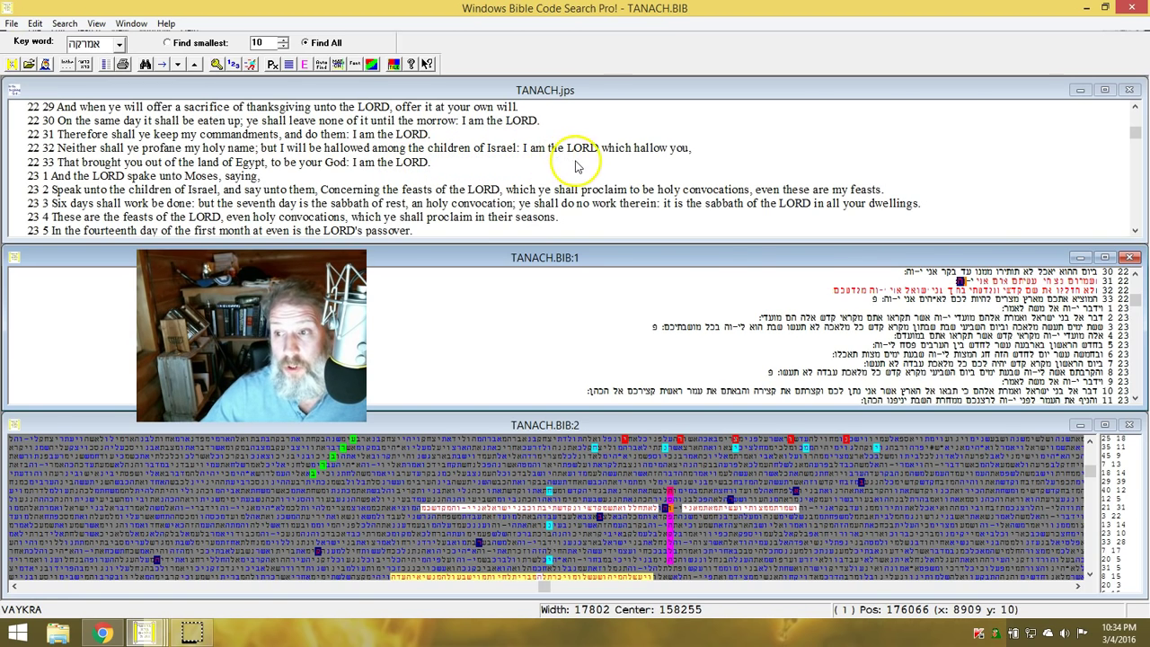
mouse_move(680, 168)
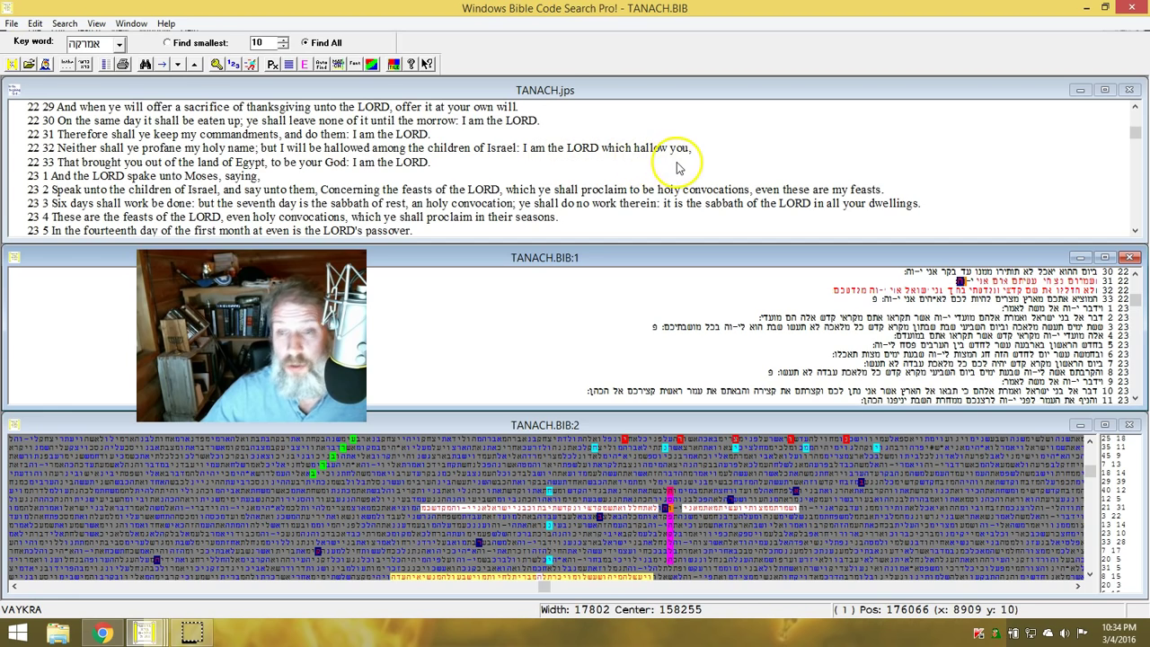
mouse_move(232, 180)
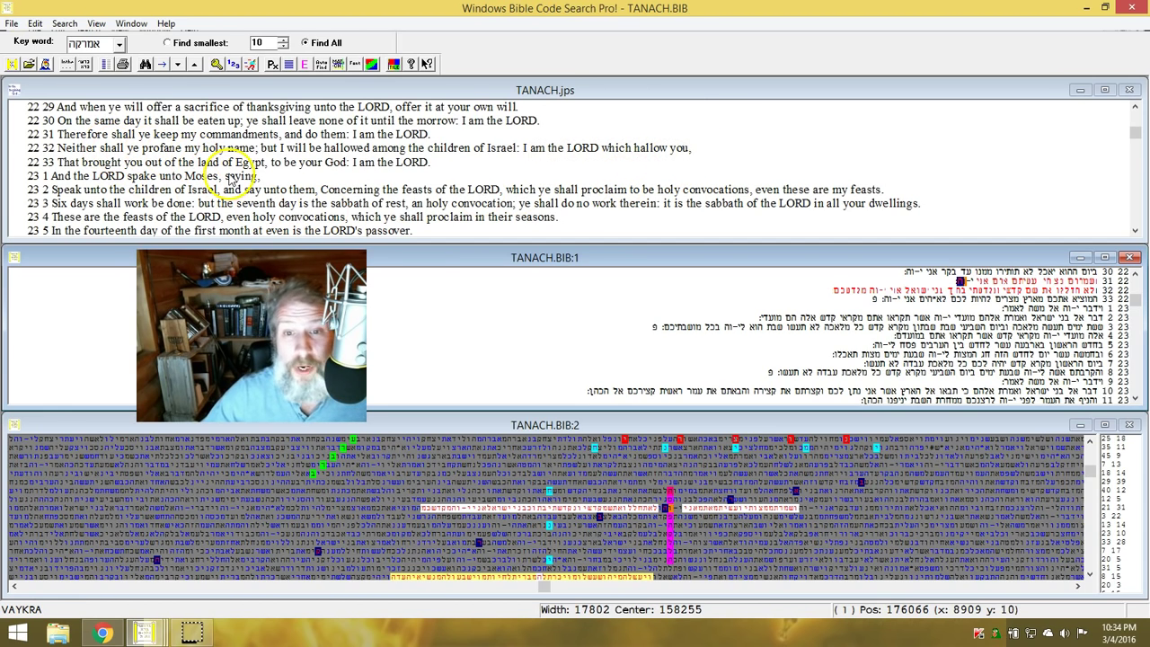
mouse_move(345, 178)
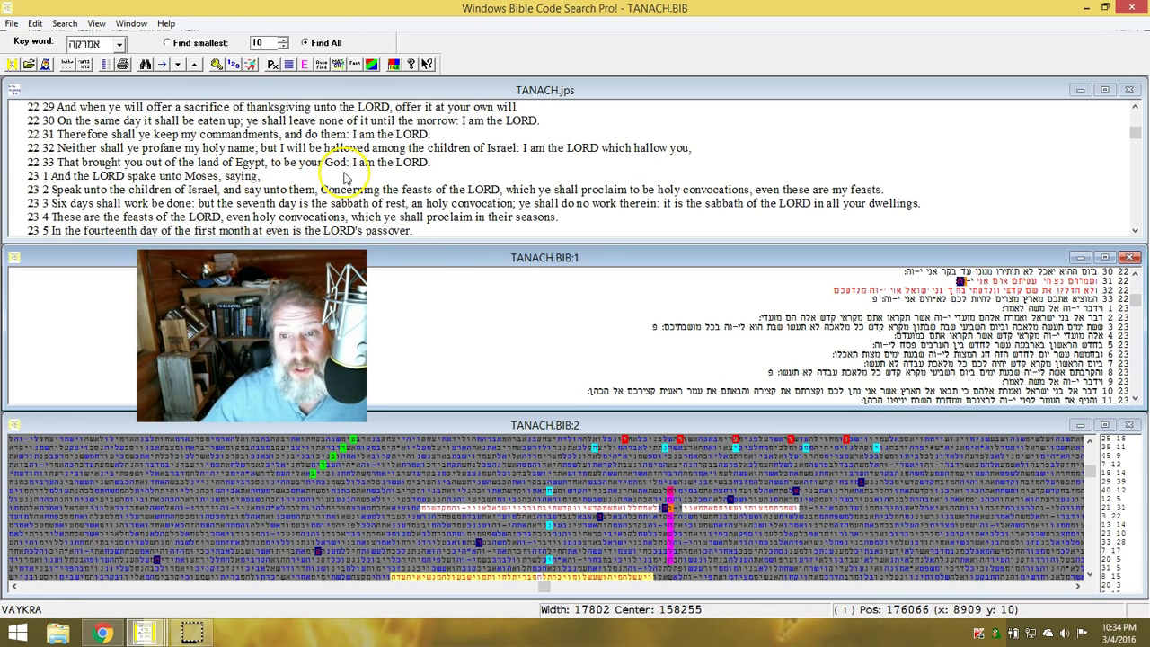
mouse_move(385, 169)
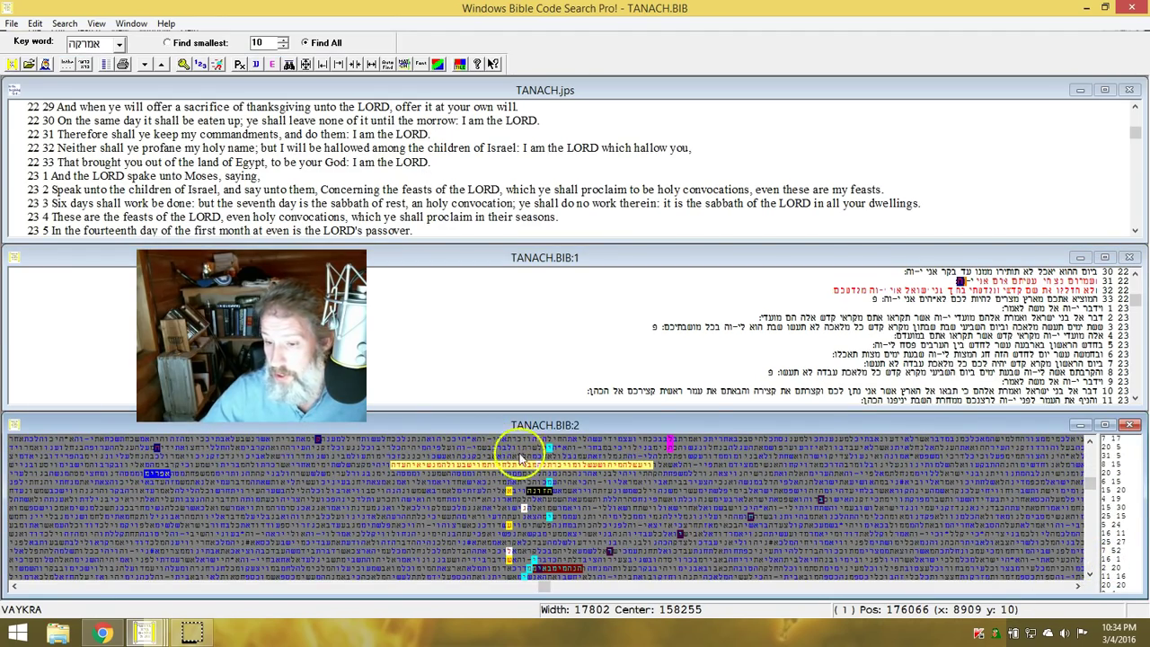
mouse_move(597, 468)
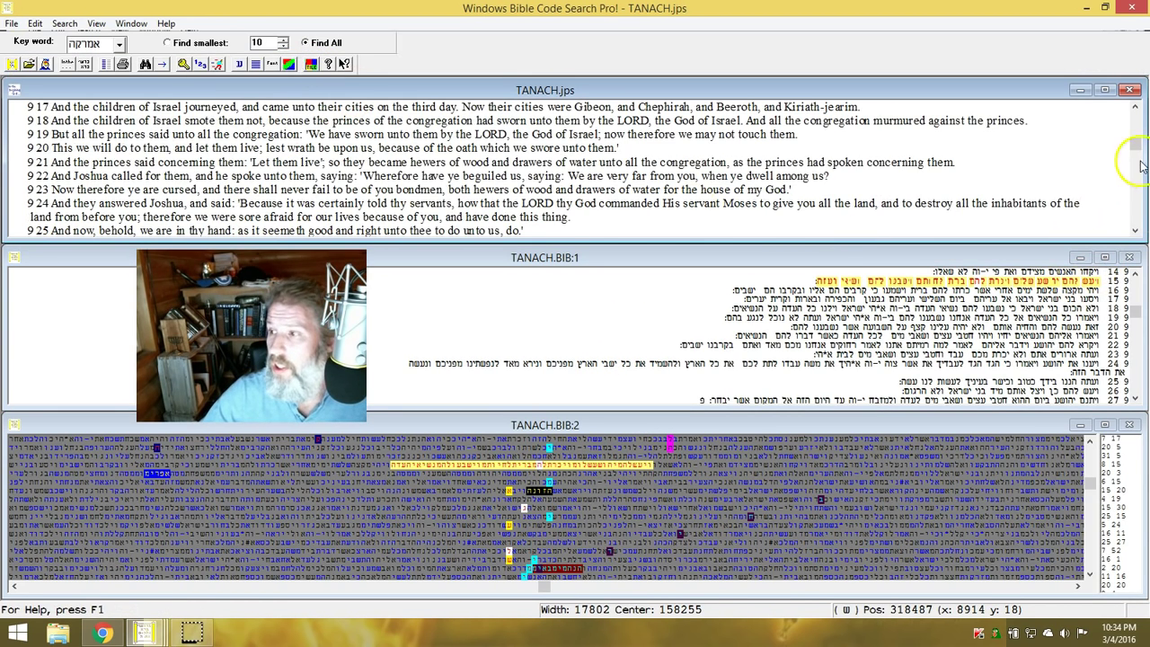
Scroll the English TANACH text window through the Joshua 9 covenant with Gibeon passage
scroll(up, 3)
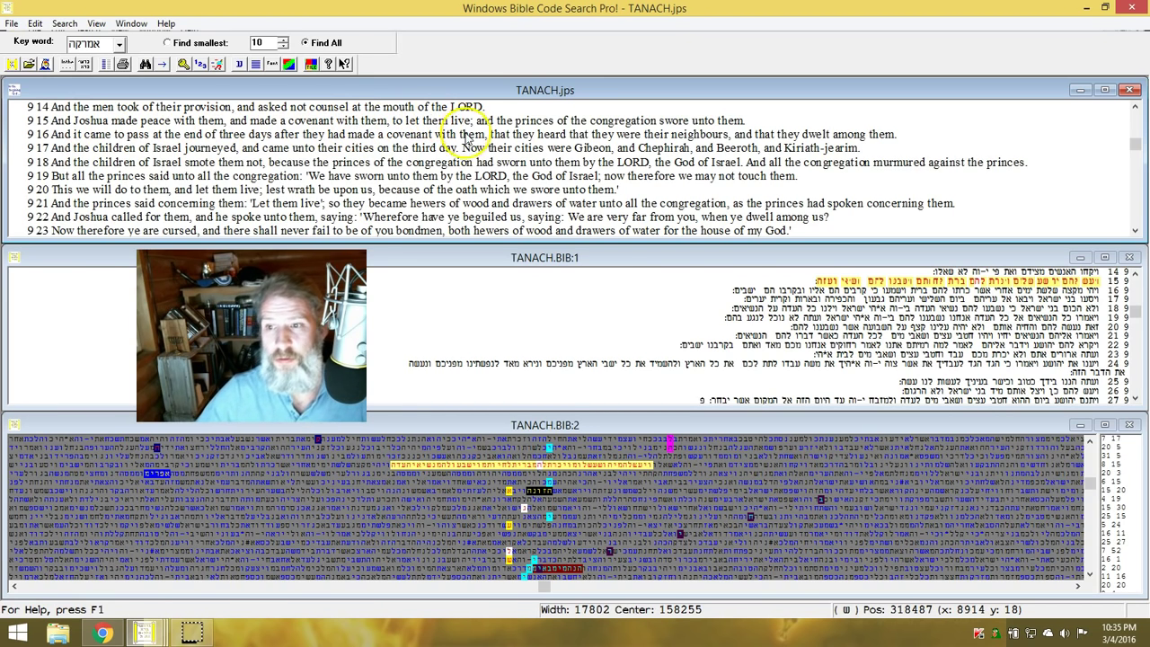
mouse_move(651, 135)
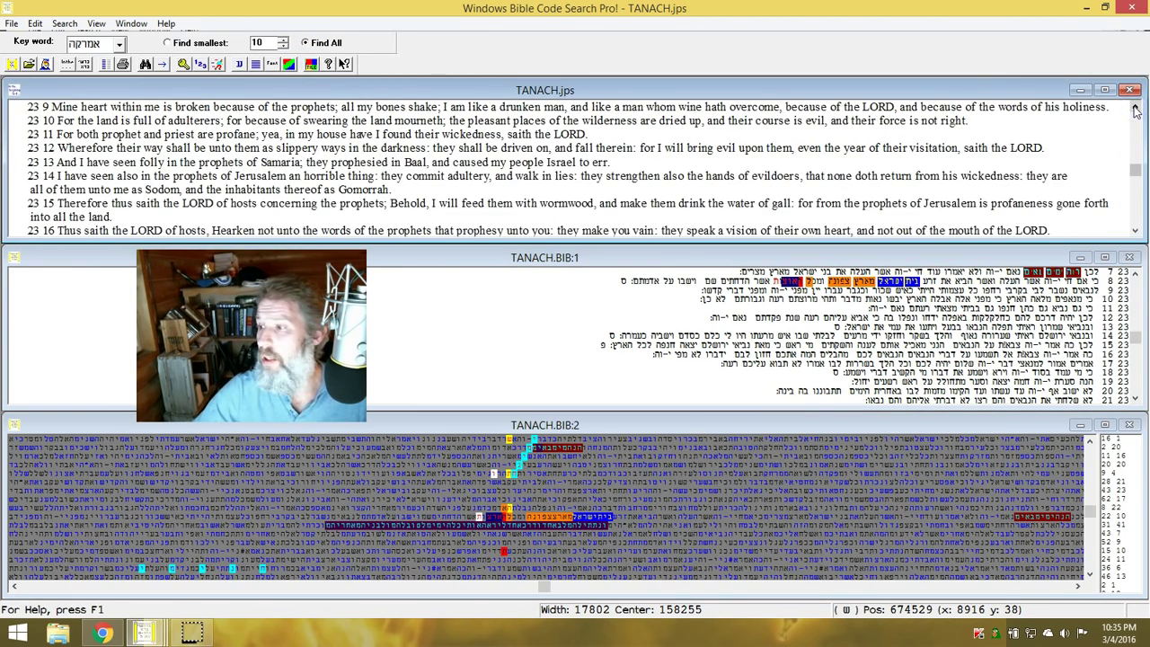
Scroll the TANACH.jps window up to Jeremiah 23 verses 8–15 on the prophets of Samaria and Jerusalem
scroll(up, 3)
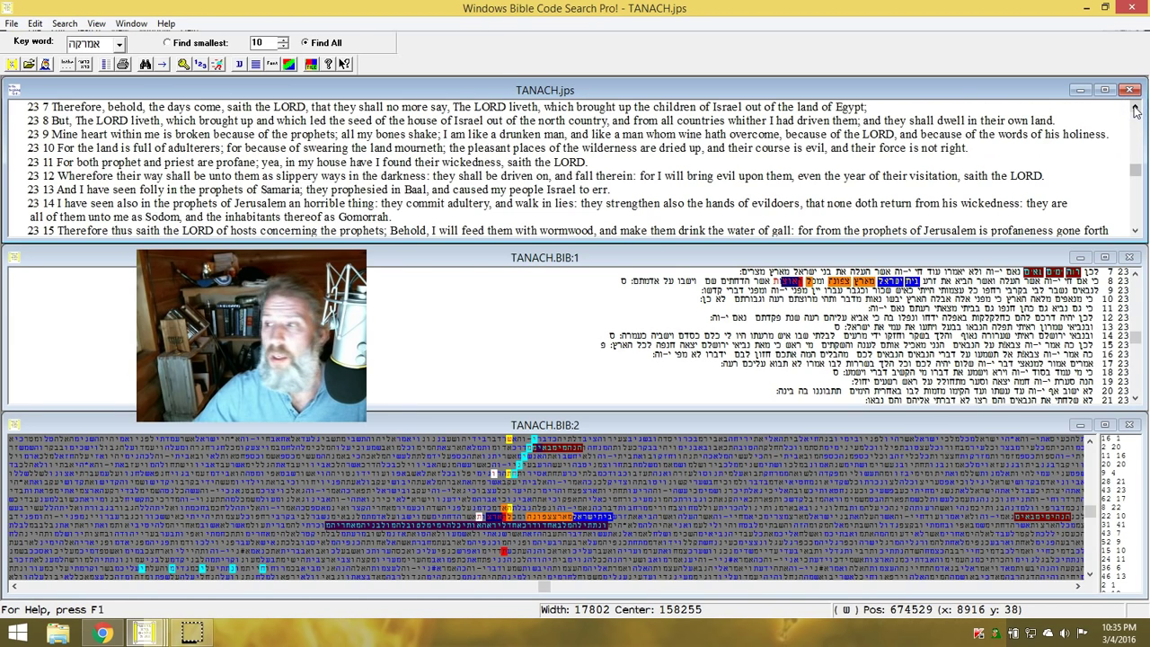
scroll(up, 3)
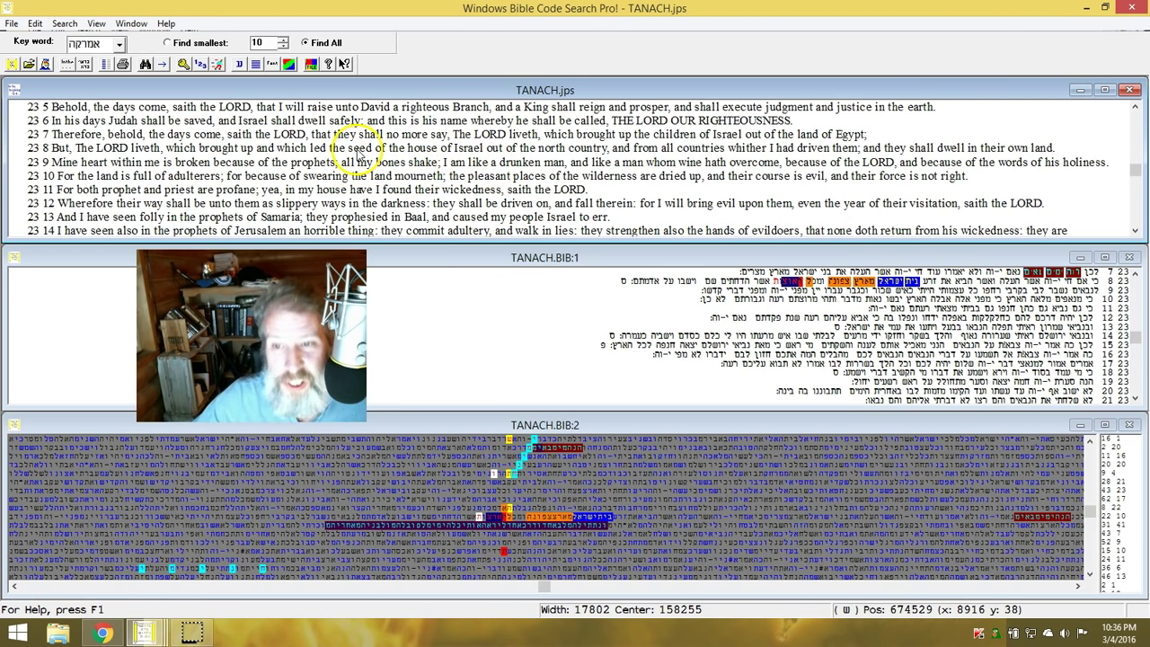
mouse_move(507, 168)
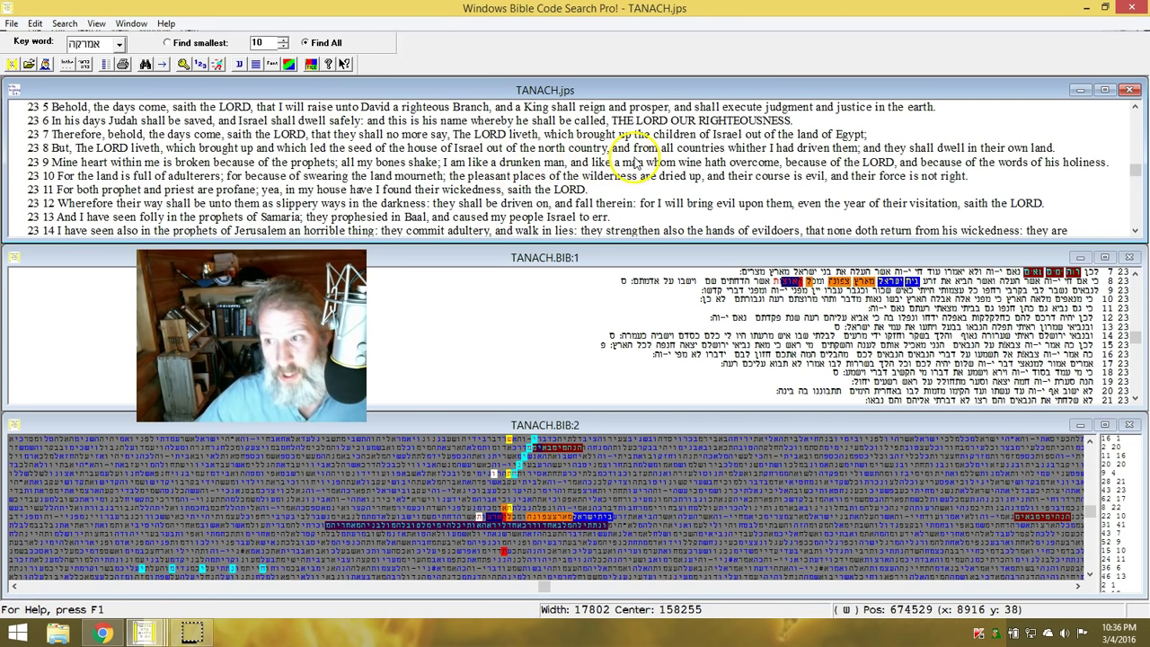
mouse_move(795, 159)
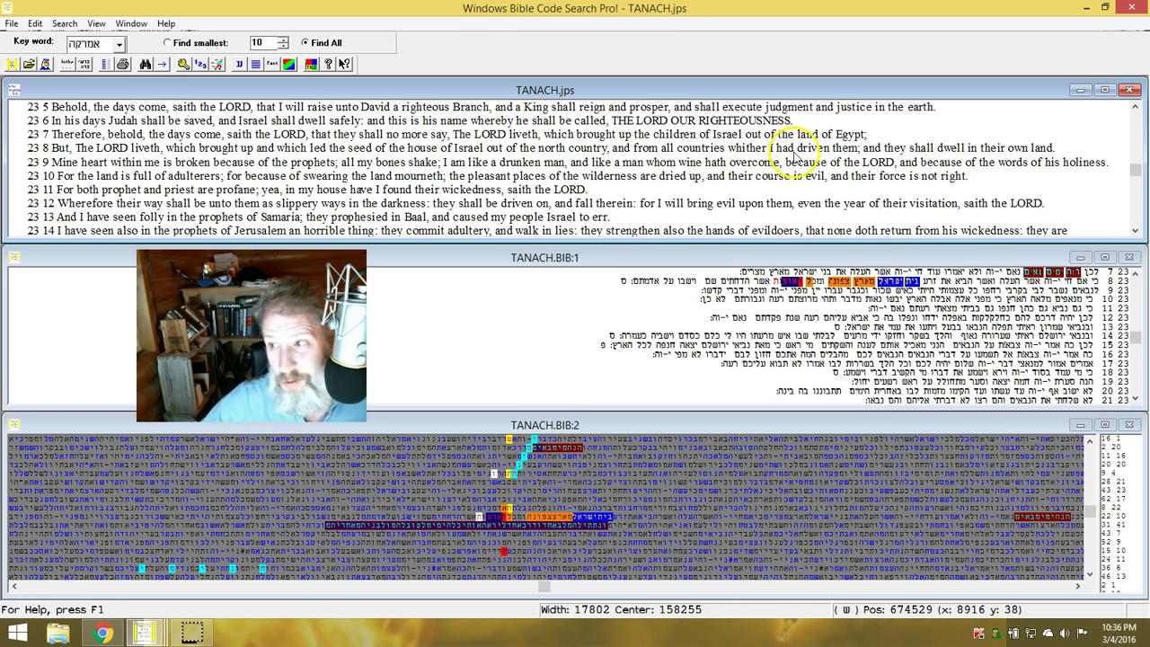
mouse_move(931, 168)
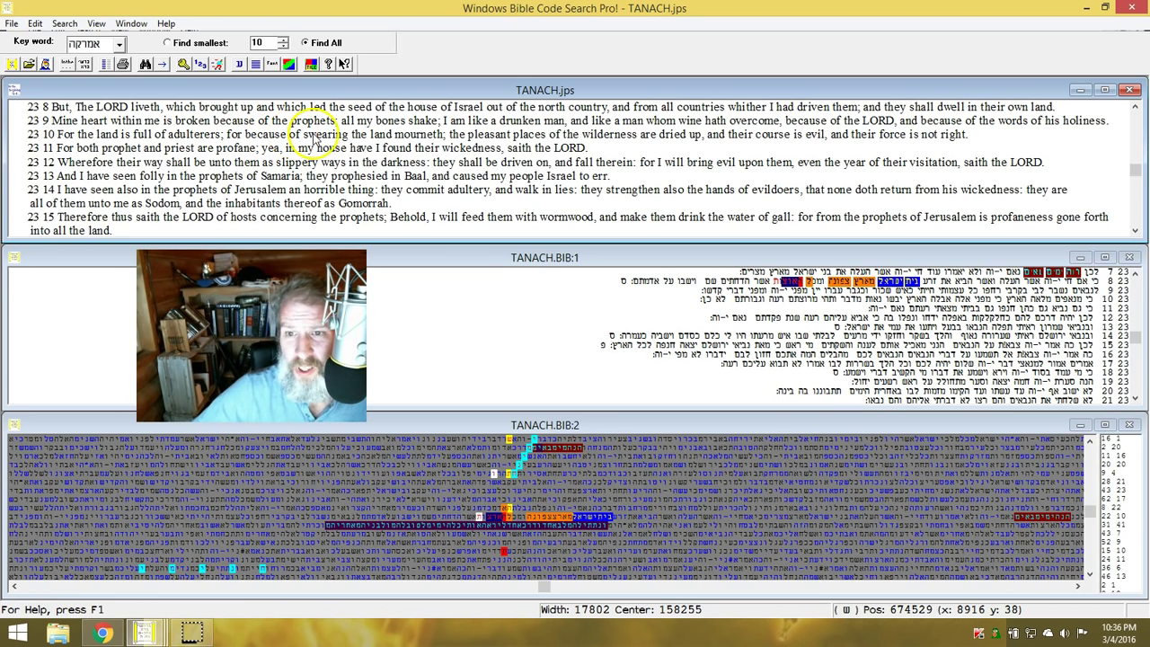
mouse_move(431, 126)
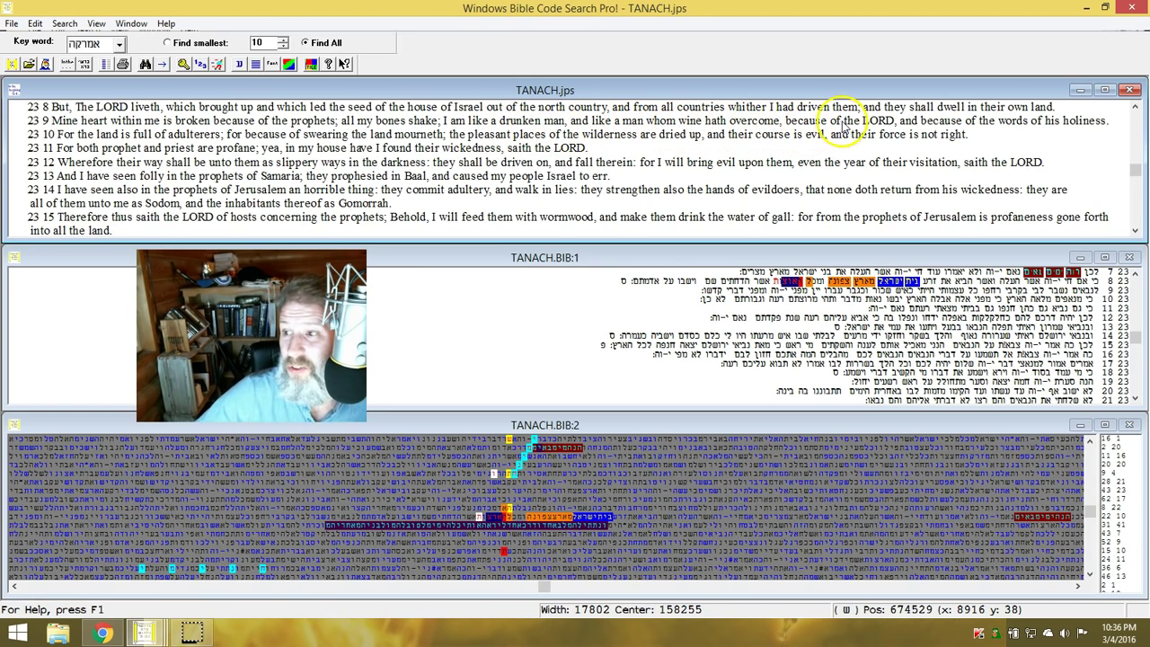
mouse_move(877, 133)
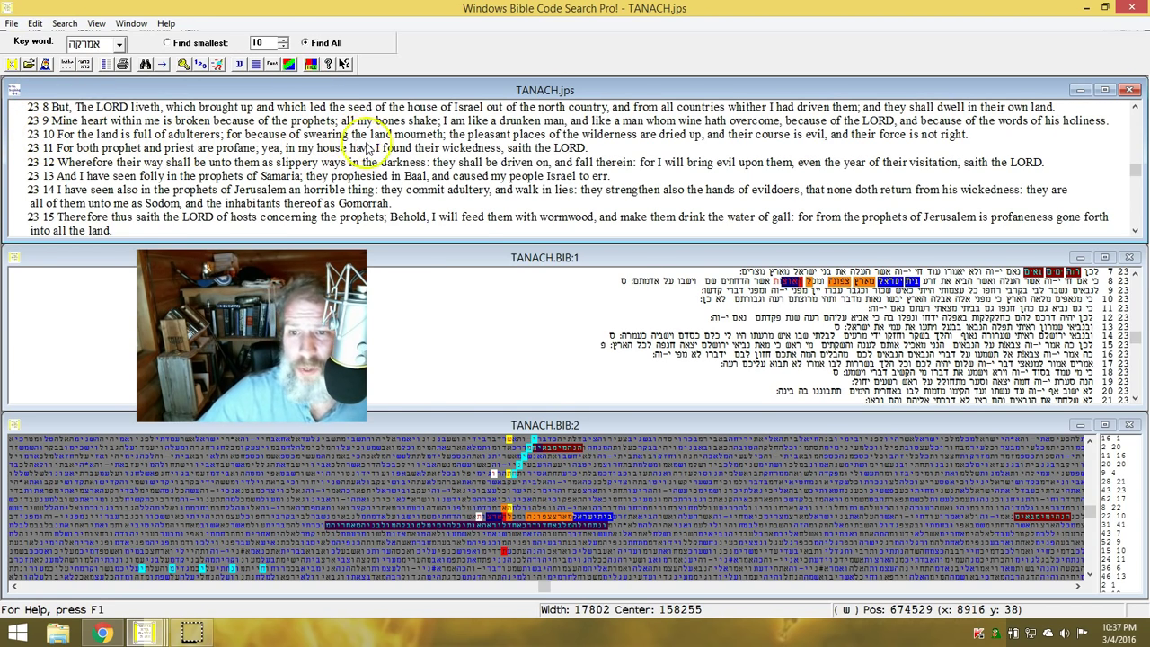
mouse_move(440, 137)
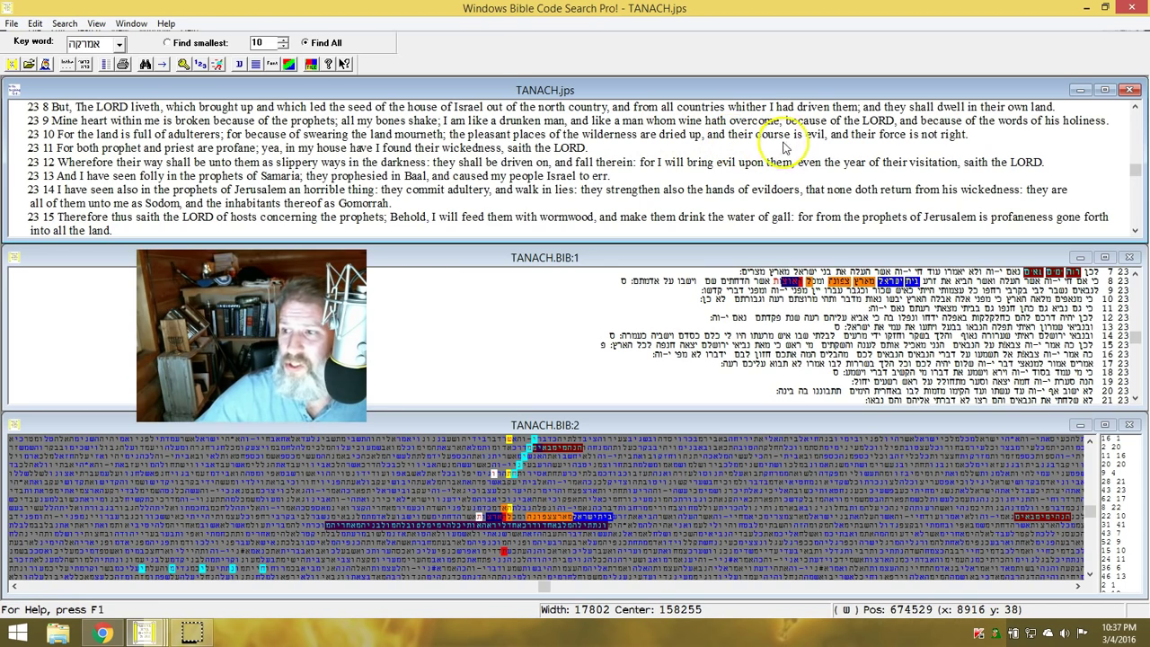
mouse_move(949, 144)
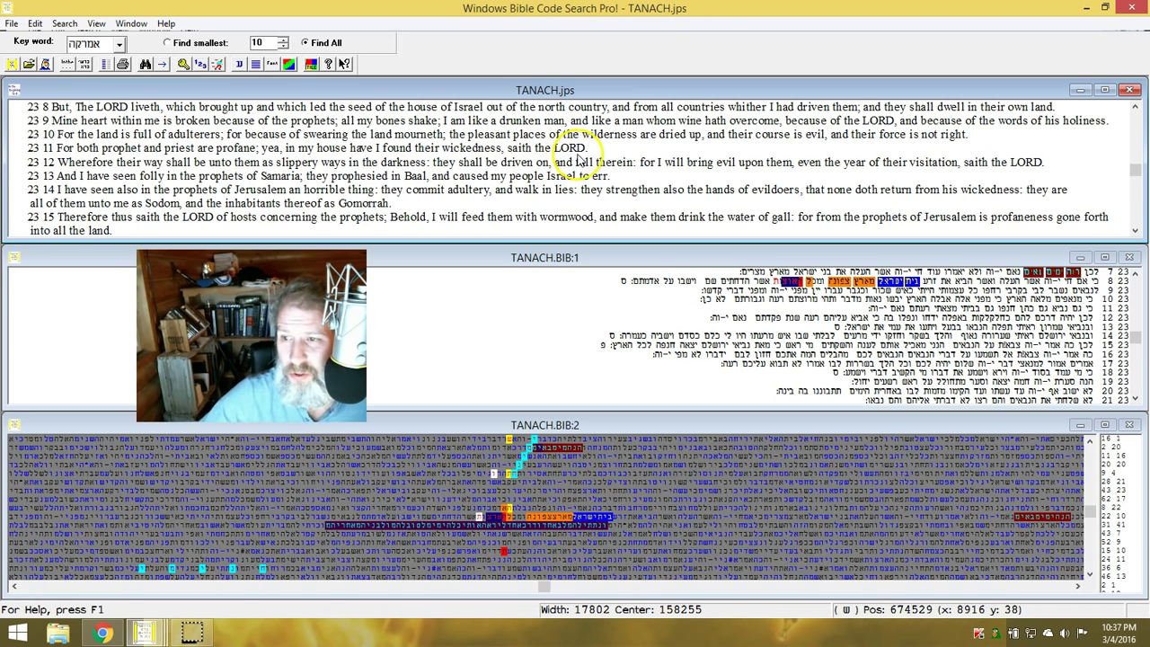
mouse_move(824, 162)
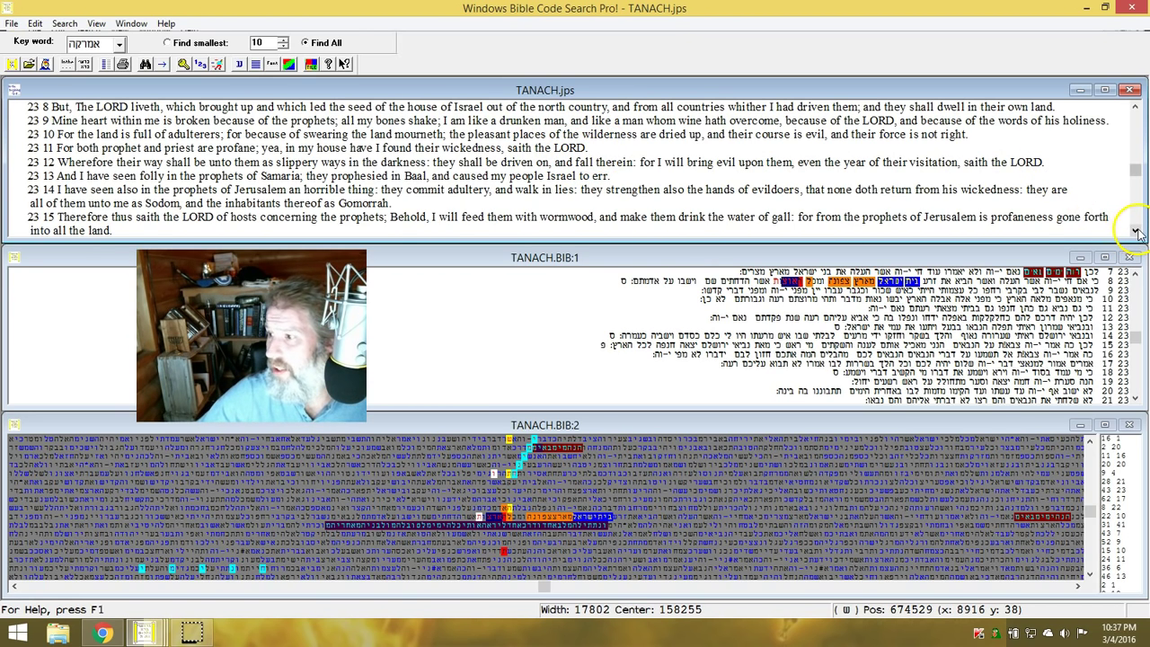
click(1134, 108)
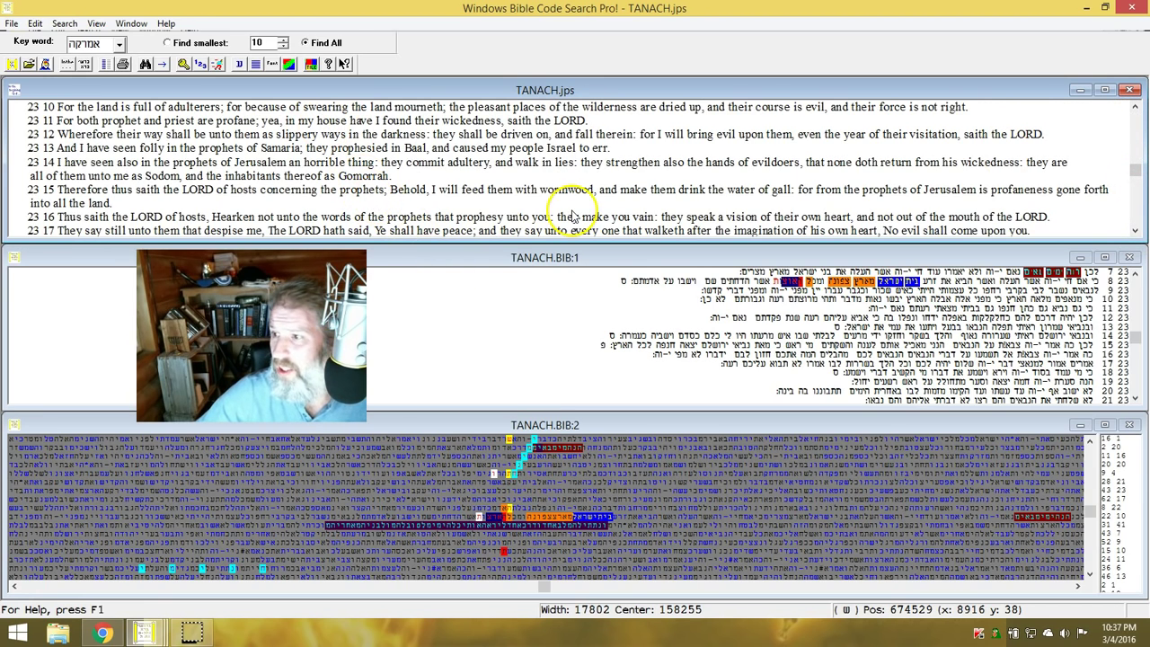
mouse_move(478, 199)
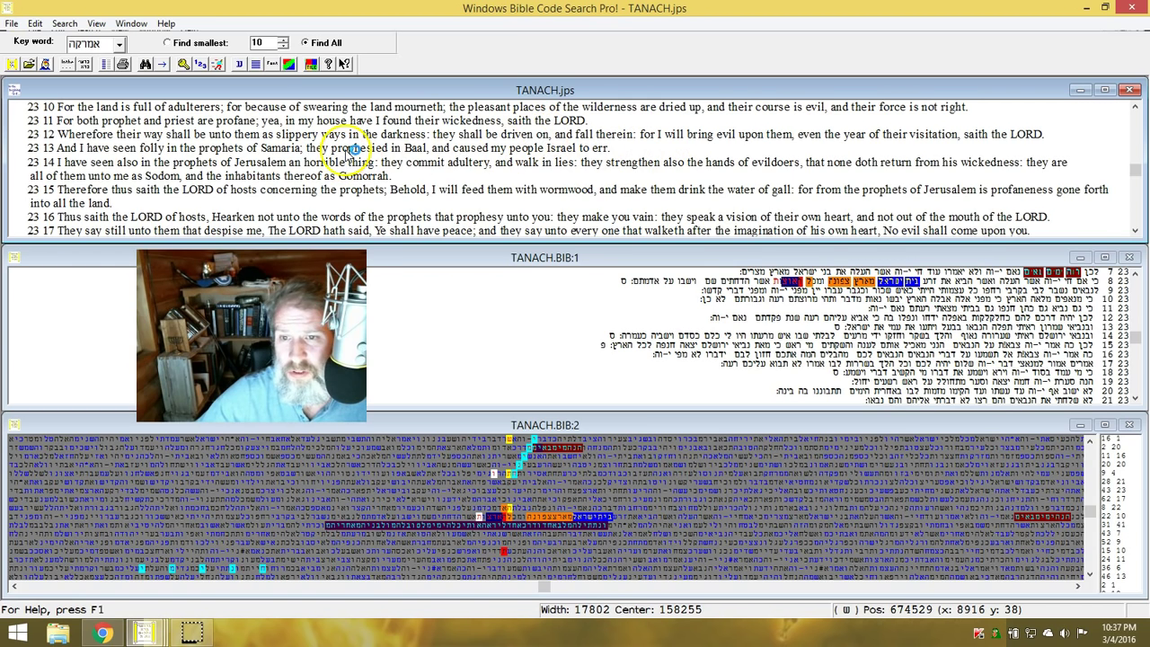
mouse_move(133, 146)
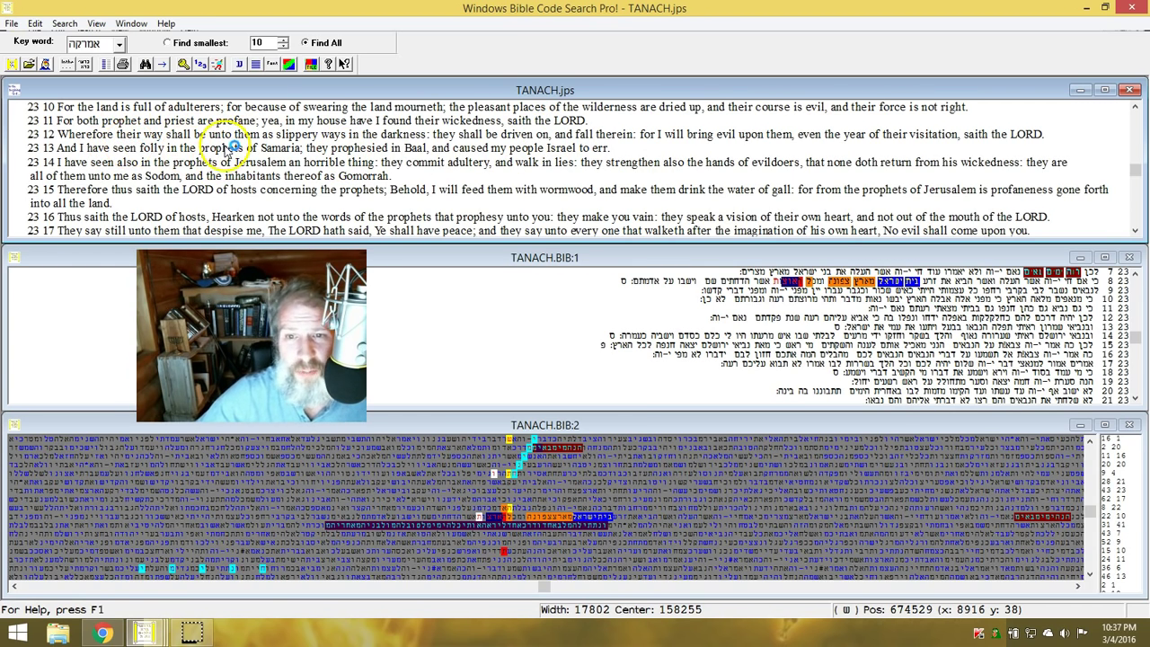
mouse_move(396, 144)
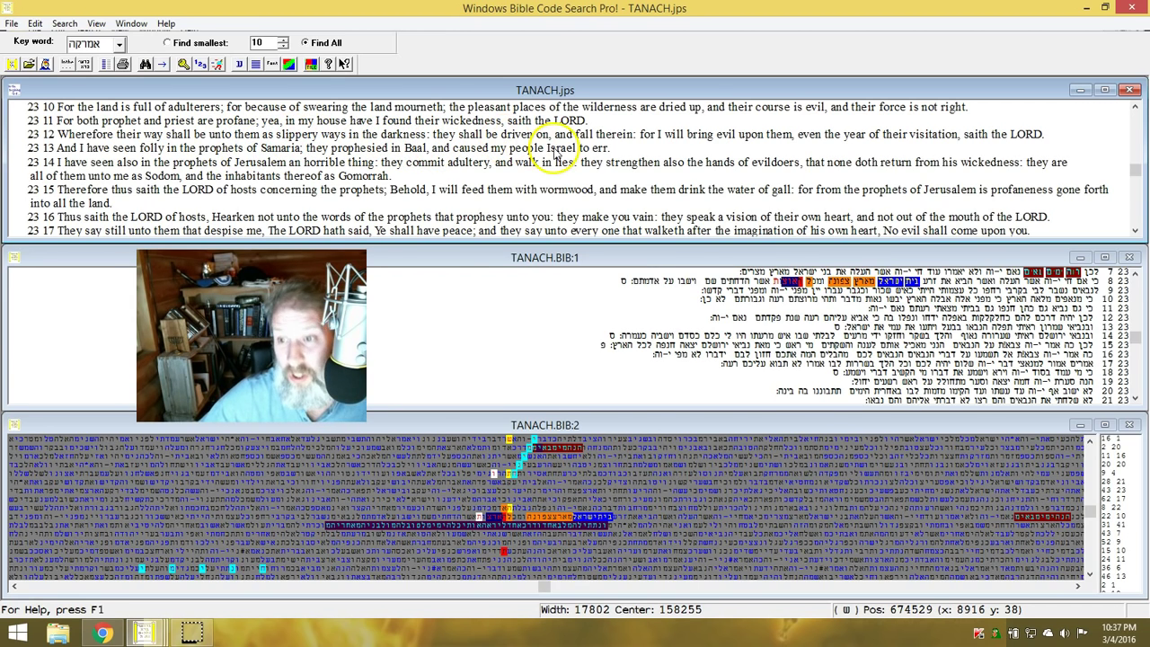
mouse_move(705, 144)
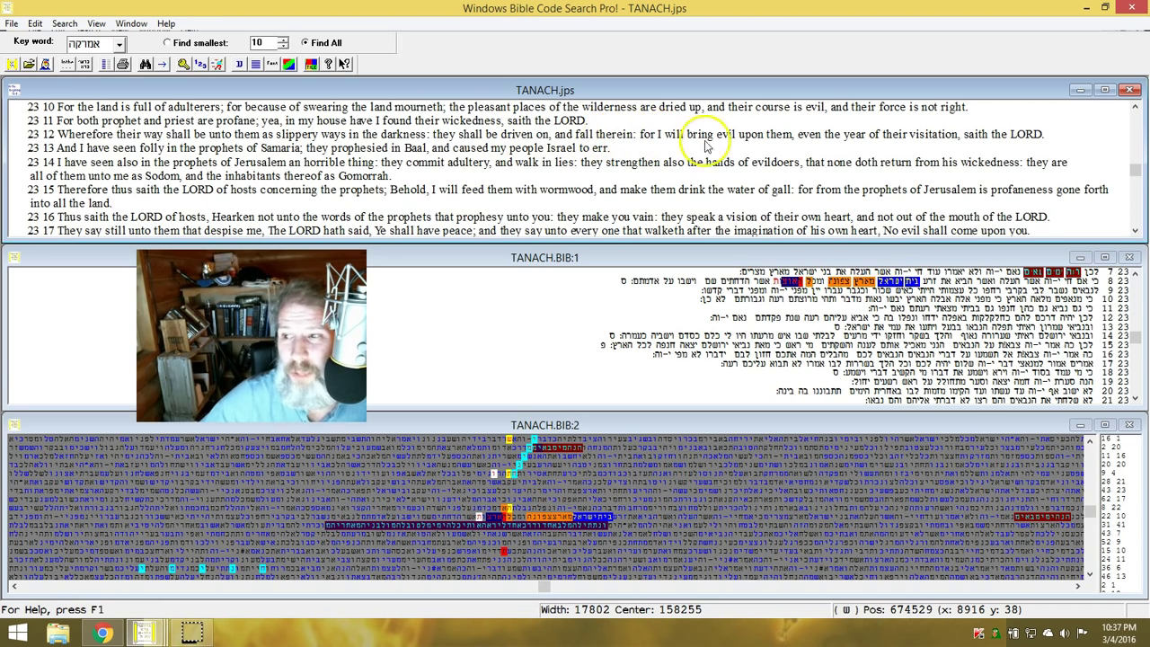
mouse_move(755, 143)
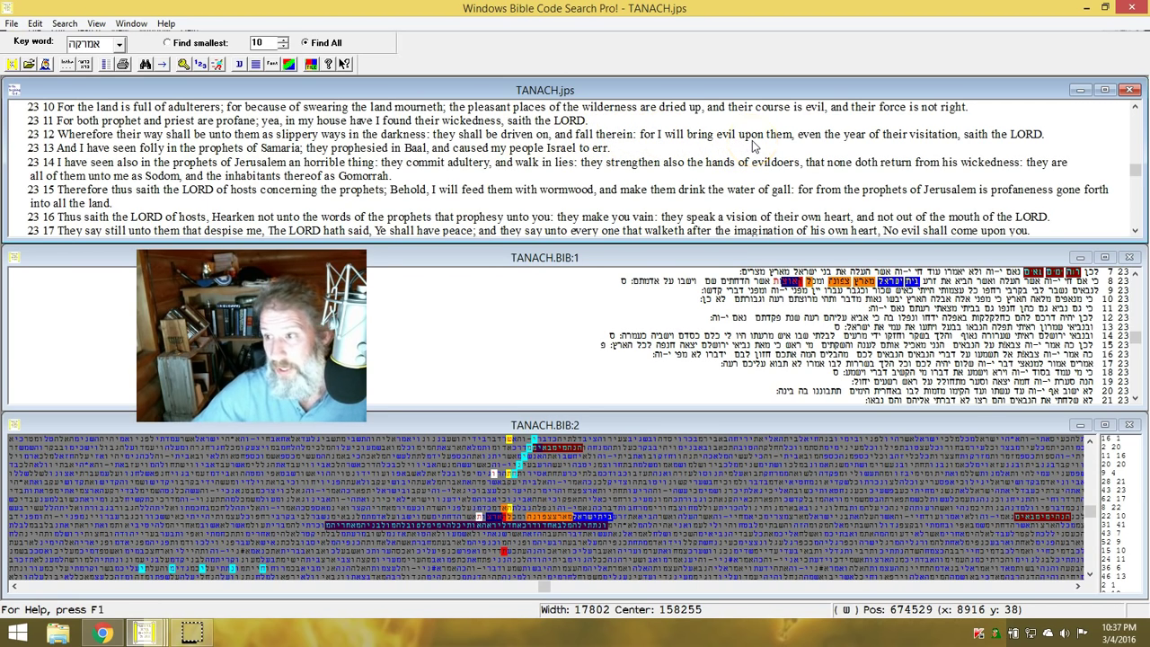
mouse_move(859, 140)
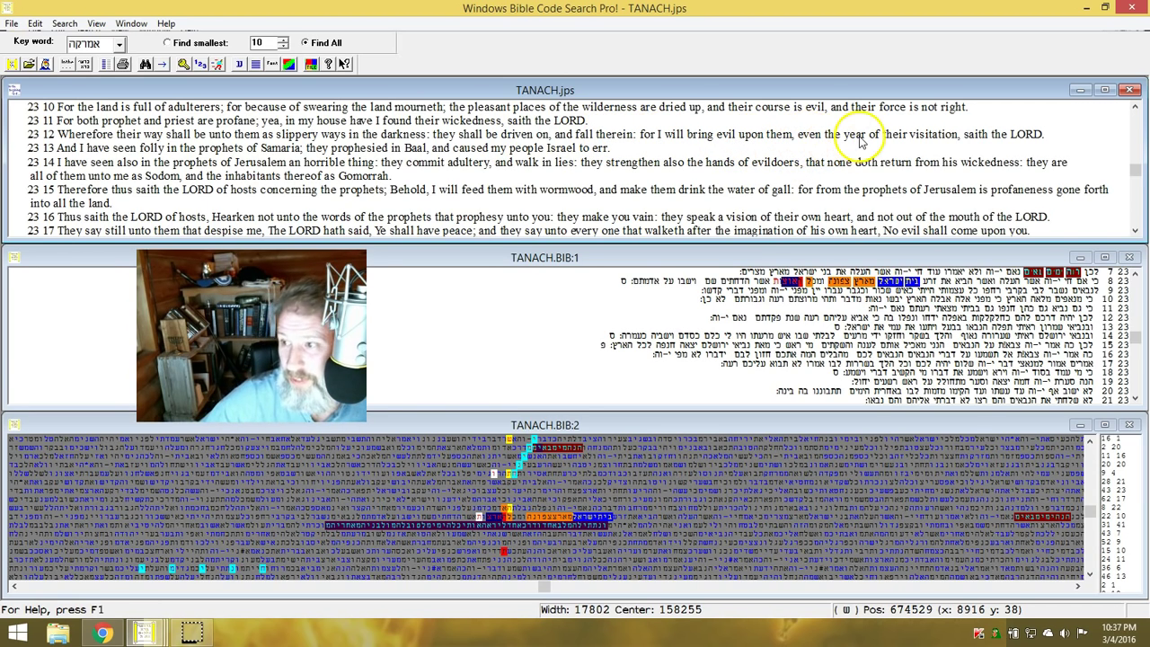
mouse_move(967, 141)
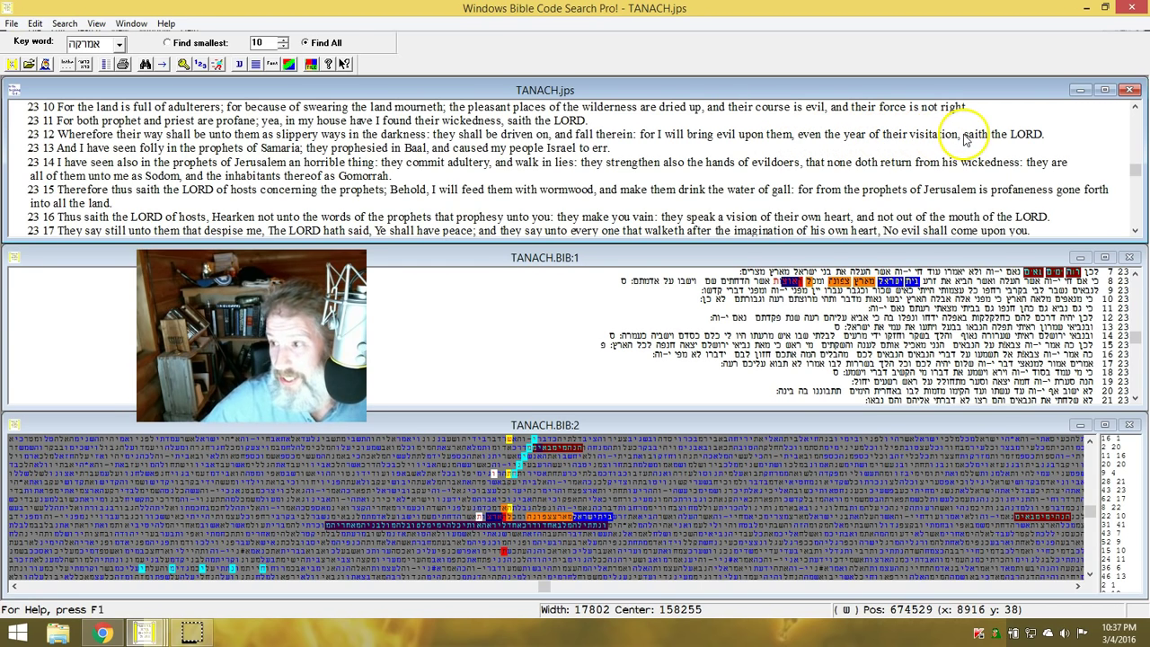
mouse_move(586, 223)
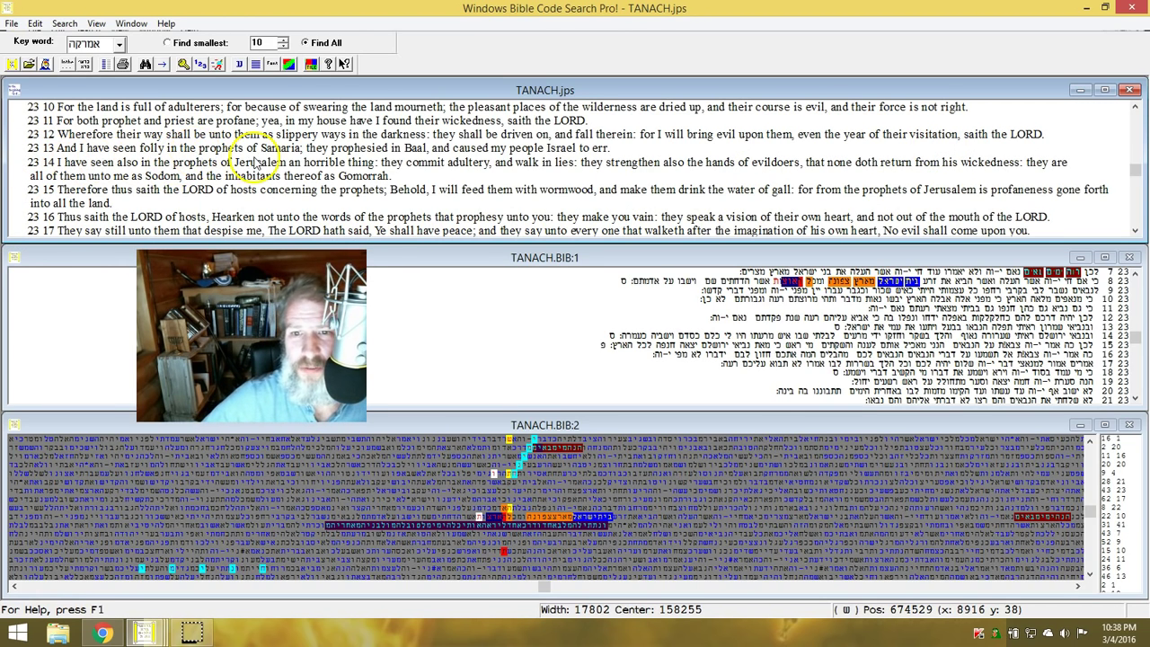
mouse_move(411, 160)
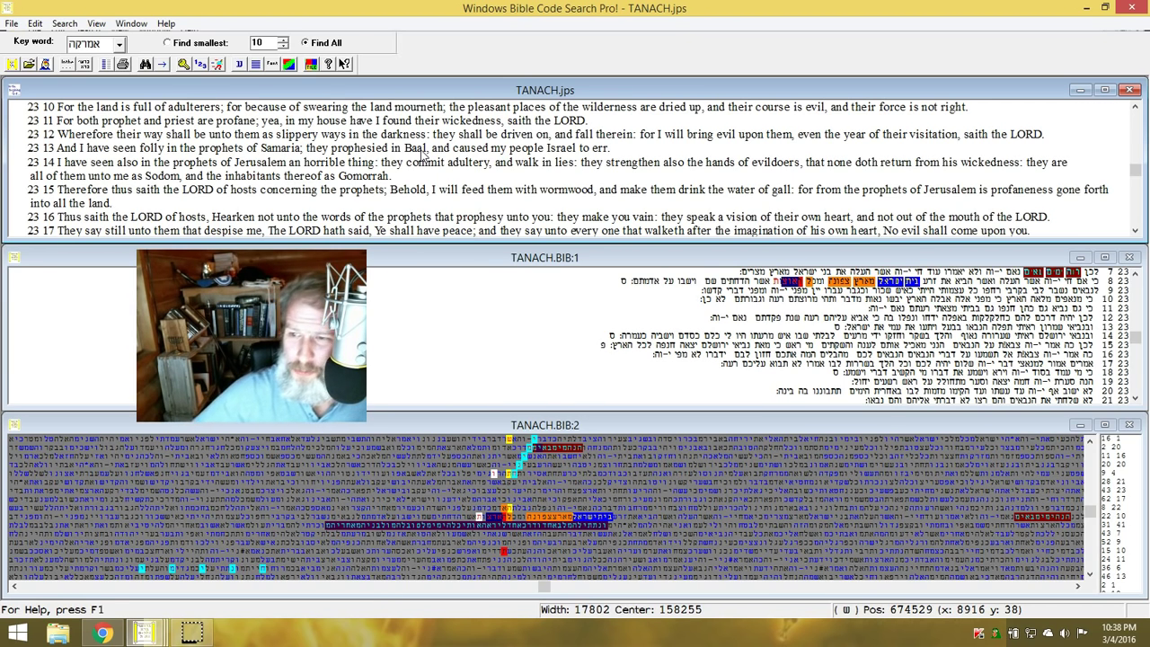
mouse_move(584, 147)
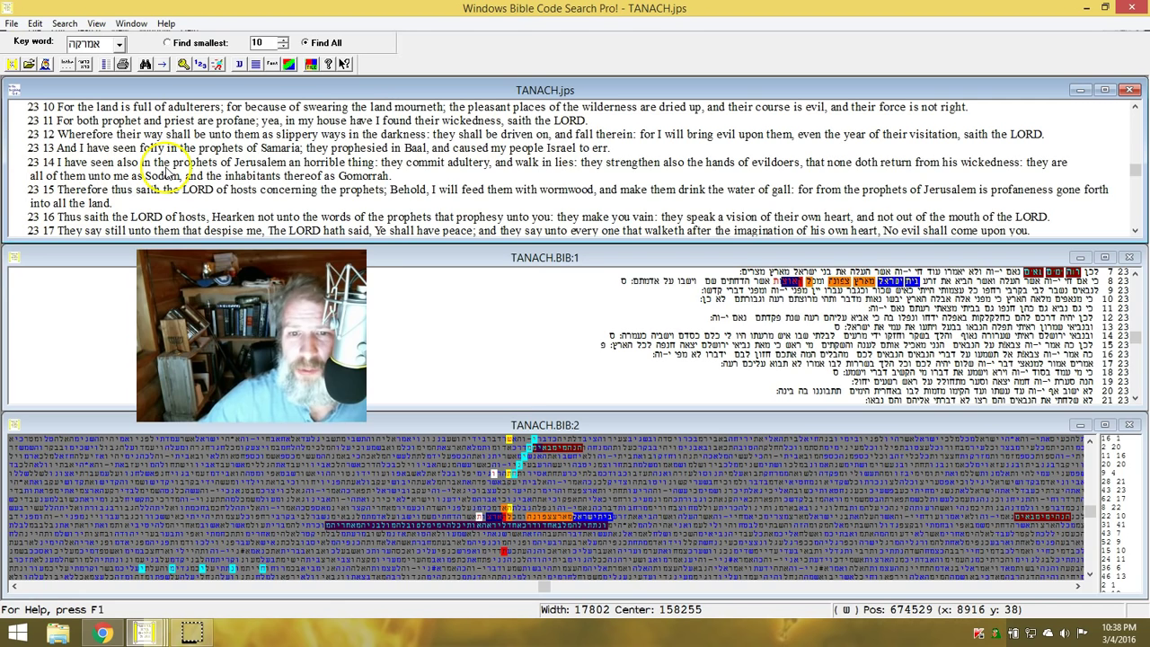
mouse_move(430, 174)
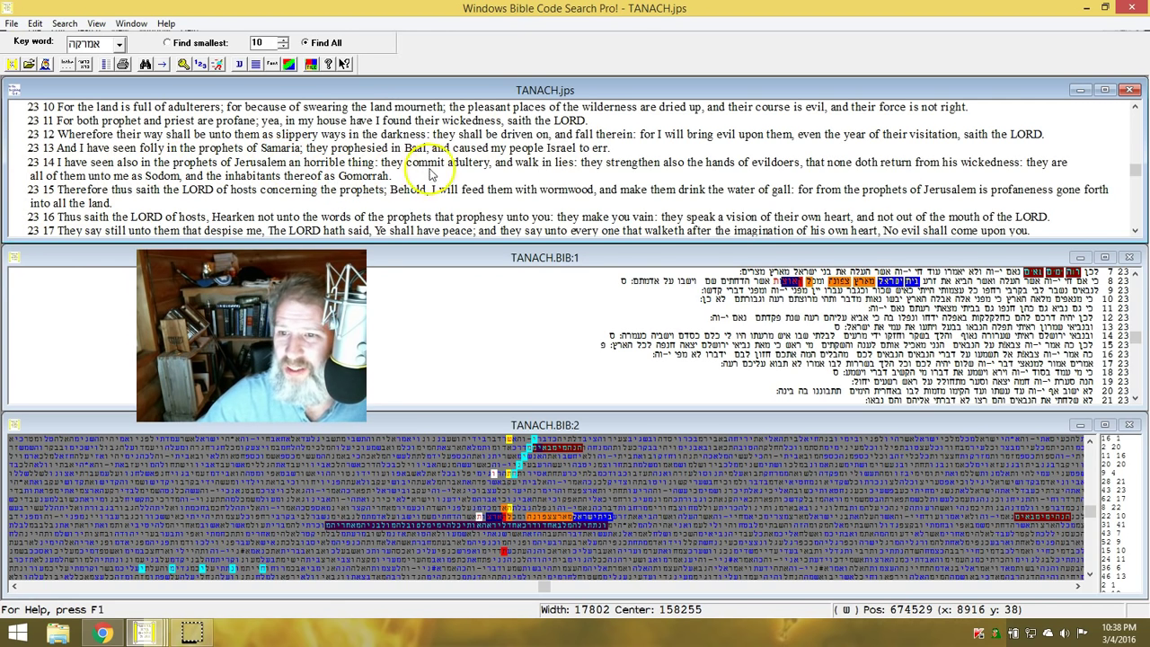
mouse_move(543, 178)
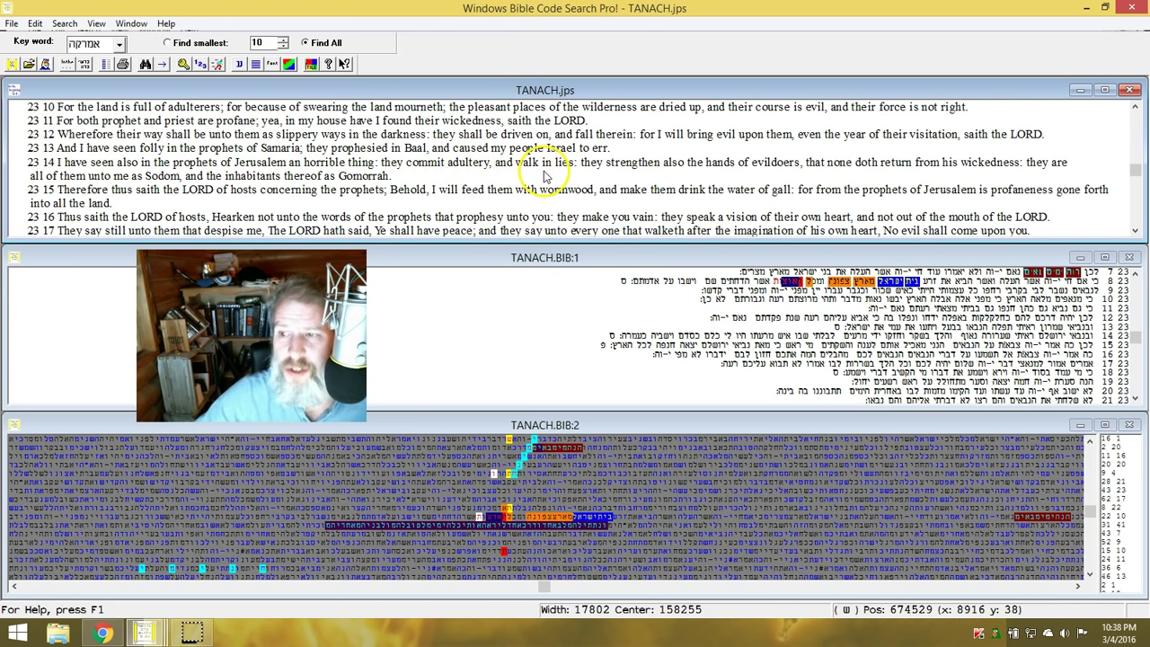
mouse_move(735, 172)
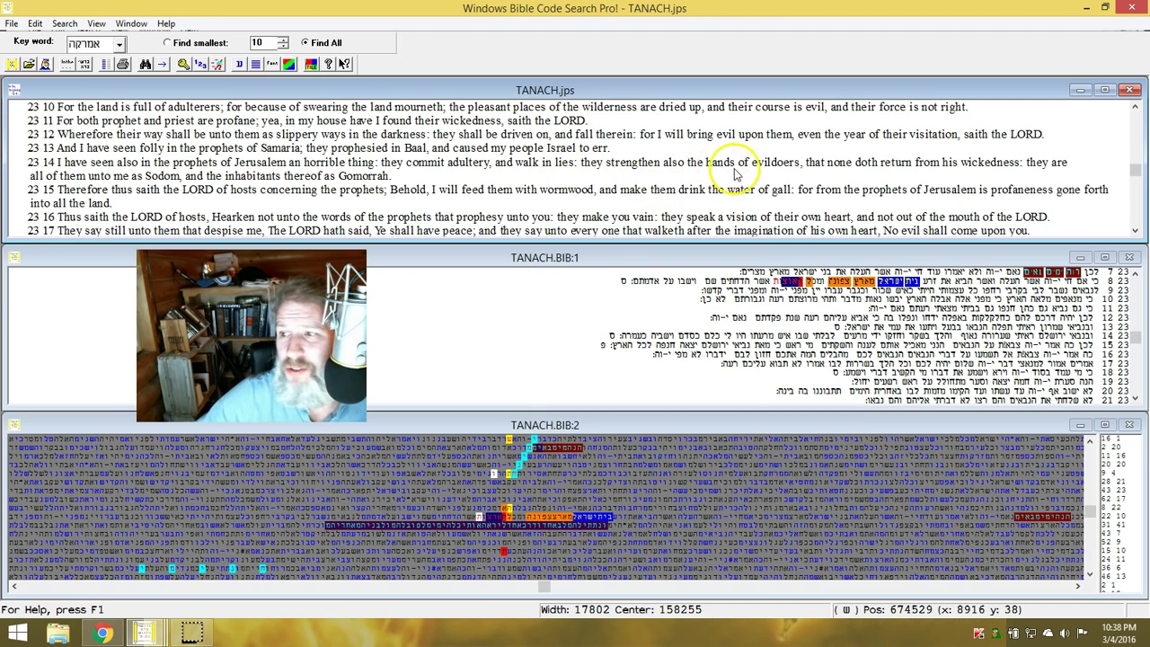
mouse_move(861, 166)
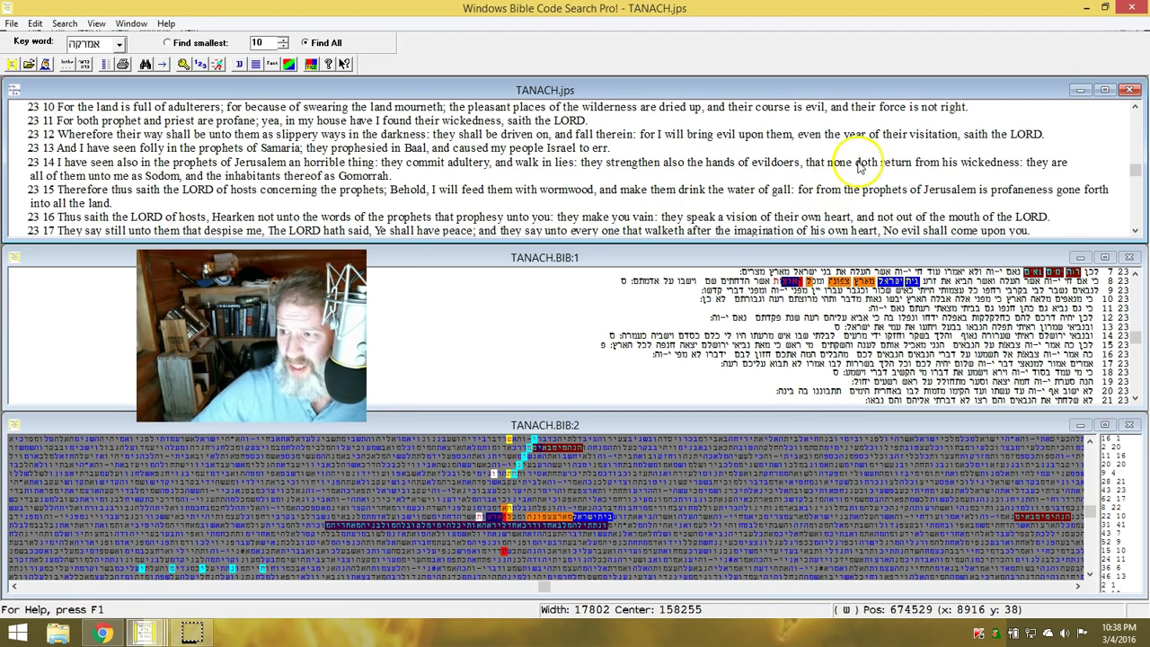
mouse_move(985, 180)
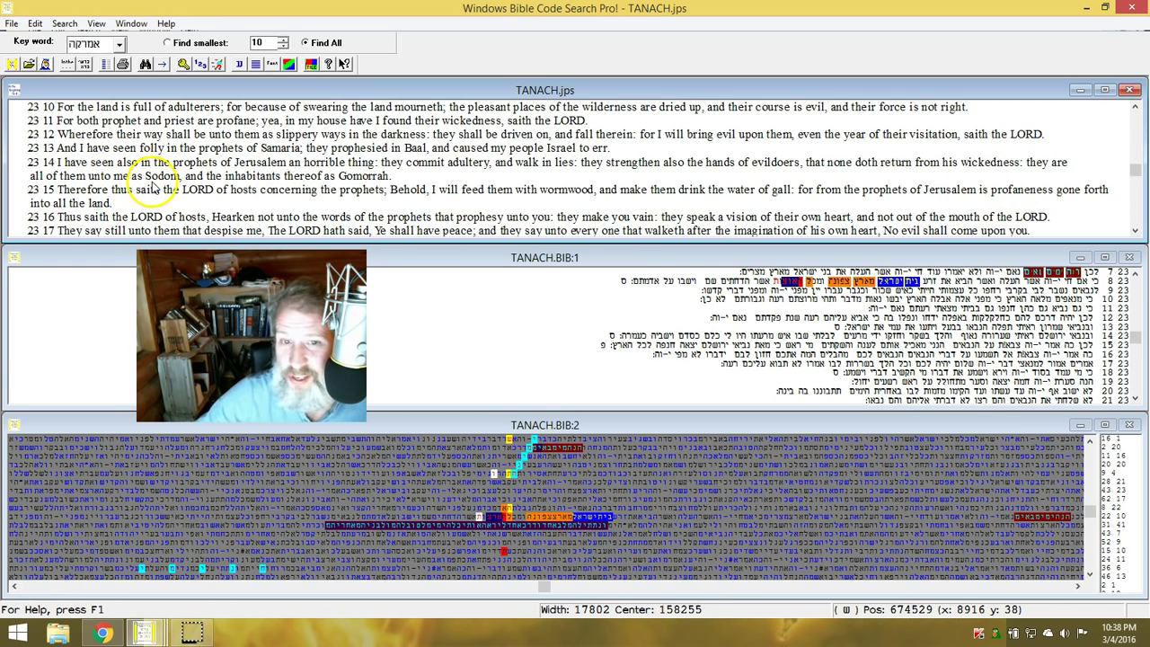
mouse_move(310, 176)
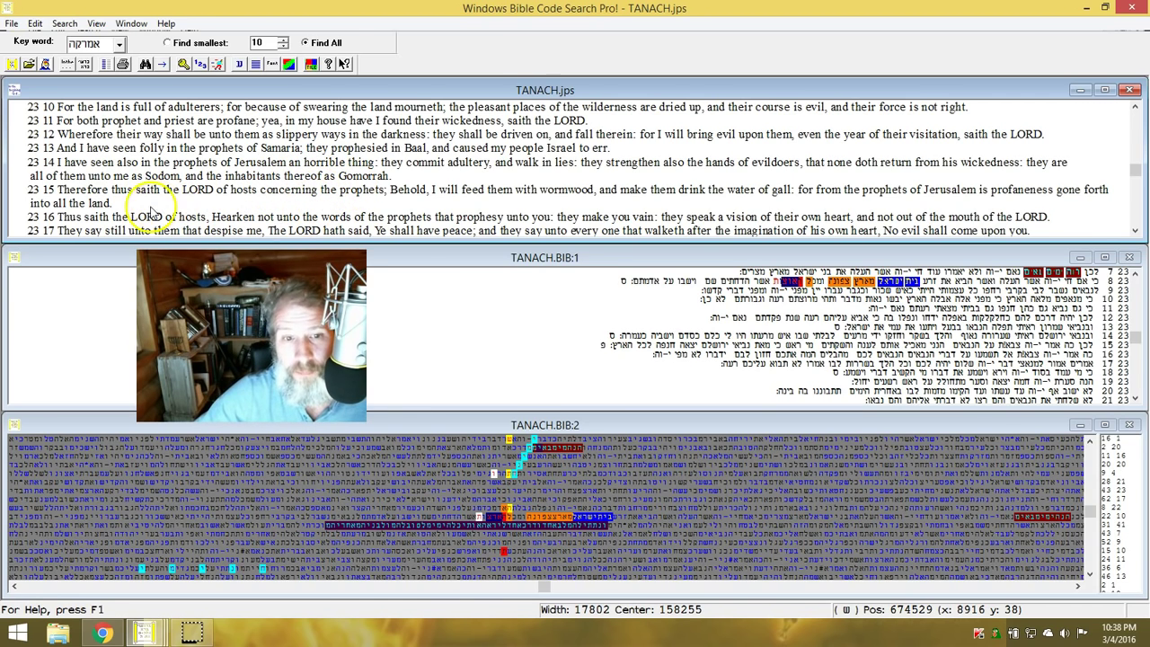
mouse_move(197, 207)
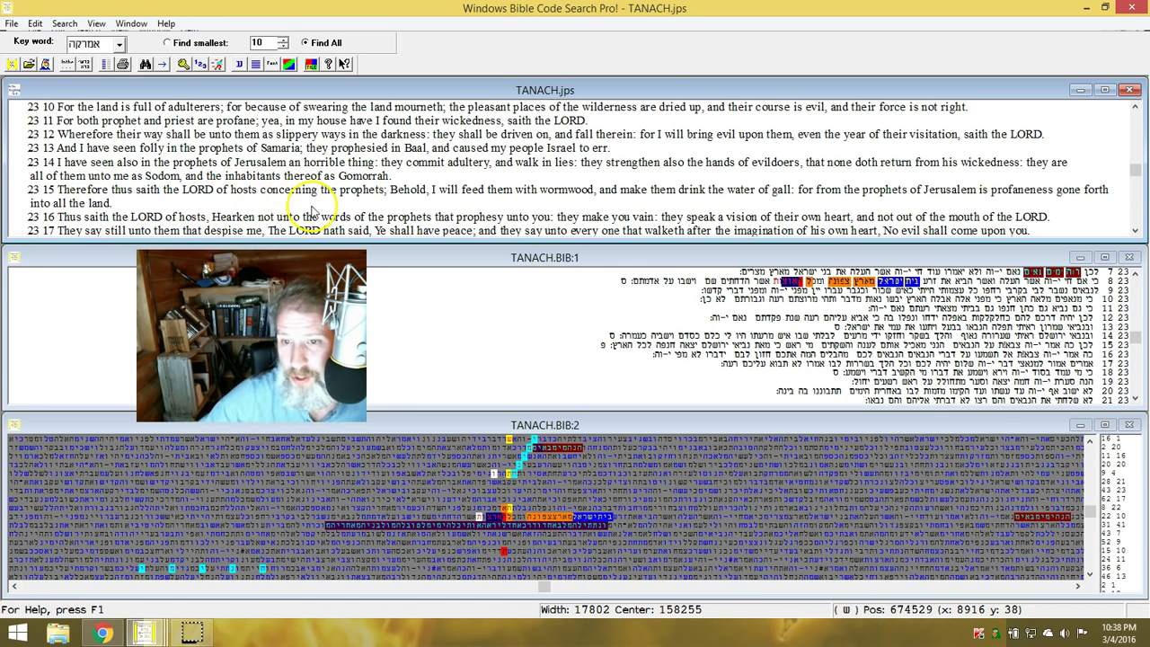
mouse_move(507, 205)
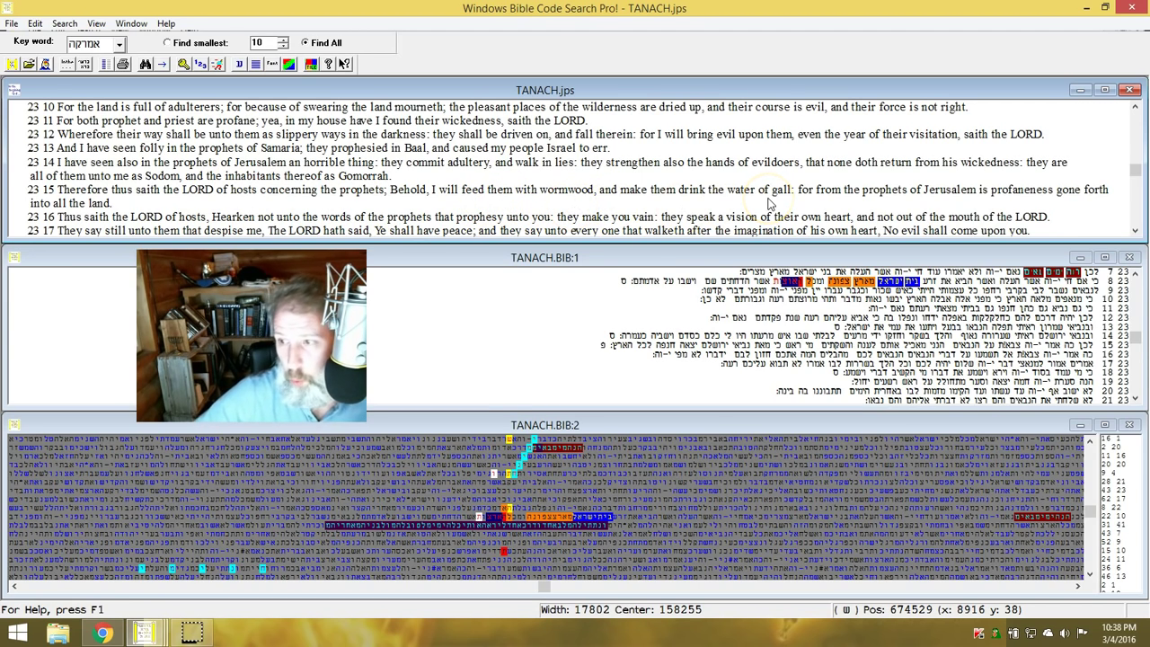
mouse_move(806, 208)
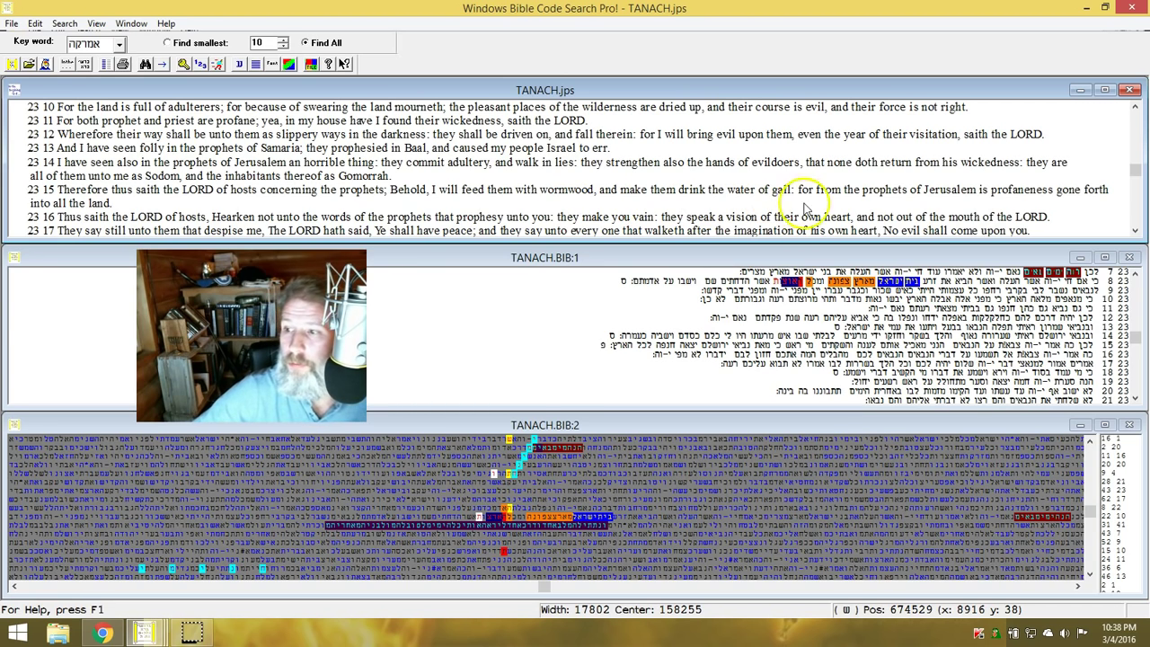
mouse_move(980, 201)
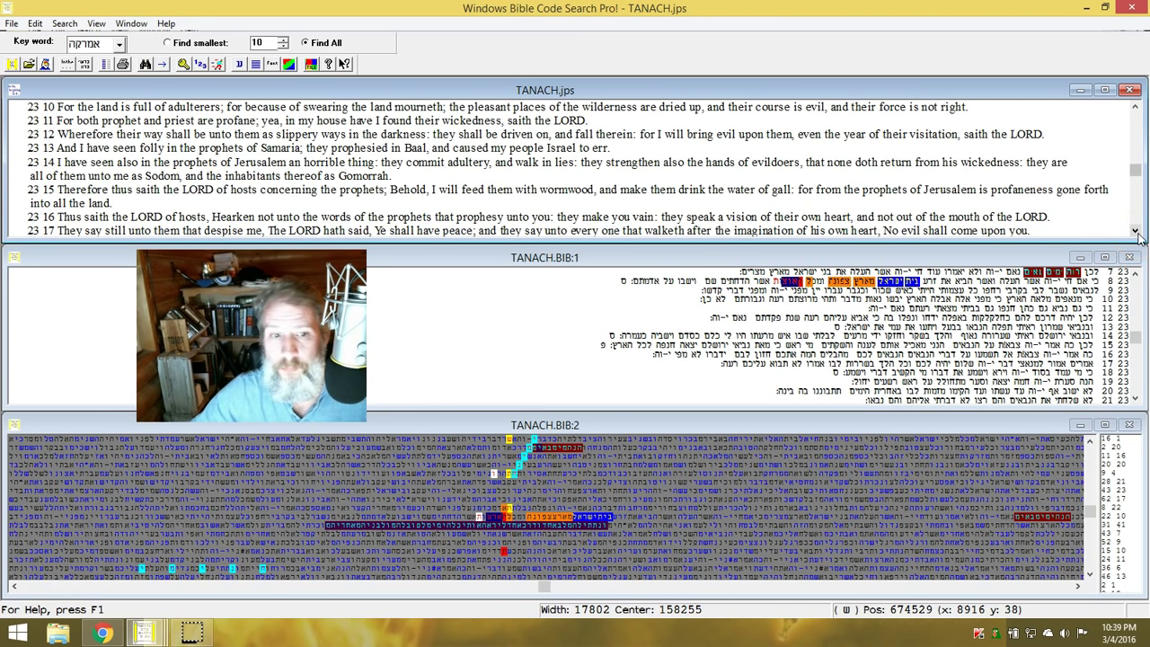
scroll(down, 3)
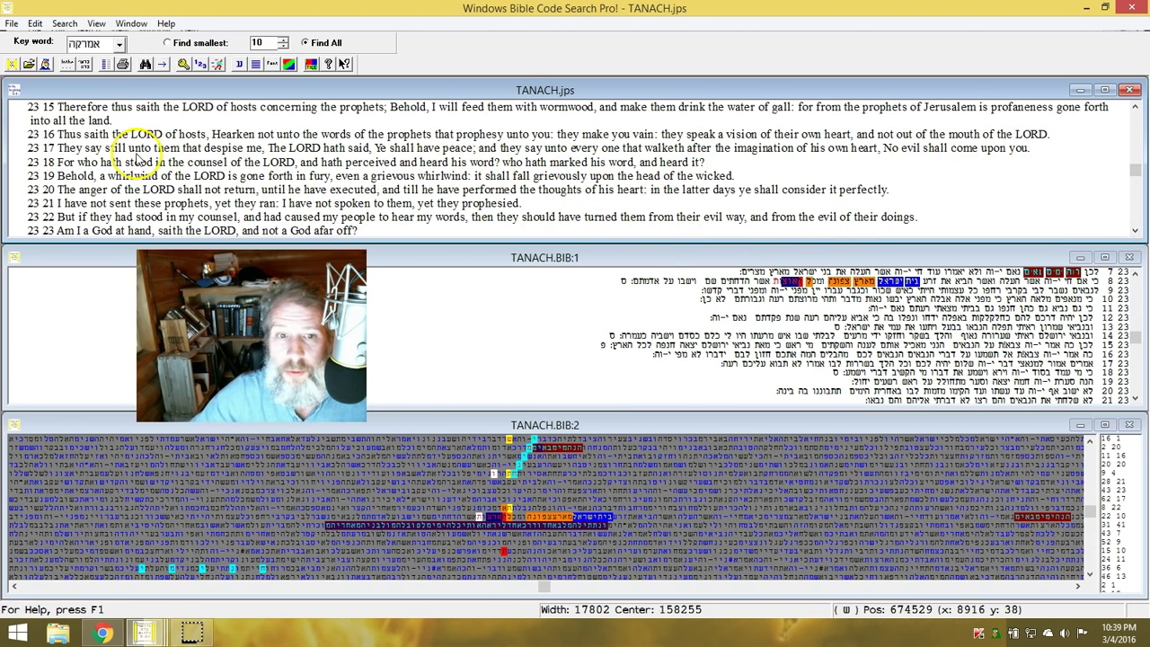
mouse_move(1036, 119)
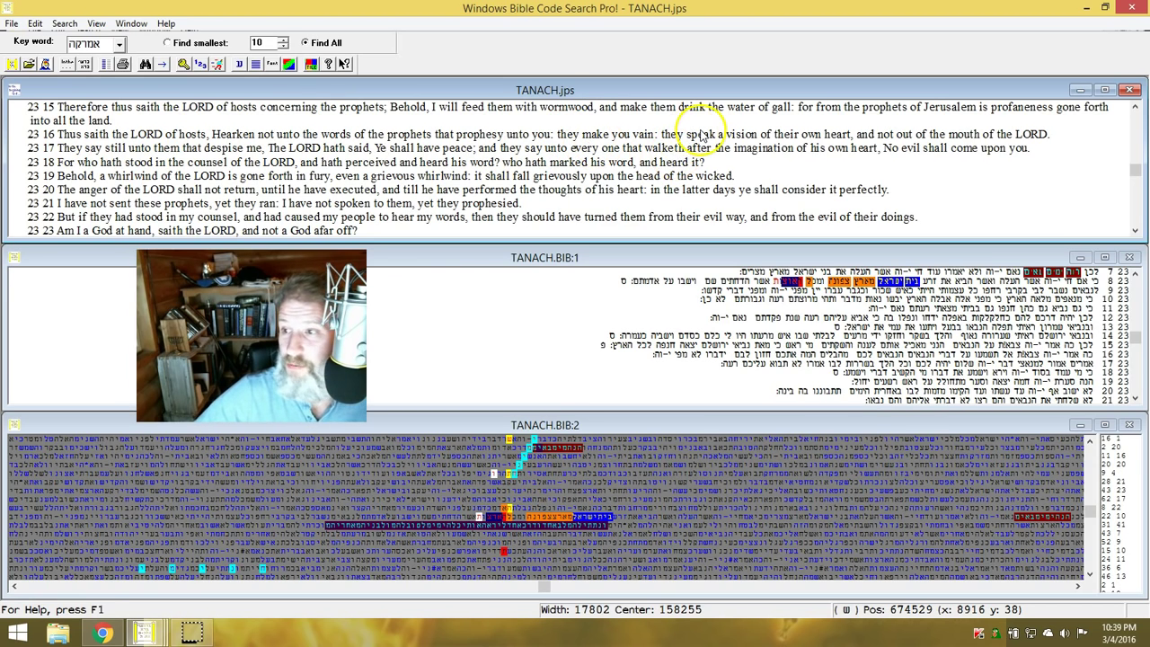
mouse_move(931, 142)
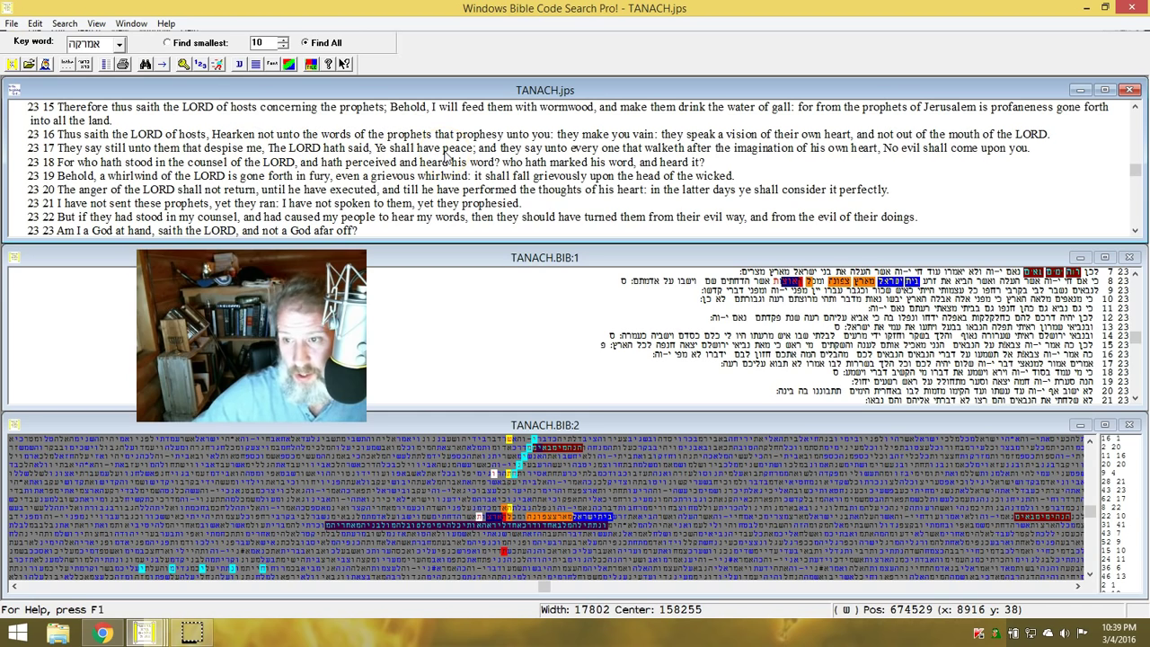
mouse_move(686, 162)
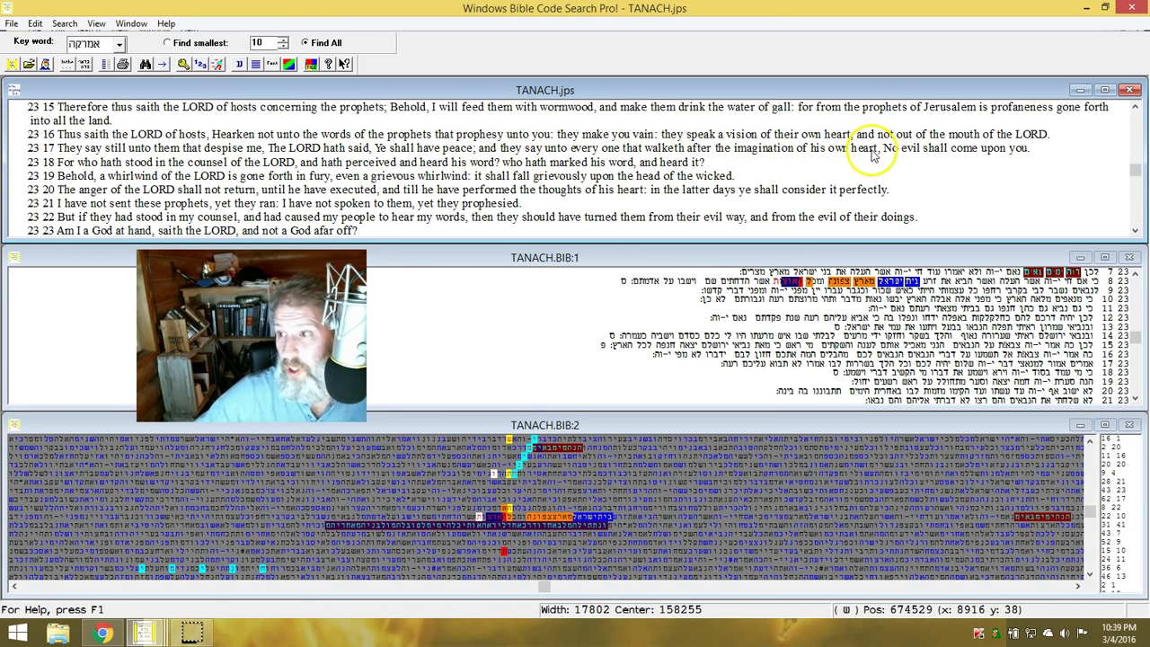
mouse_move(1057, 168)
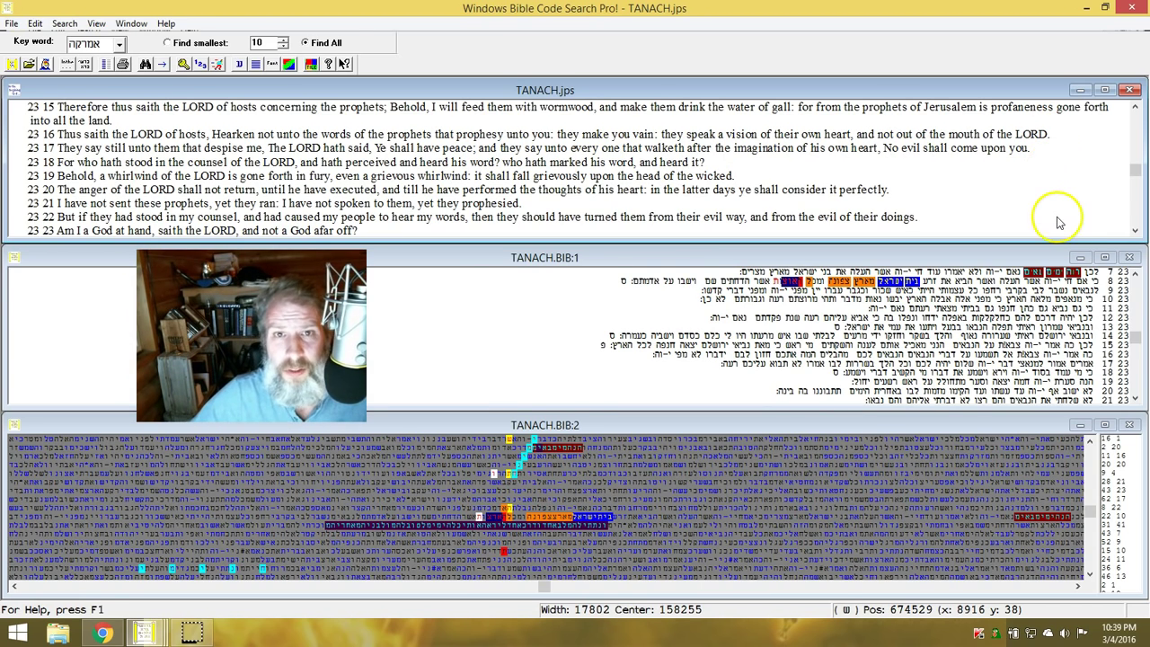
mouse_move(357, 155)
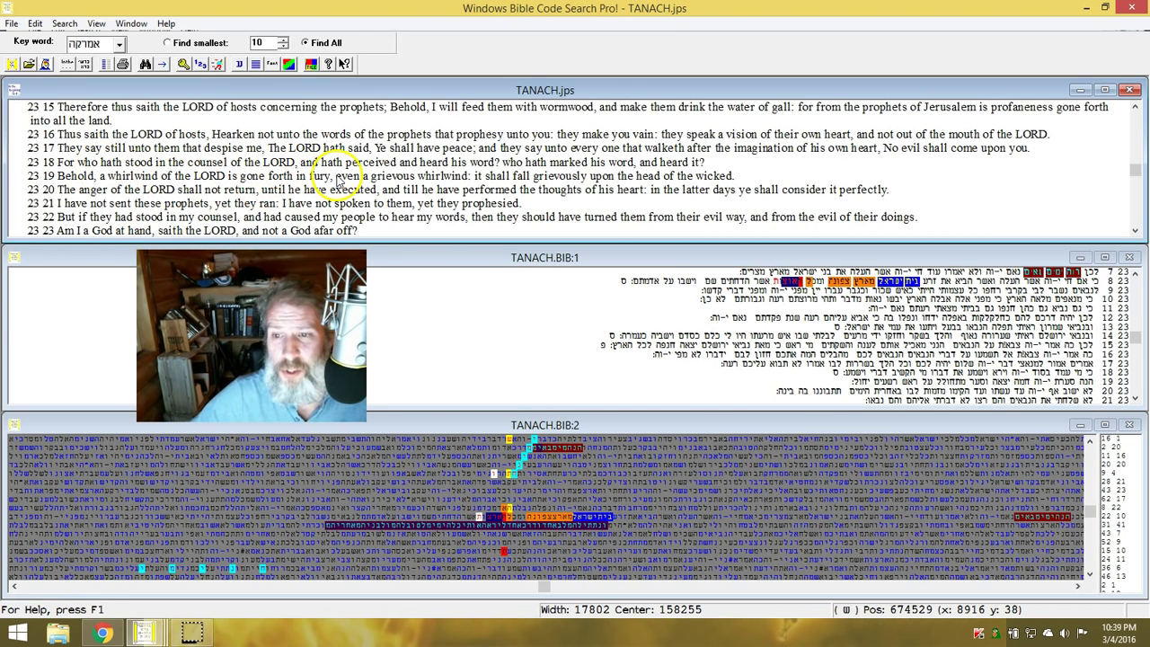
mouse_move(594, 196)
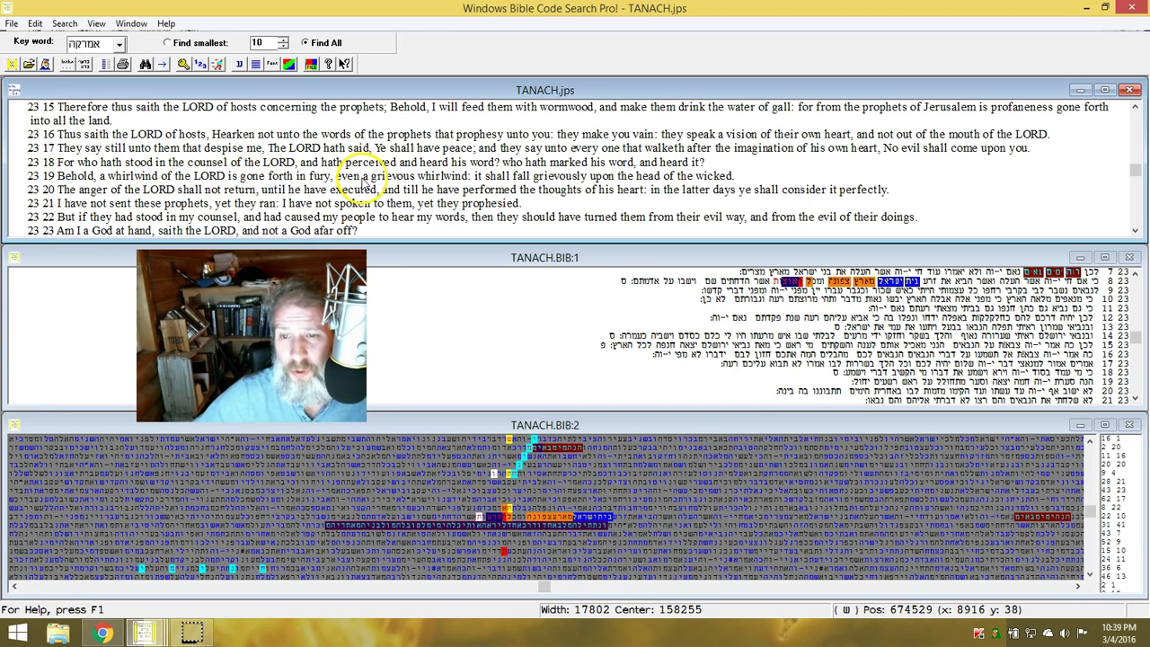
mouse_move(486, 187)
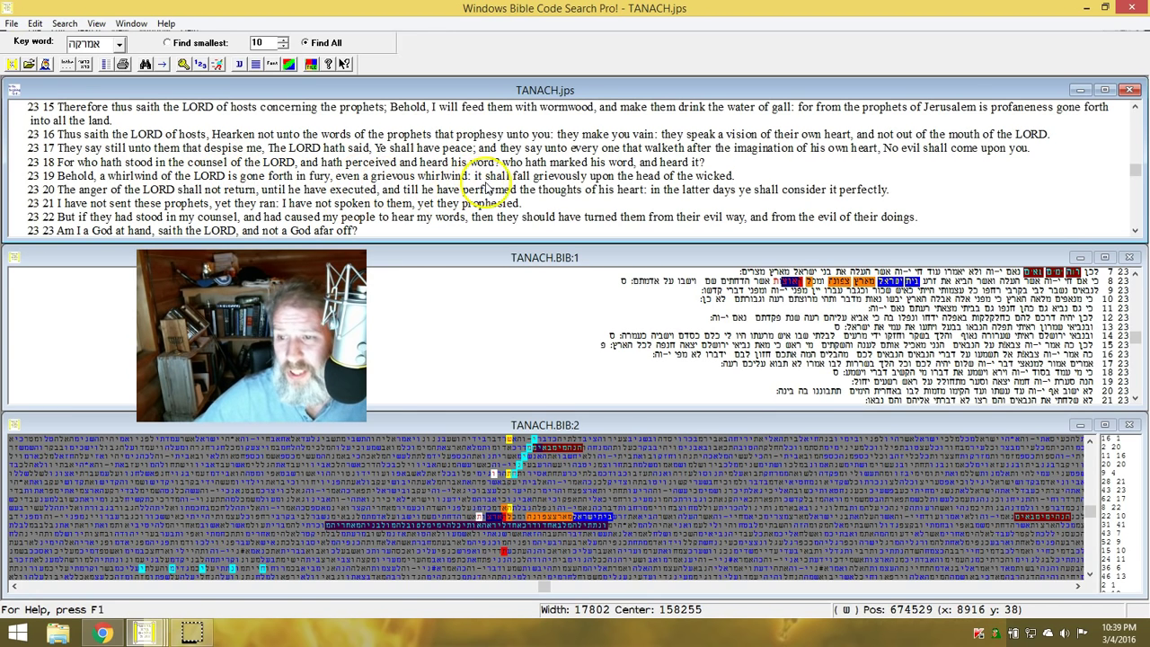
mouse_move(716, 189)
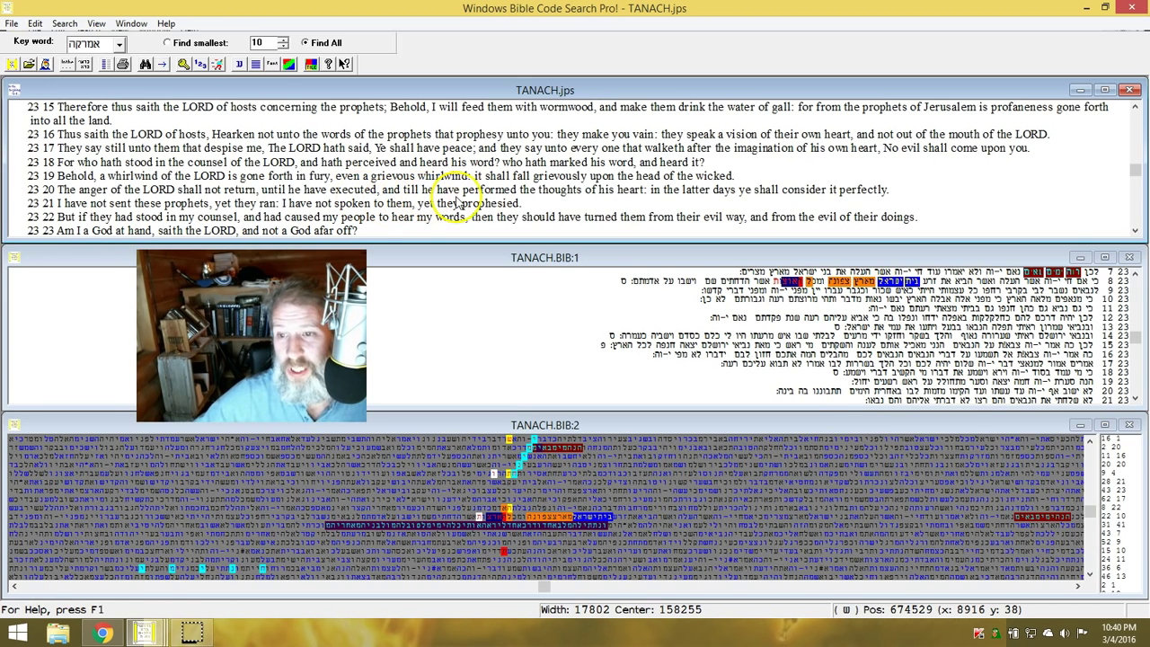
mouse_move(626, 199)
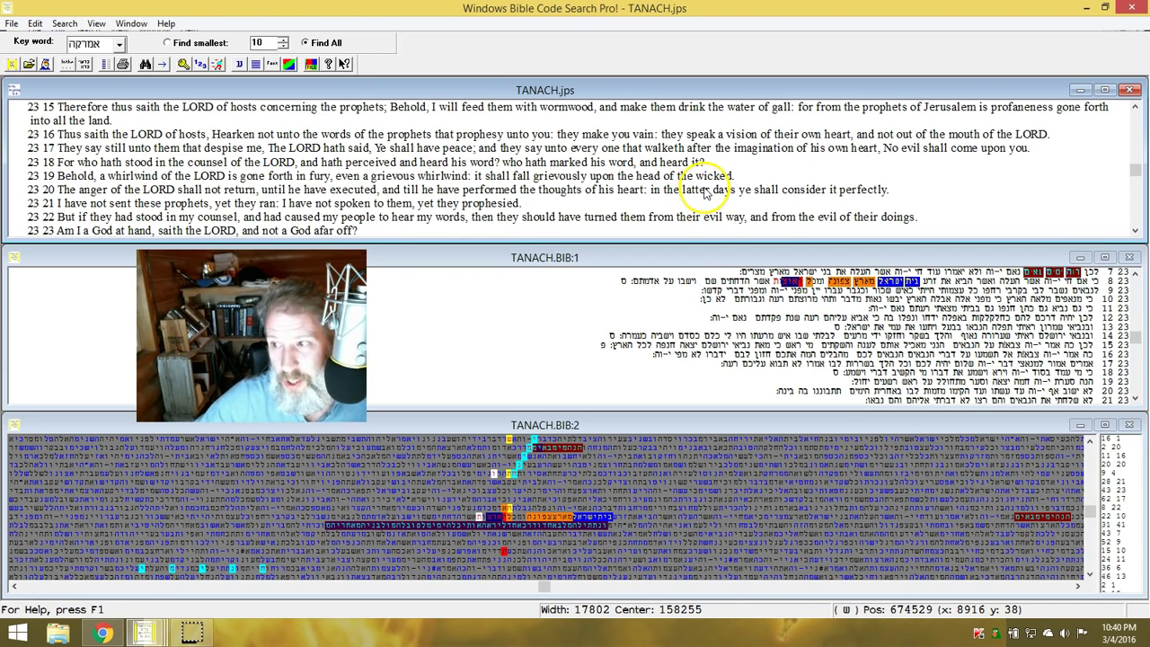
mouse_move(830, 180)
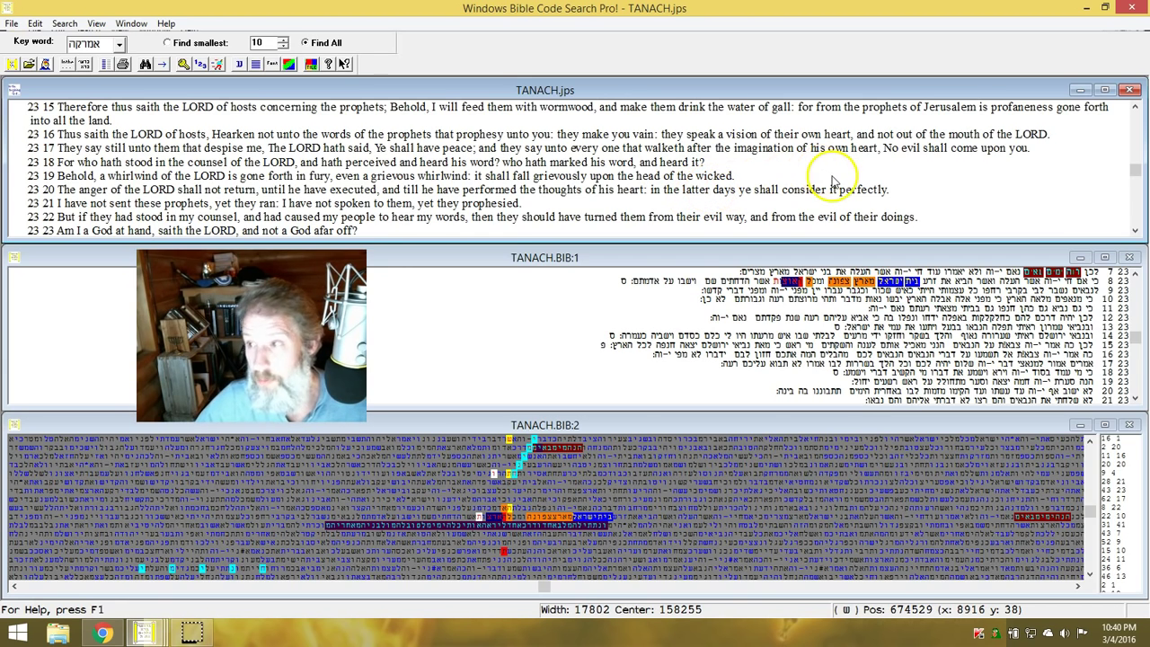
mouse_move(866, 227)
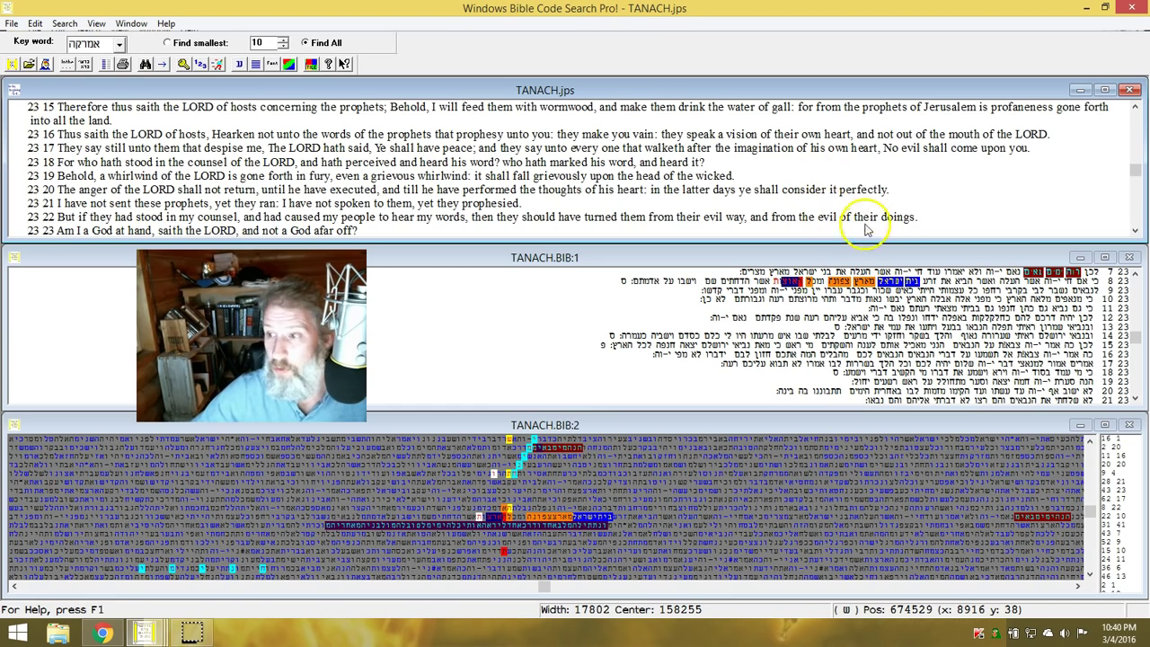
mouse_move(777, 241)
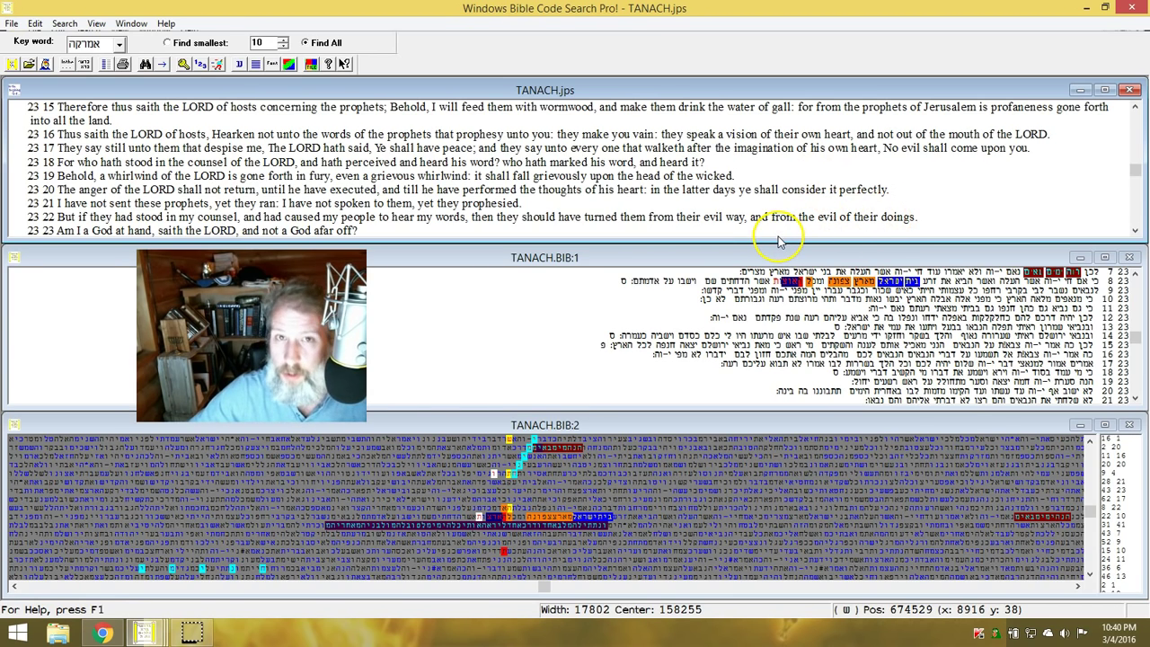
mouse_move(704, 338)
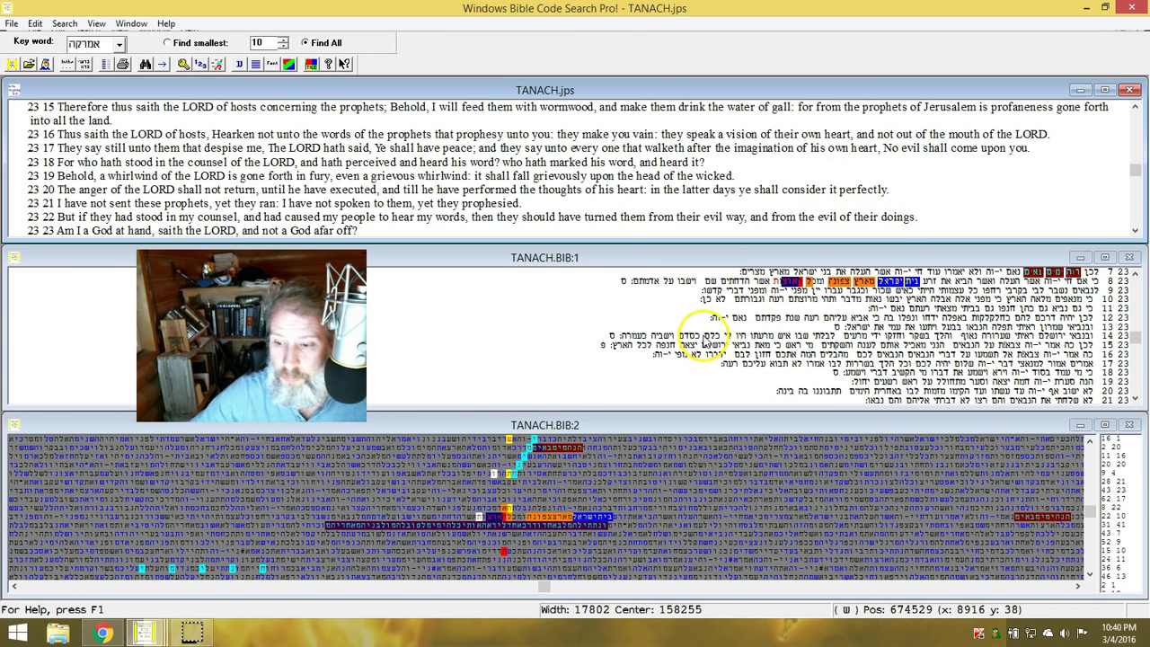
mouse_move(602, 367)
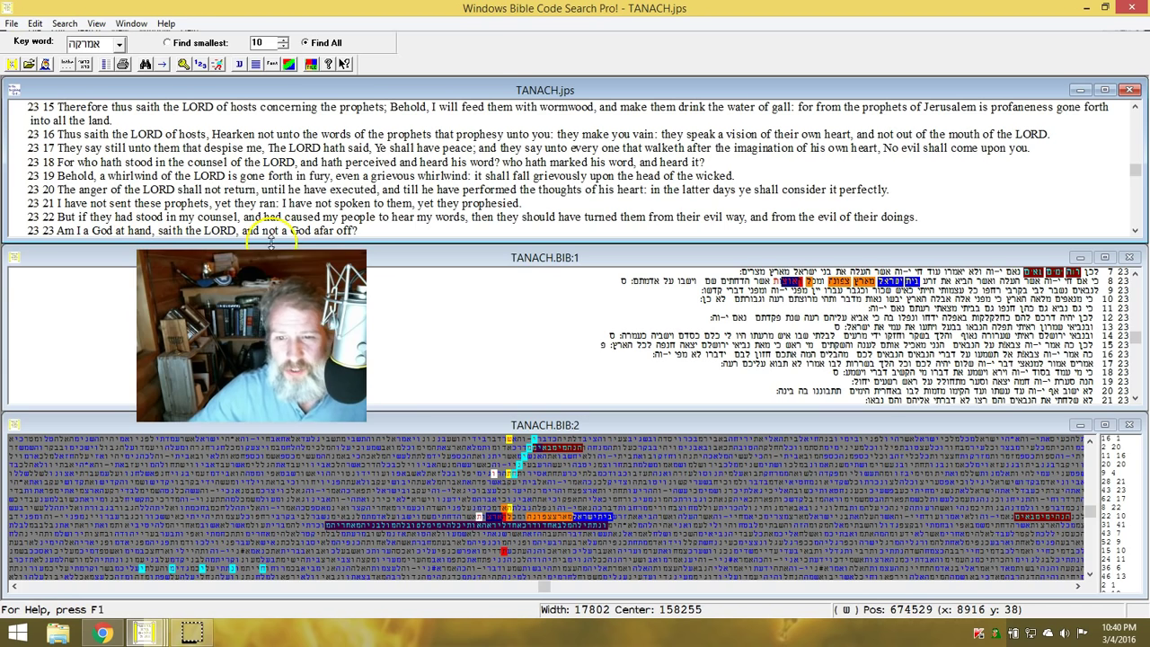
mouse_move(518, 227)
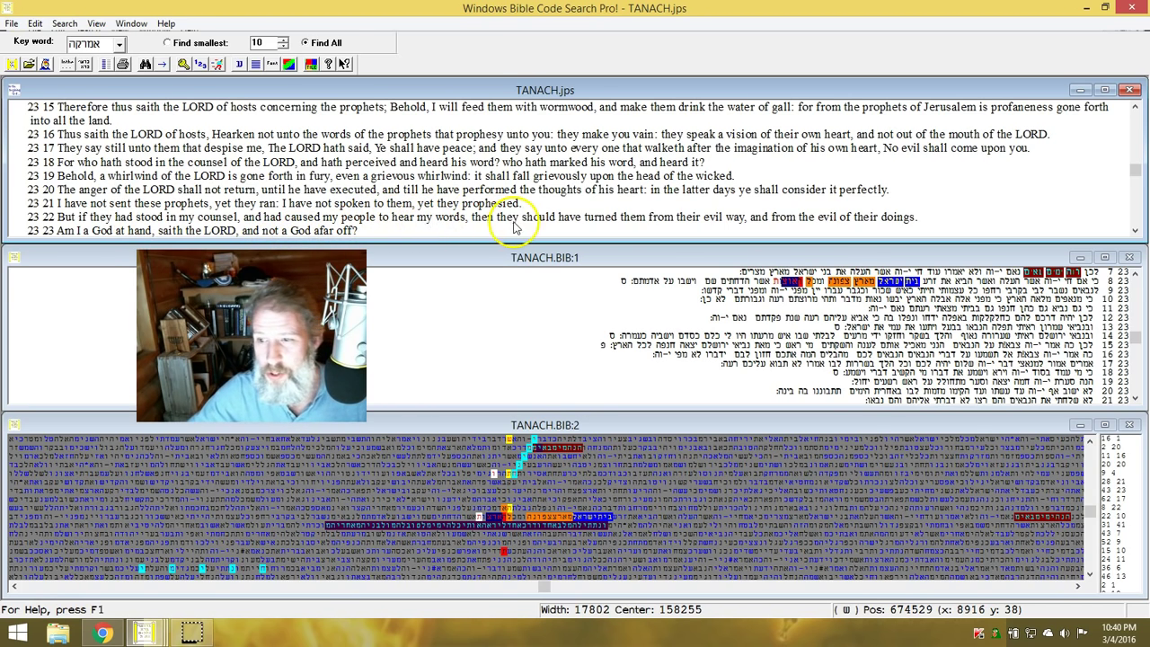
mouse_move(727, 223)
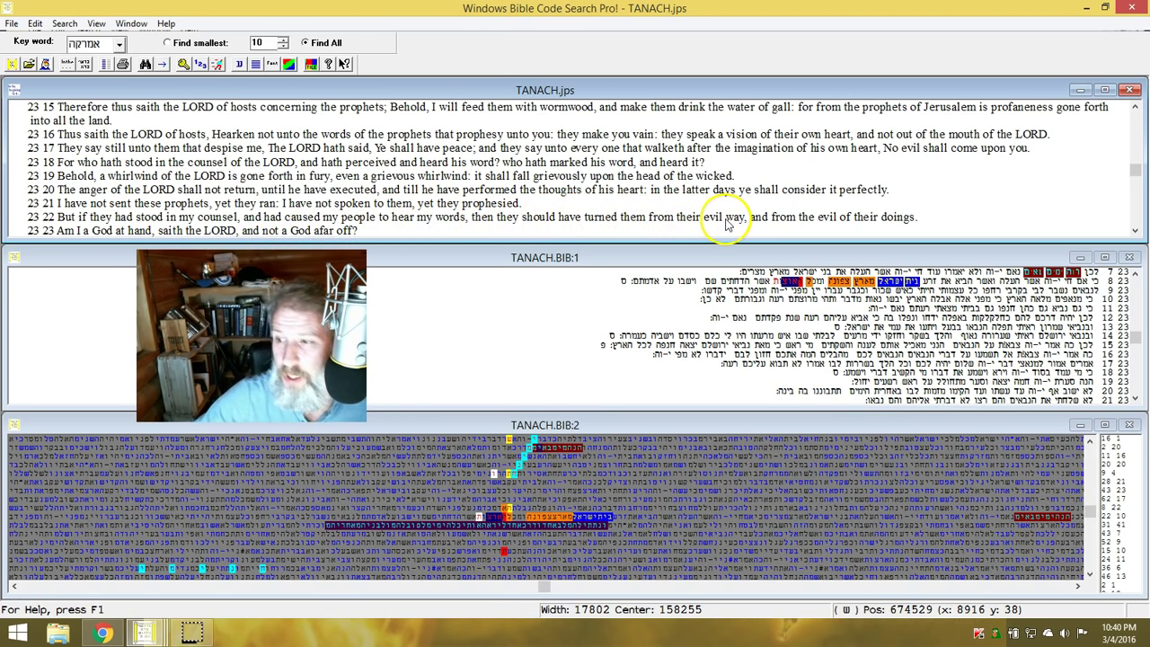
mouse_move(844, 230)
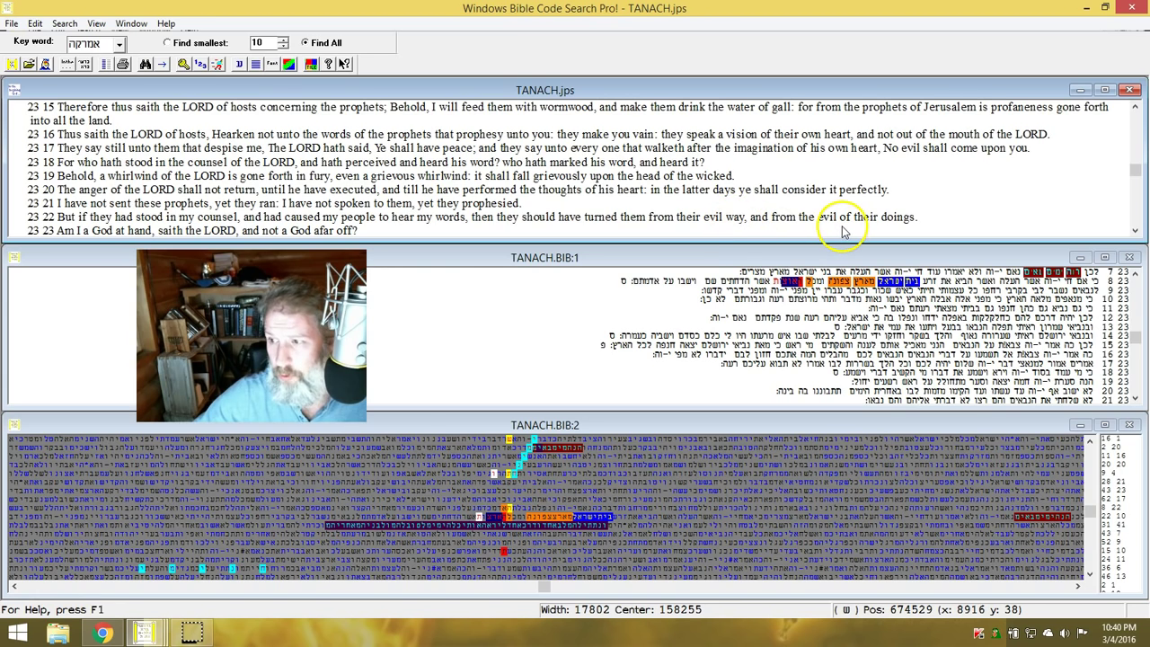
mouse_move(86, 243)
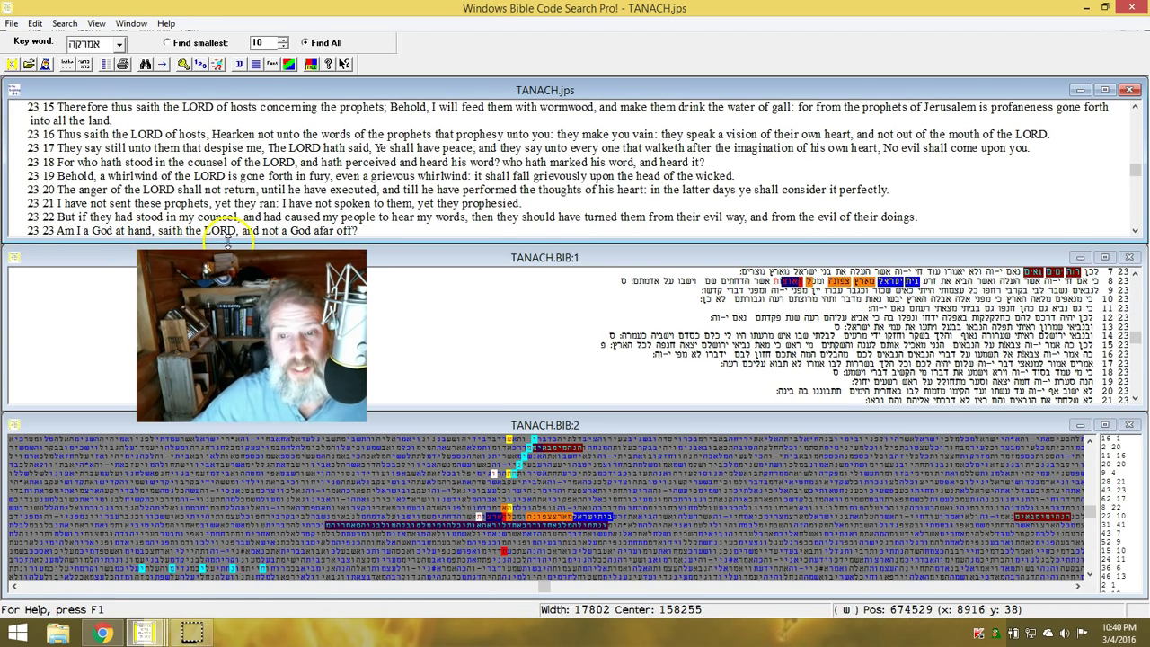
mouse_move(576, 338)
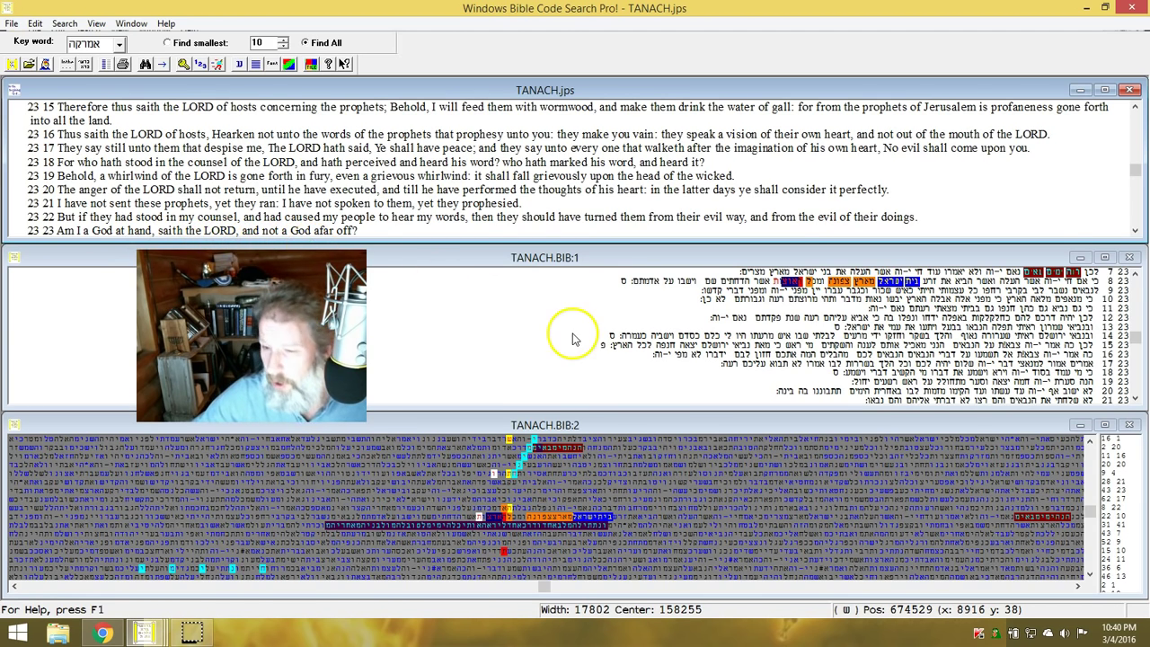
mouse_move(525, 535)
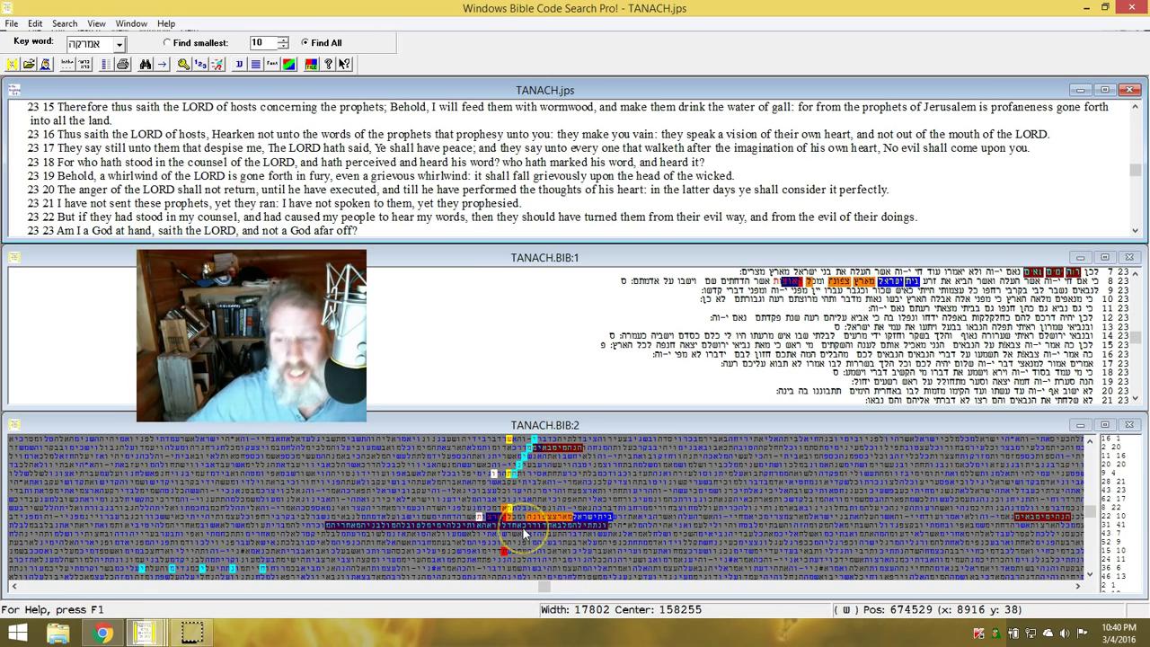
Sync the Hebrew and English text windows to the matrix's Jeremiah 32 location and nudge to slightly earlier verses
right_click(524, 530)
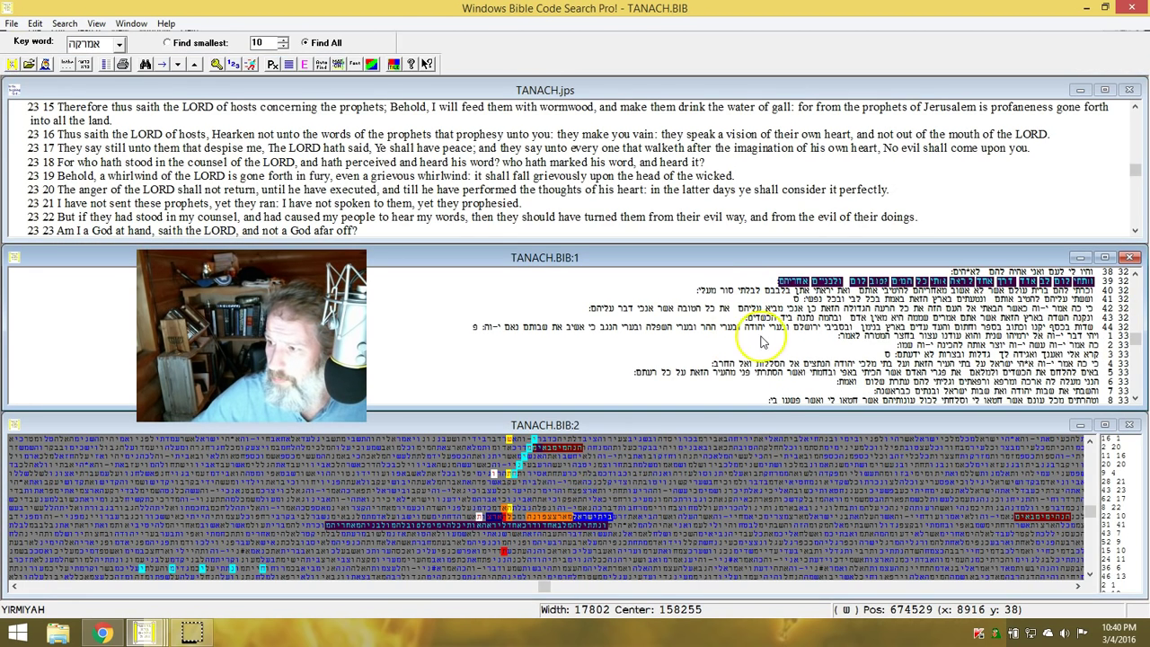
mouse_move(466, 340)
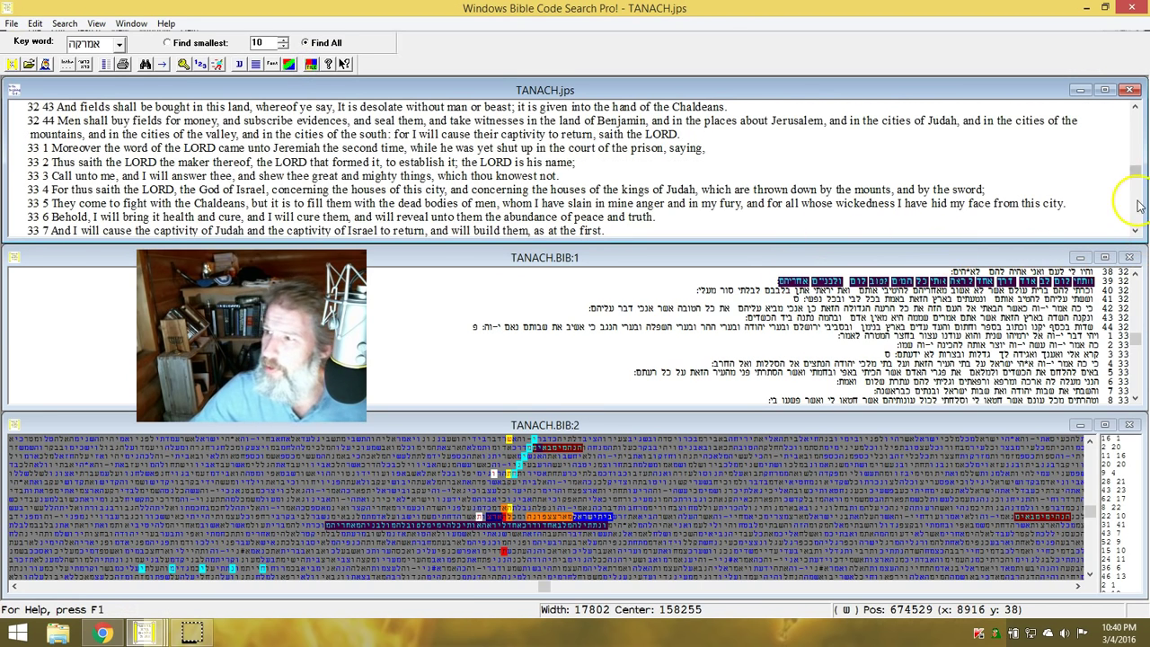
click(1136, 112)
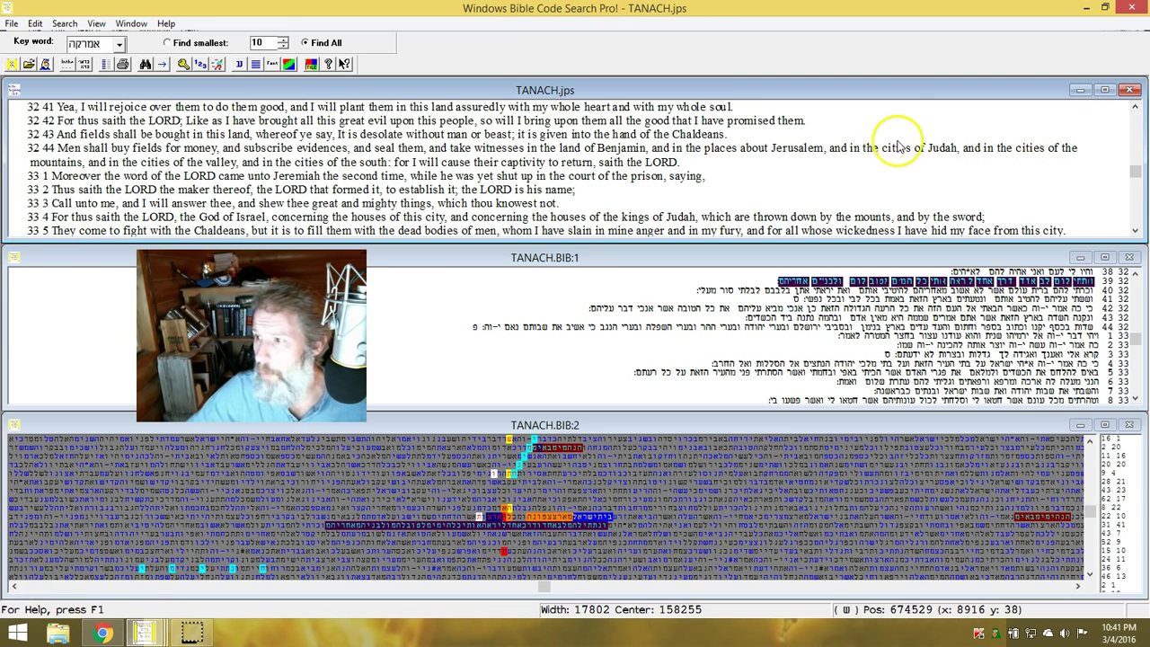
mouse_move(759, 172)
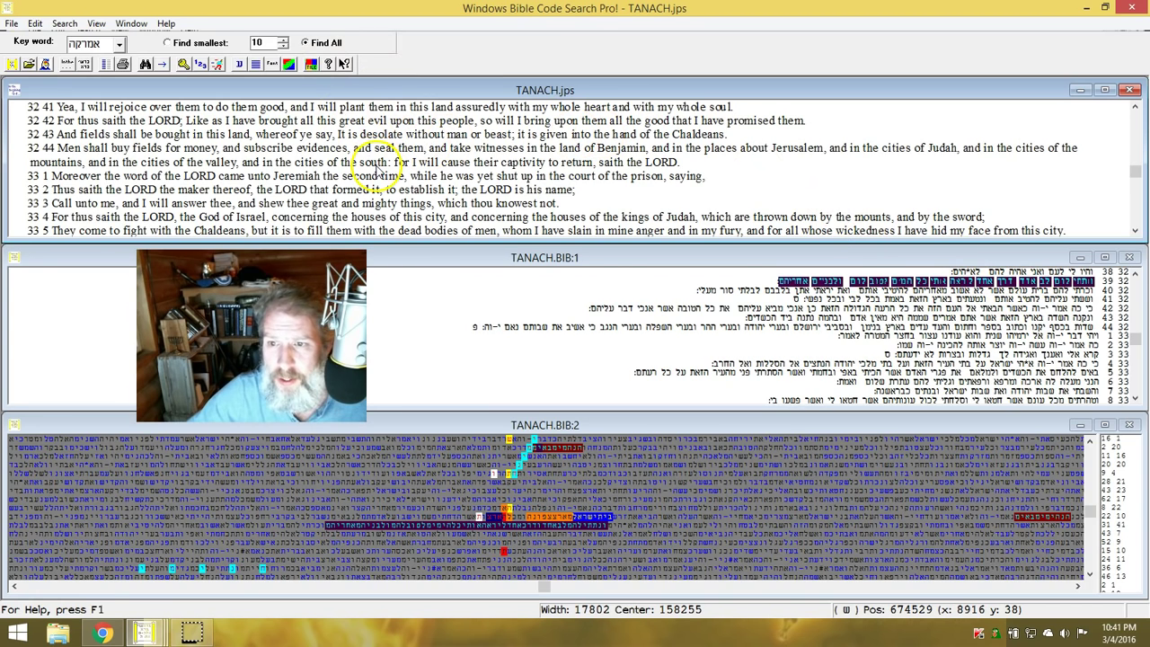
mouse_move(668, 279)
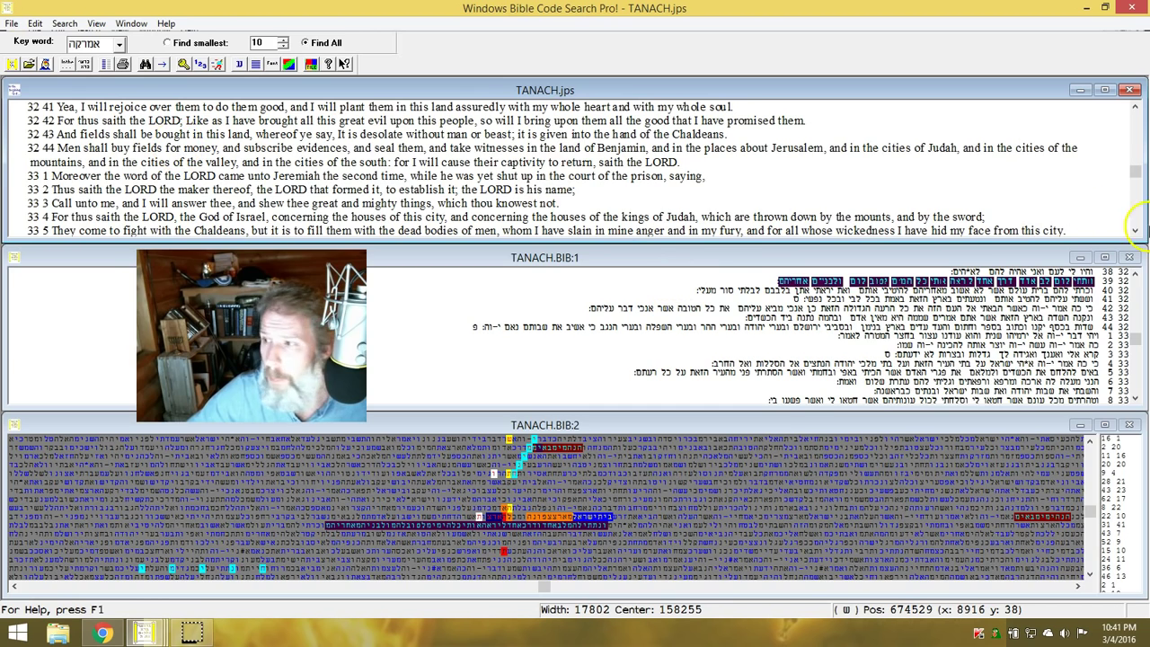
Scroll the English text back to Jeremiah 32:35–41
click(1136, 111)
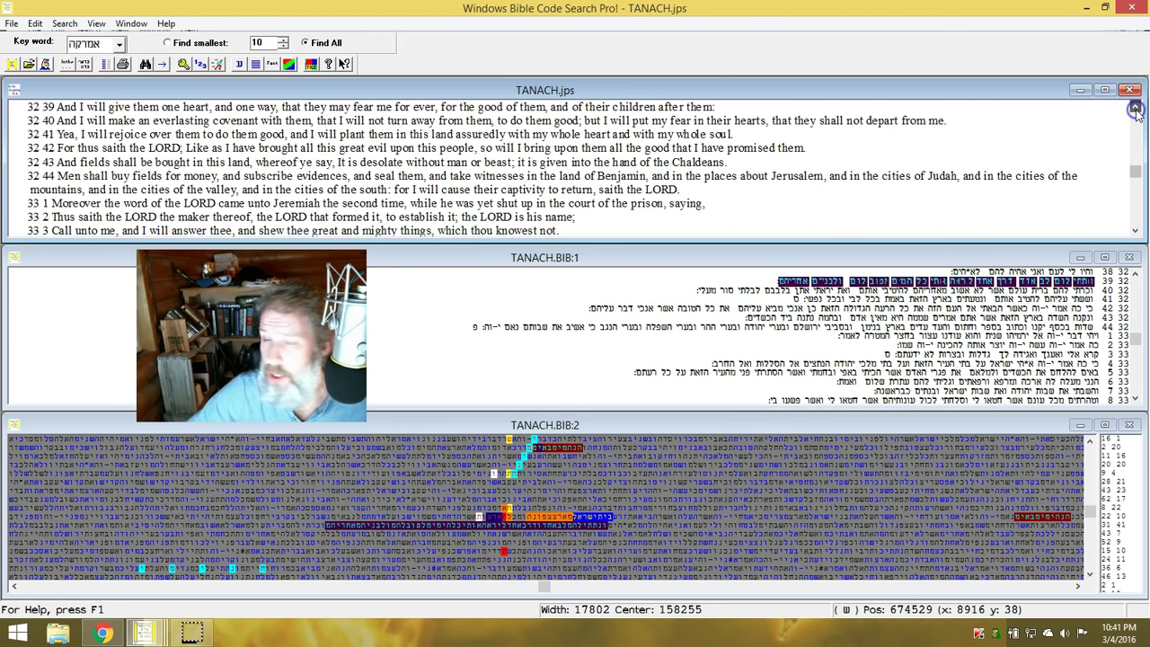
click(1136, 110)
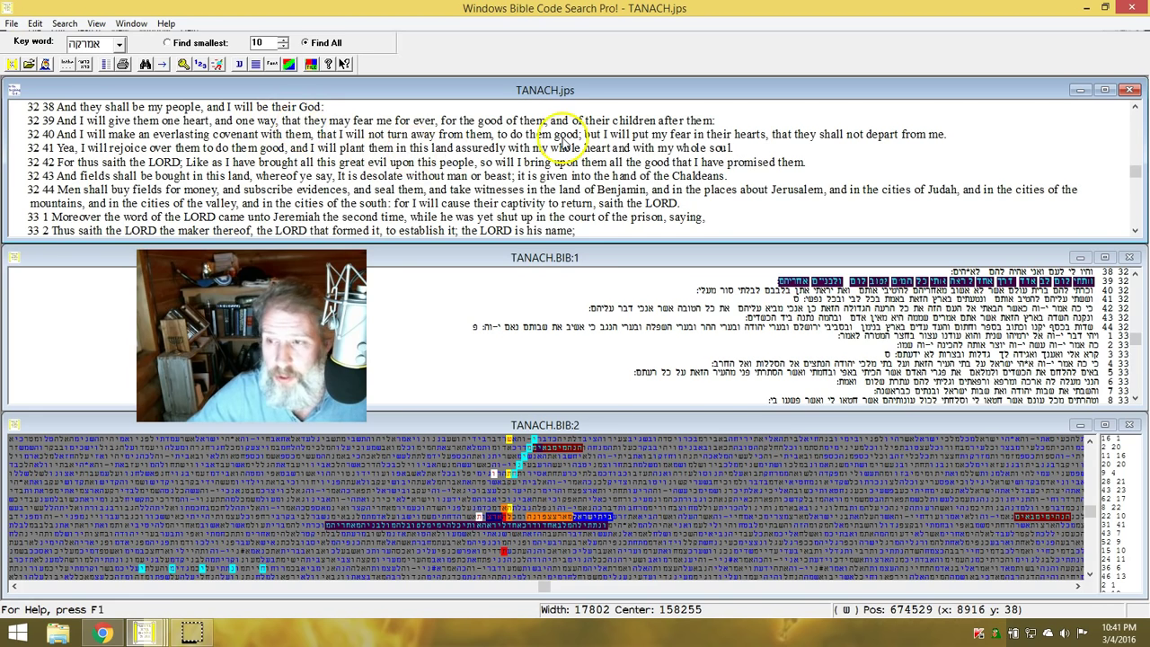
mouse_move(782, 146)
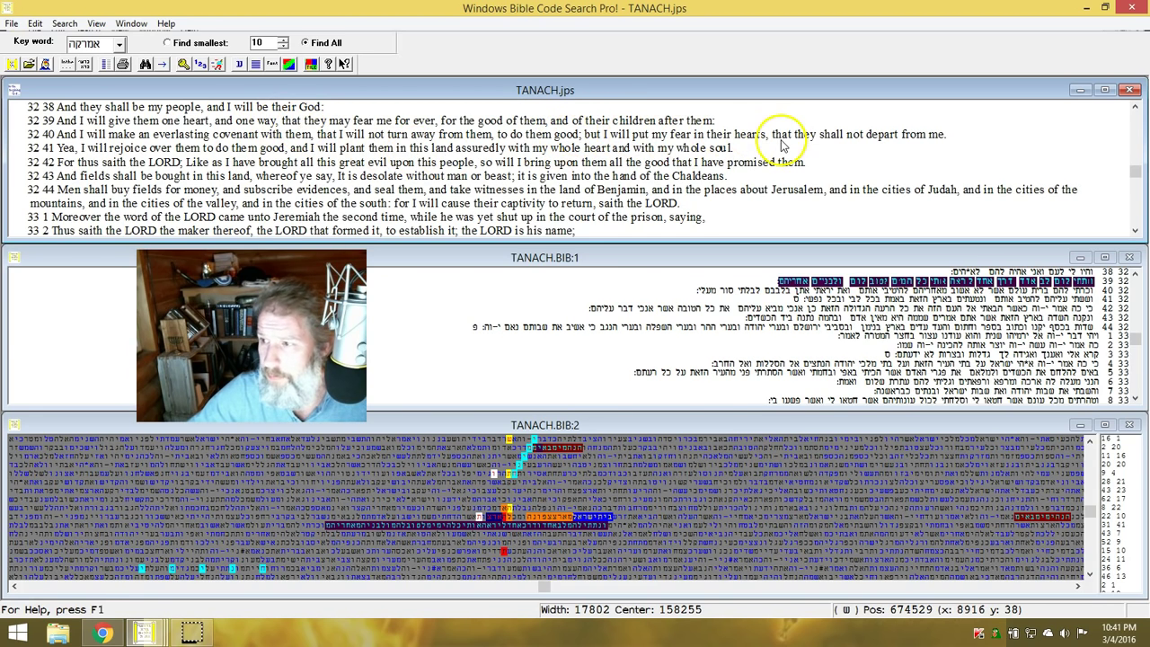
mouse_move(895, 160)
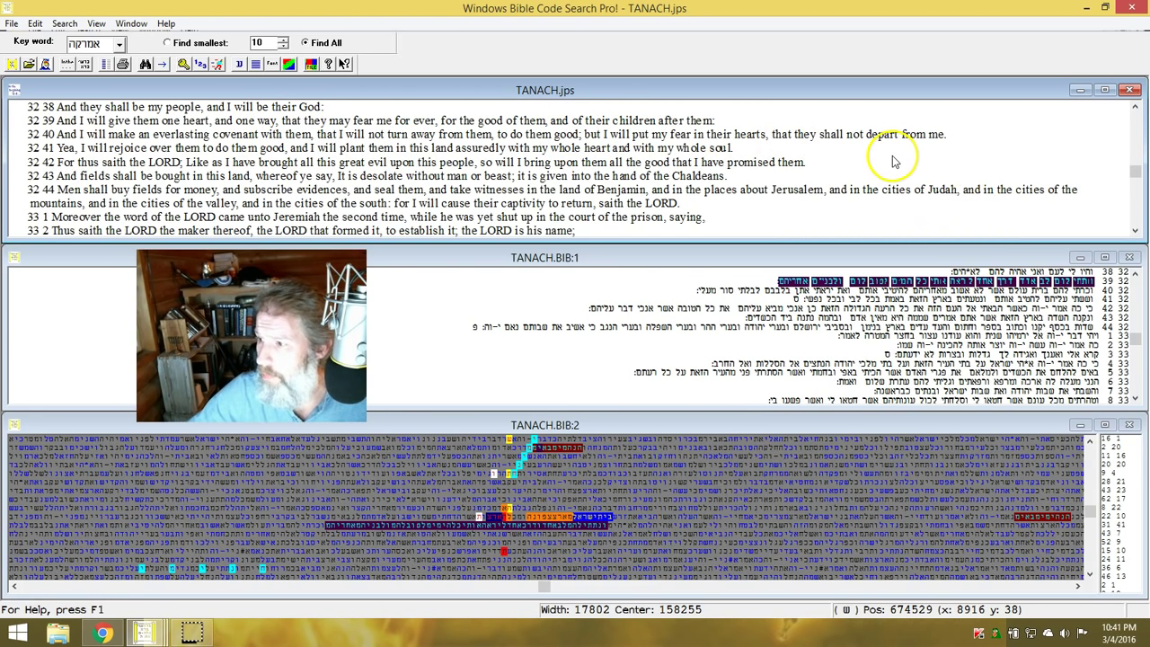
mouse_move(81, 129)
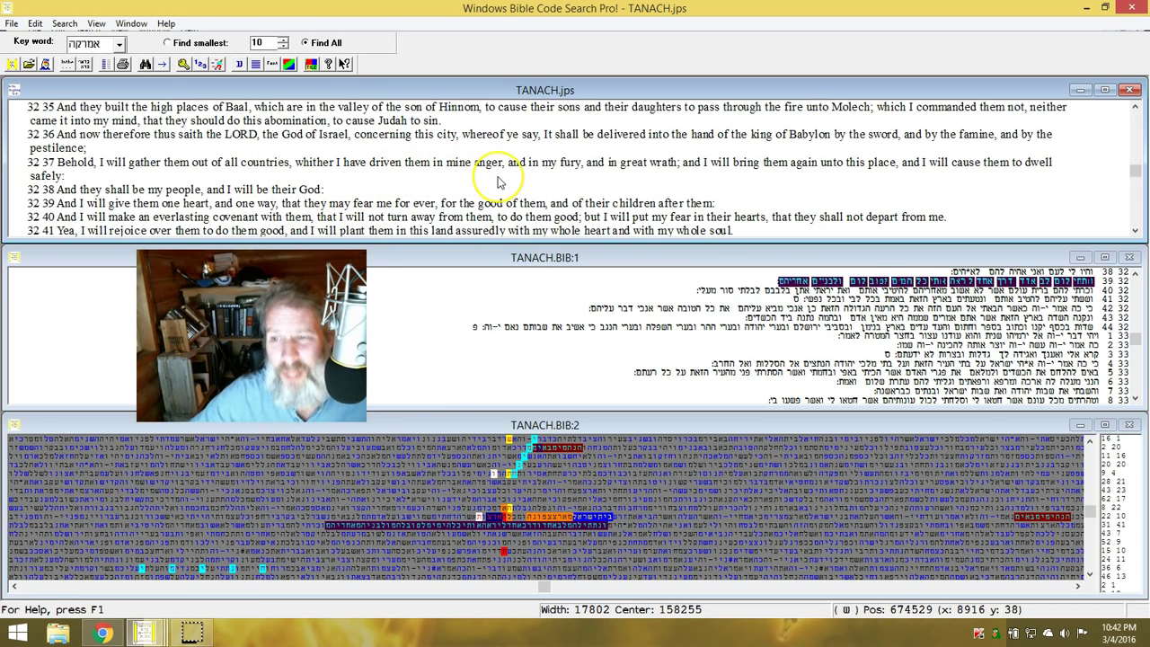
mouse_move(567, 171)
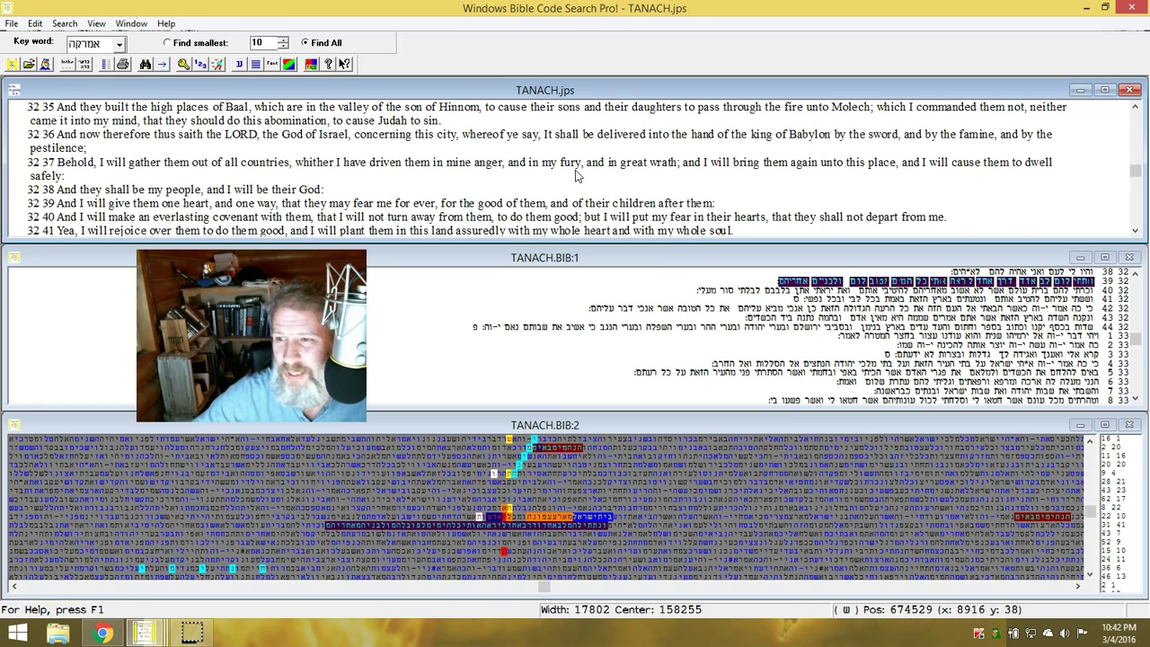
mouse_move(704, 173)
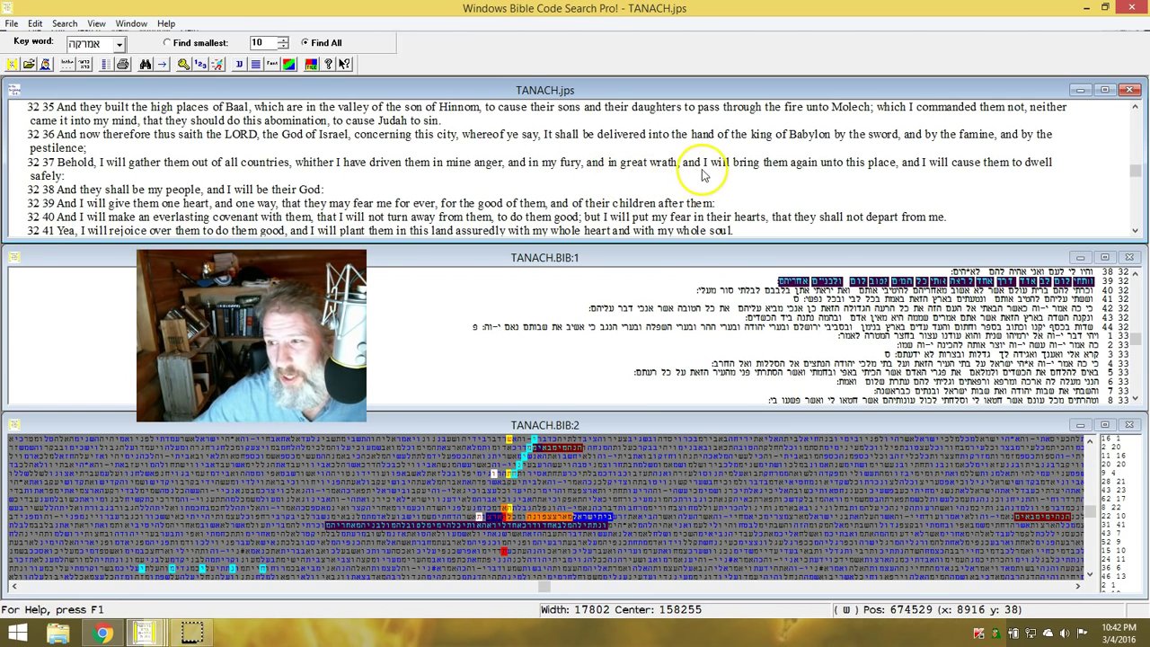
mouse_move(863, 172)
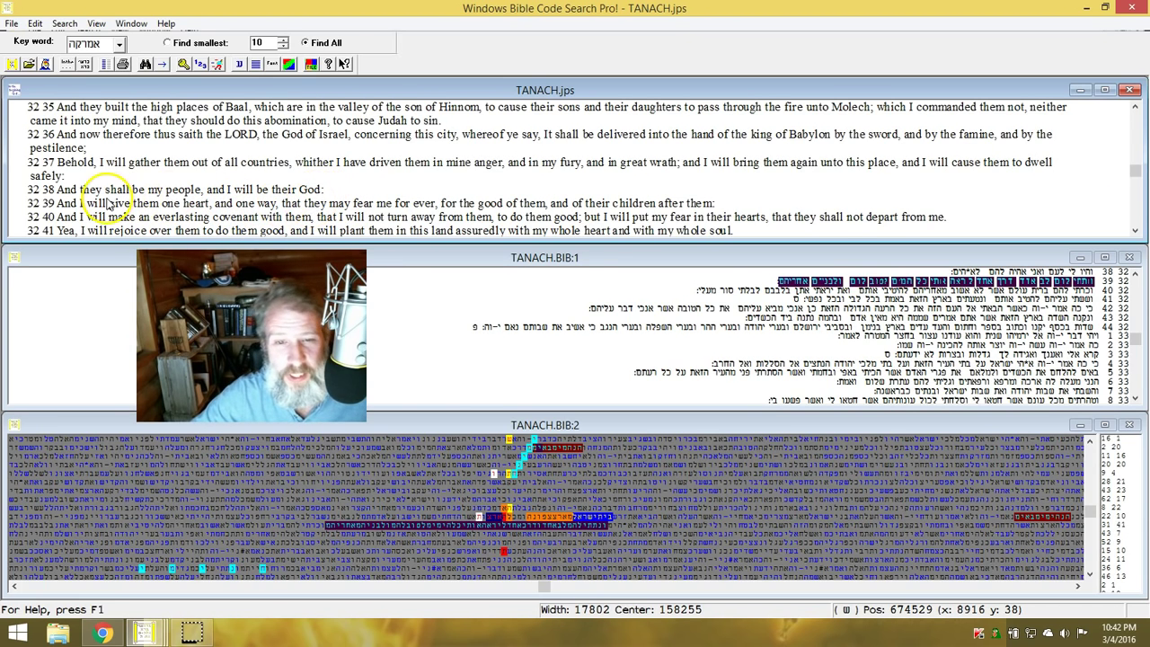
mouse_move(230, 219)
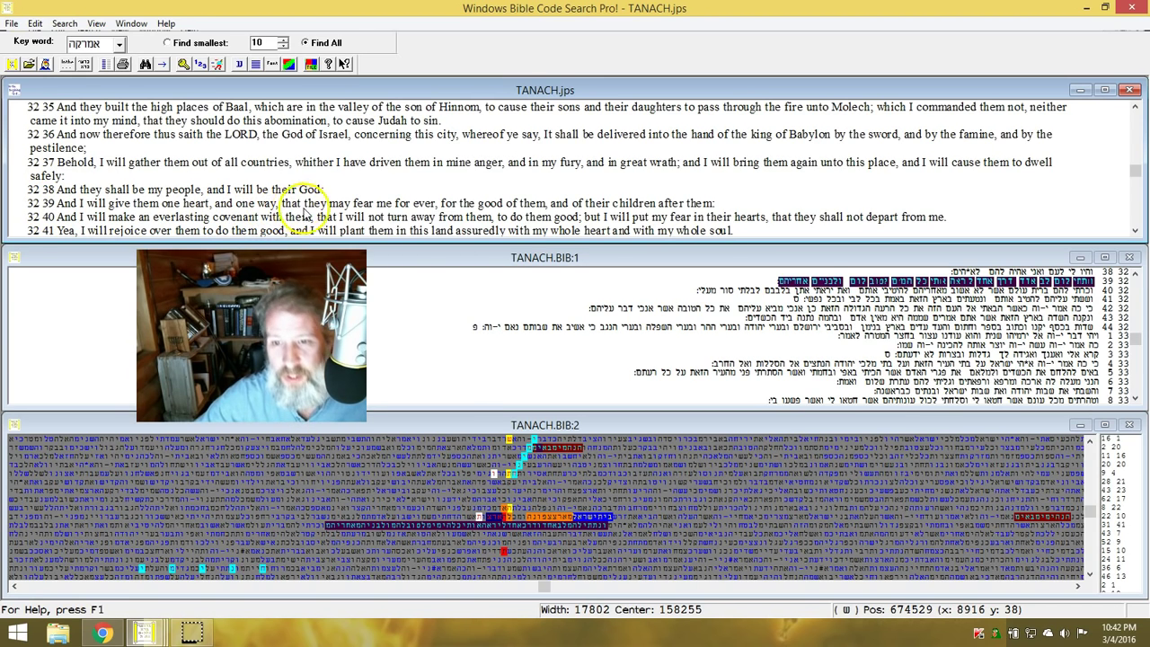
mouse_move(405, 207)
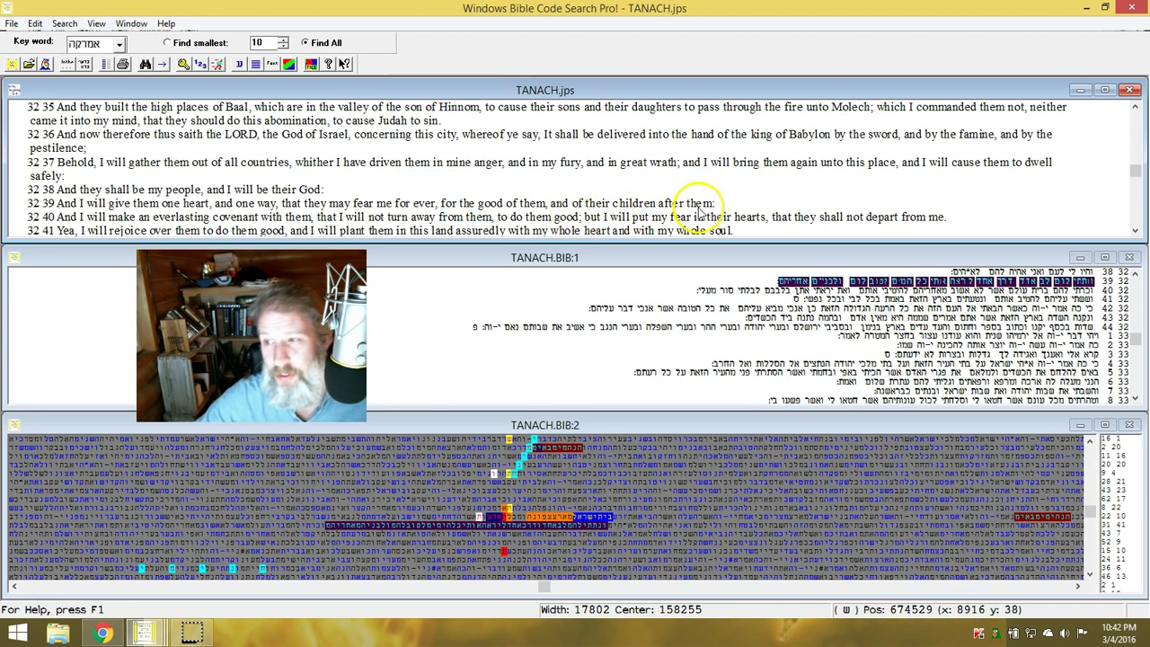
mouse_move(176, 236)
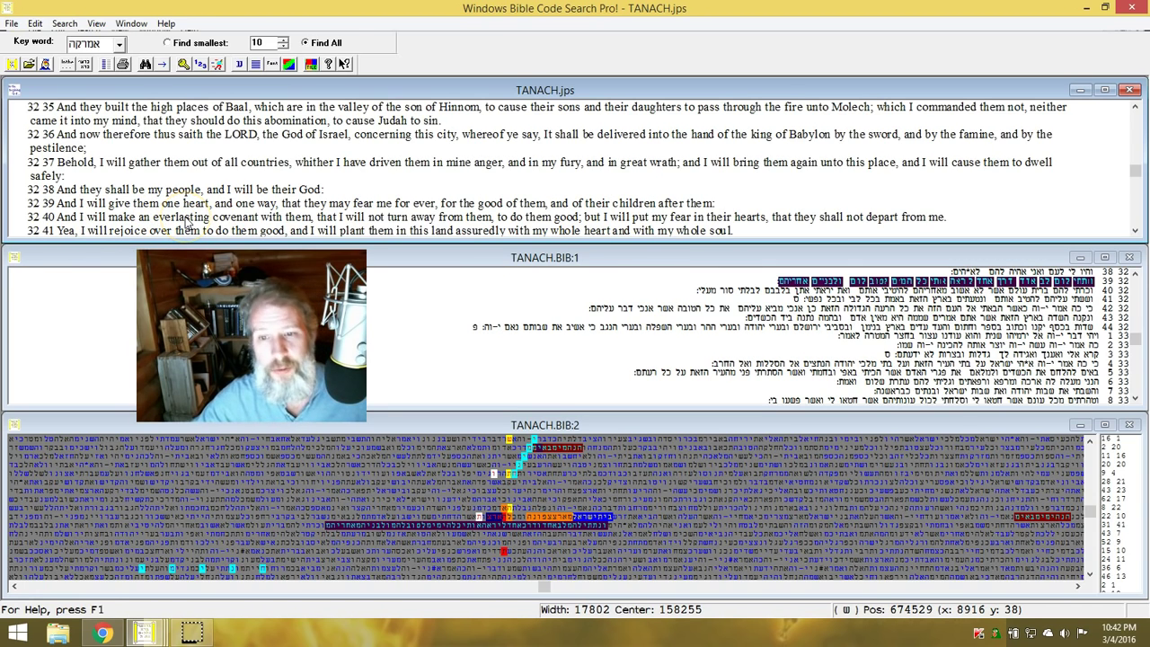
mouse_move(332, 237)
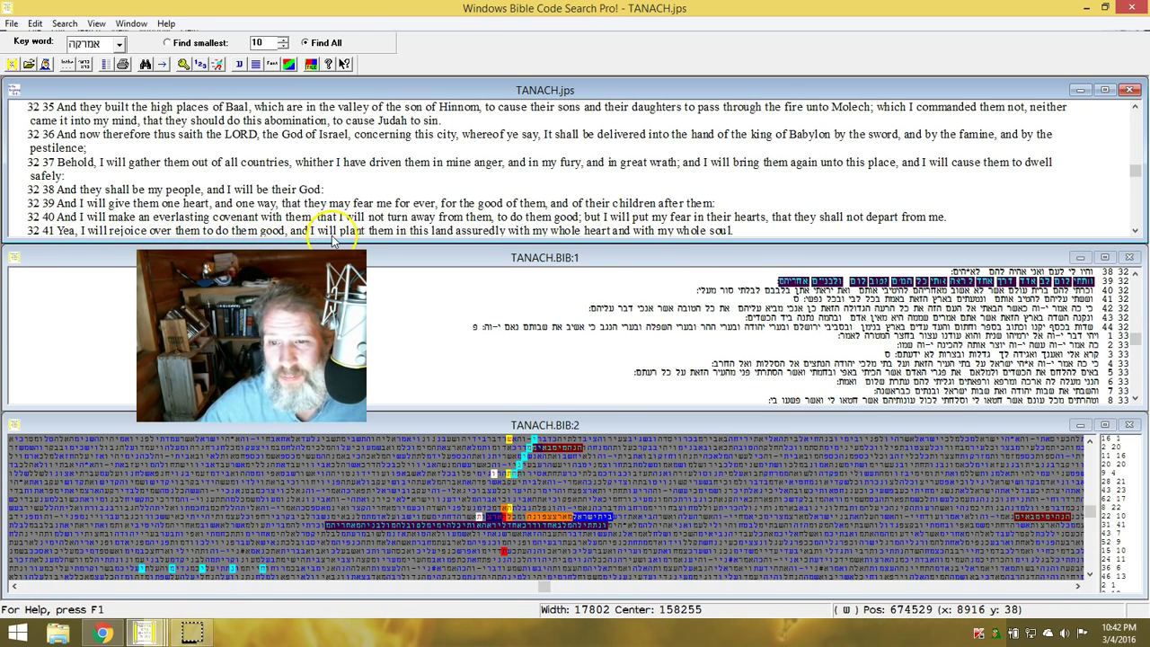
mouse_move(468, 237)
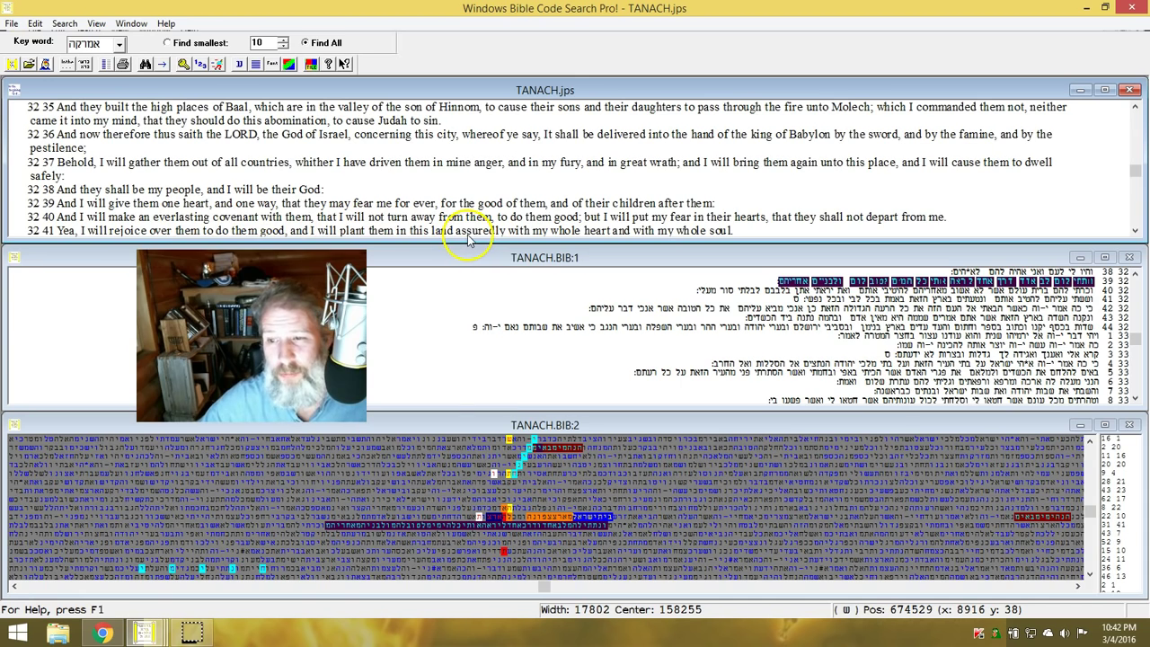
mouse_move(543, 231)
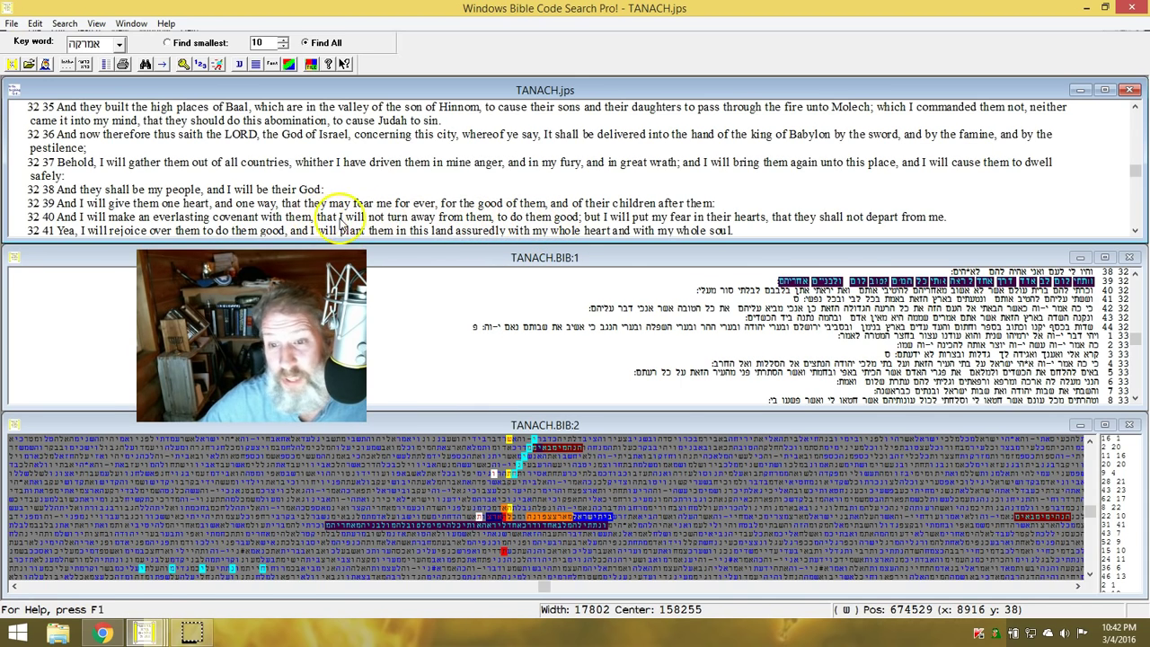
mouse_move(458, 240)
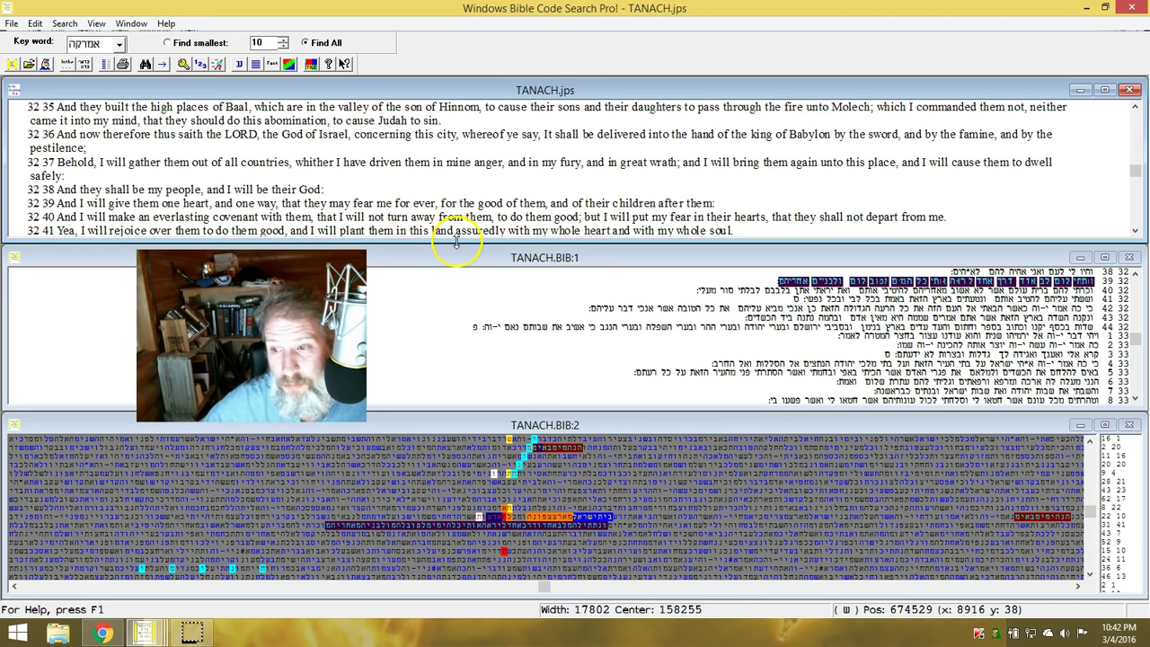
mouse_move(657, 232)
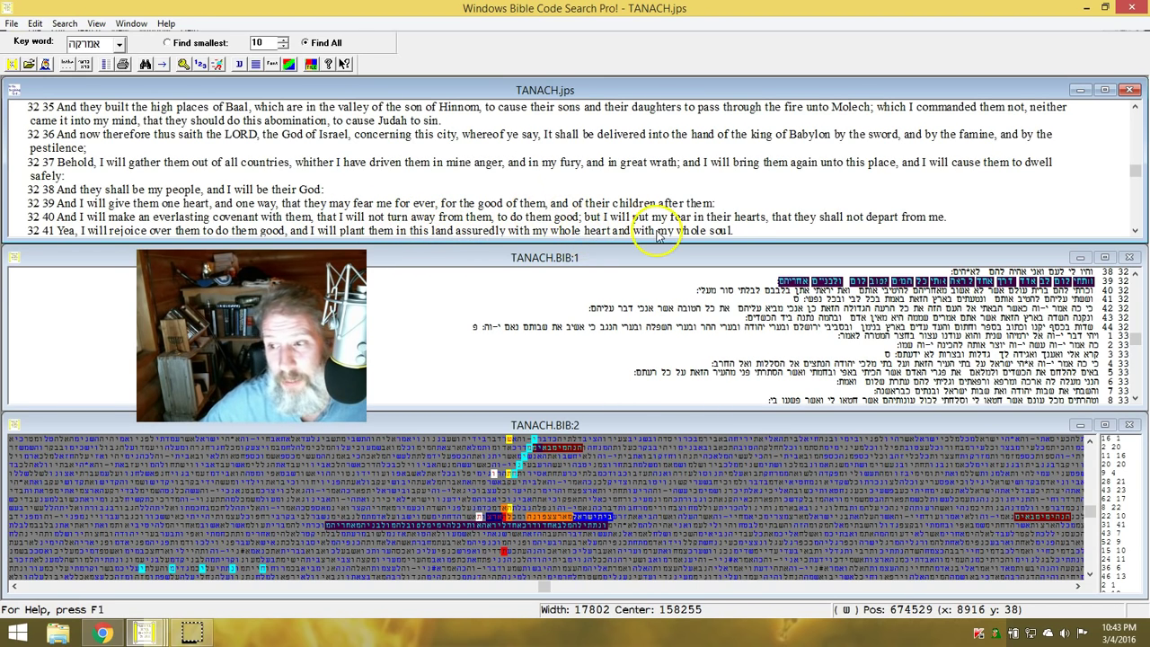
mouse_move(755, 227)
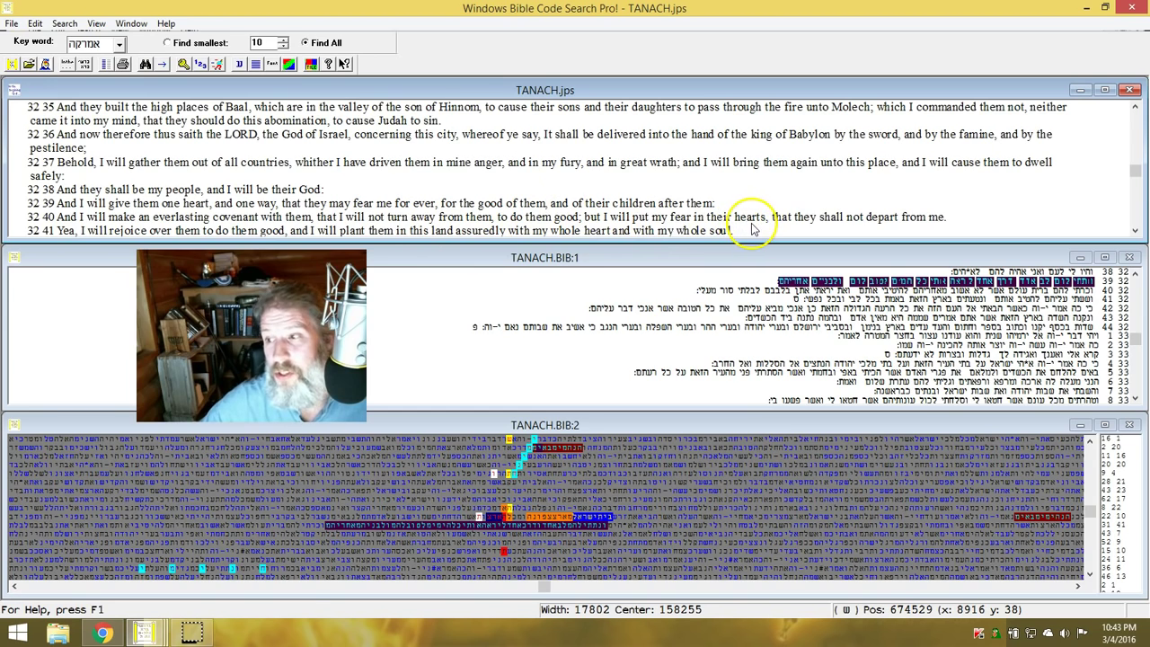
mouse_move(931, 222)
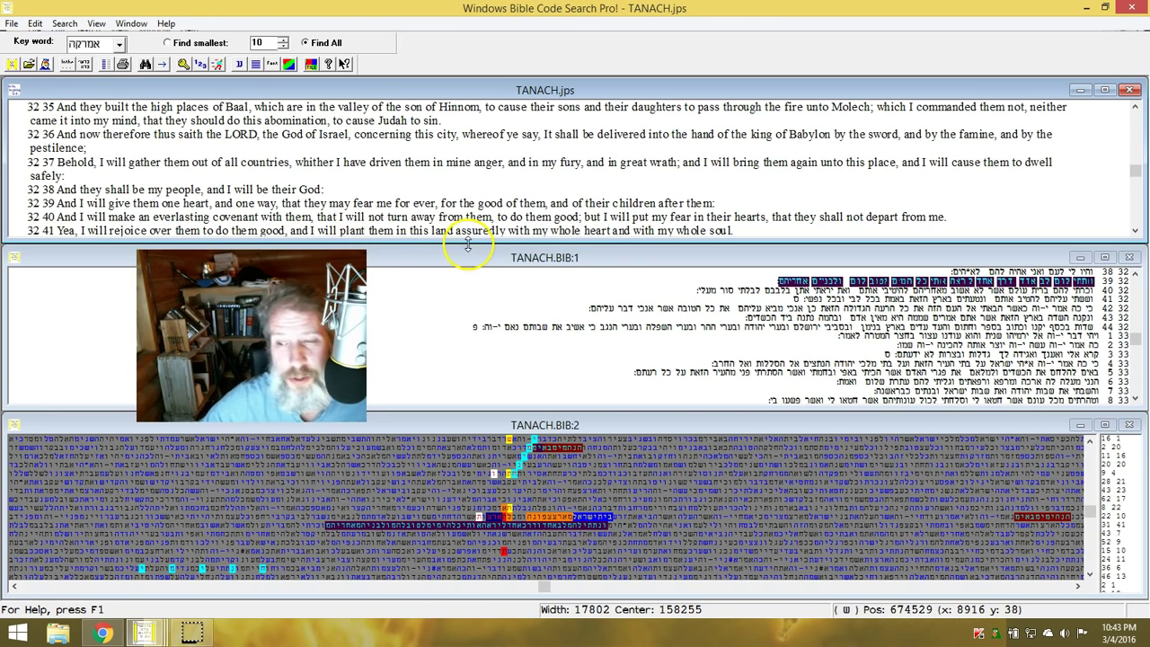
mouse_move(597, 235)
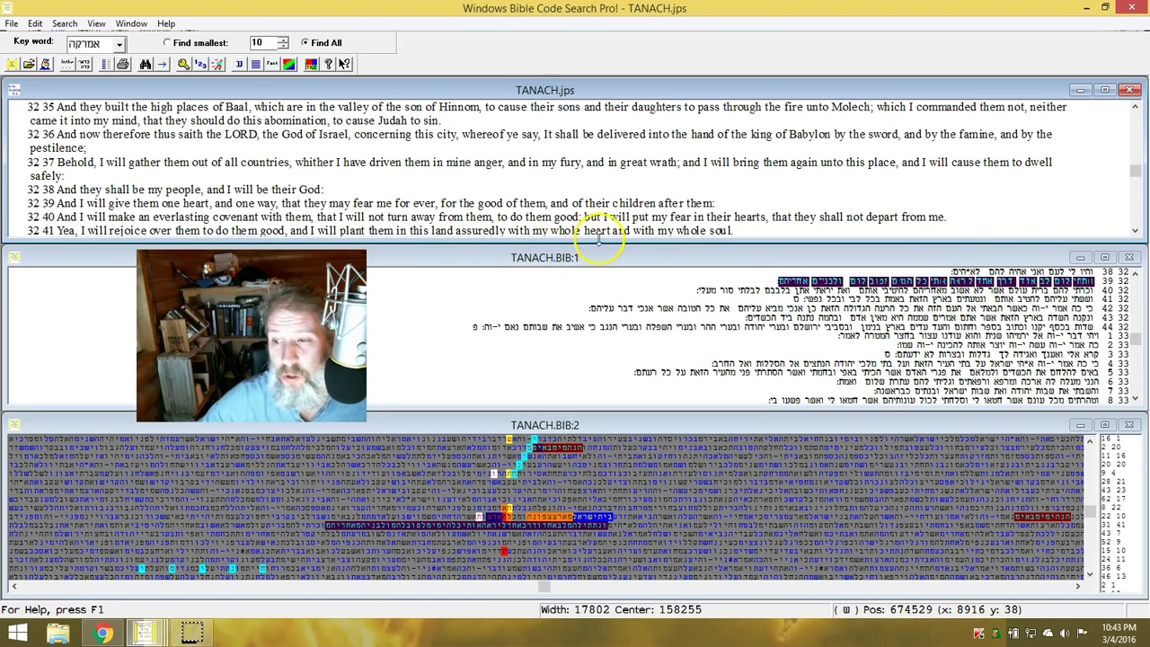
mouse_move(895, 266)
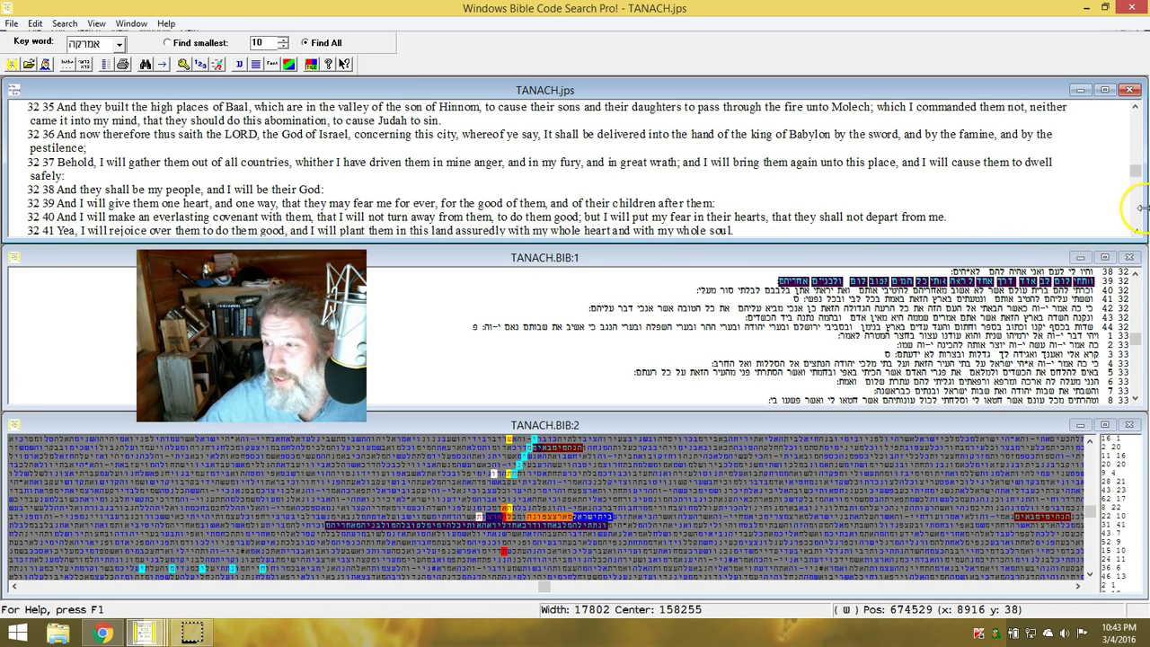
scroll(down, 3)
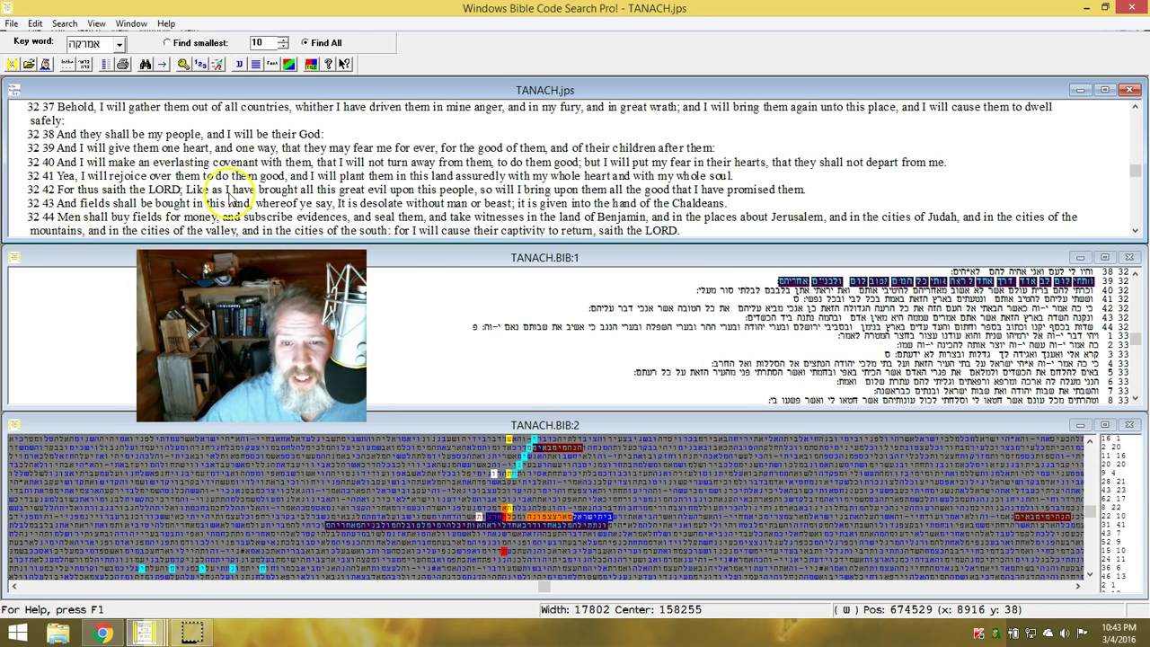
mouse_move(153, 203)
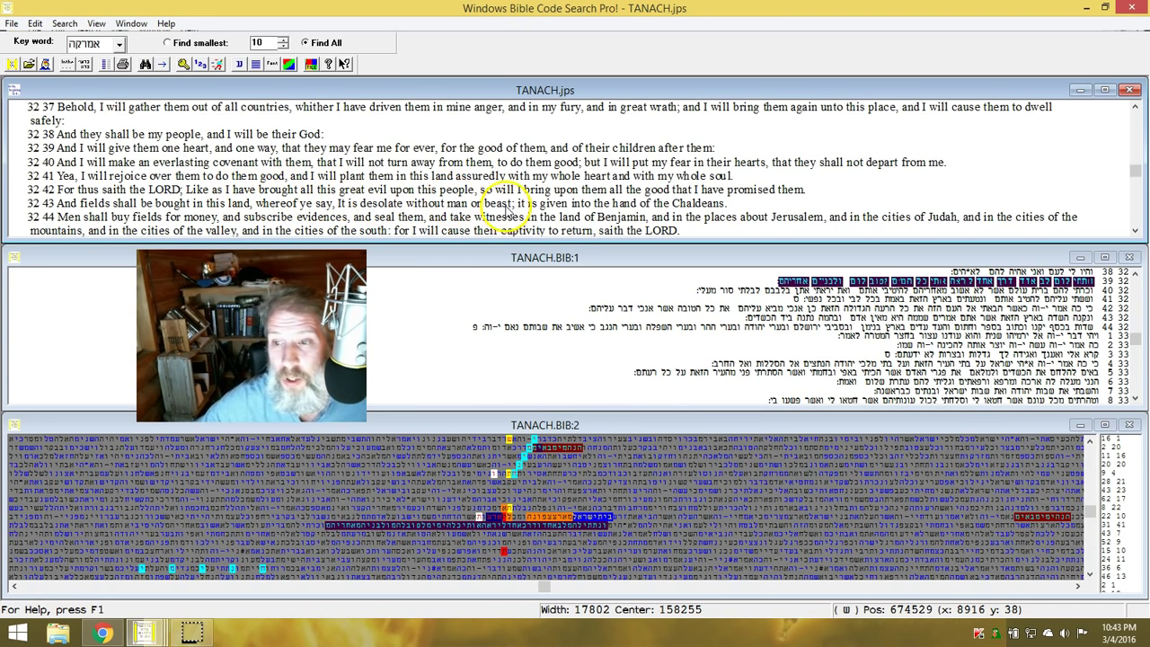
mouse_move(668, 191)
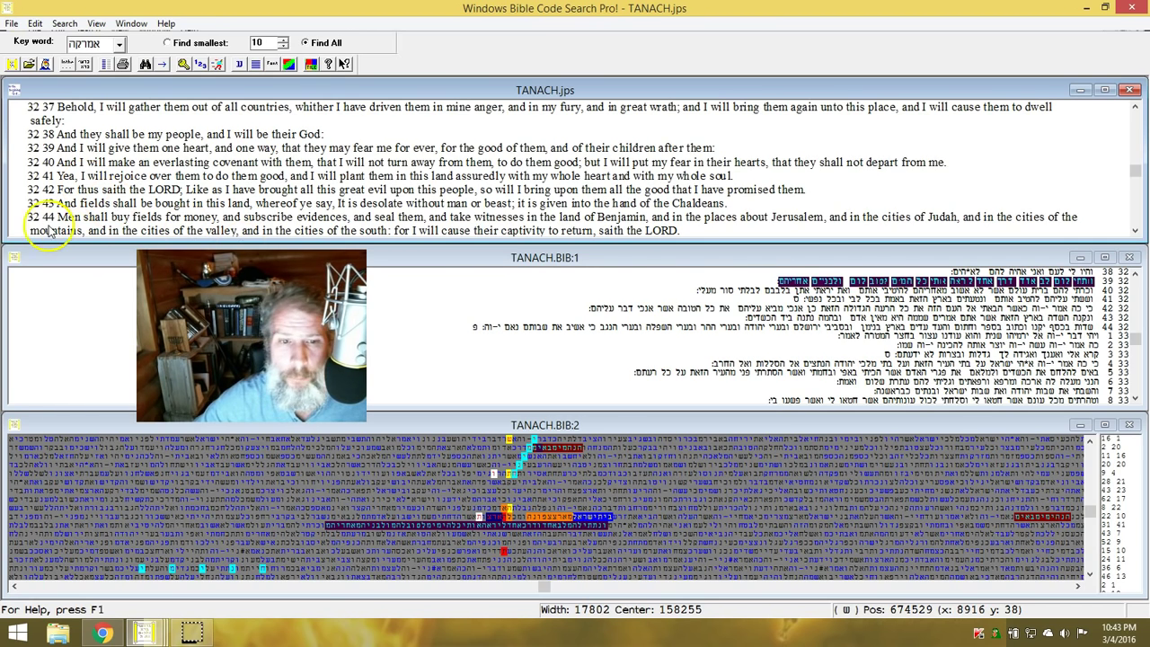
mouse_move(440, 226)
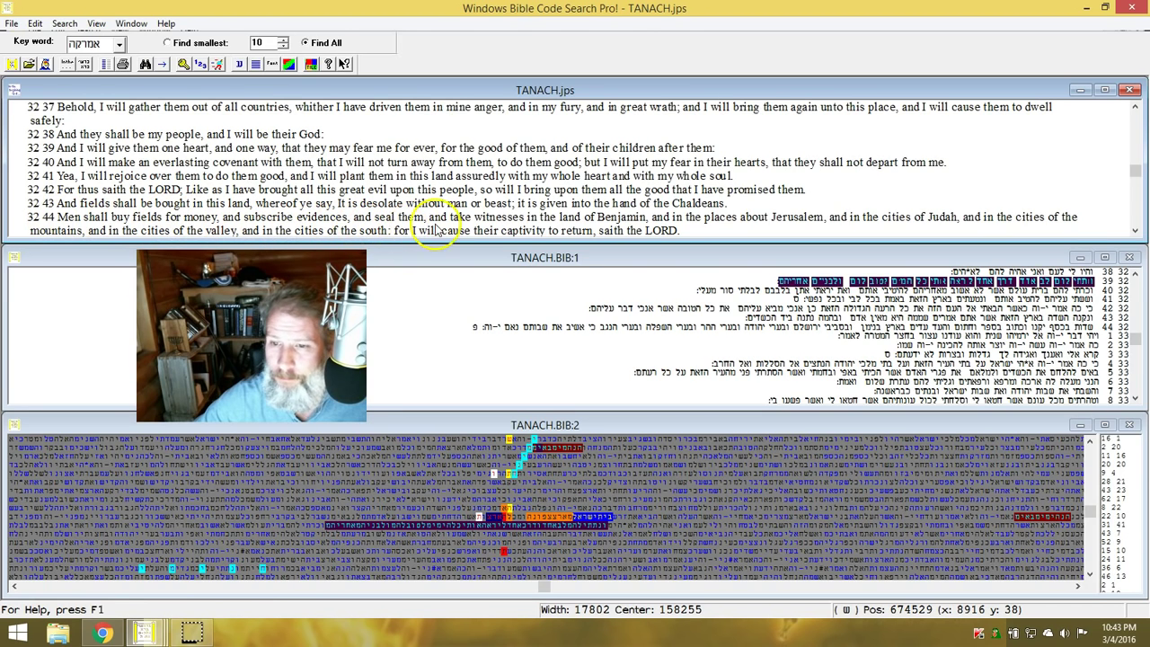
mouse_move(153, 223)
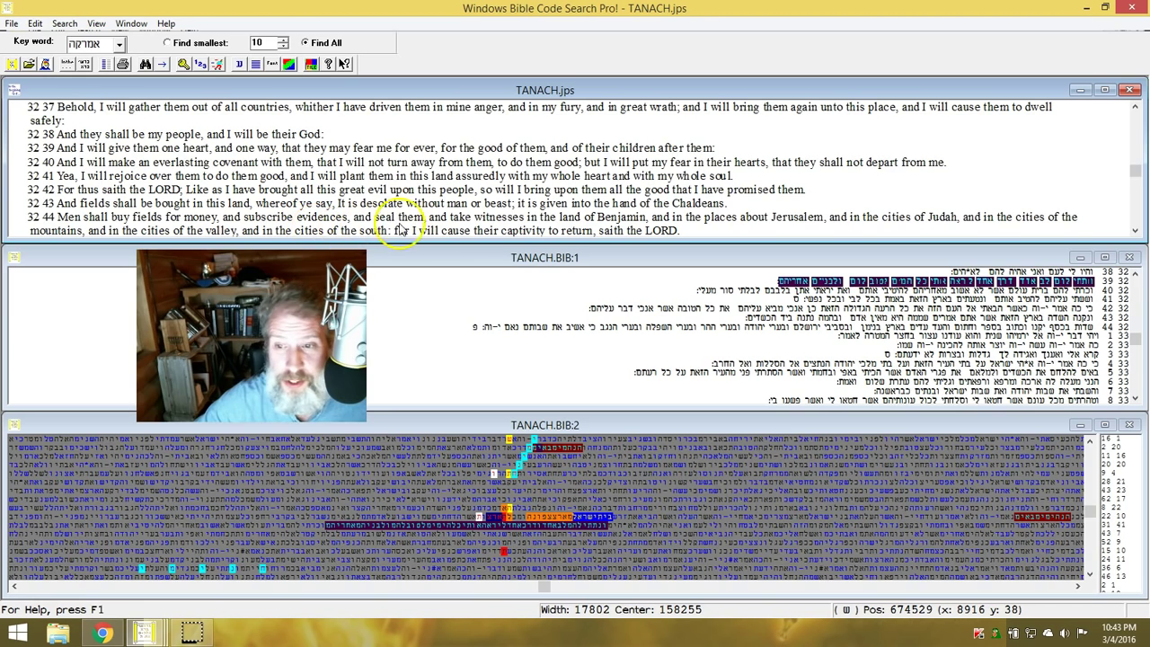
mouse_move(645, 232)
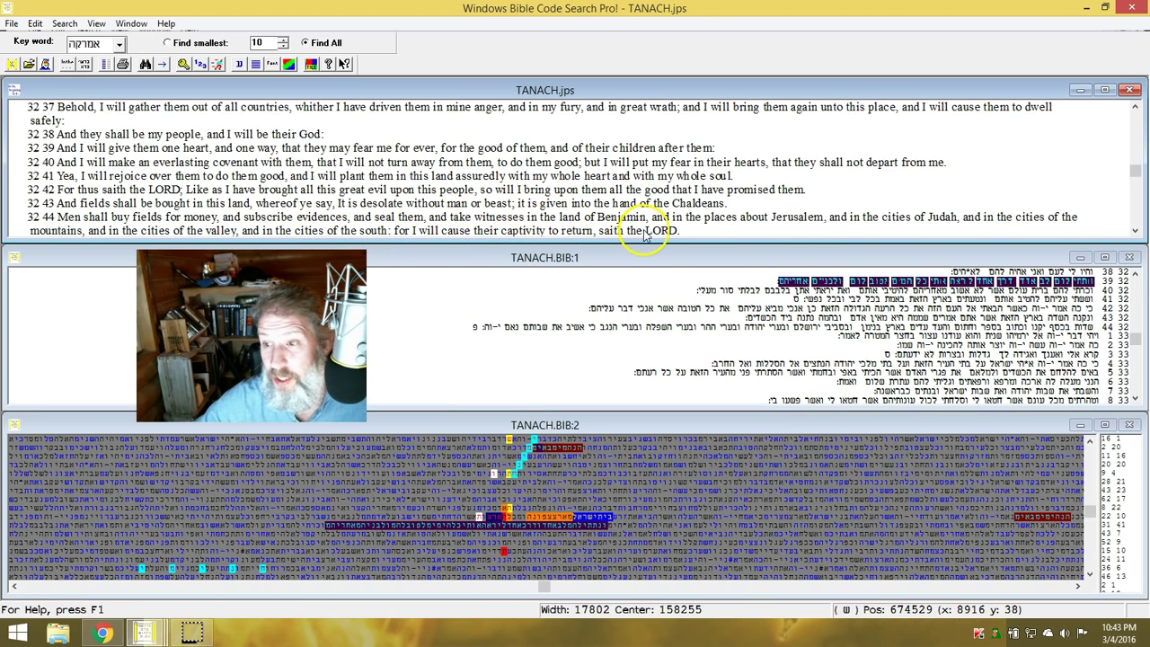
mouse_move(676, 237)
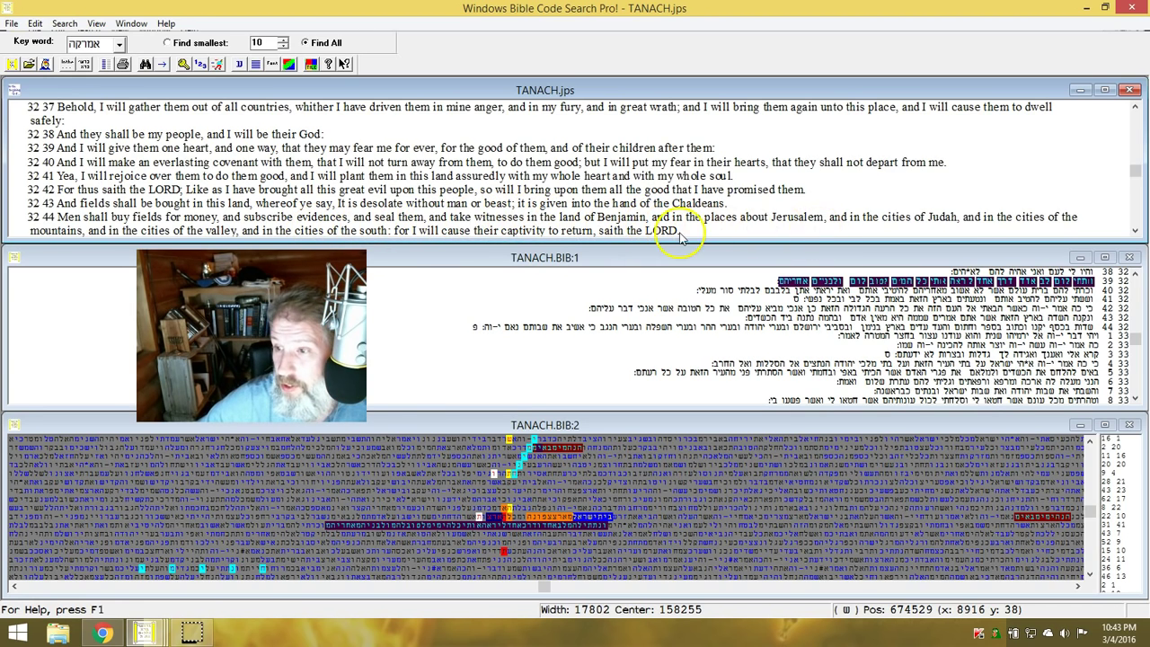
mouse_move(889, 222)
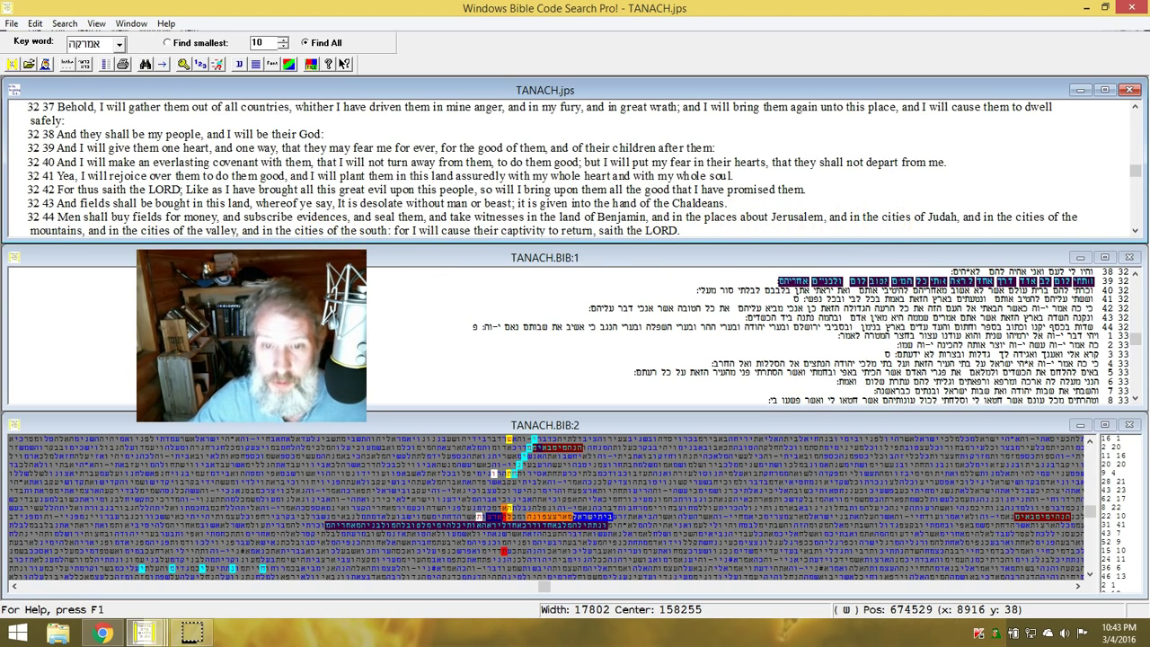
mouse_move(389, 304)
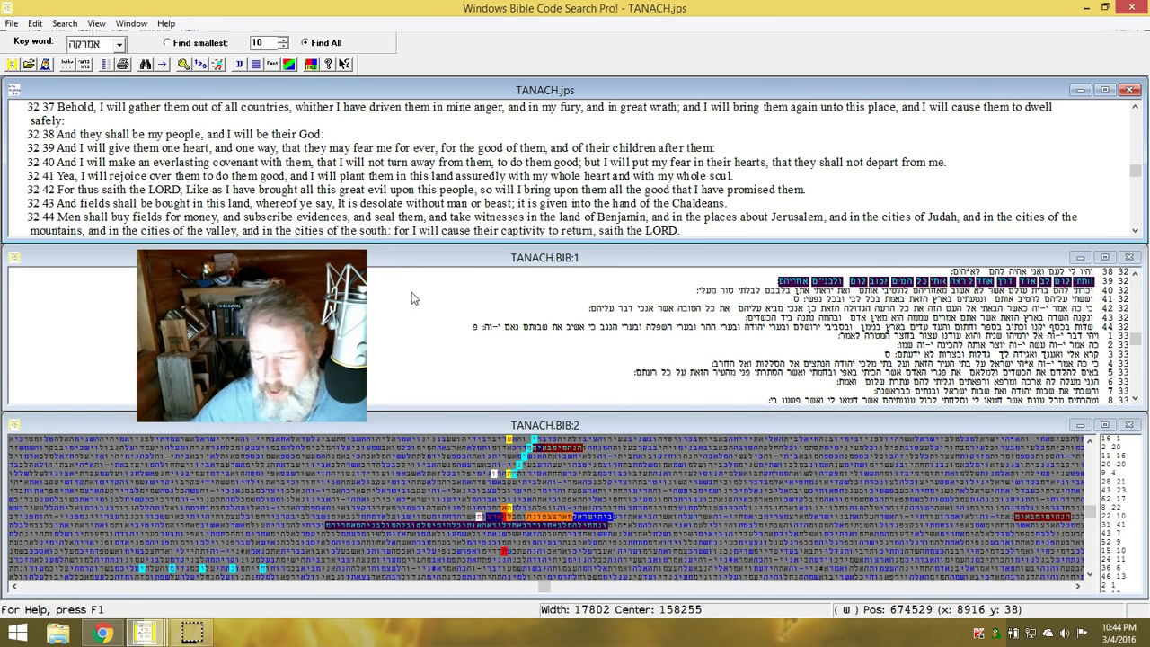
mouse_move(410, 298)
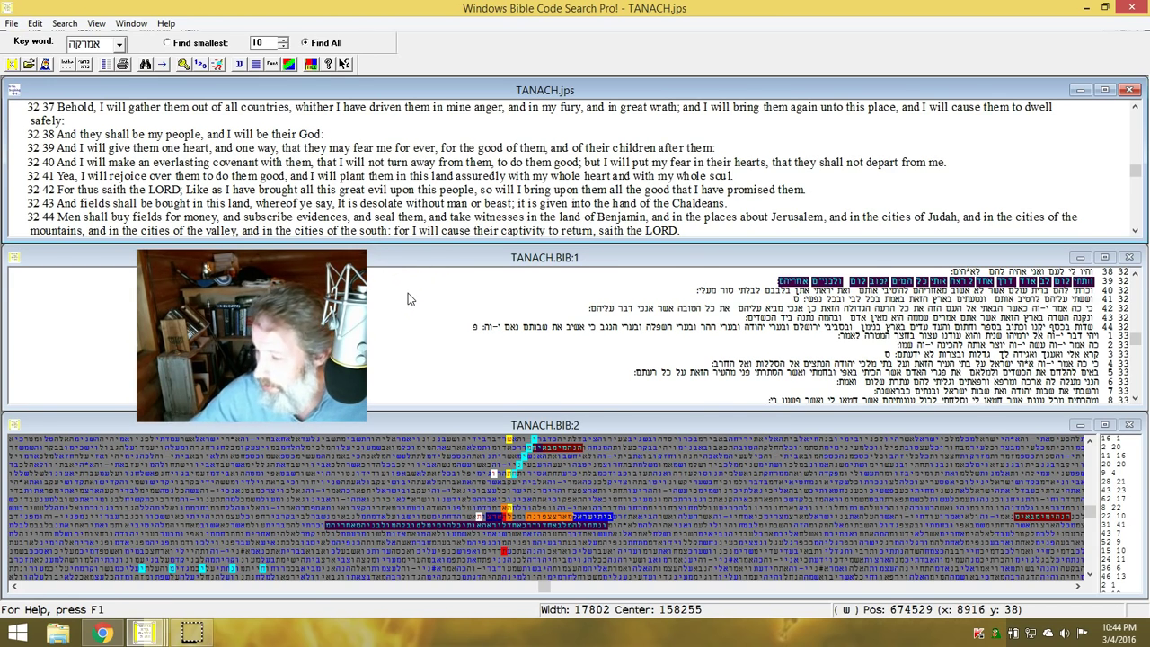
mouse_move(417, 289)
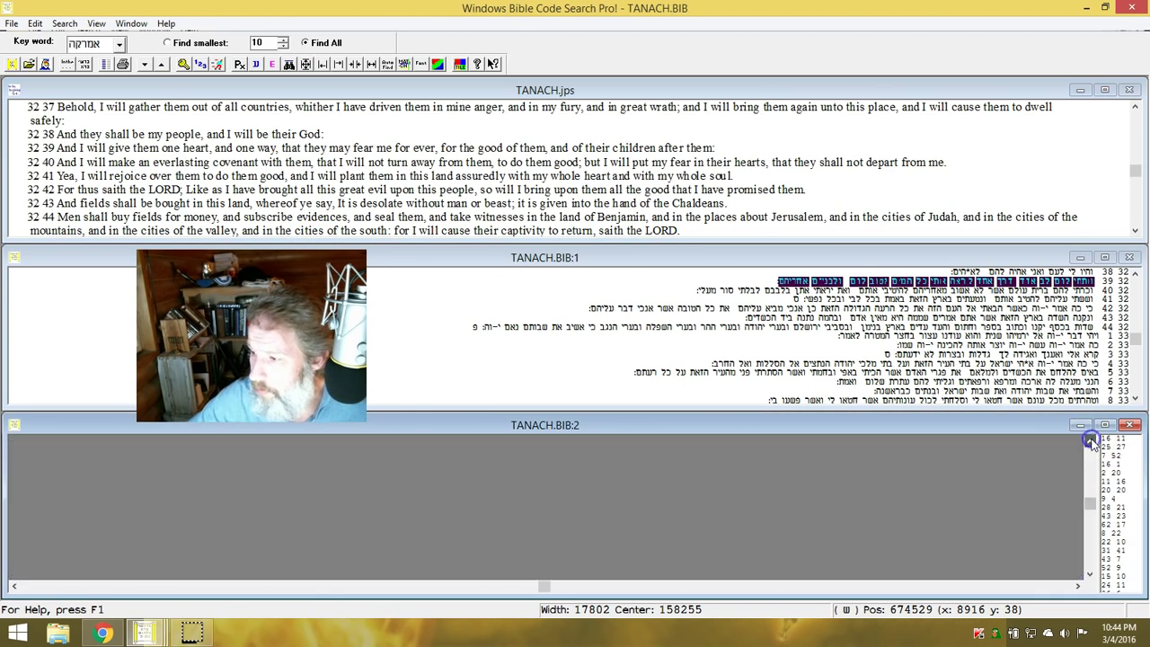
Maximize the TANACH.BIB:2 matrix and switch to the other search with the narrow 39-wide matrix
click(1089, 441)
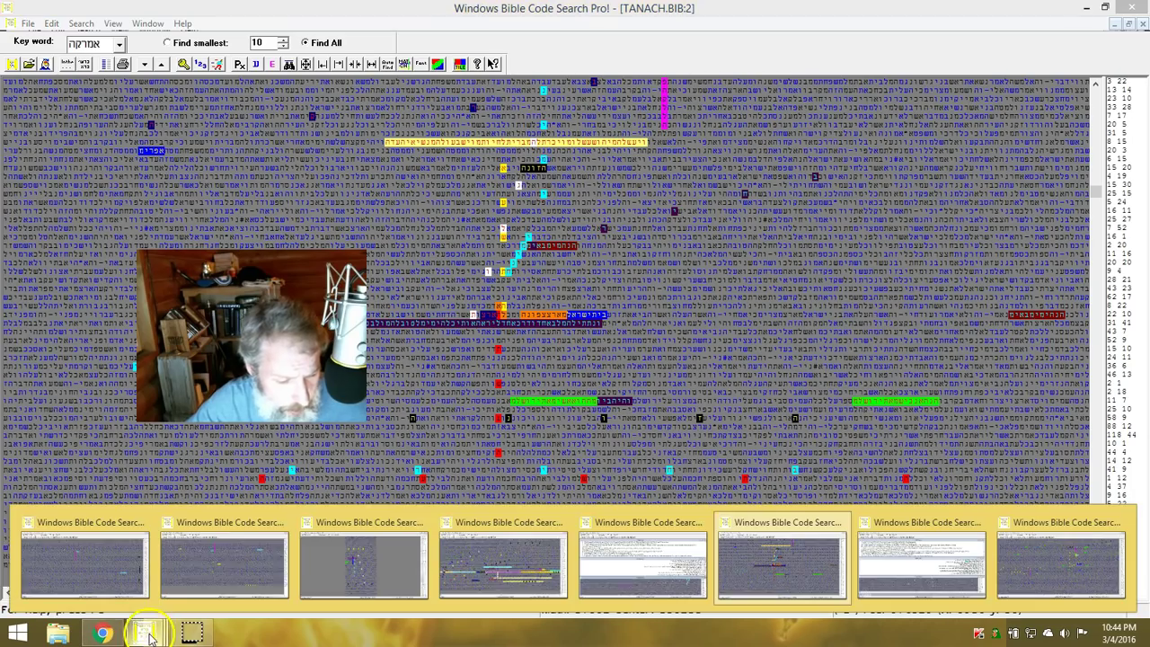
mouse_move(363, 566)
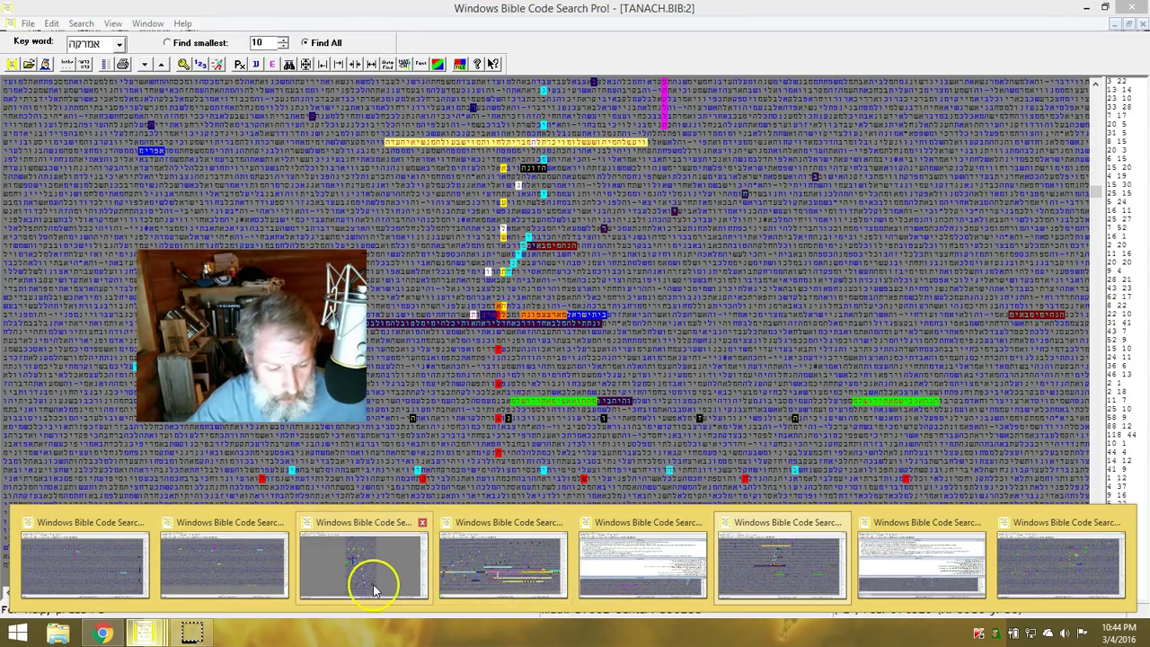
click(363, 561)
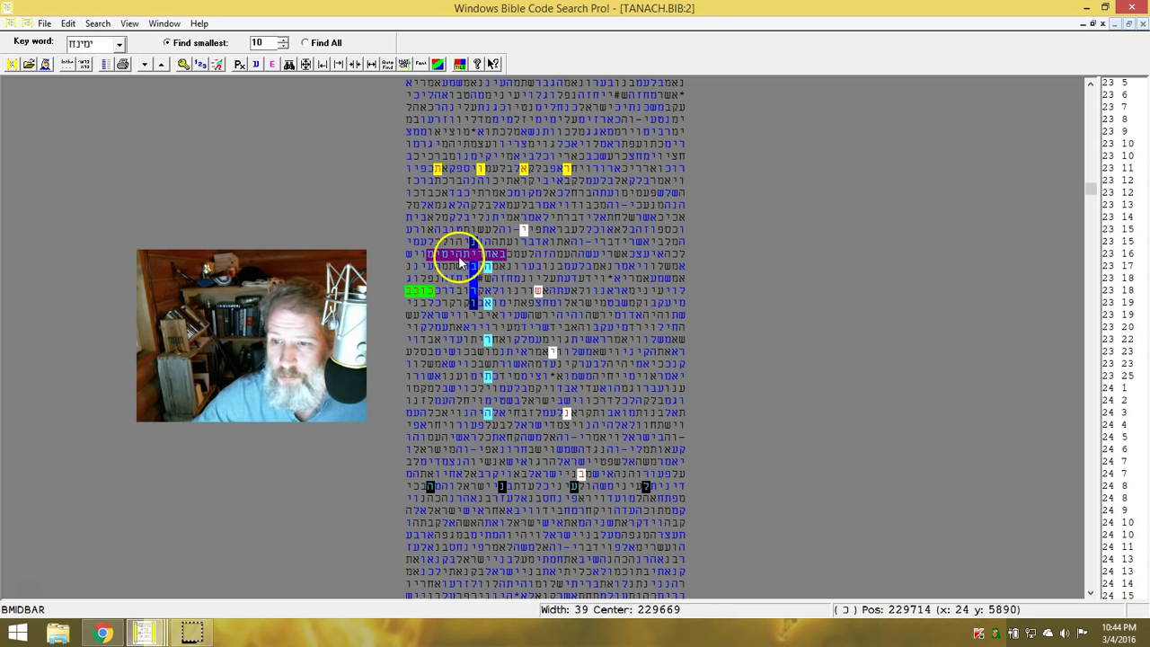
mouse_move(513, 268)
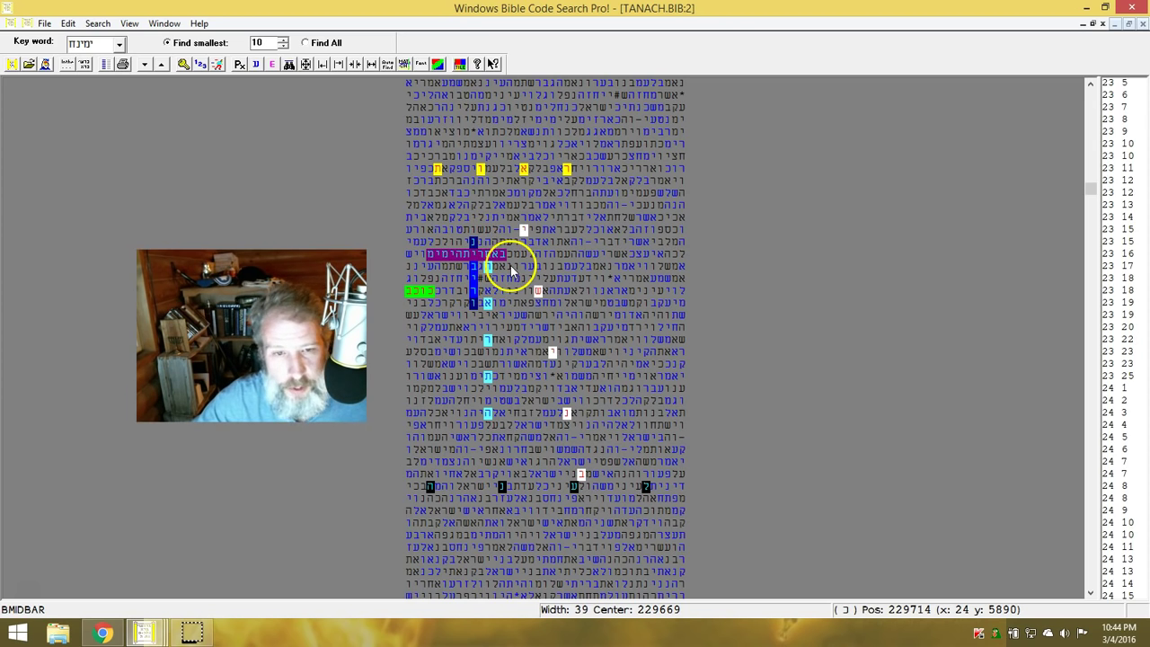
mouse_move(507, 266)
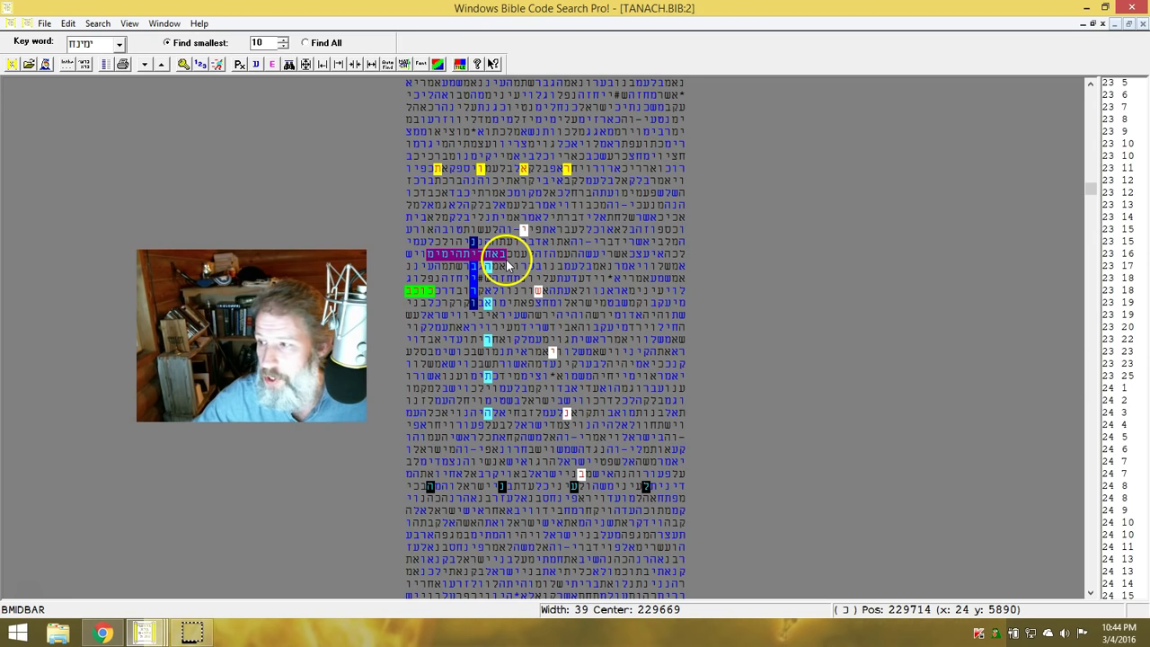
mouse_move(435, 255)
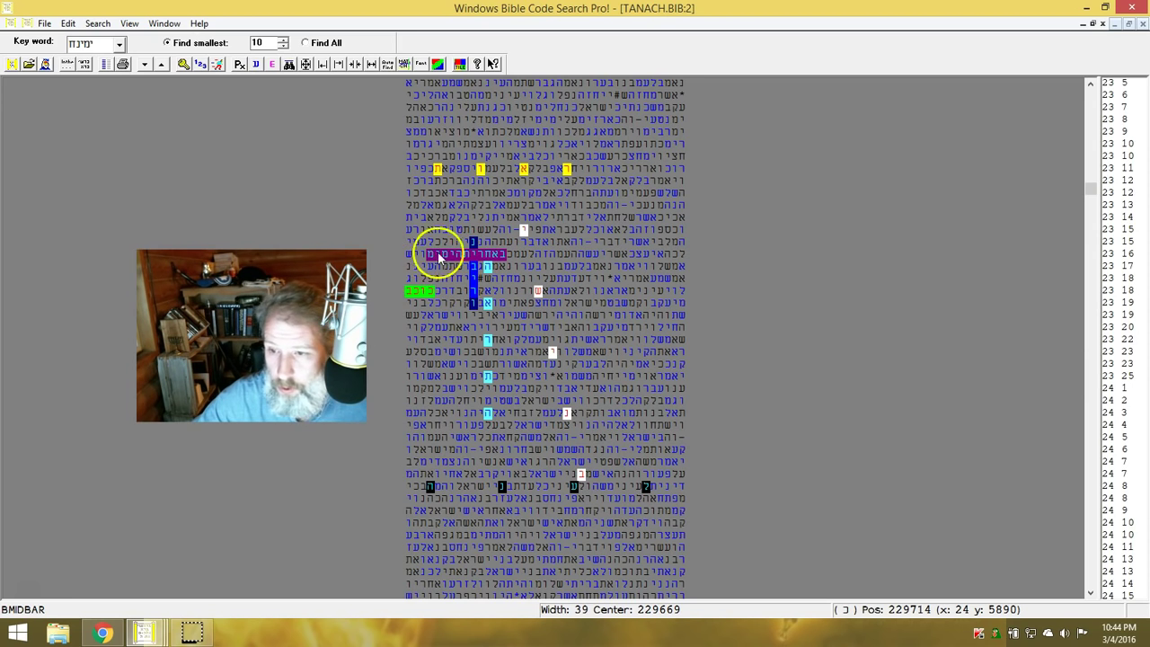
mouse_move(485, 255)
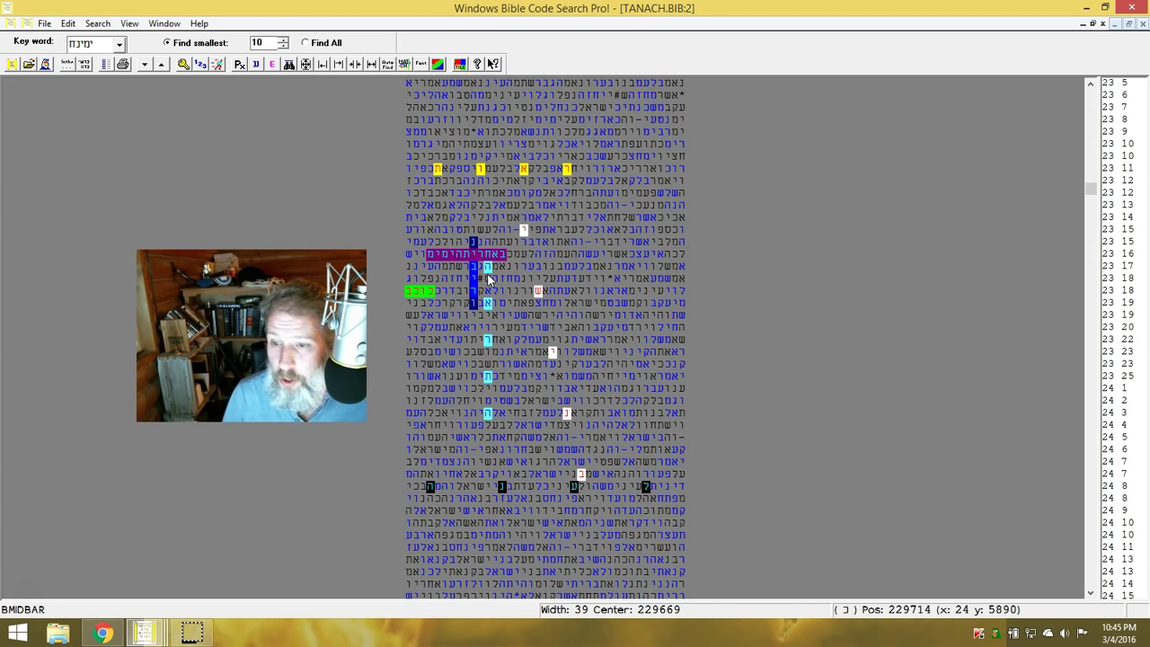
mouse_move(739, 579)
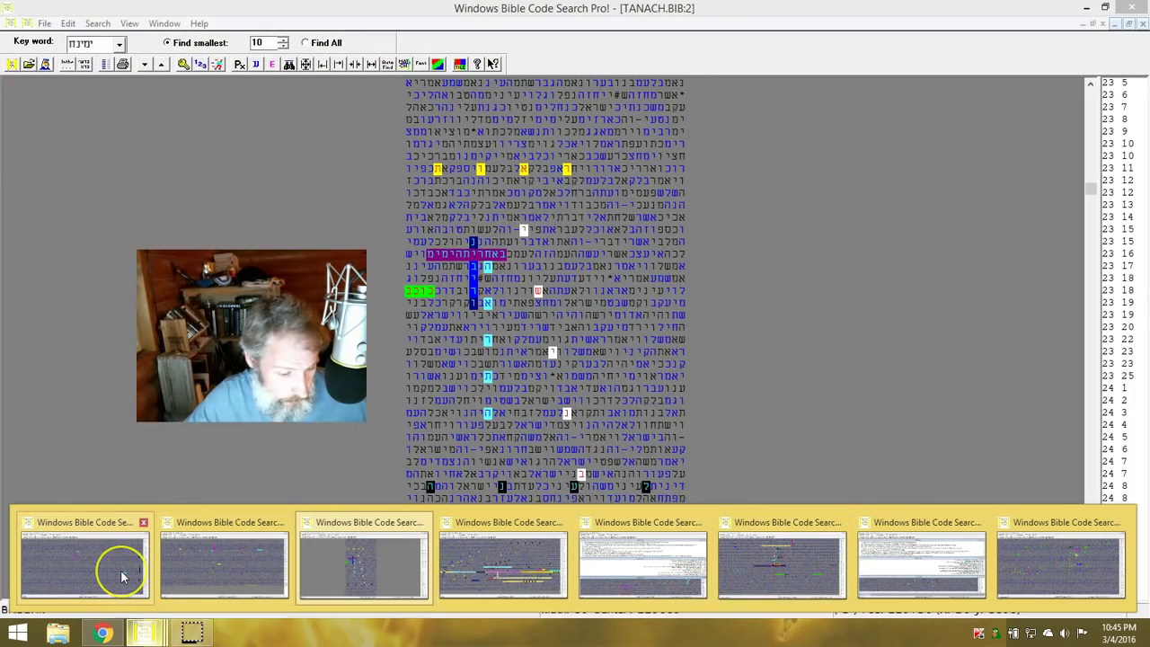
Bring forward the wide Judges matrix search with its vertical magenta term
click(83, 561)
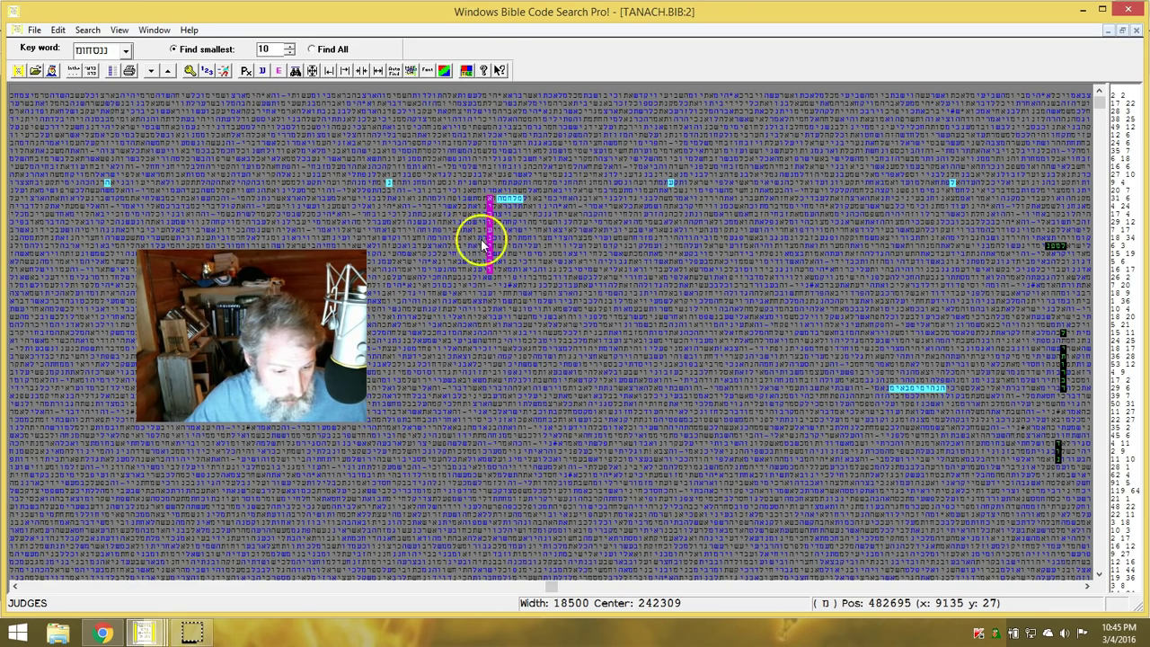
mouse_move(640, 464)
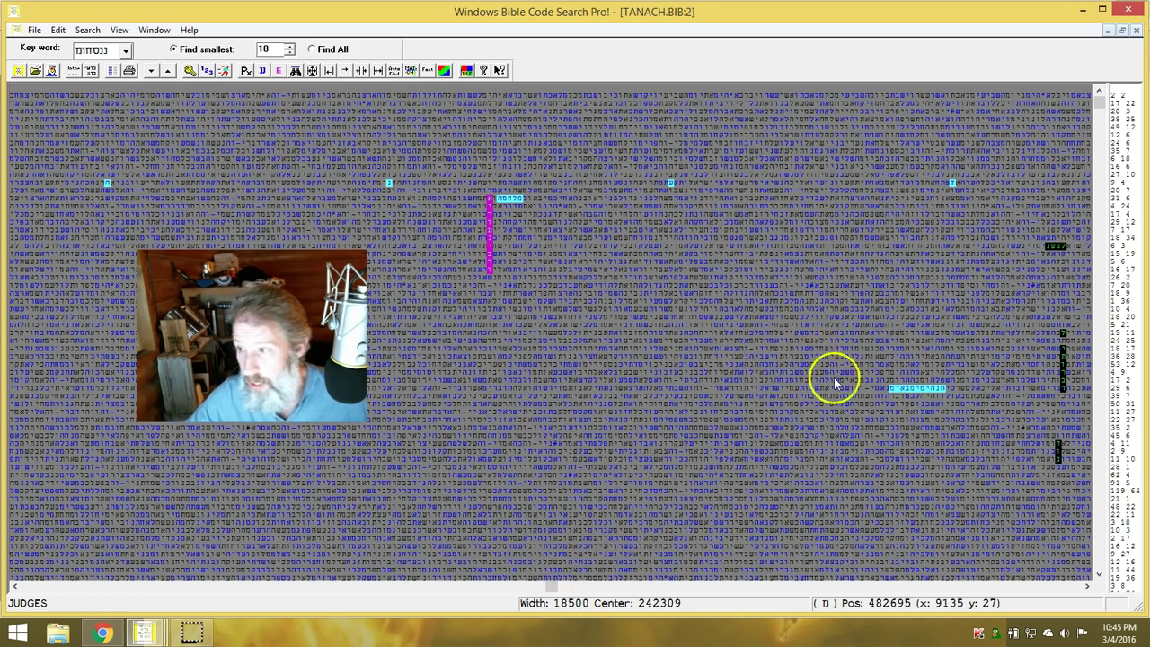
mouse_move(1060, 417)
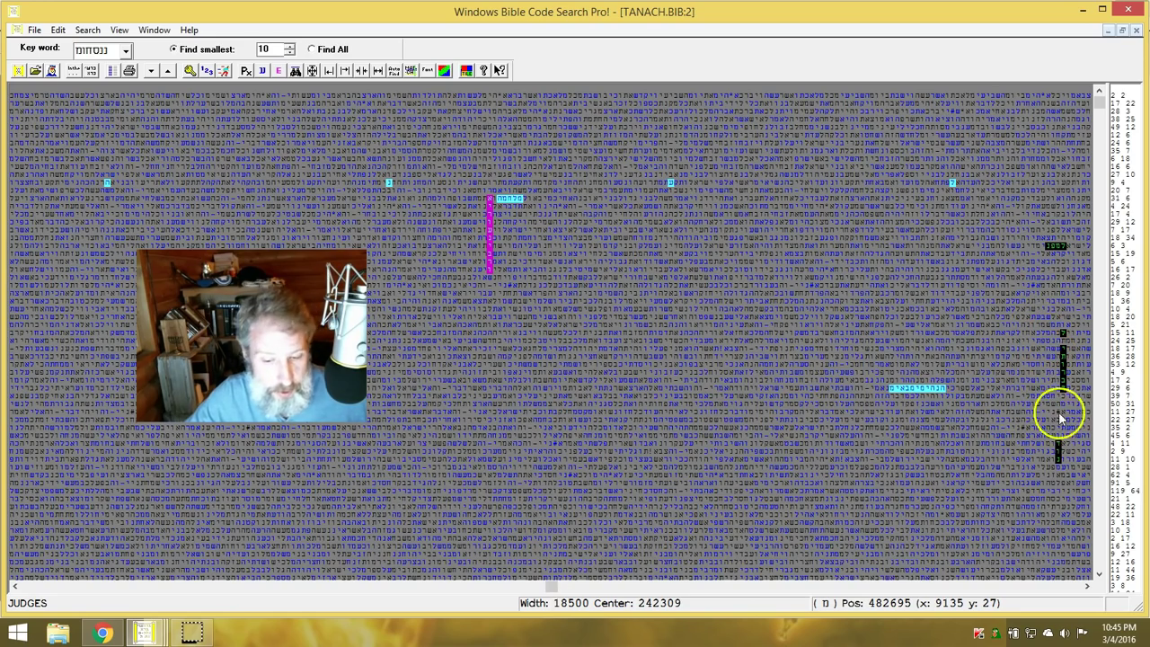
mouse_move(1075, 373)
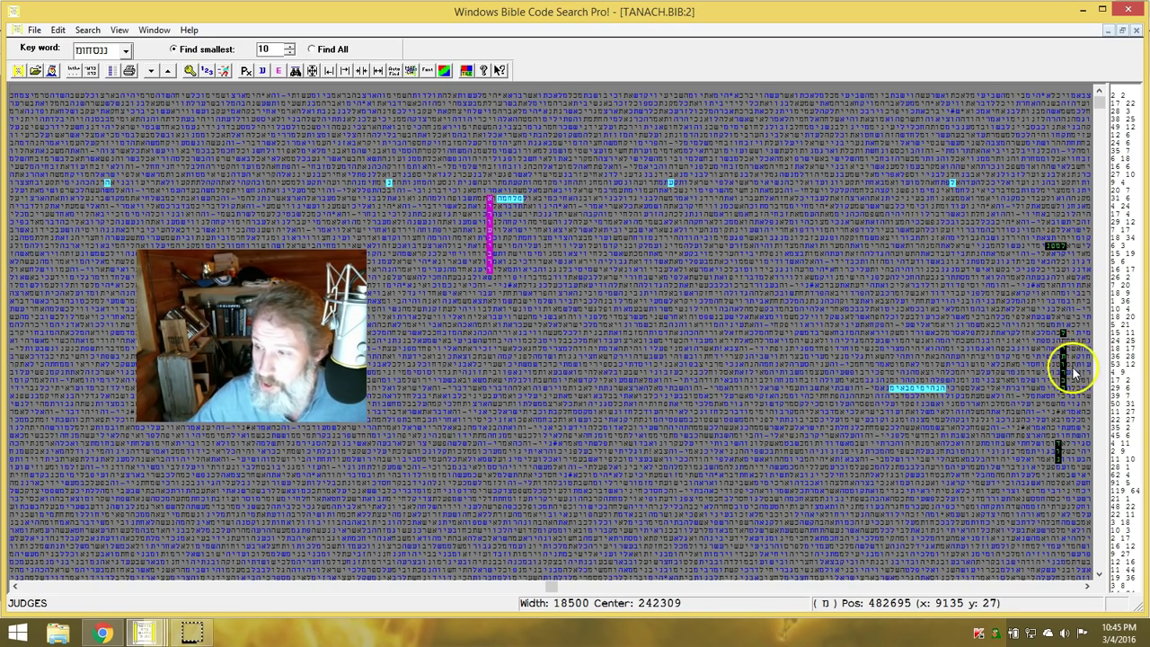
mouse_move(830, 514)
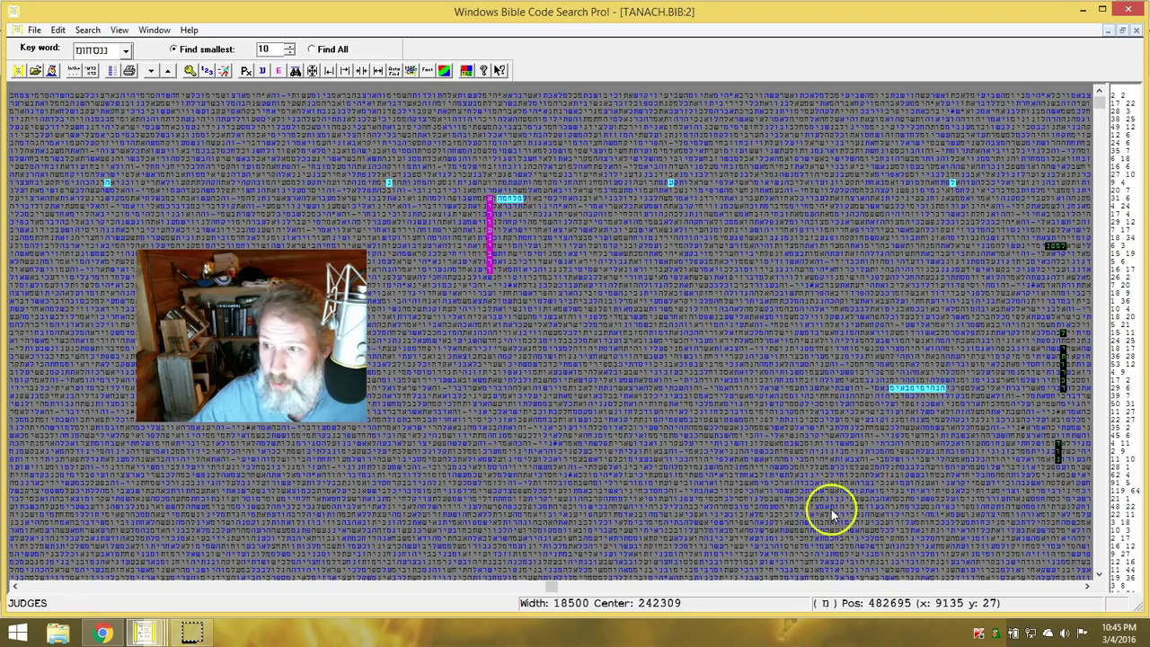
mouse_move(935, 395)
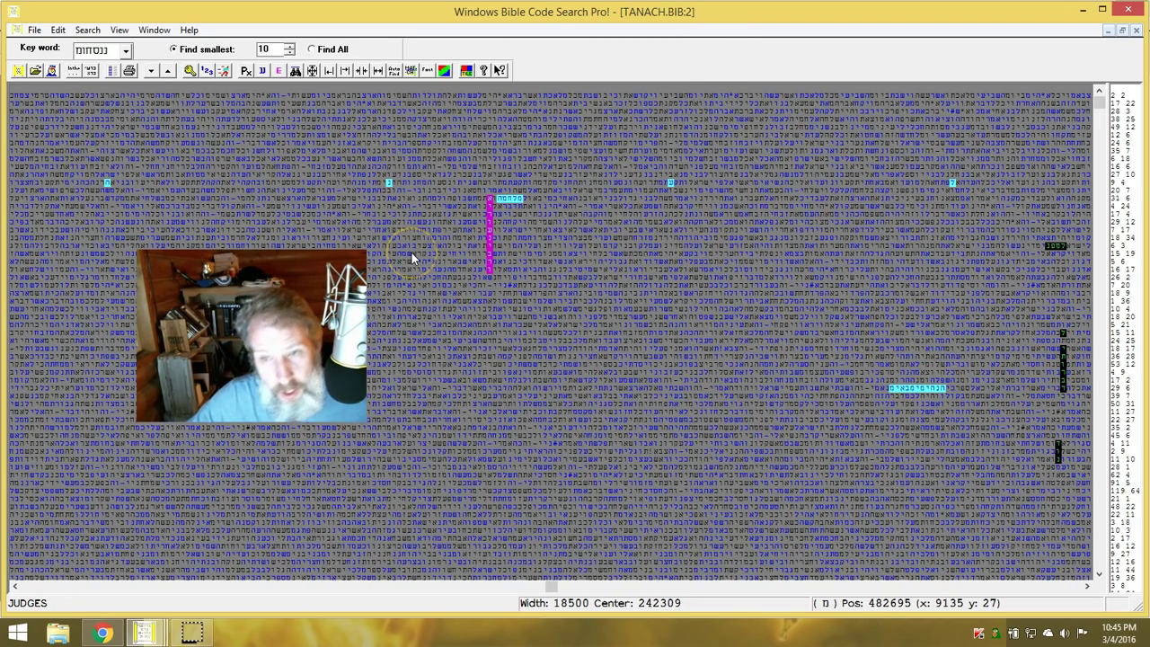
mouse_move(687, 147)
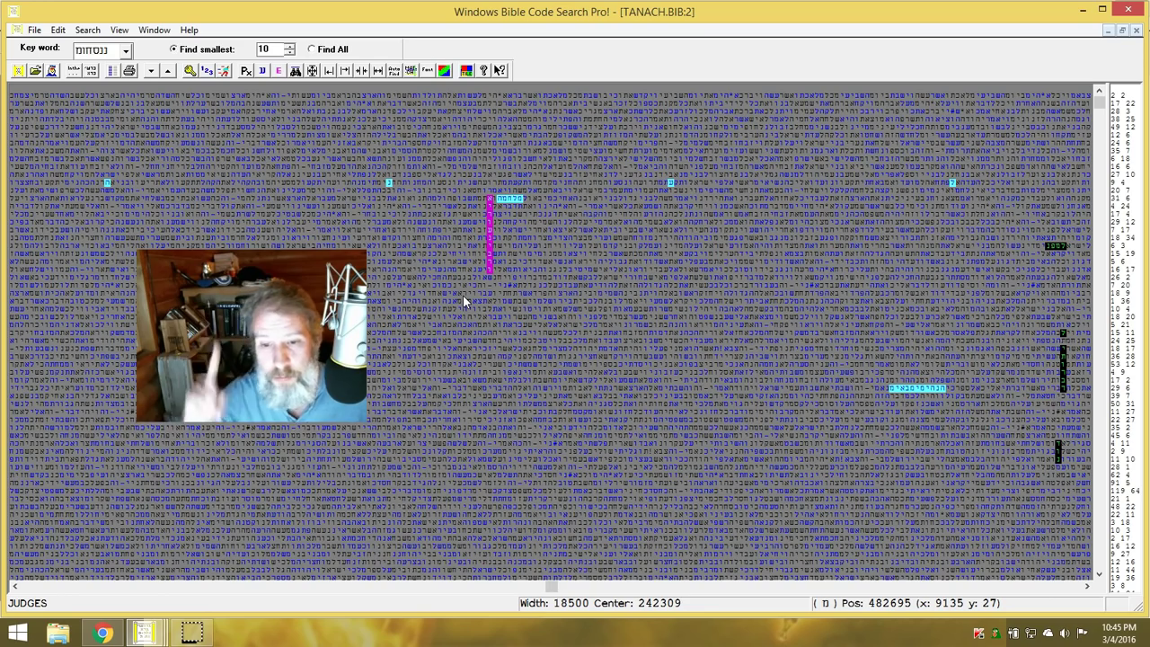
mouse_move(418, 406)
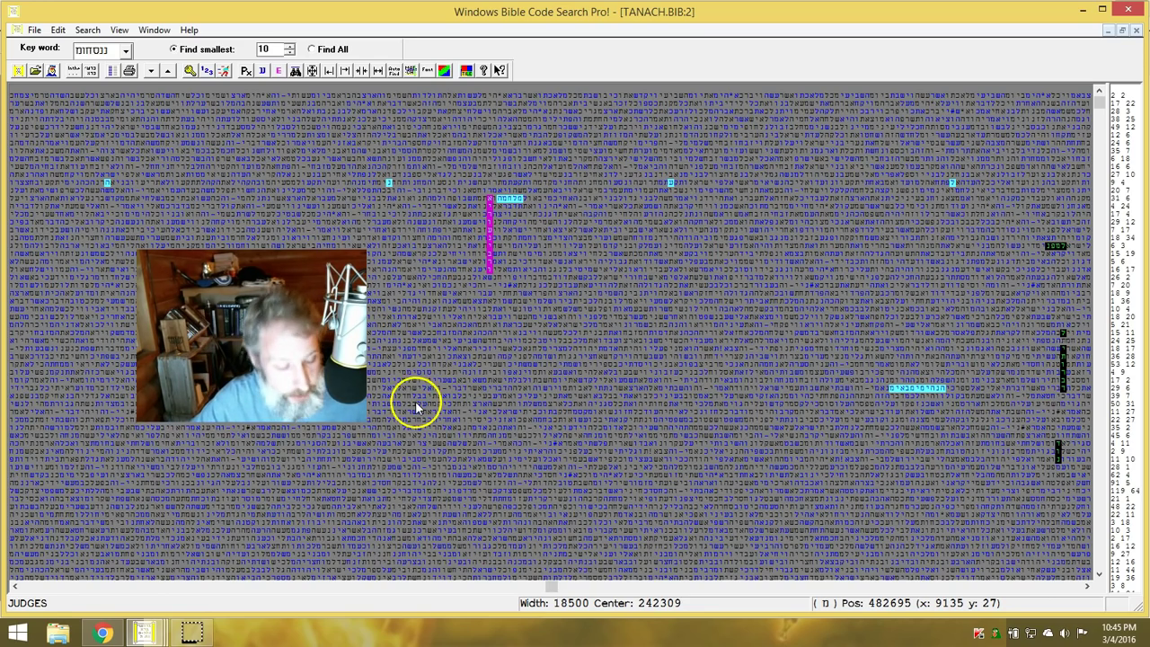